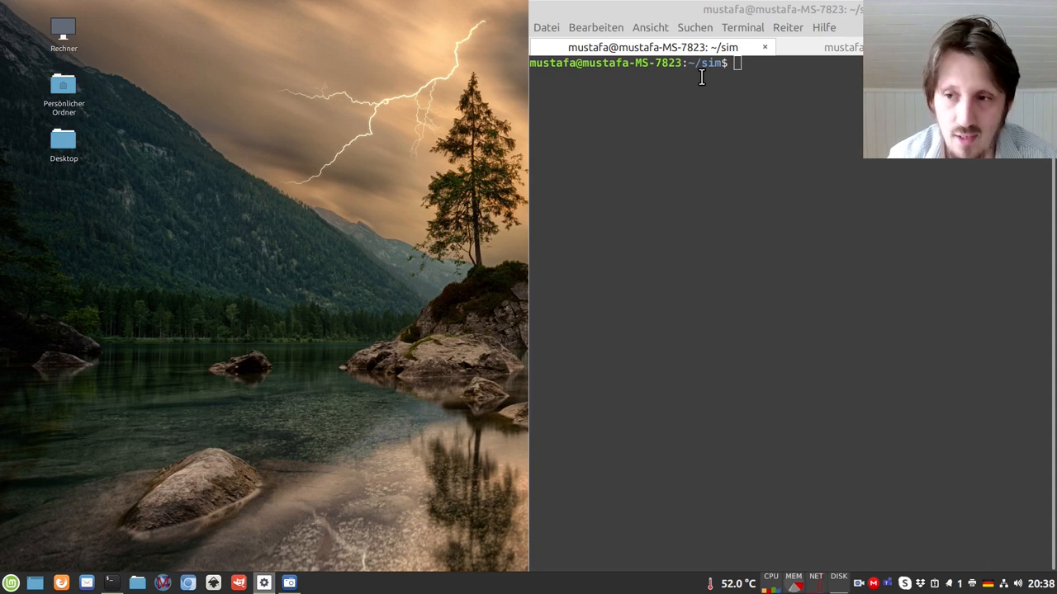
mouse_move(734, 99)
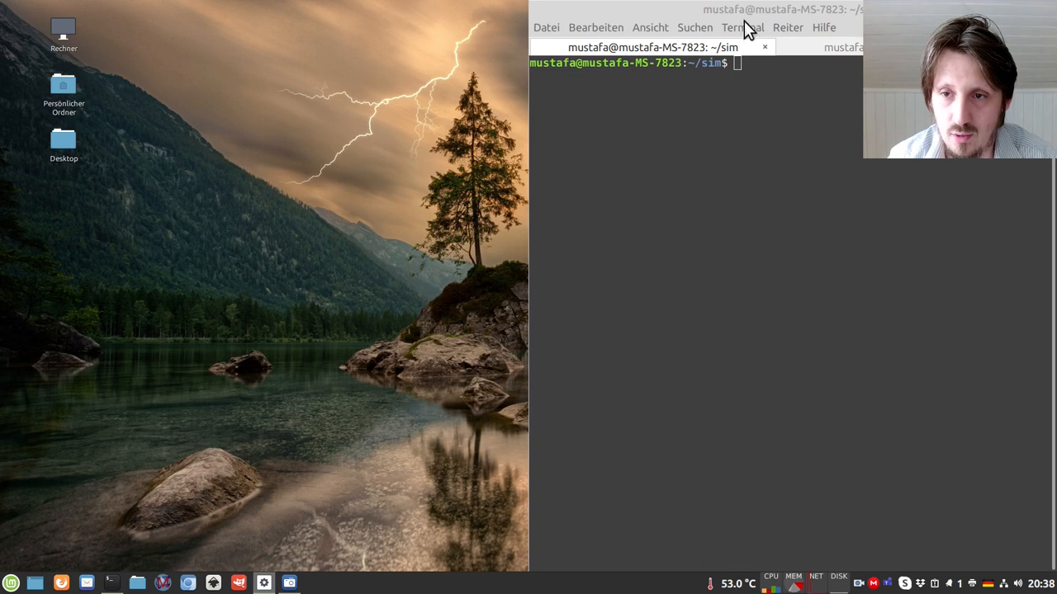
mouse_move(733, 99)
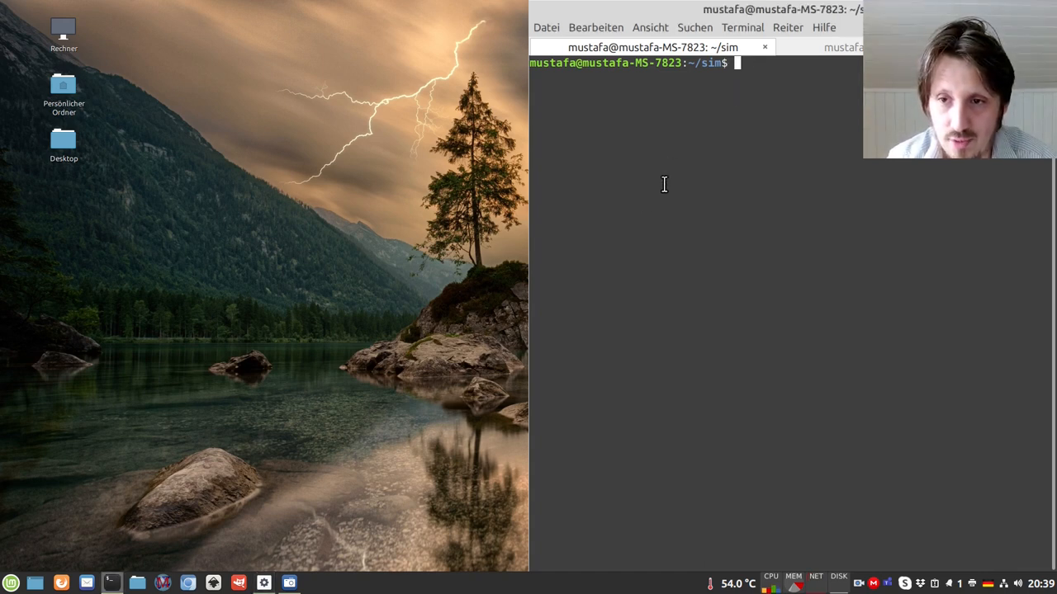
mouse_move(605, 290)
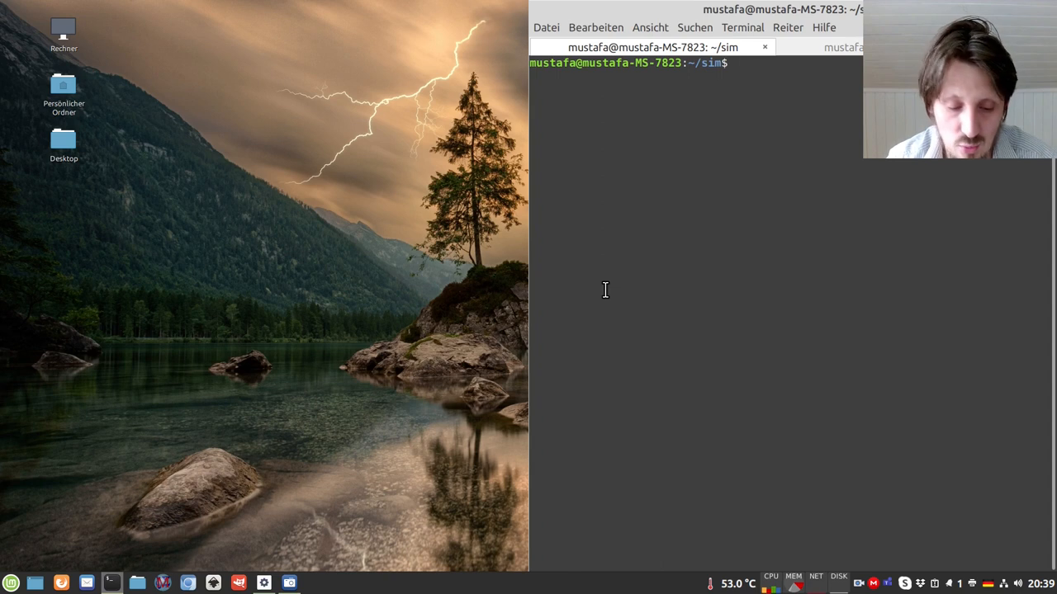
Step: Run 'xed run.cc run.hh' from the terminal to open both new files in xed
type("xed")
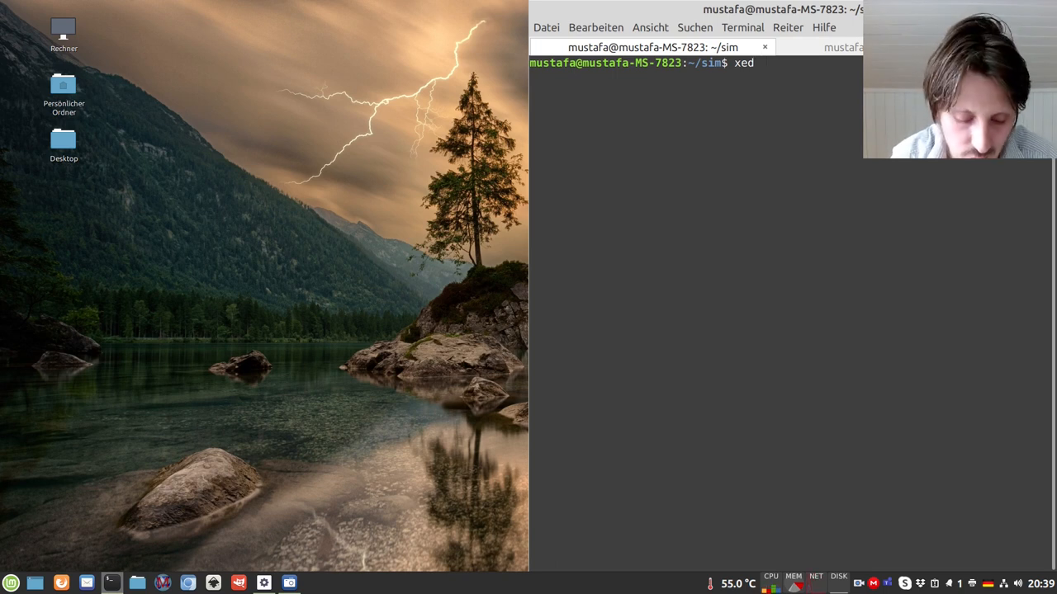
type("G4")
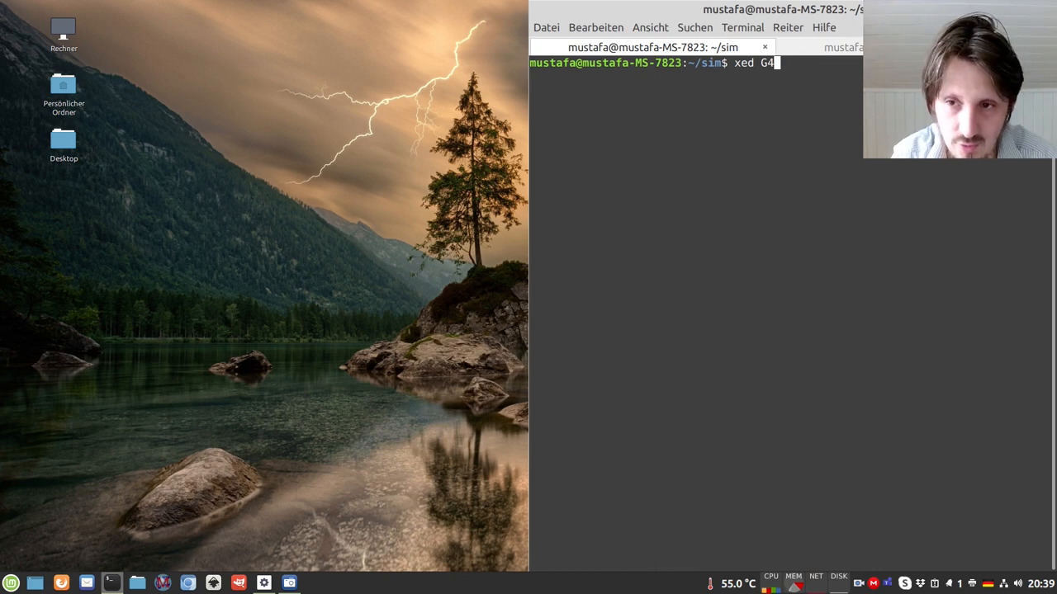
type("run.")
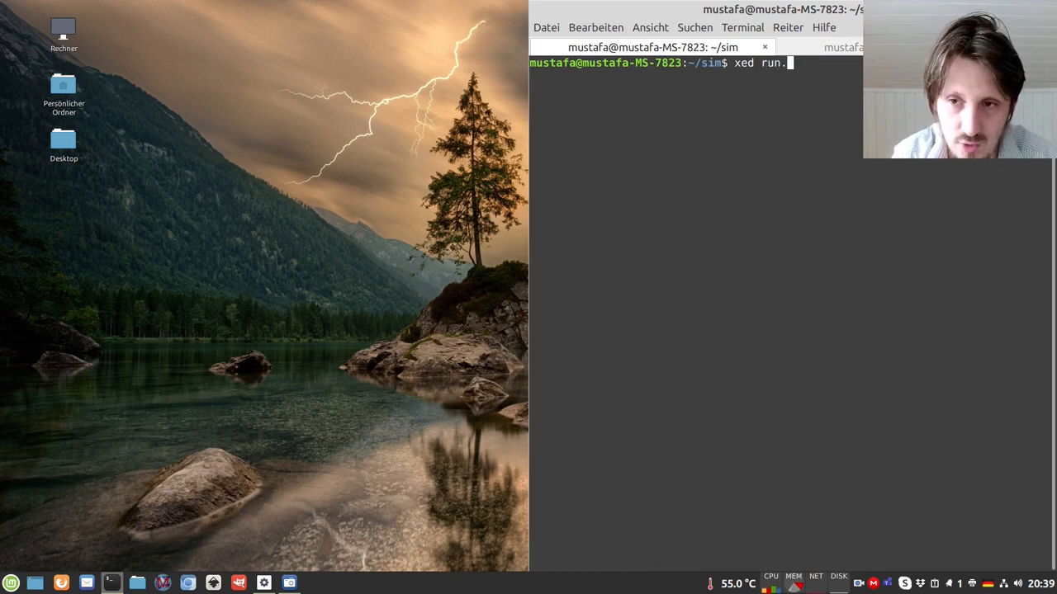
type("cc")
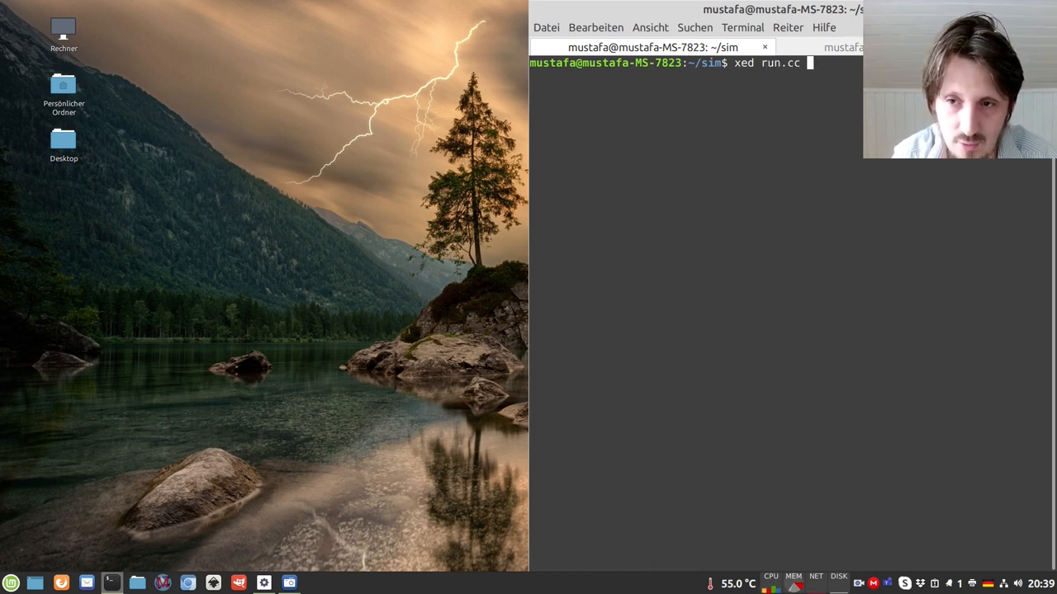
type("run.")
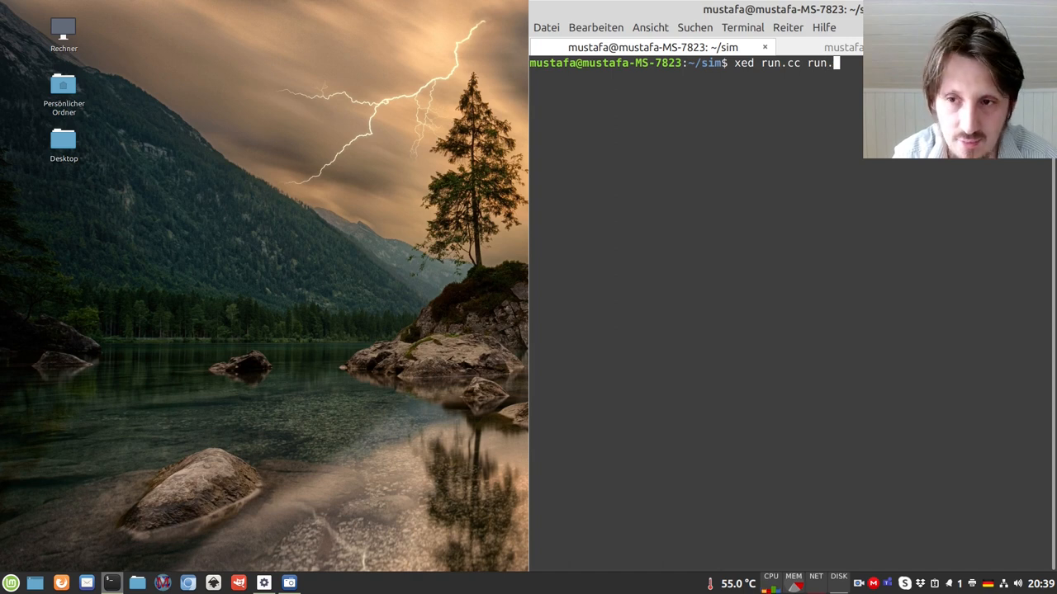
key("Return")
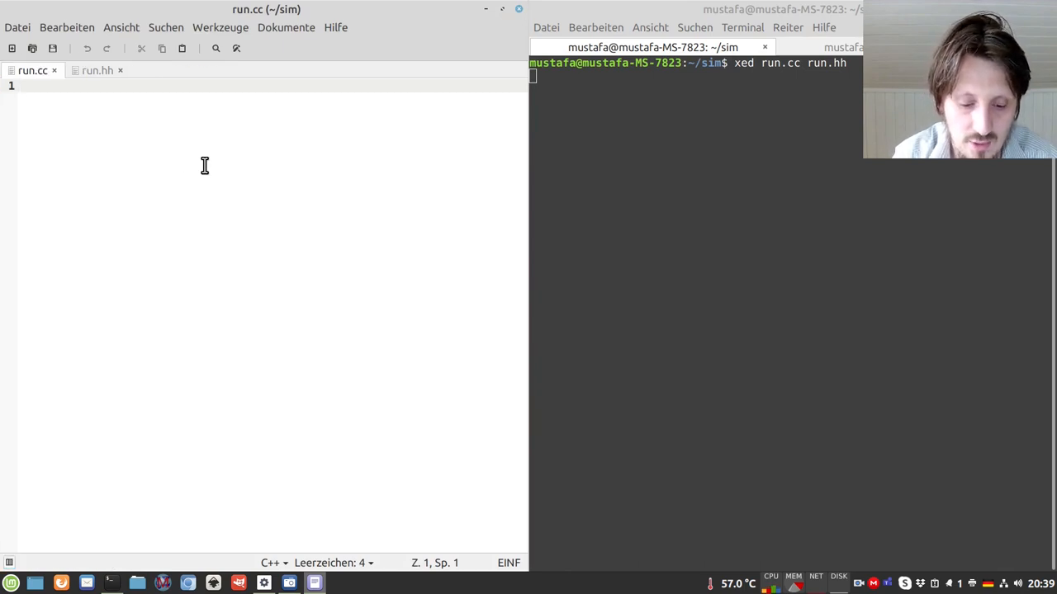
Step: Start run.hh with the #ifndef RUN_HH / #define RUN_HH include guard
left_click(95, 70)
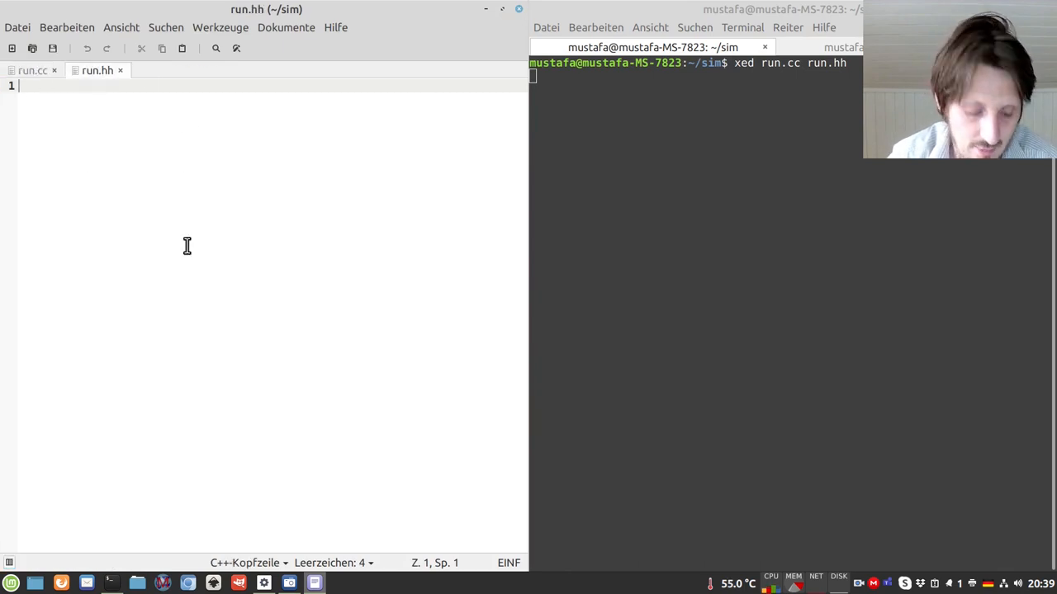
type("#ifn")
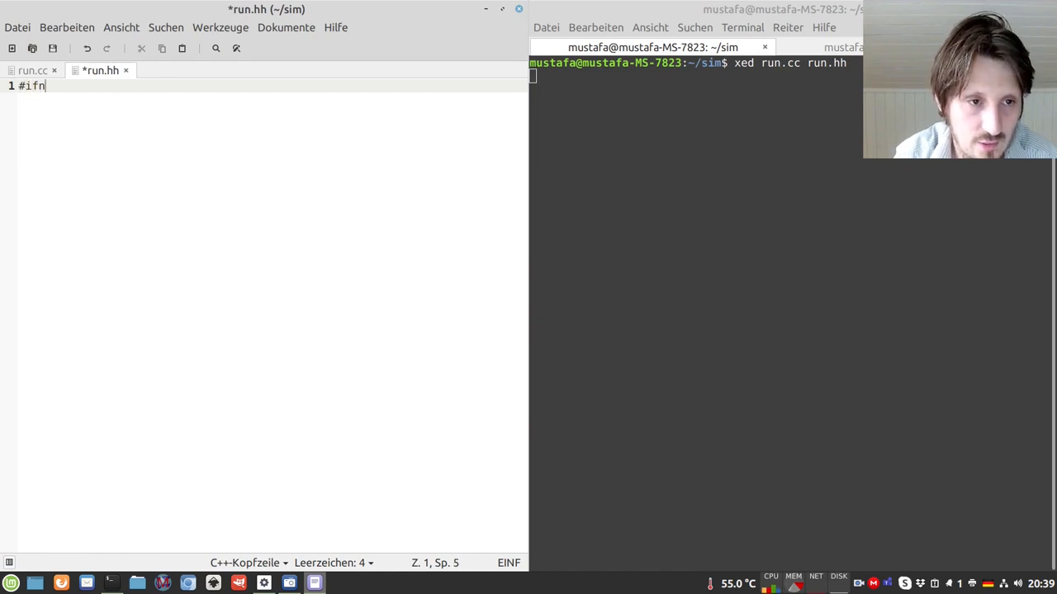
type("def")
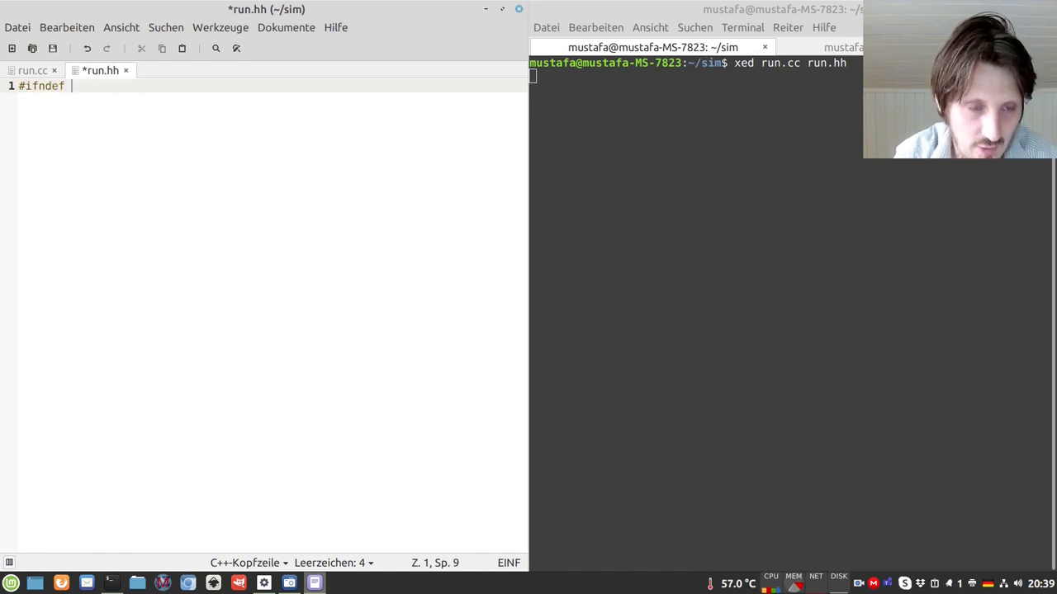
type("RUN_HH")
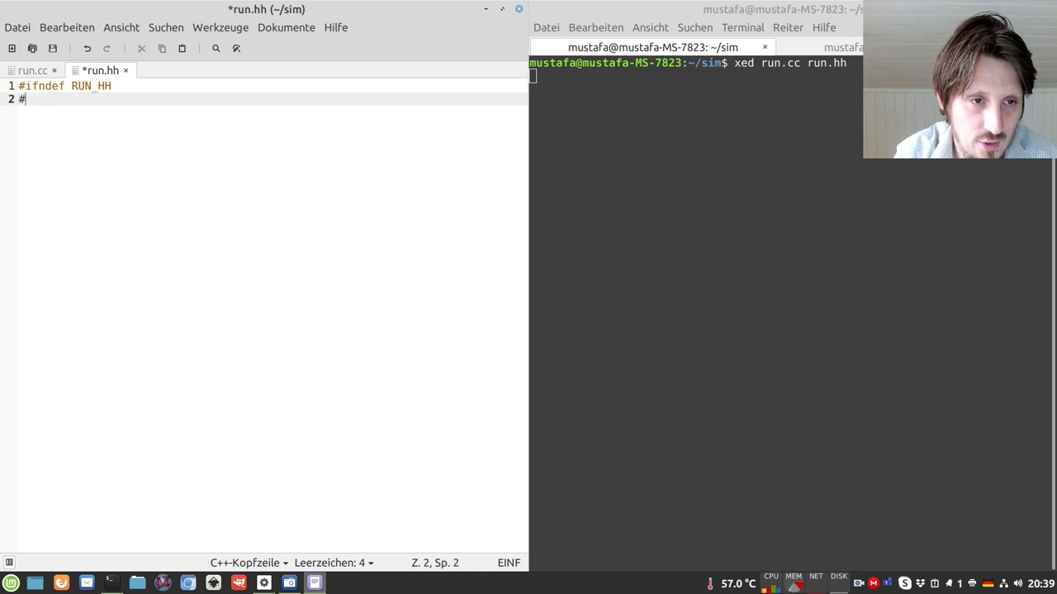
type("define")
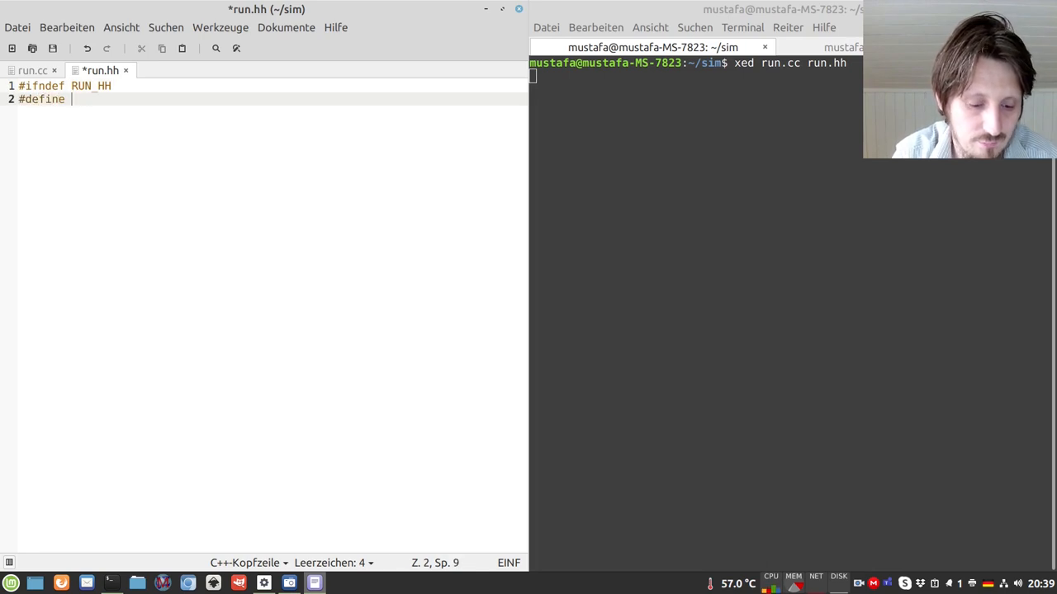
type("RUN_HH")
type("#endif")
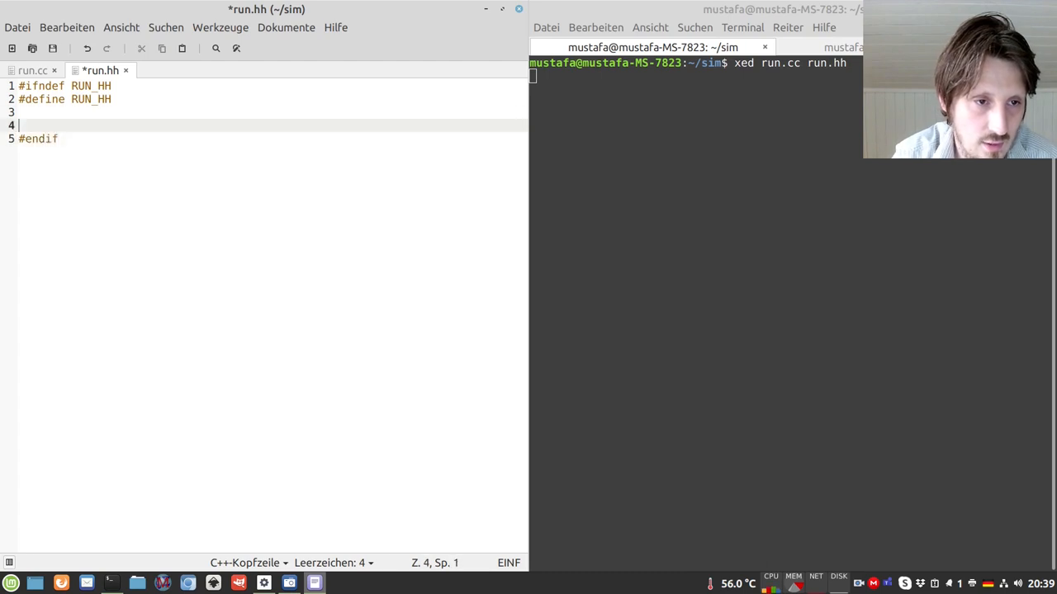
Step: Add #include "G4UserRunAction.hh" to run.hh
type("#")
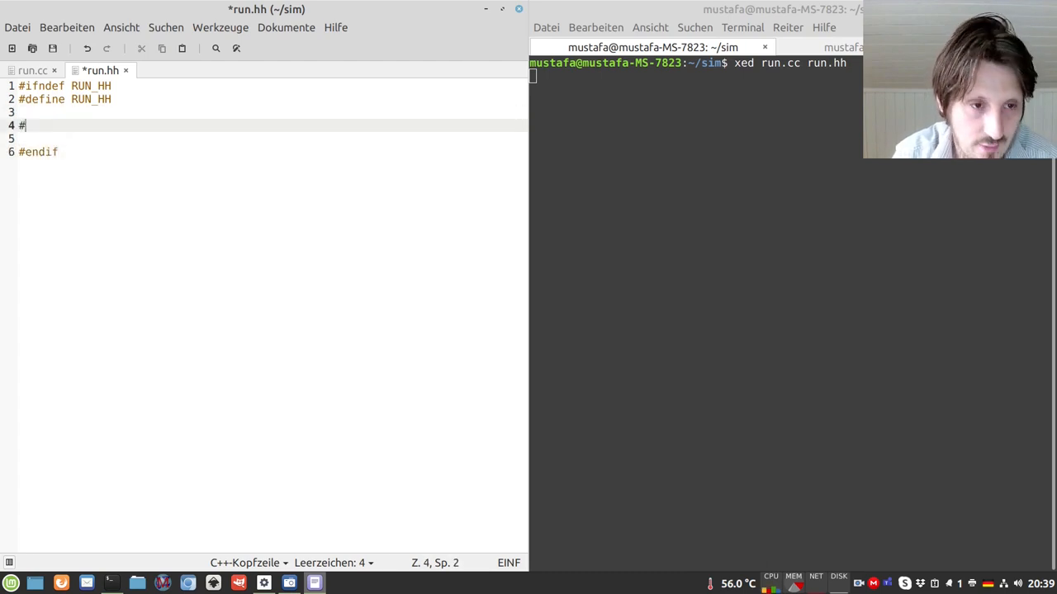
type("include \"G")
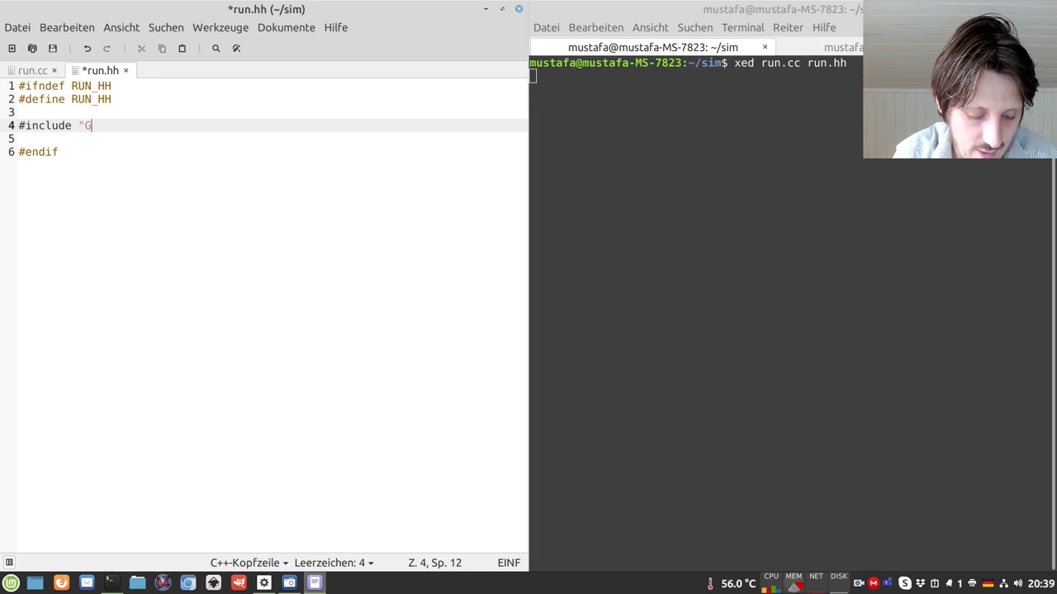
type("4User")
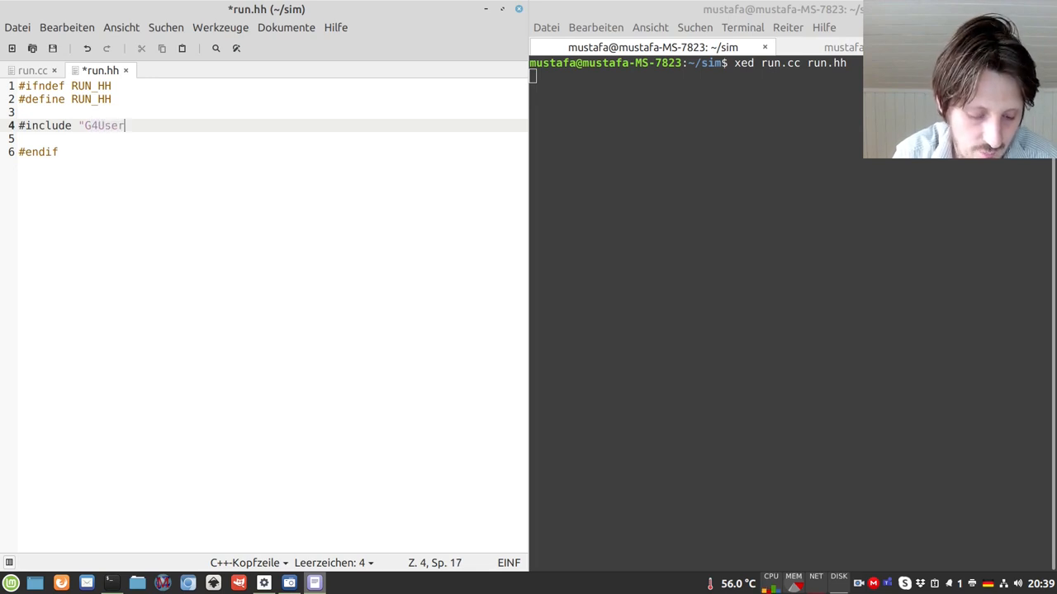
type("RunAction")
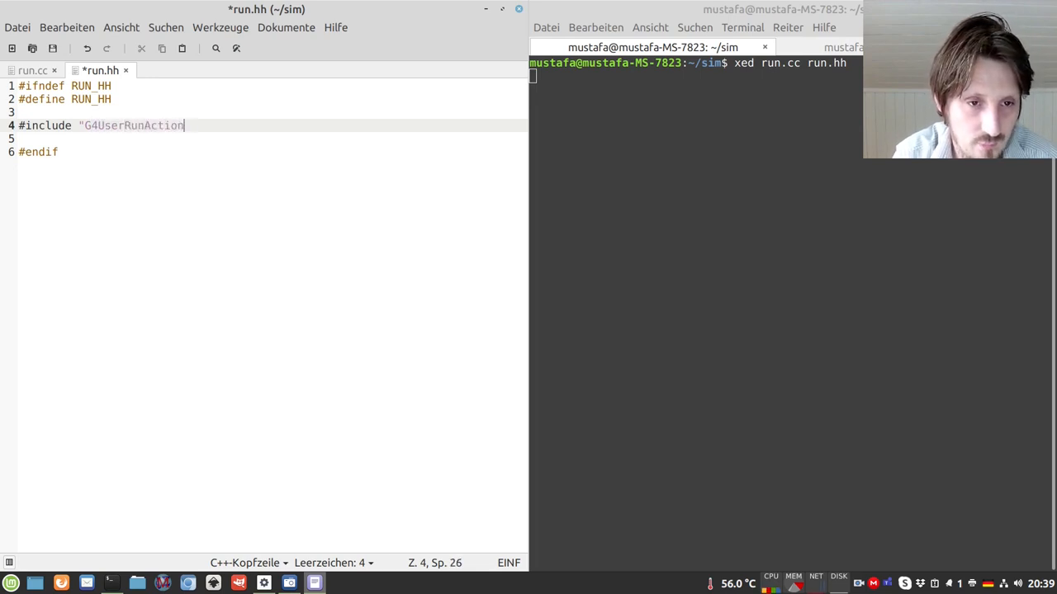
type(".hh\"")
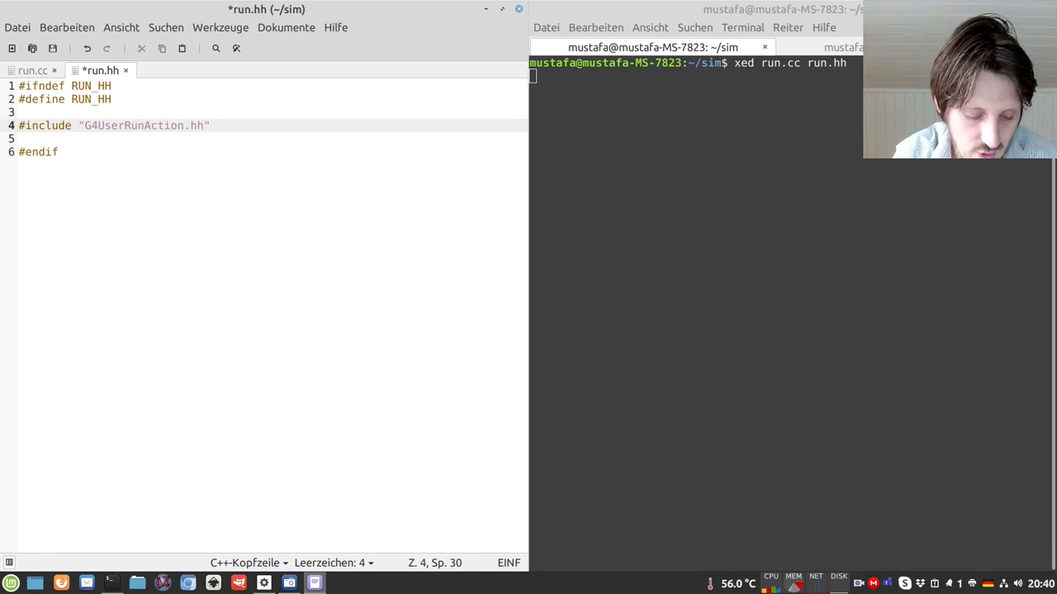
Step: Declare class MyRunAction : public G4UserRunAction in run.hh
type("c")
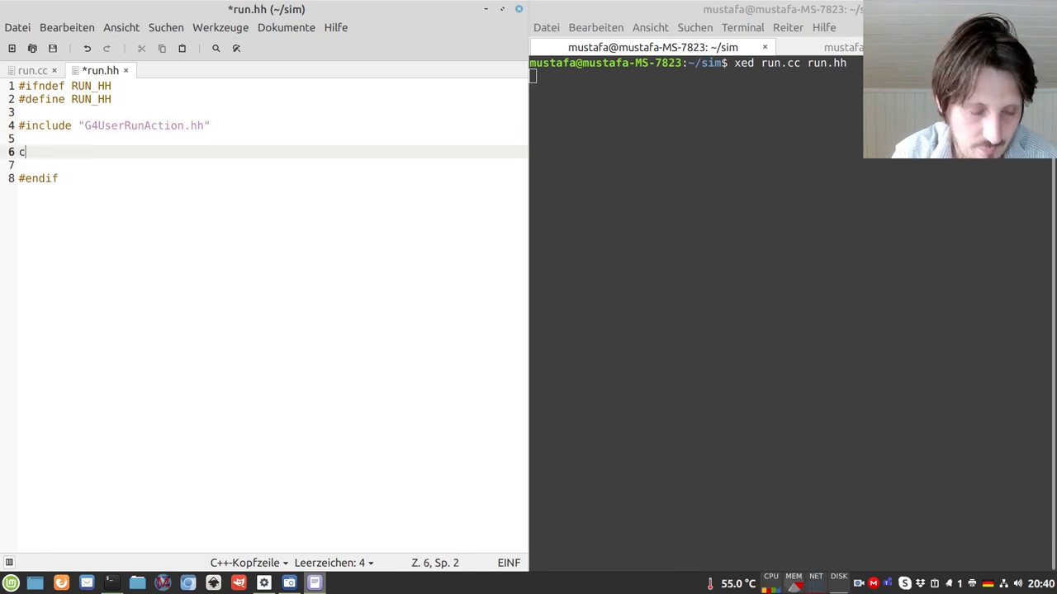
type("lass M")
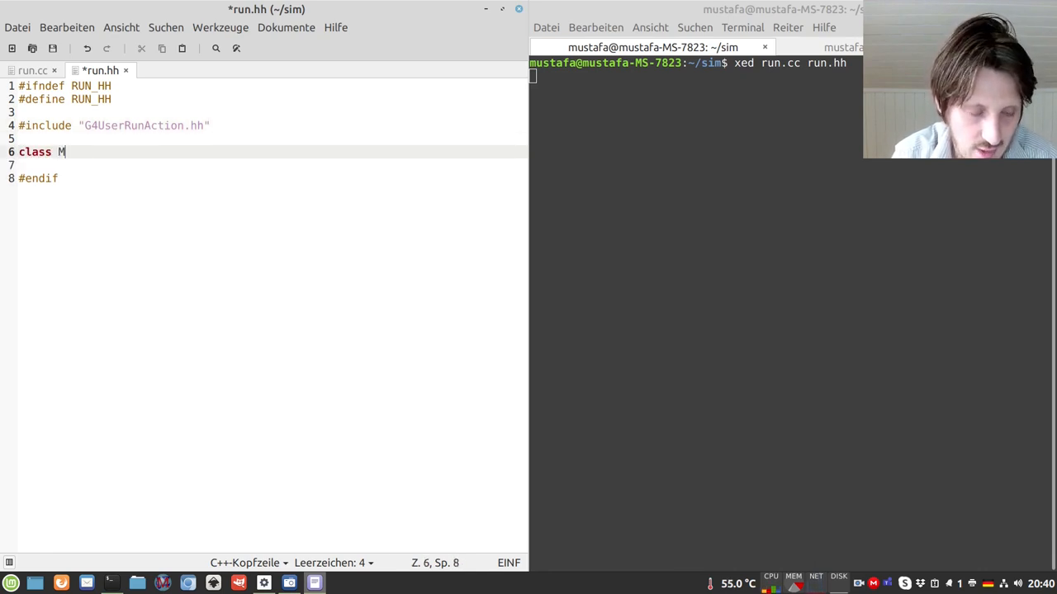
type("yRunA")
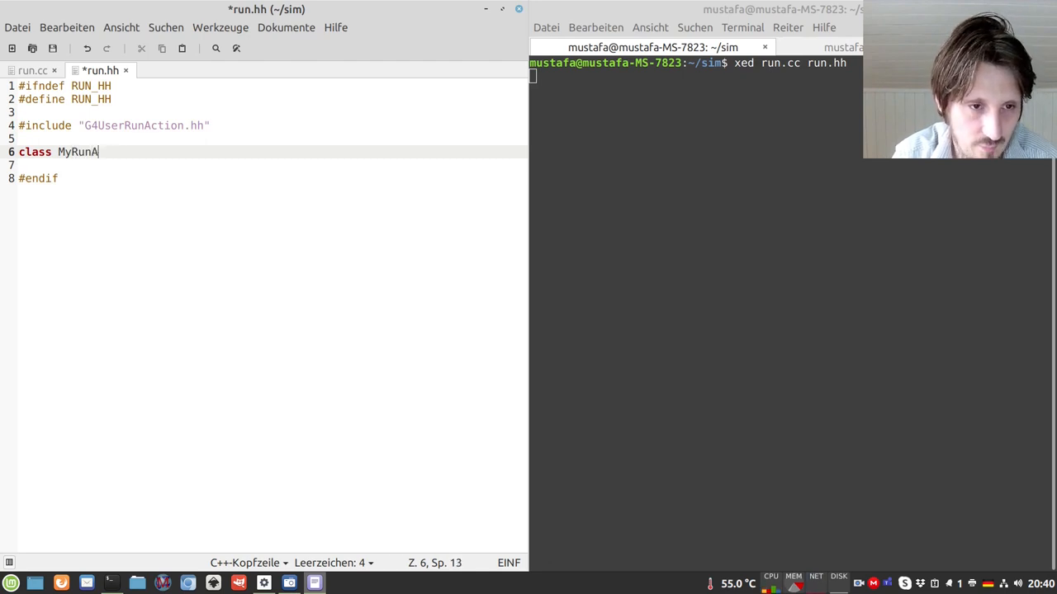
type("ction")
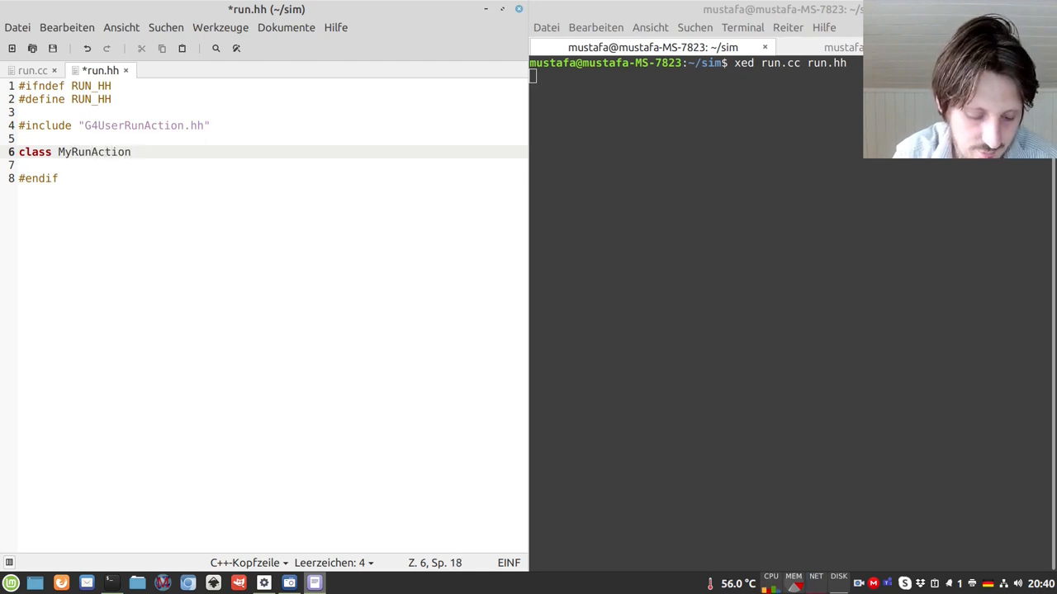
type(": public")
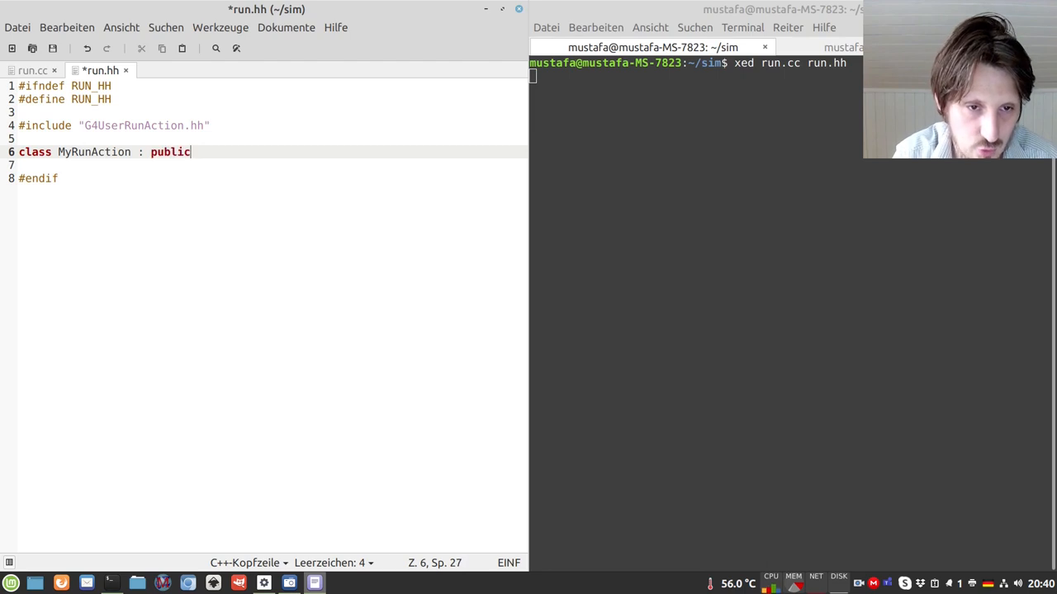
type("G4")
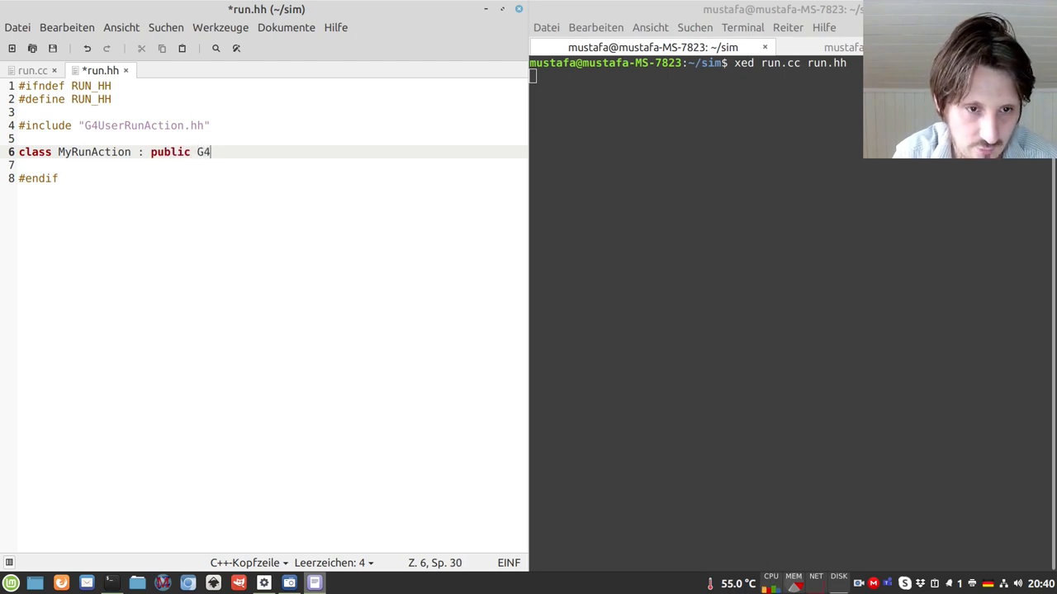
type("UserRun")
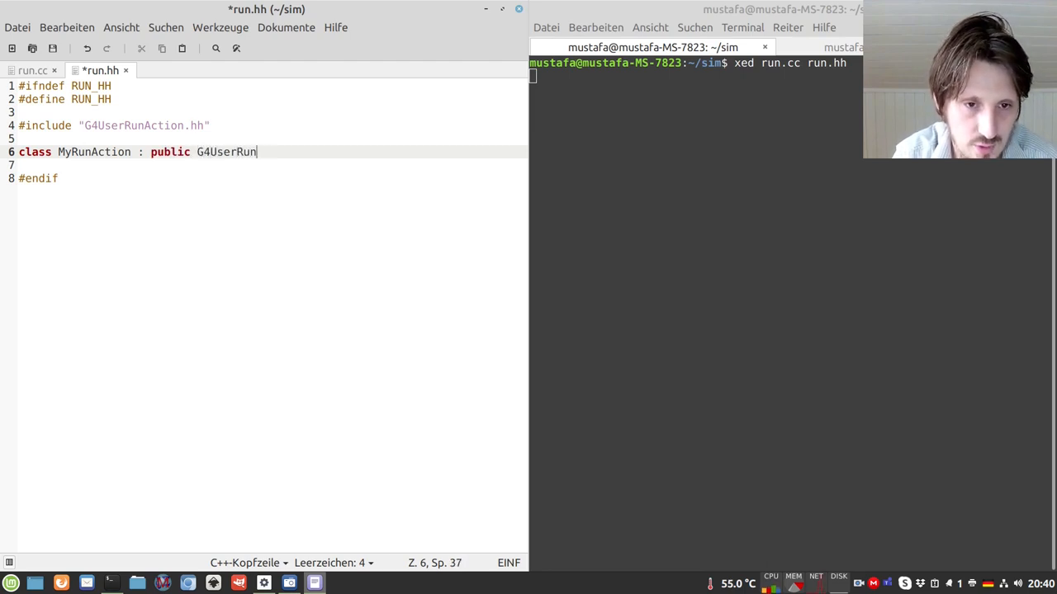
type("Action")
type("\\")
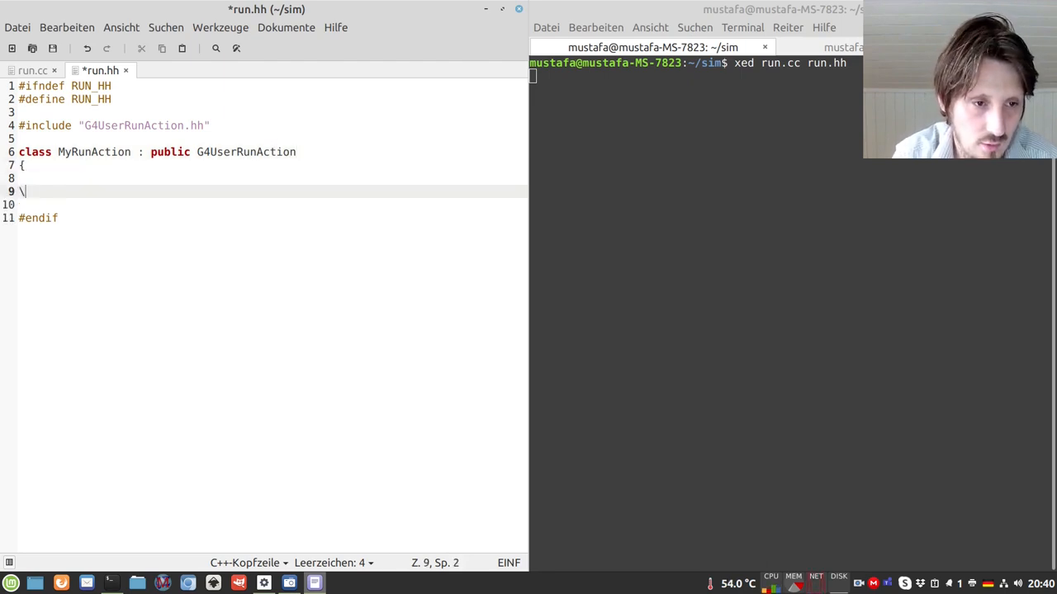
Step: Add a public section declaring the MyRunAction() constructor and ~MyRunAction() destructor
type("public:")
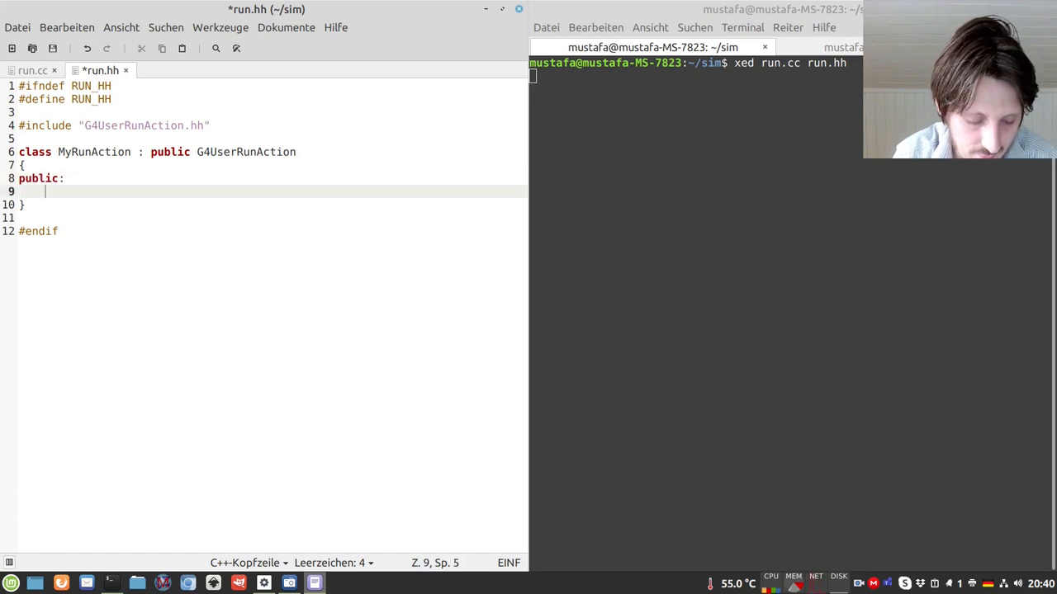
type("MyRunAc")
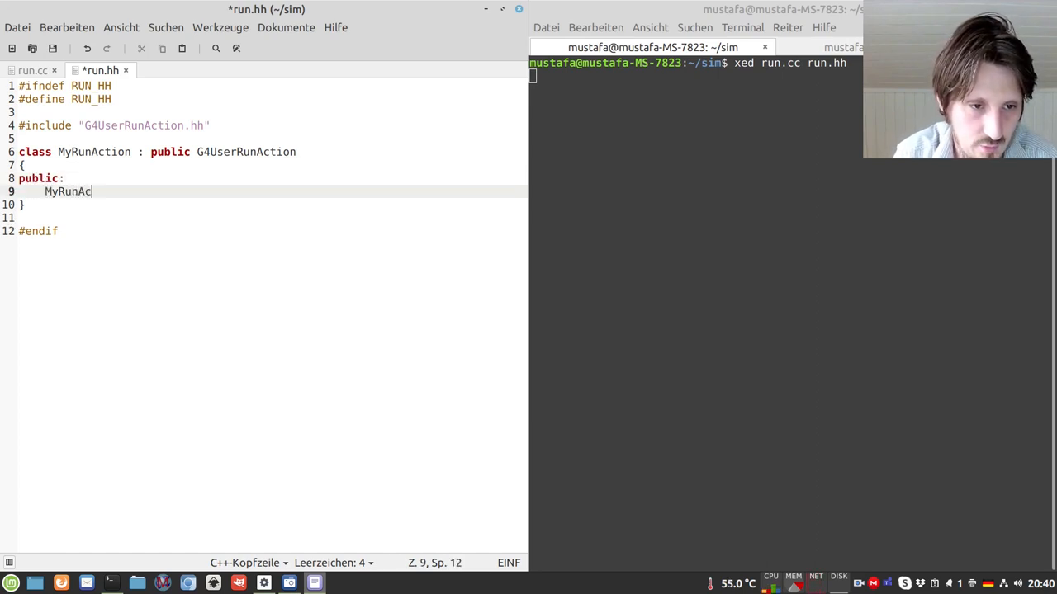
type("tion();")
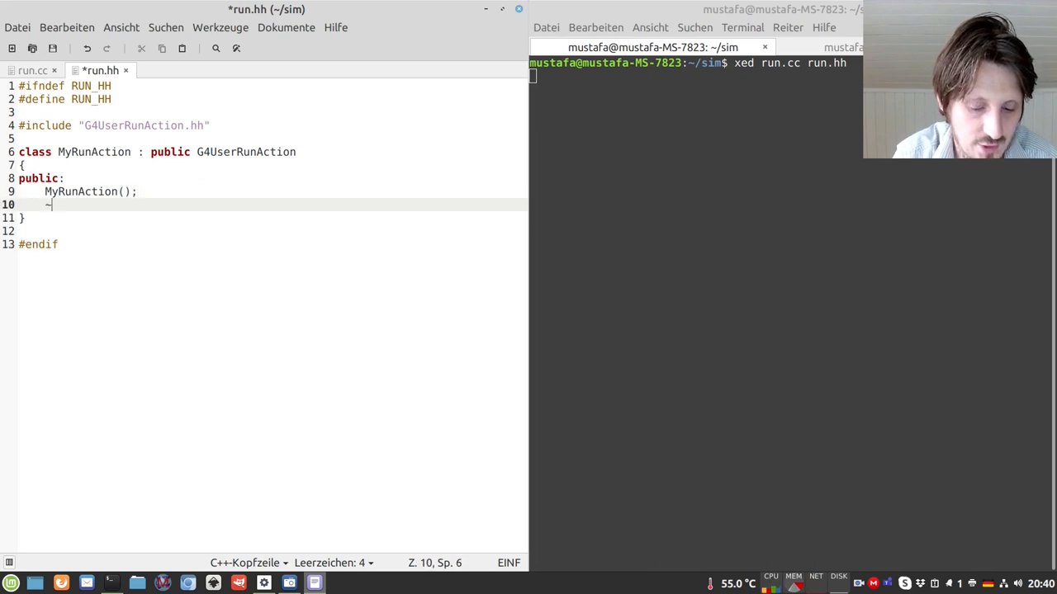
type("MyRunA")
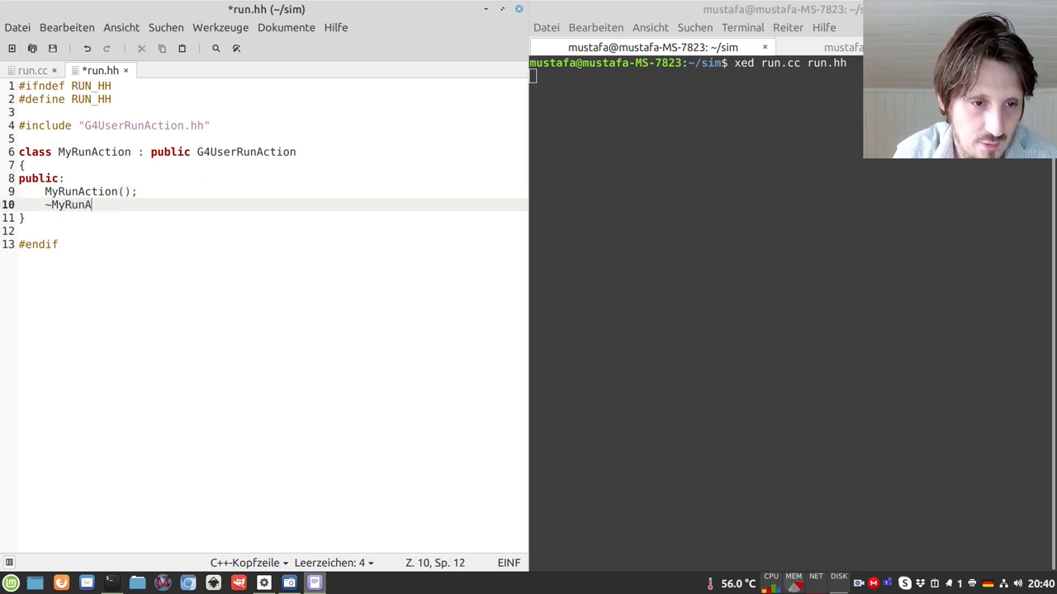
type("ction();")
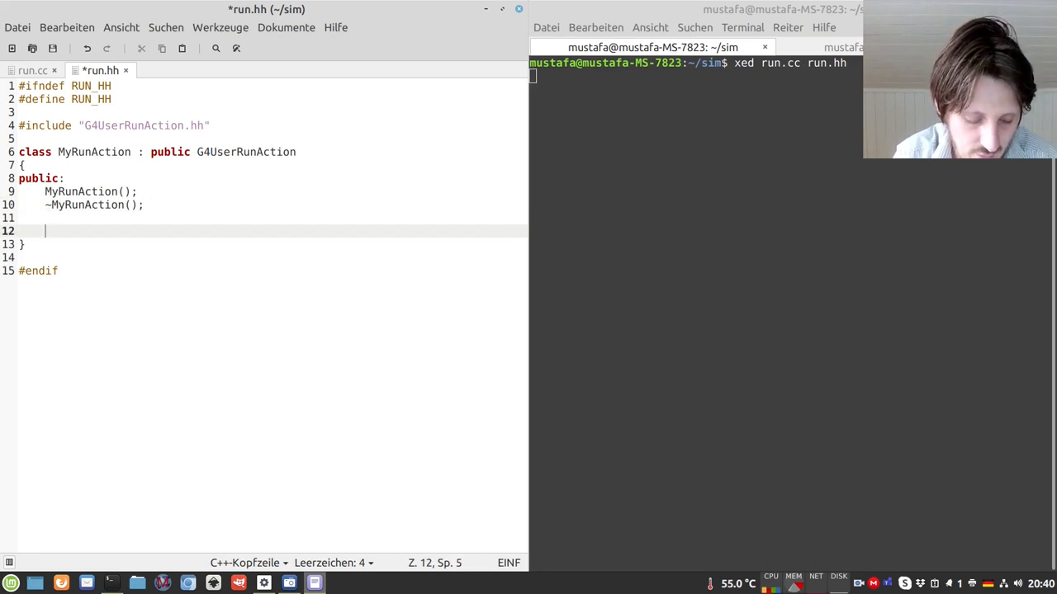
Step: Declare virtual void BeginOfRunAction(const G4Run*) in MyRunAction
double_click(244, 152)
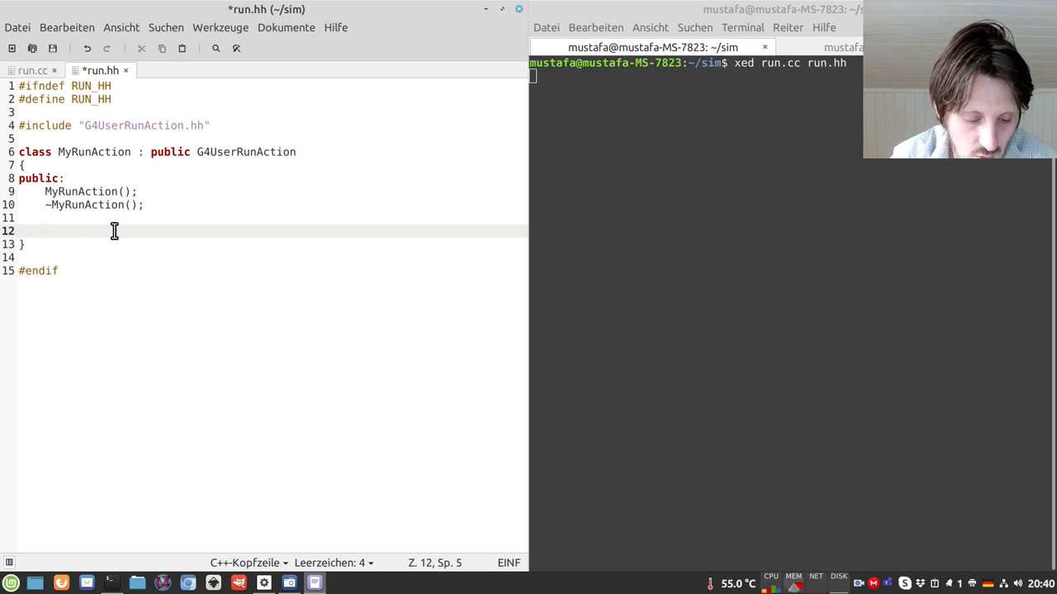
type("virtual void Be")
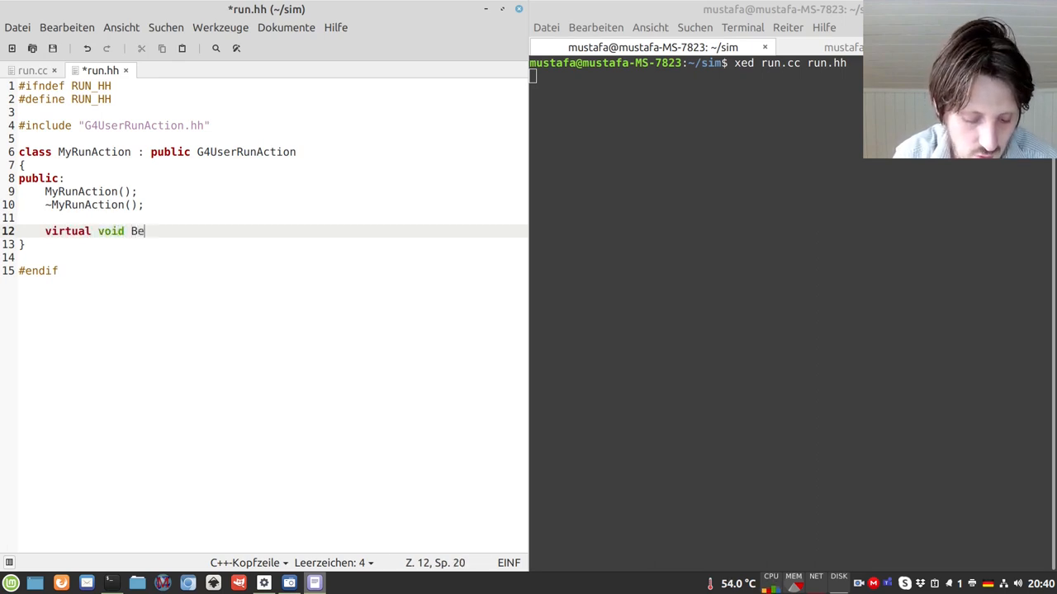
type("ginOfRunActio")
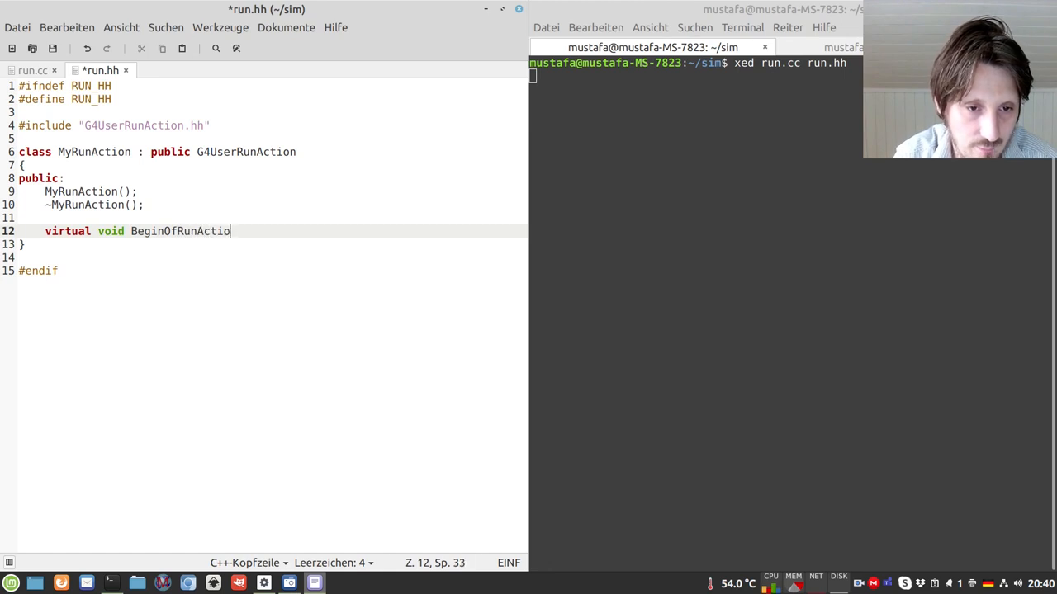
type("(const")
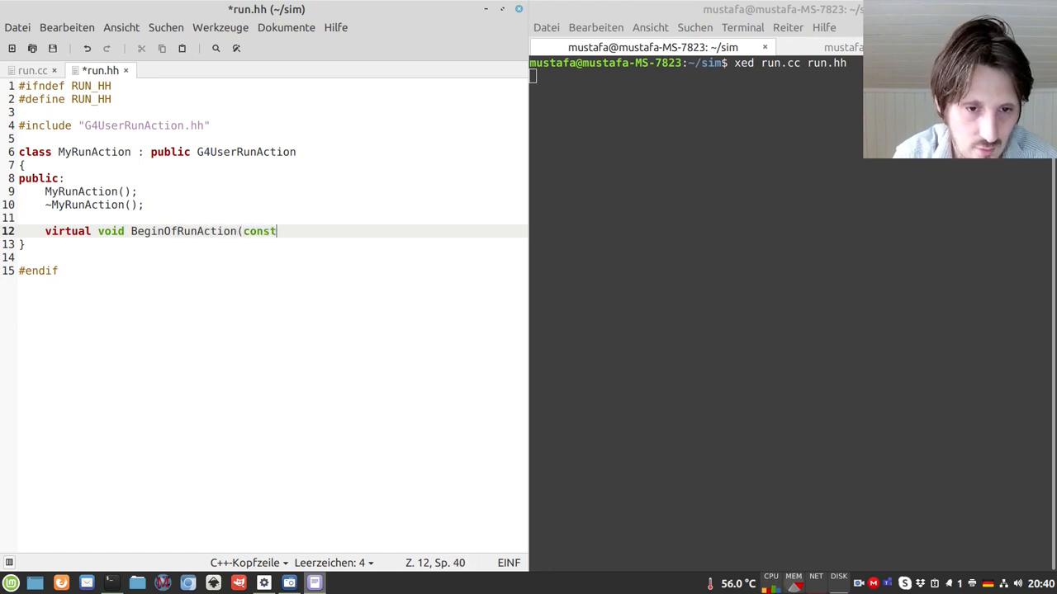
type("G4")
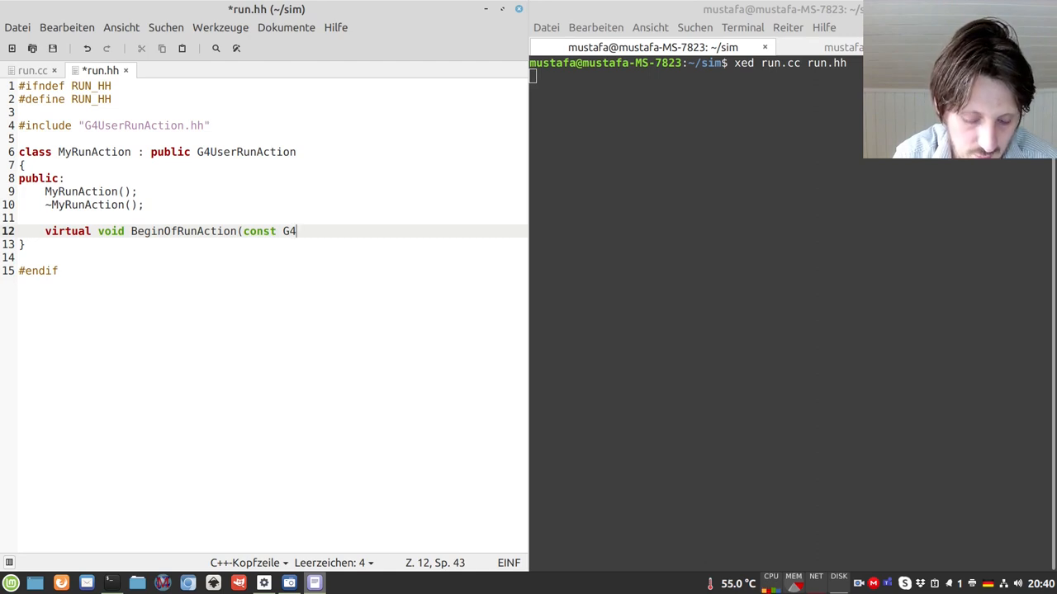
type("Run*);")
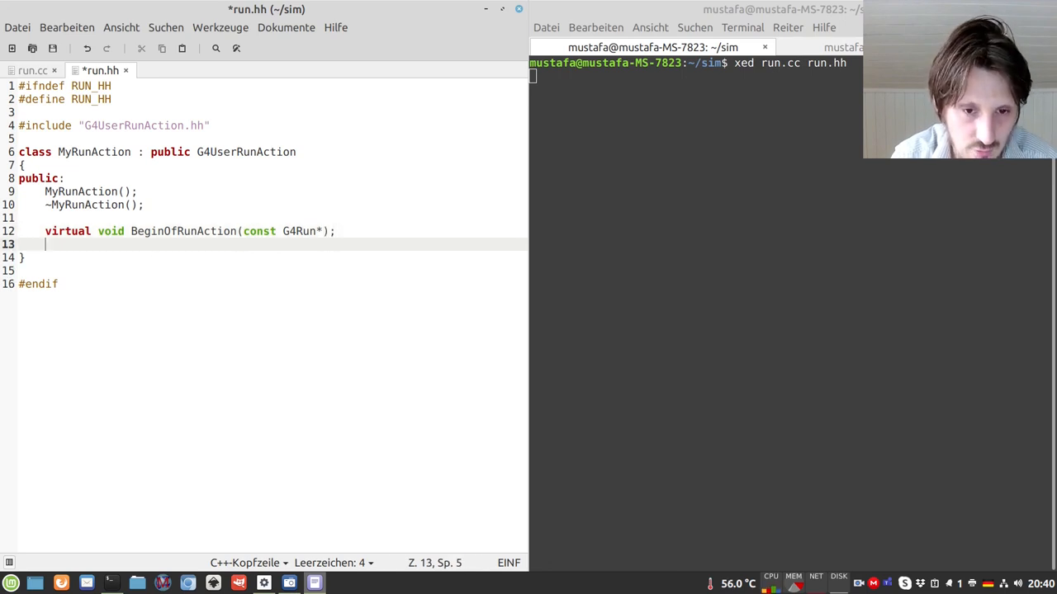
Step: Declare virtual void EndofRunAction(const G4Run*) and save run.hh
type("virtual")
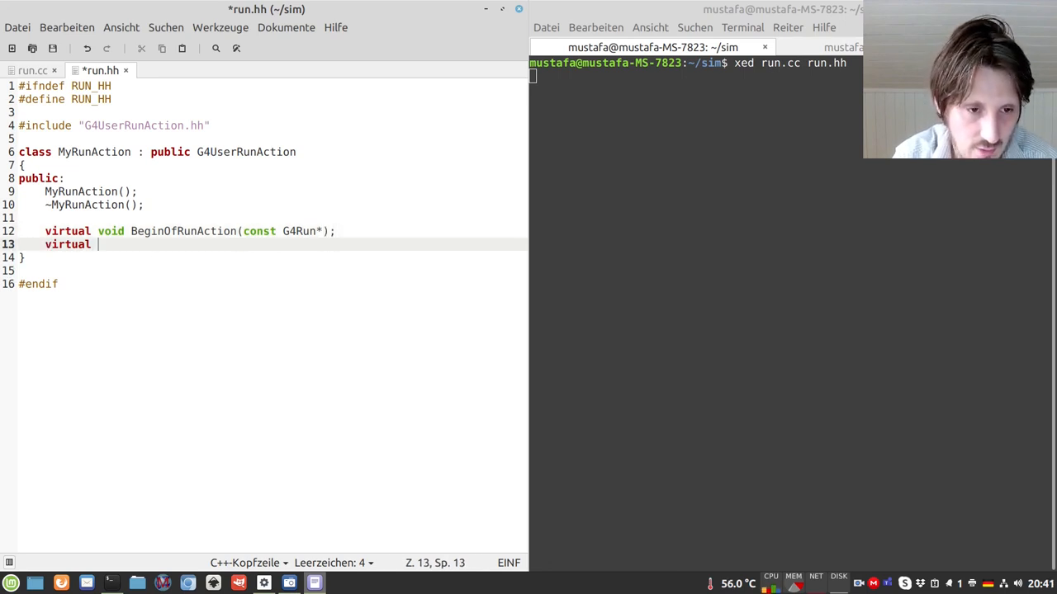
type("void End")
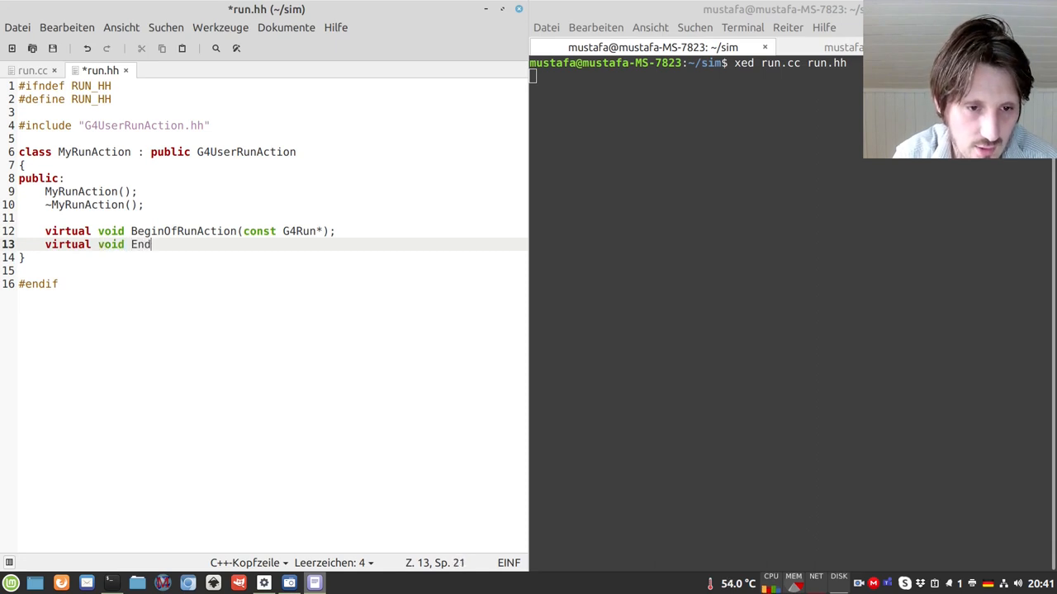
type("ofRu")
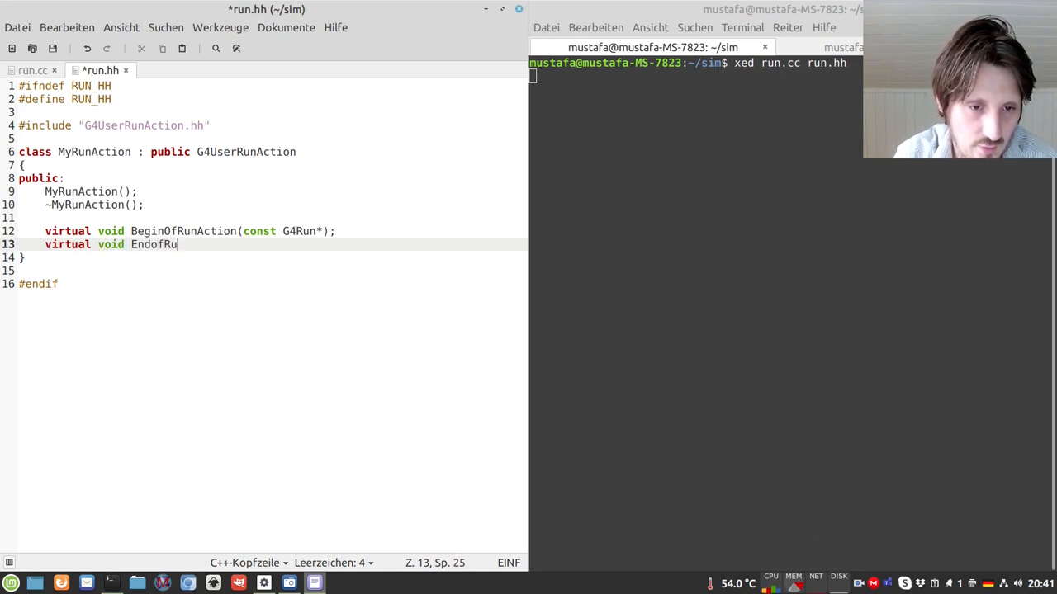
type("nActio")
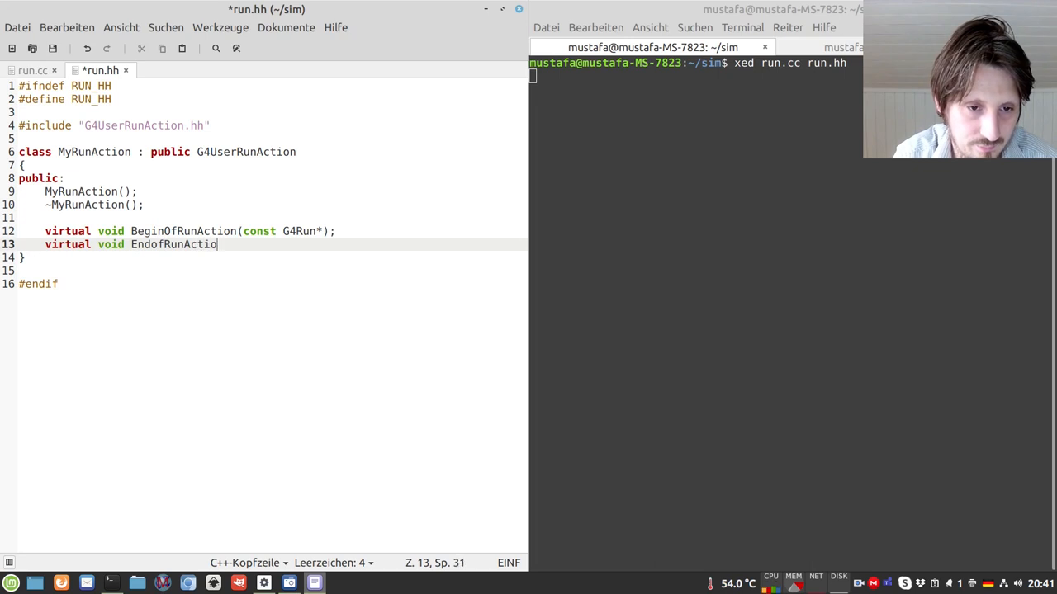
type("n(coin")
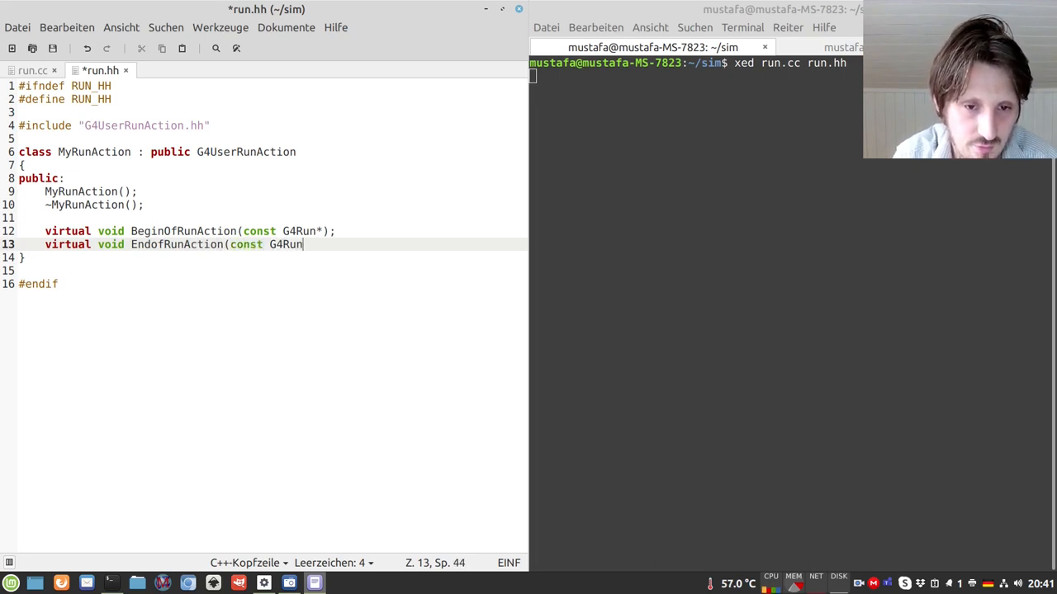
type("*);")
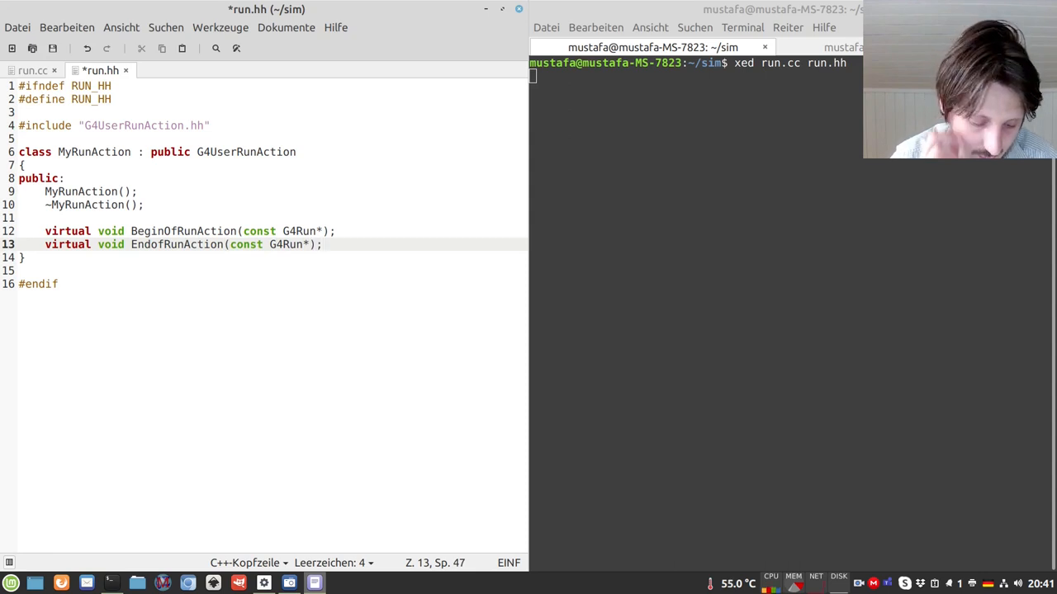
key("ctrl+s")
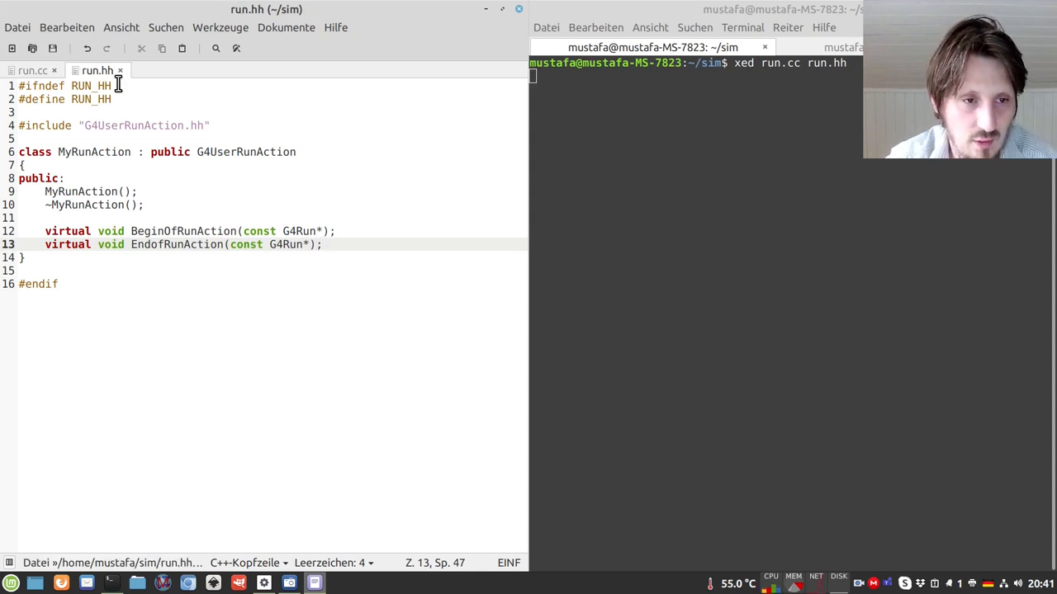
mouse_move(34, 70)
type("#inclu")
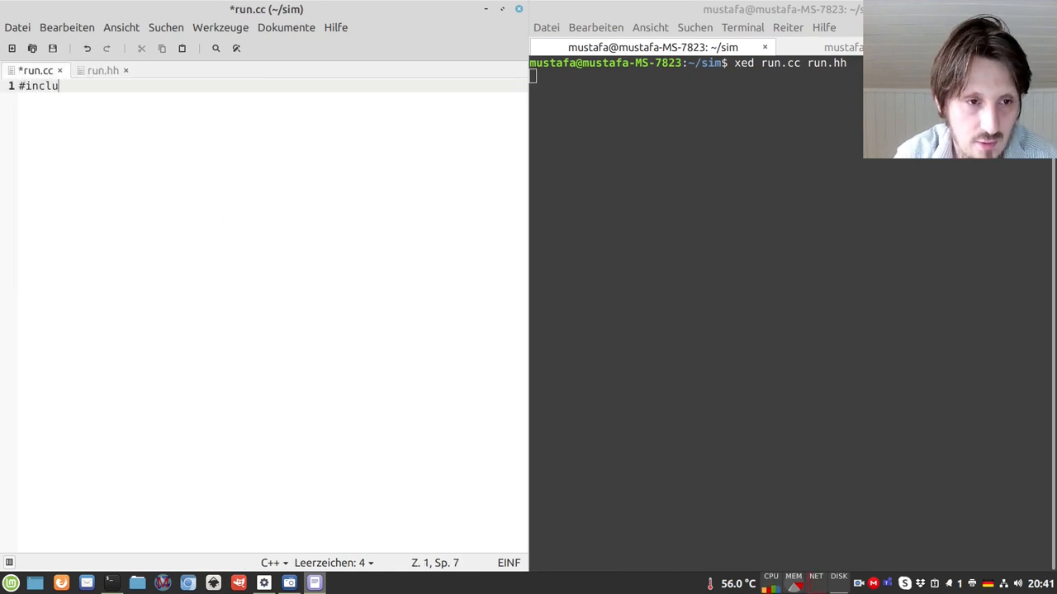
Step: In run.cc write #include "run.hh" and an empty MyRunAction::MyRunAction() {} definition
type("de \"")
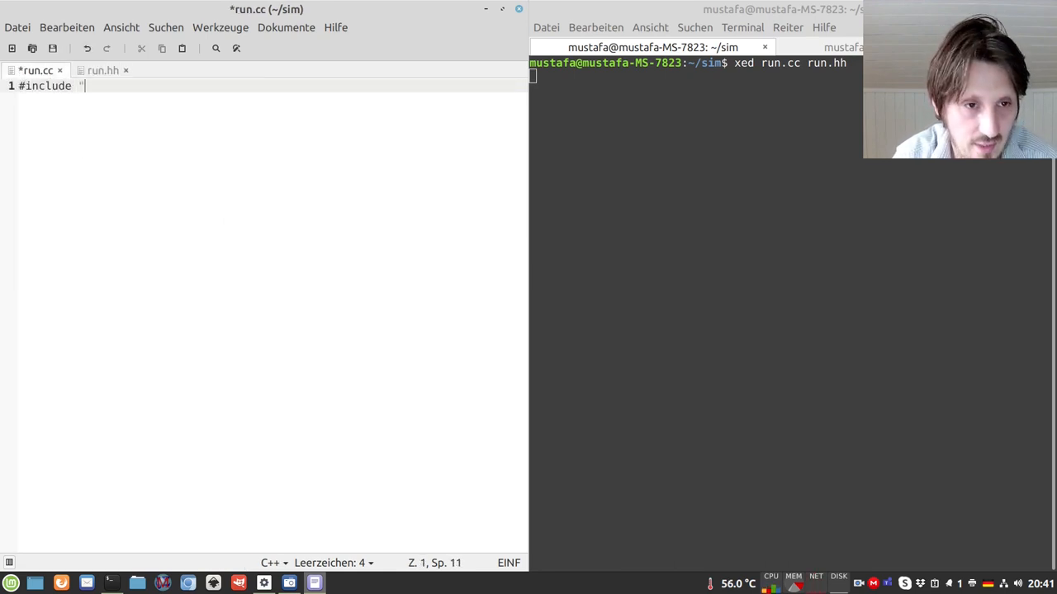
key("Return")
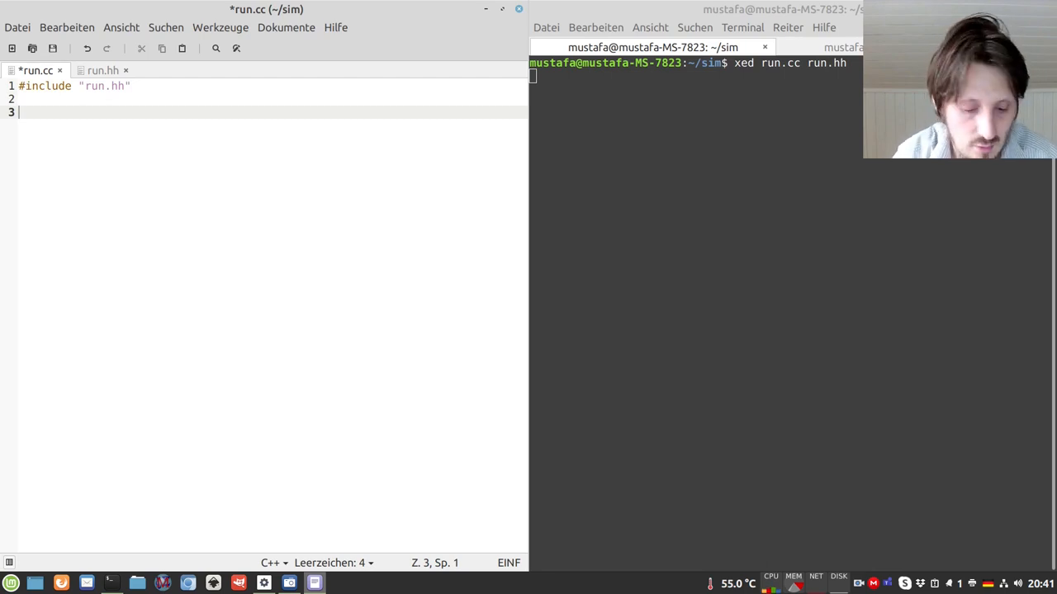
type("My")
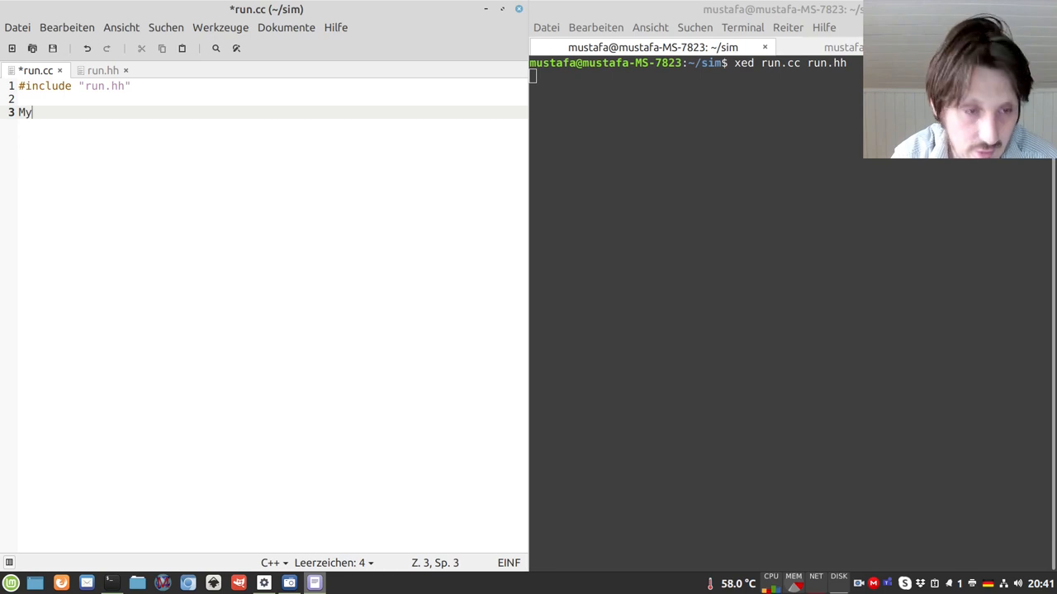
type("RunAction::")
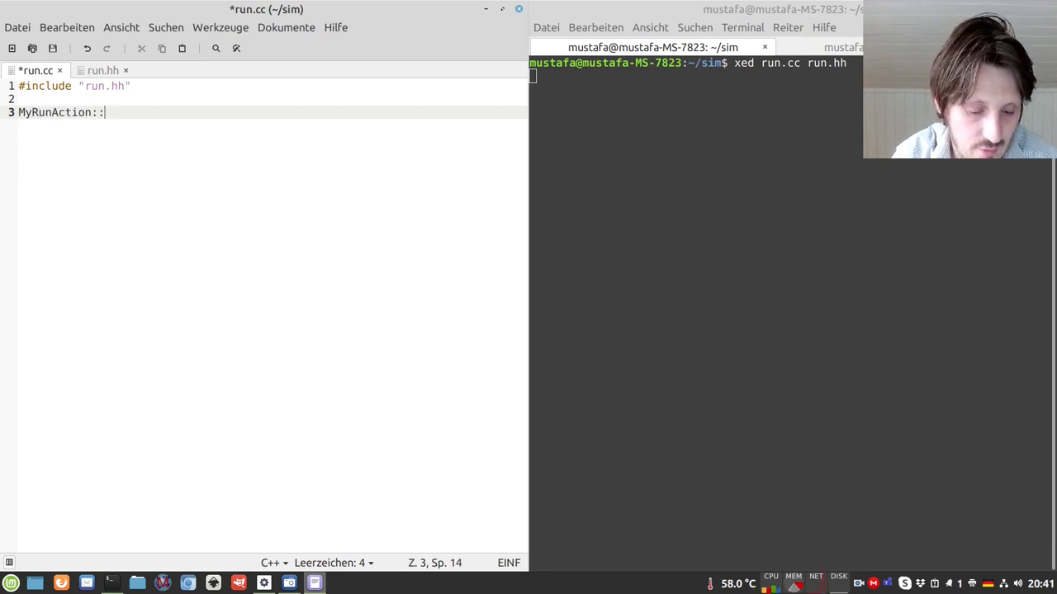
type("MyRunAction(")
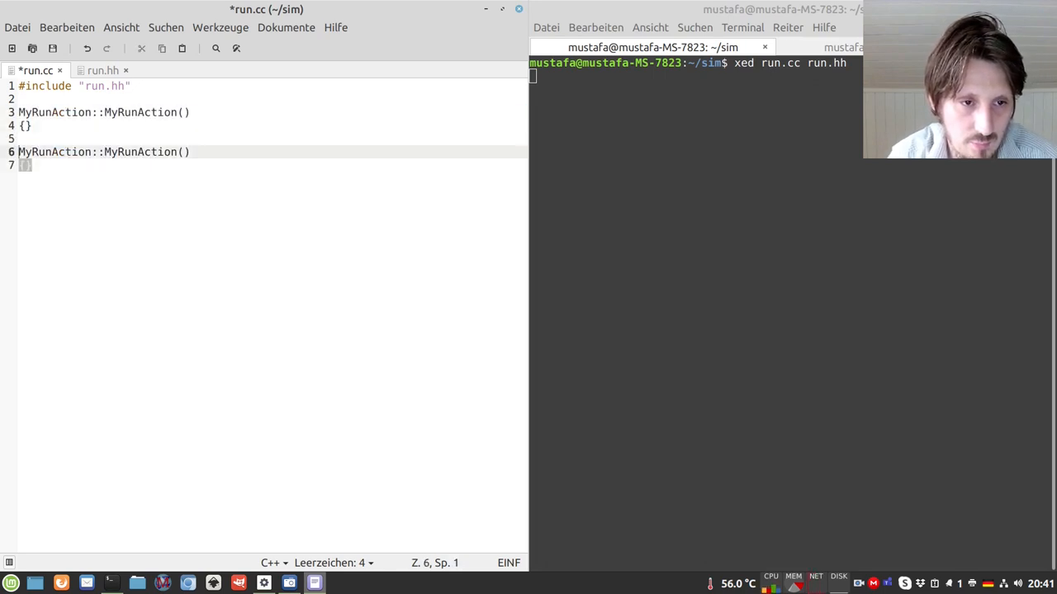
type("{}")
type("~")
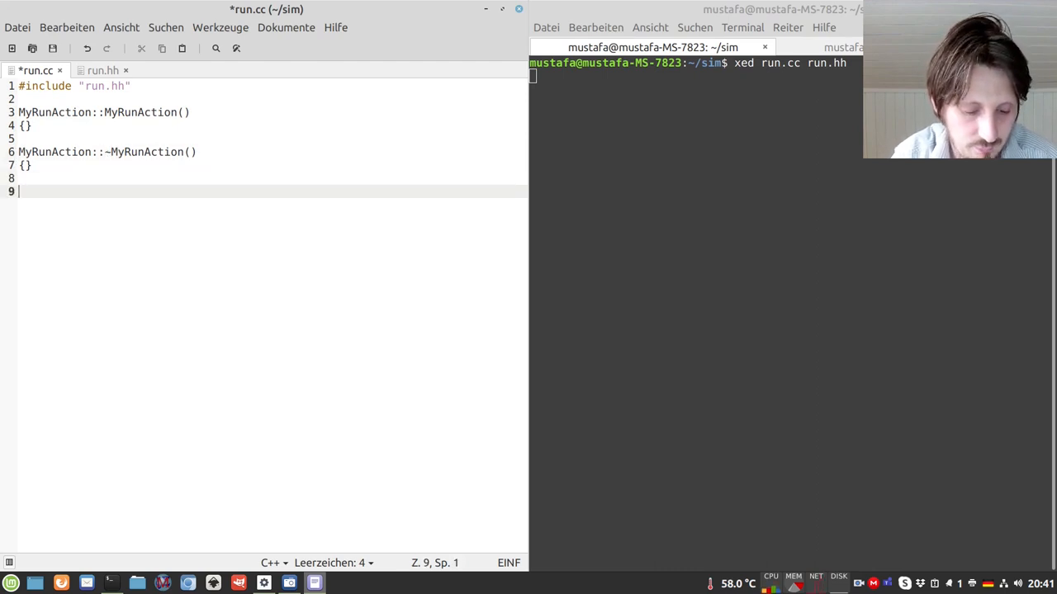
Step: Copy the BeginOfRunAction(const G4Run*) declaration from run.hh into run.cc as an empty body
left_click(103, 70)
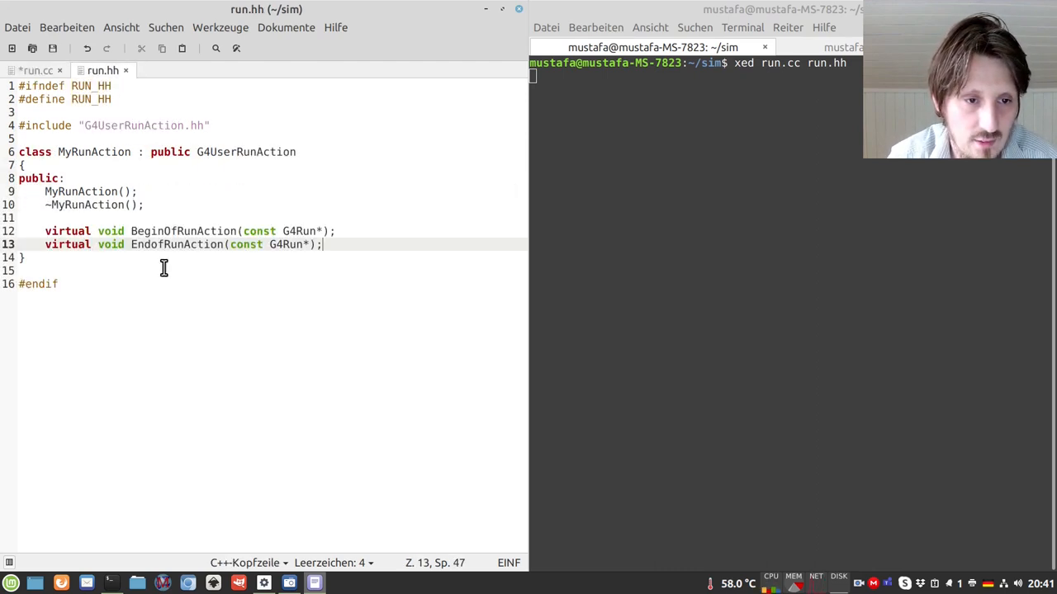
left_click_drag(99, 231, 324, 231)
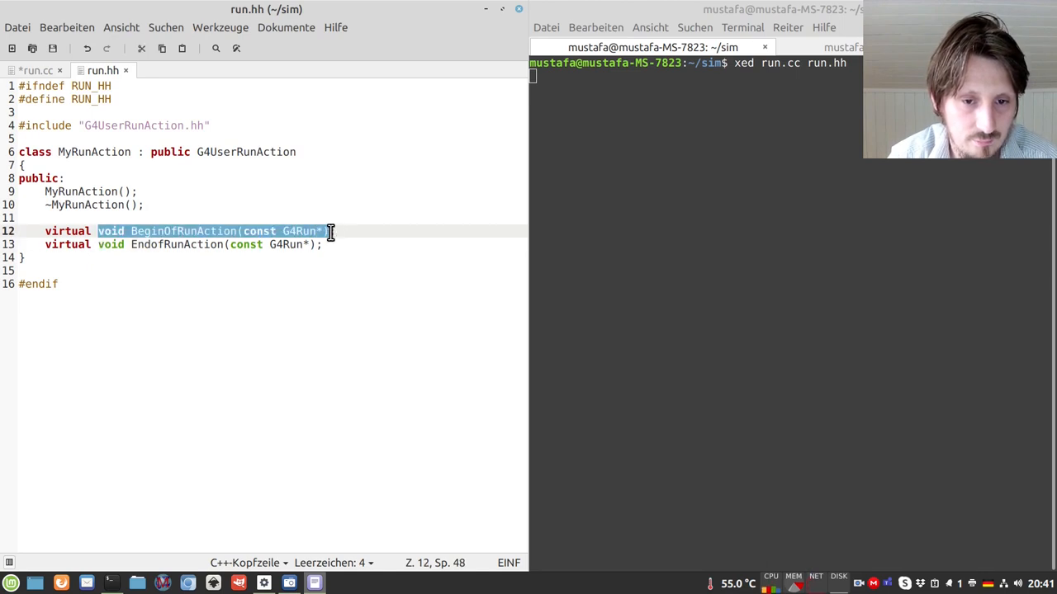
left_click(36, 69)
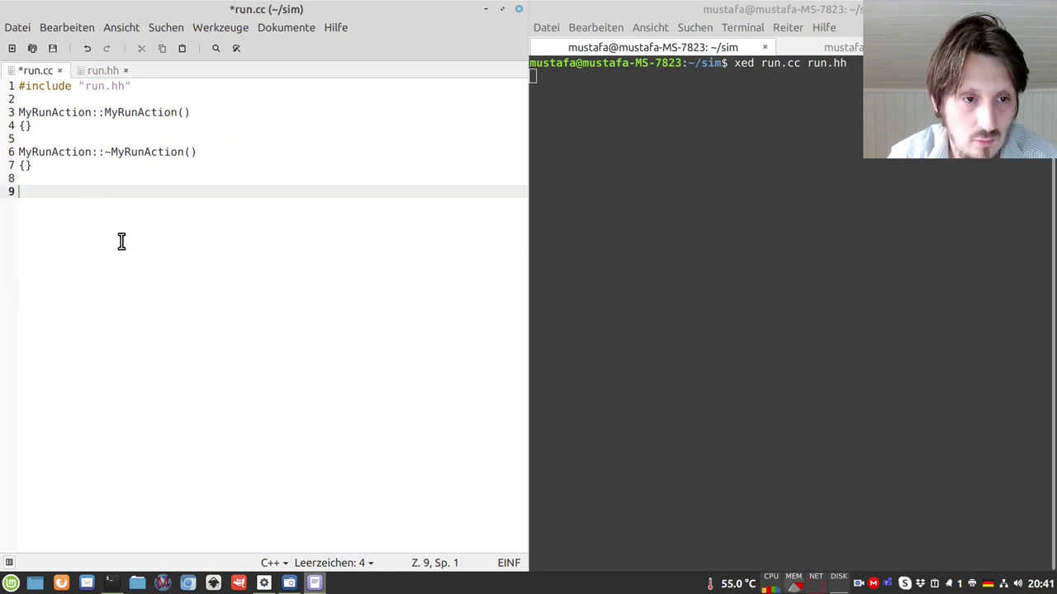
type("void BeginOfRunAction(const G4Run*)")
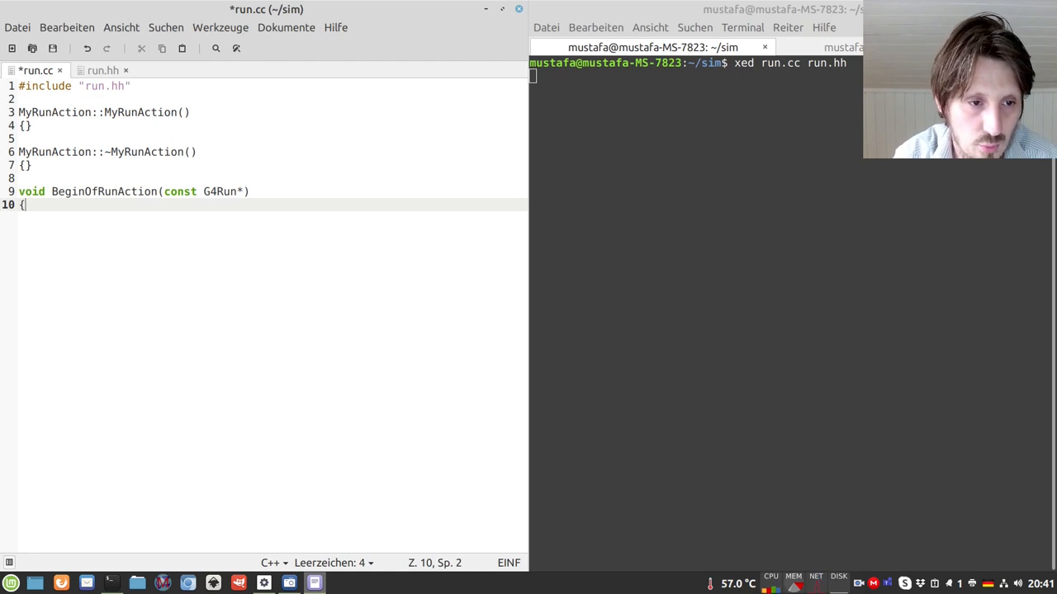
type("}")
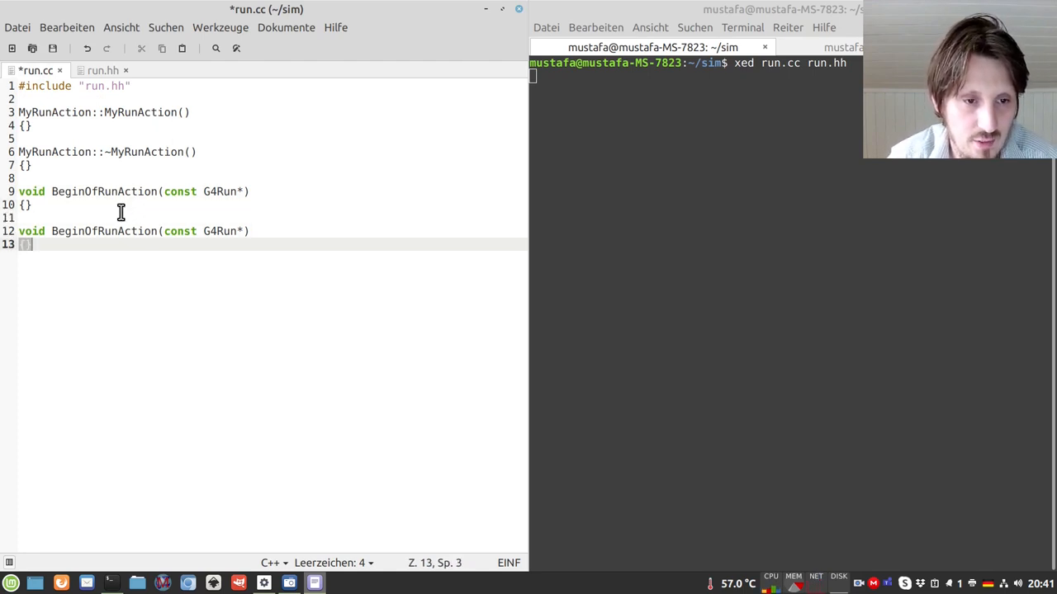
Step: Prefix the run-action definitions with MyRunAction:: so they belong to the class
double_click(56, 152)
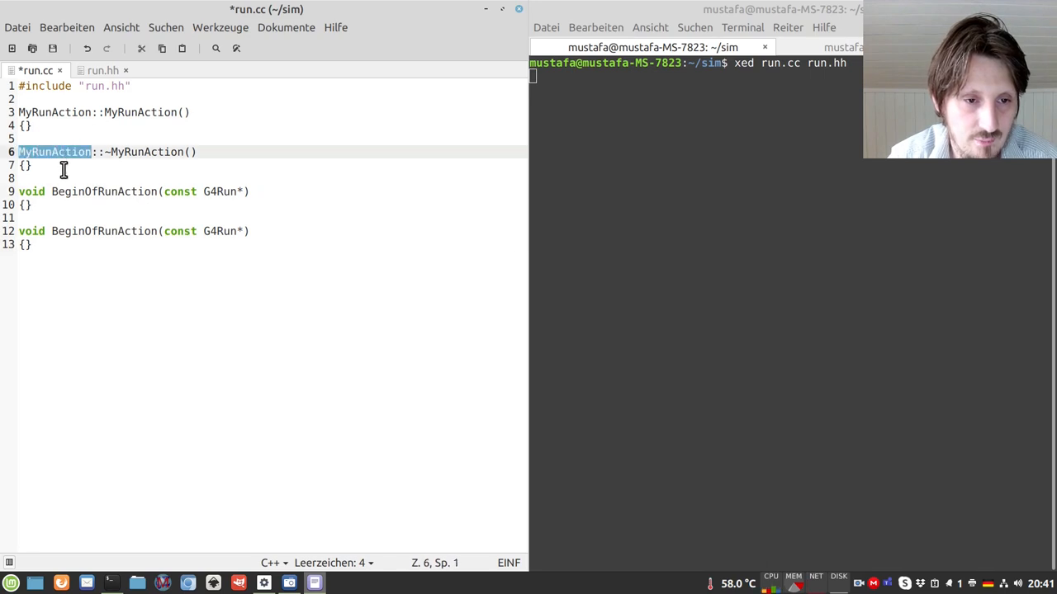
type("MyRunAction")
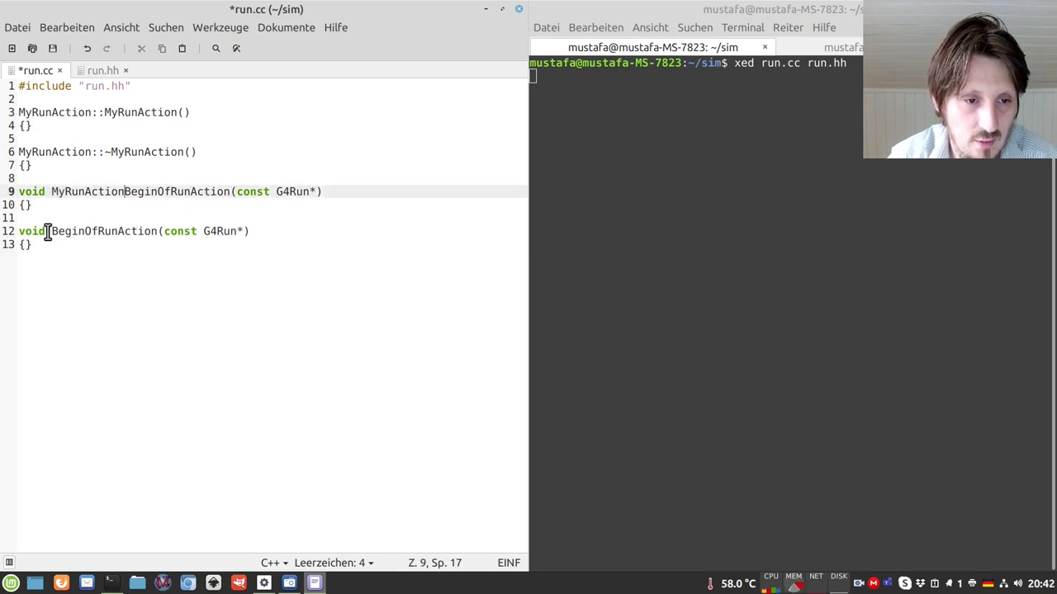
type("MyRunAction::")
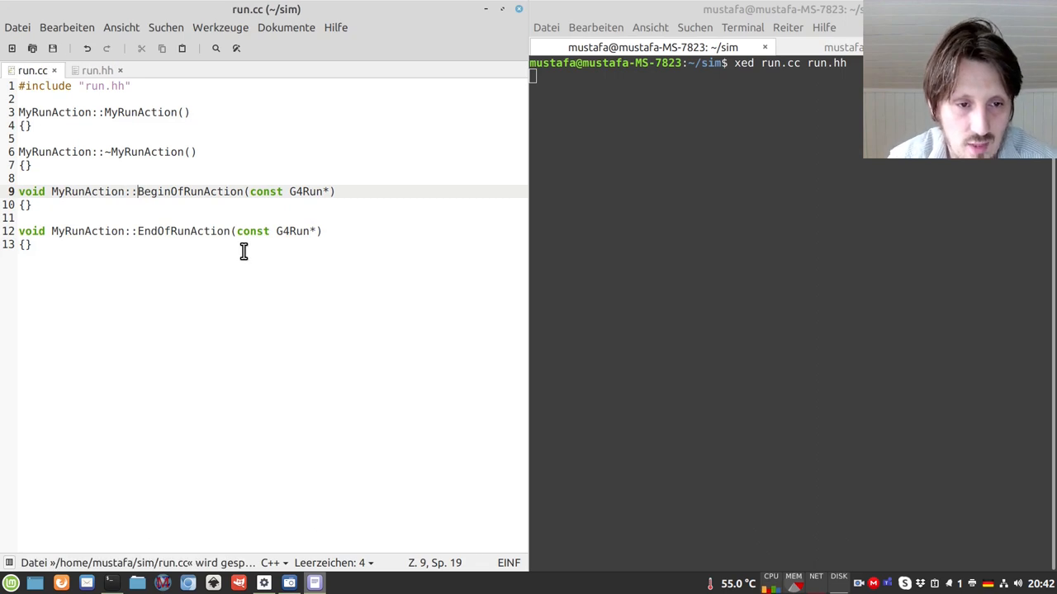
type("bg")
type("cd build/")
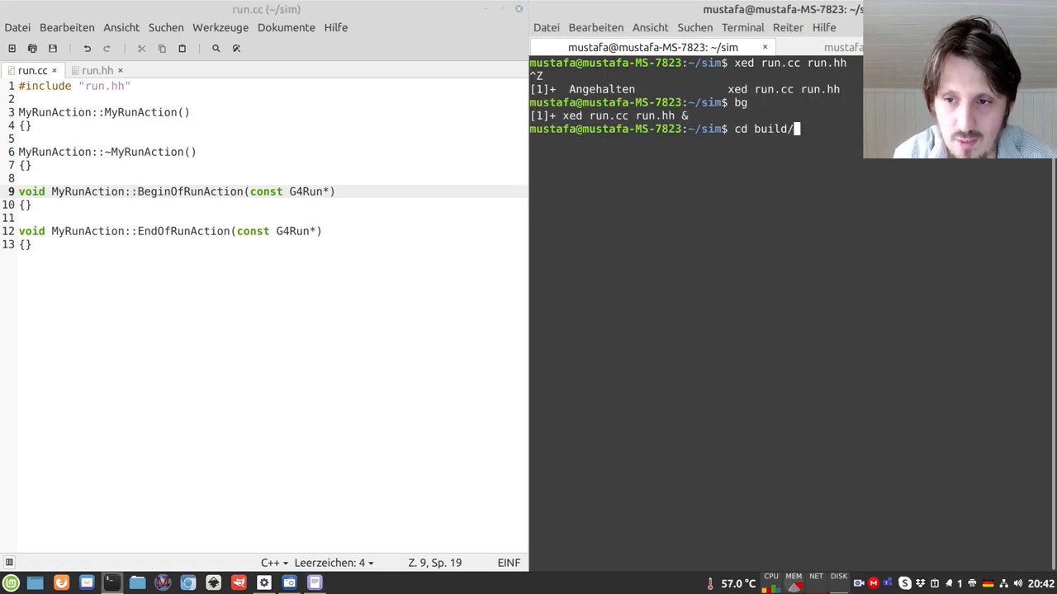
Step: Run cmake and make in the build terminal to compile the simulation
type("make")
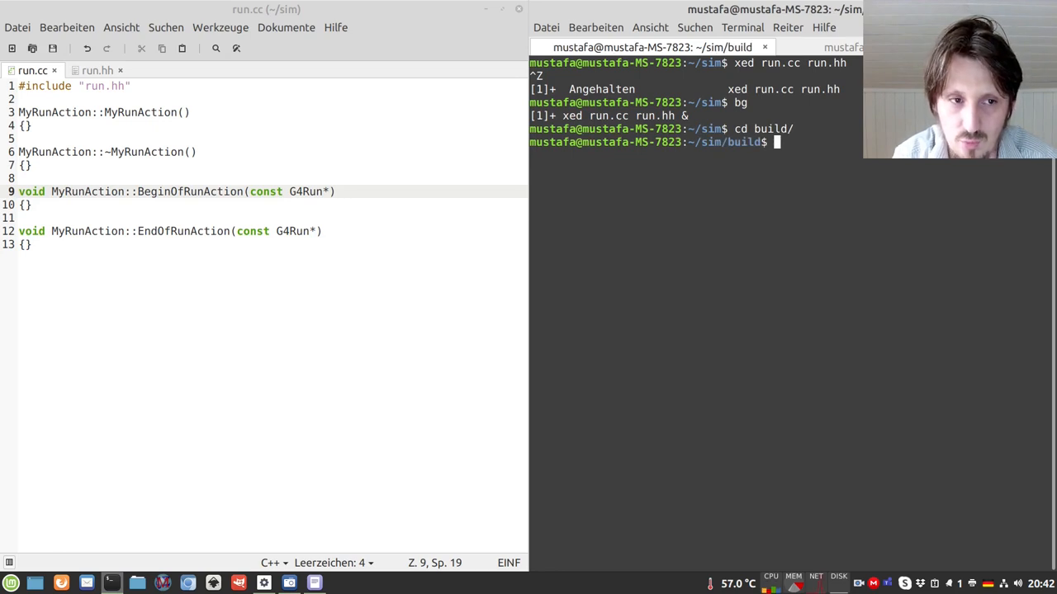
type("cmake ..")
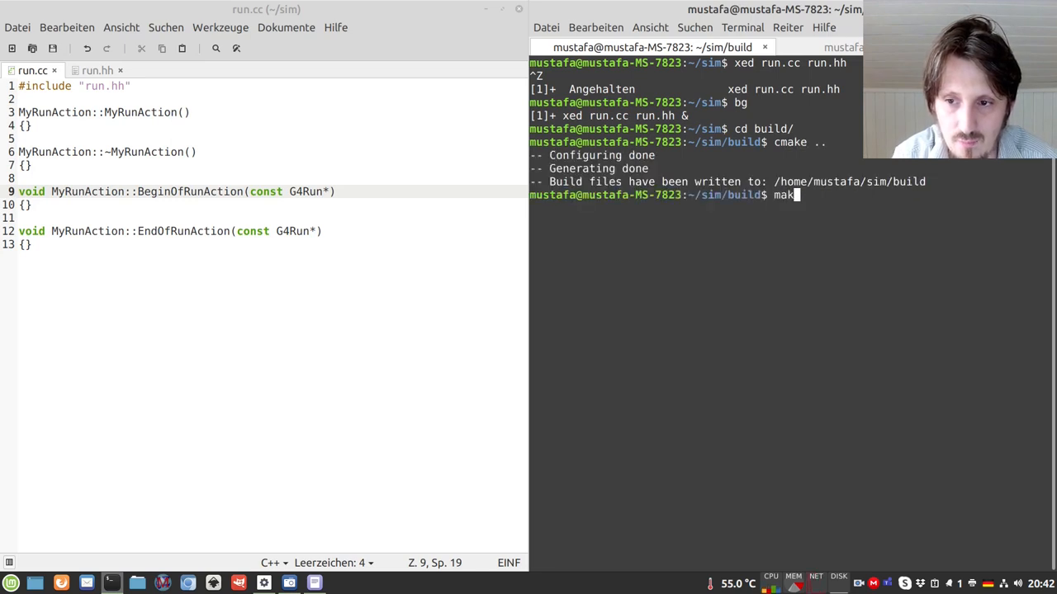
key("Return")
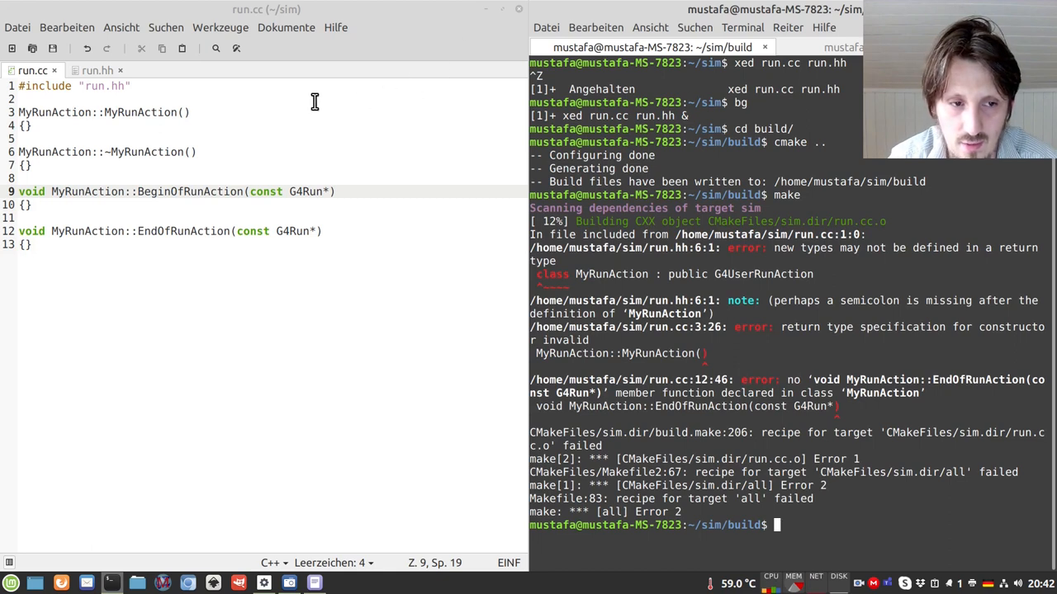
Step: Compare the compiler errors against run.hh and run.cc by switching between the two tabs
left_click(96, 69)
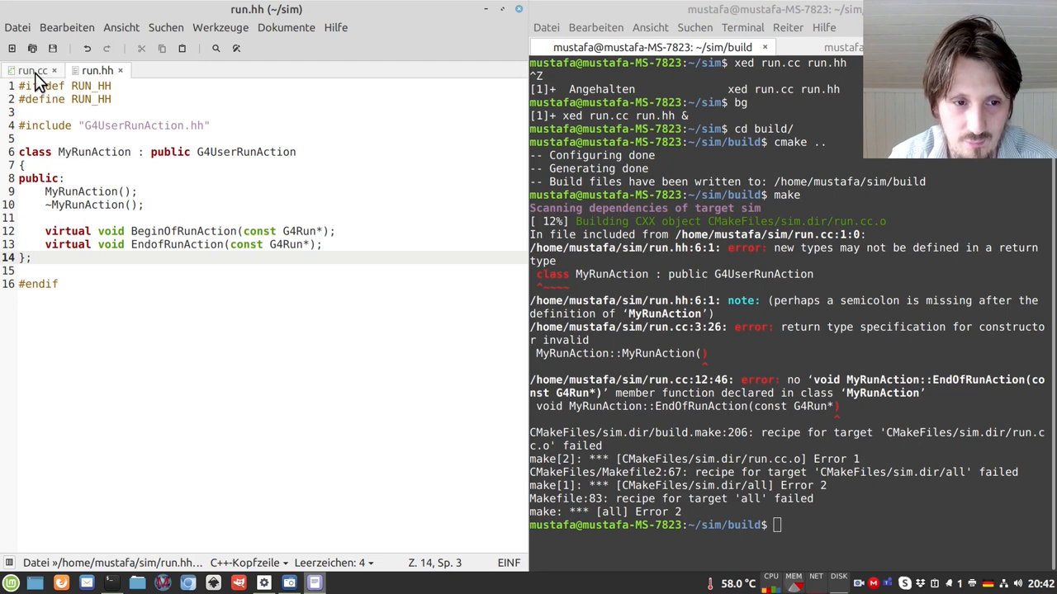
mouse_move(33, 69)
type("make")
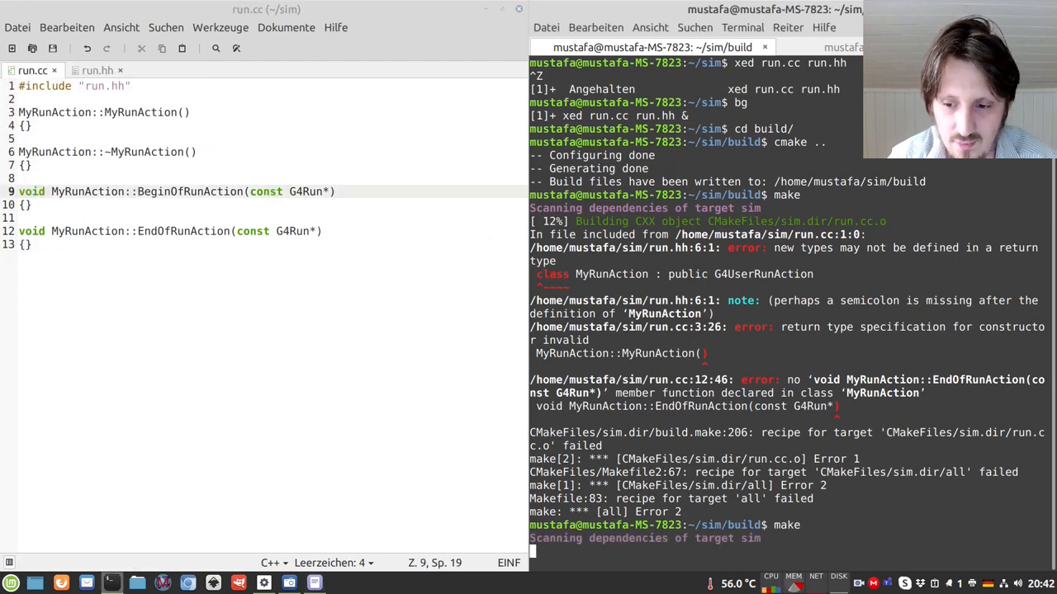
scroll("down", 3)
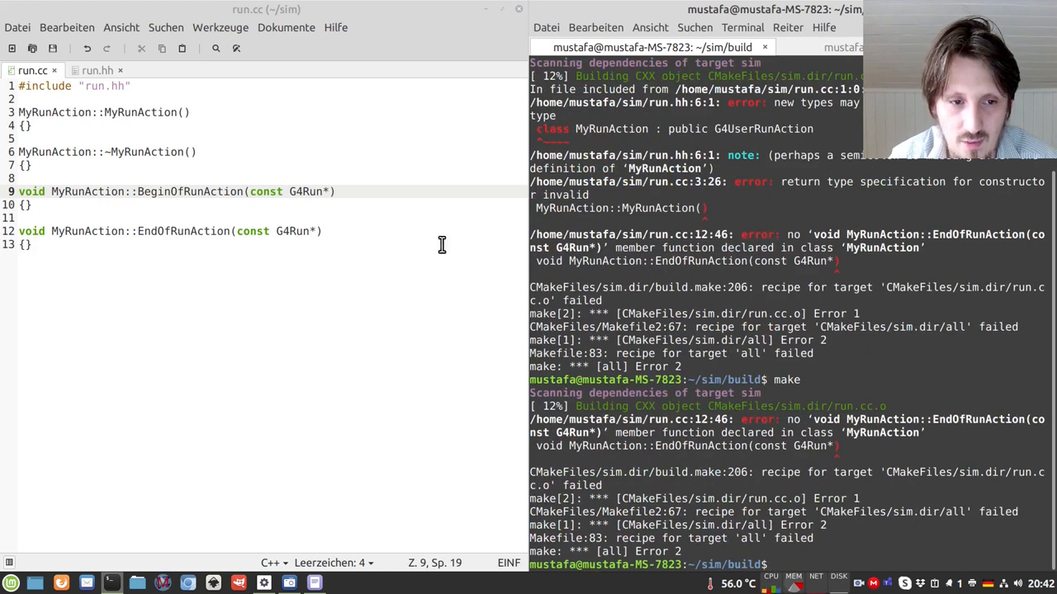
left_click(93, 69)
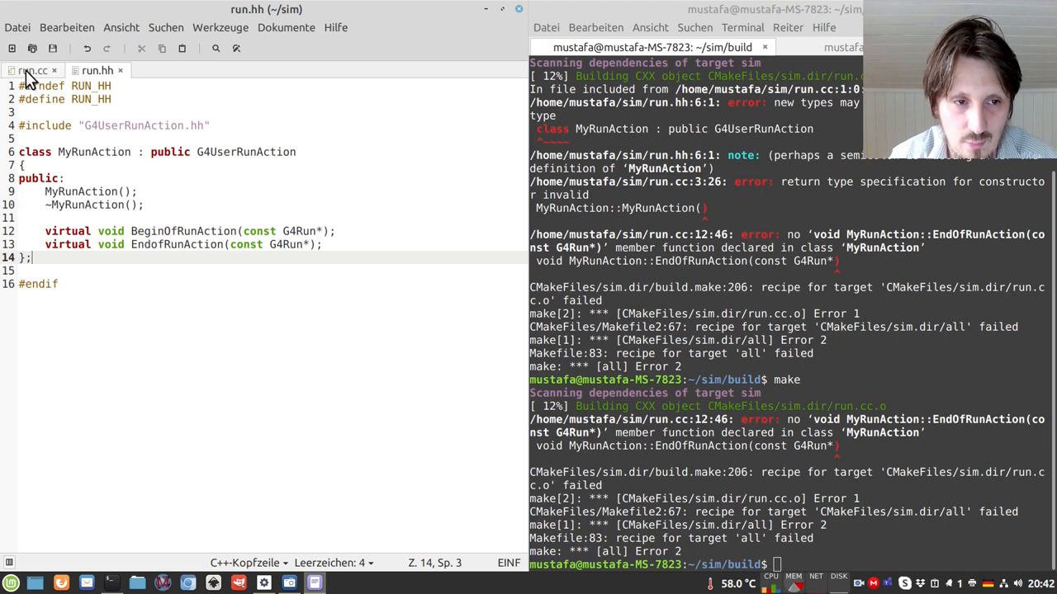
left_click(33, 69)
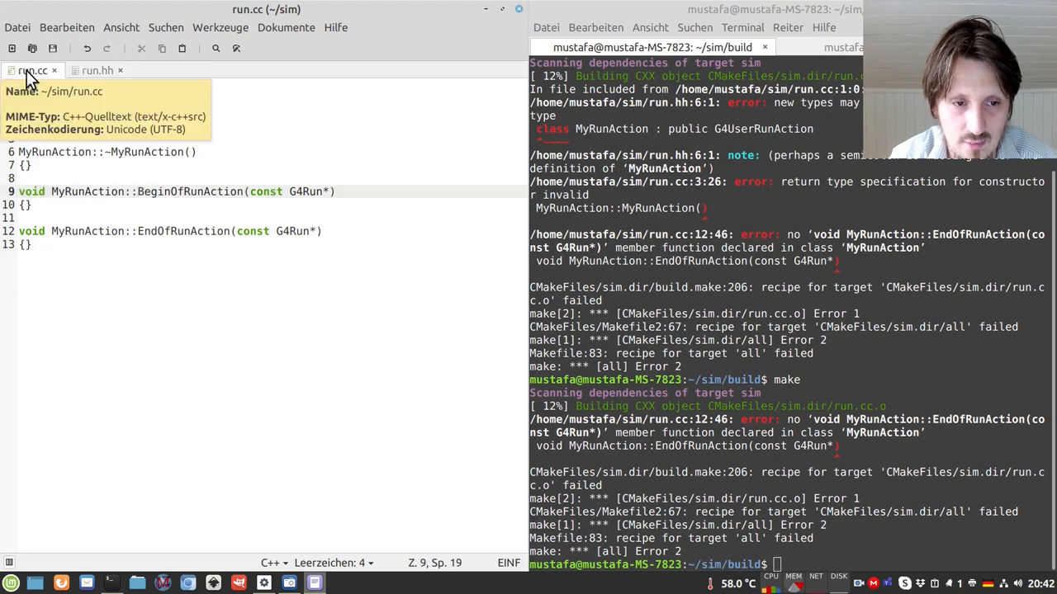
left_click(96, 70)
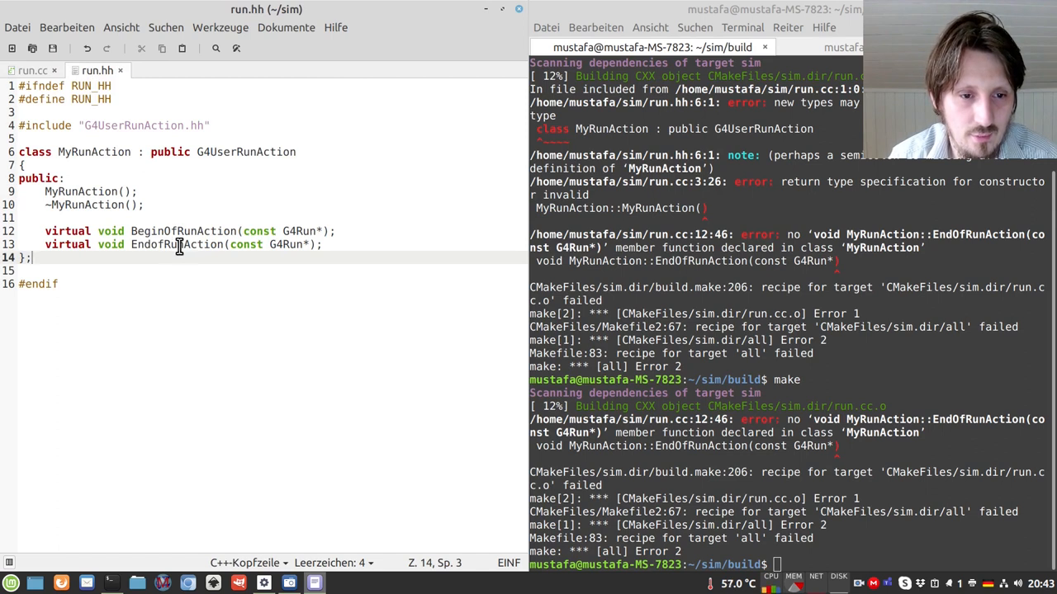
mouse_move(165, 244)
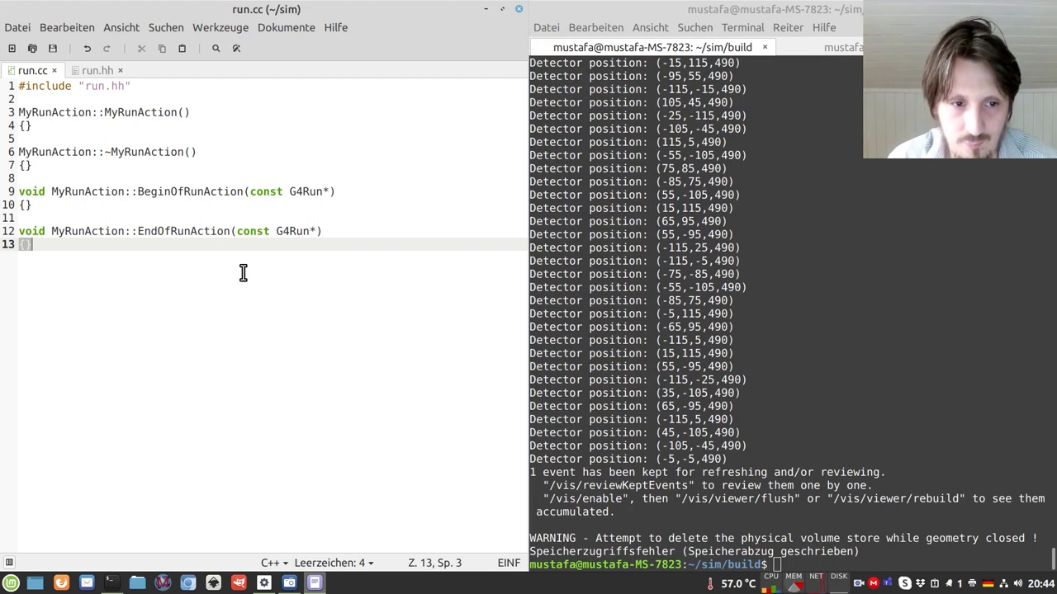
mouse_move(288, 235)
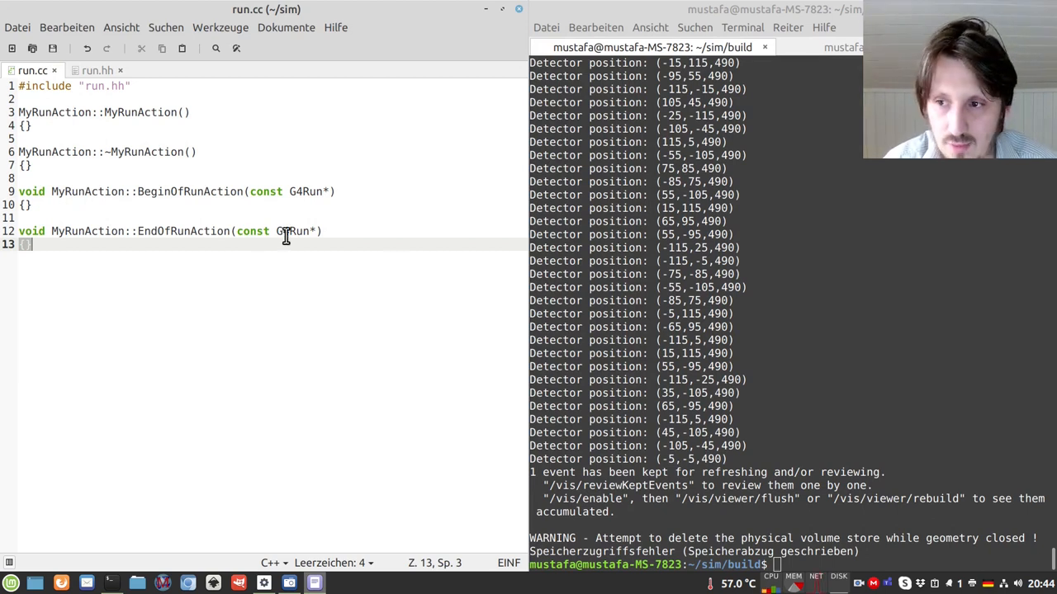
Step: Return to editing the BeginOfRunAction body in run.cc after the simulation run
double_click(51, 152)
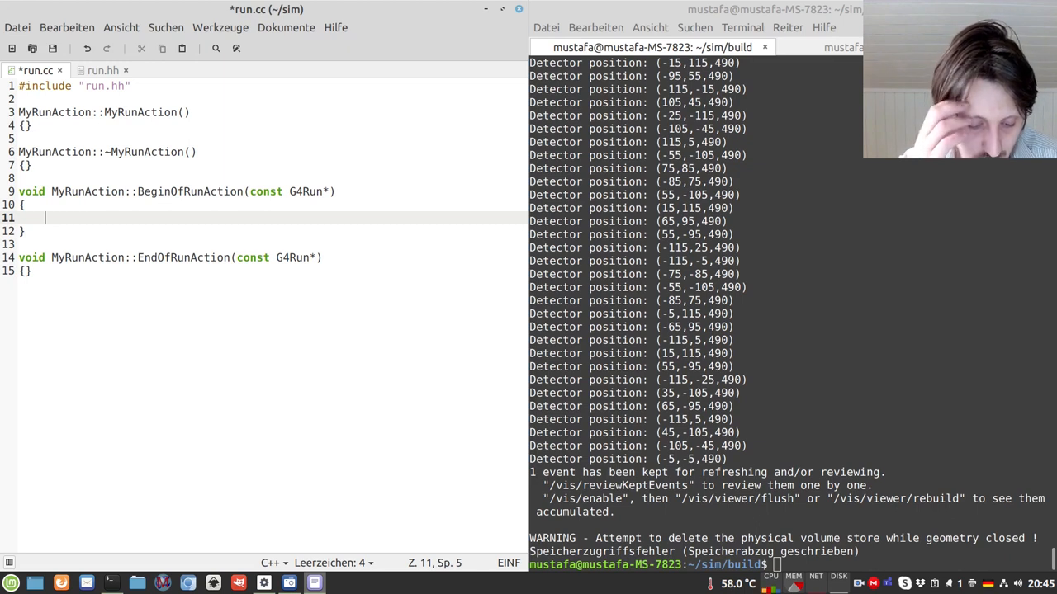
Step: In BeginOfRunAction write G4AnalysisManager *man = G4AnalysisManager::Instance();
type("G4")
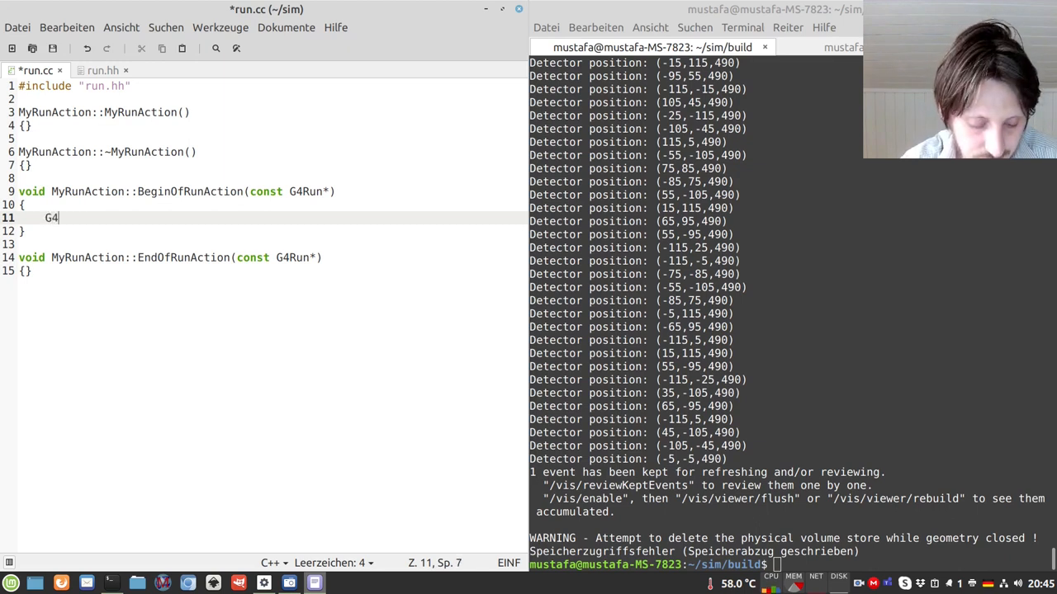
type("Analys")
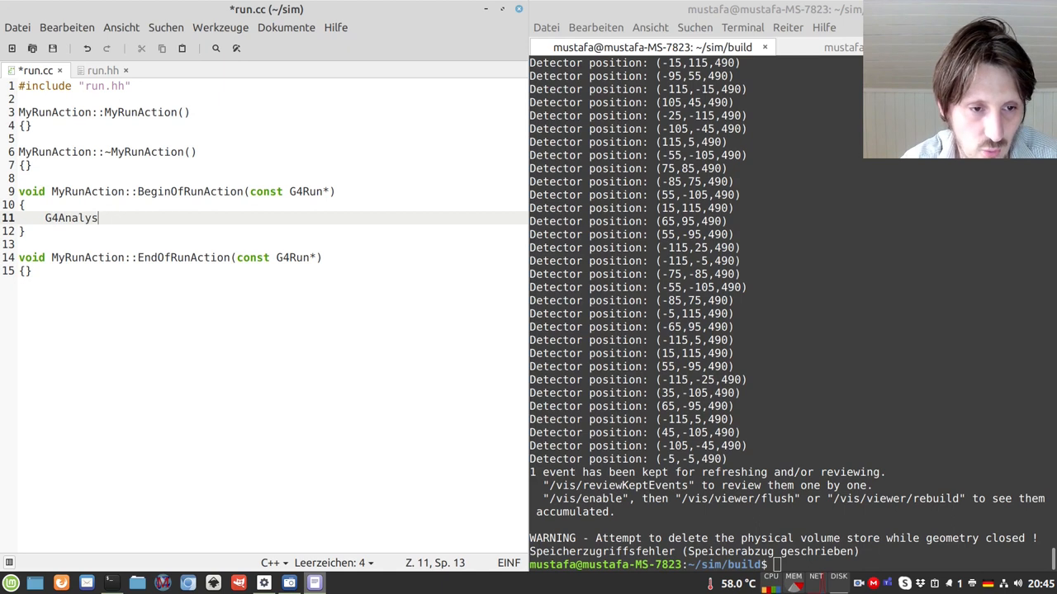
type("isManag")
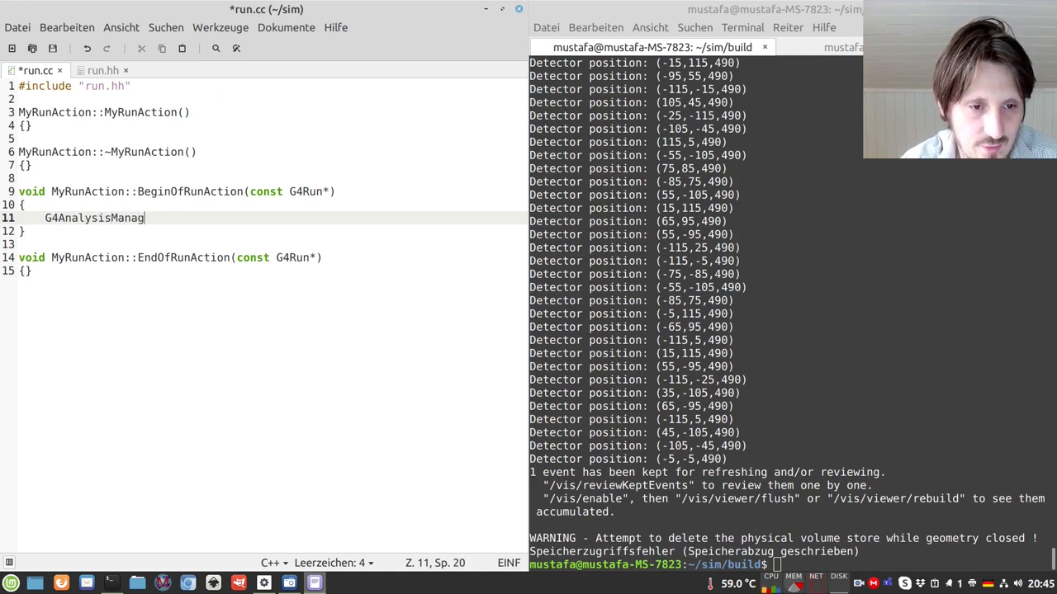
type("er *man = G4")
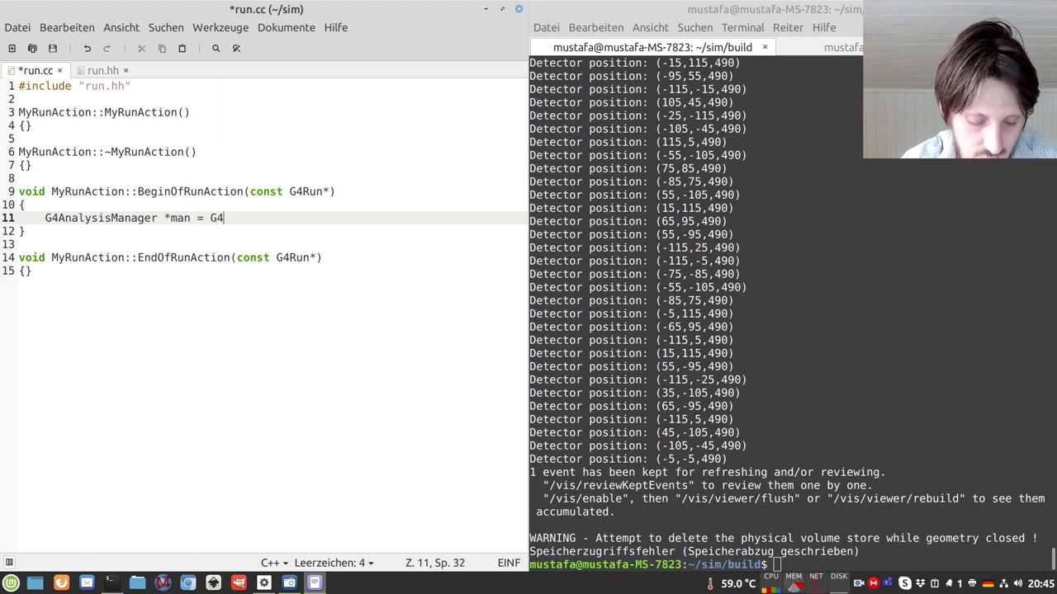
type("Analysis")
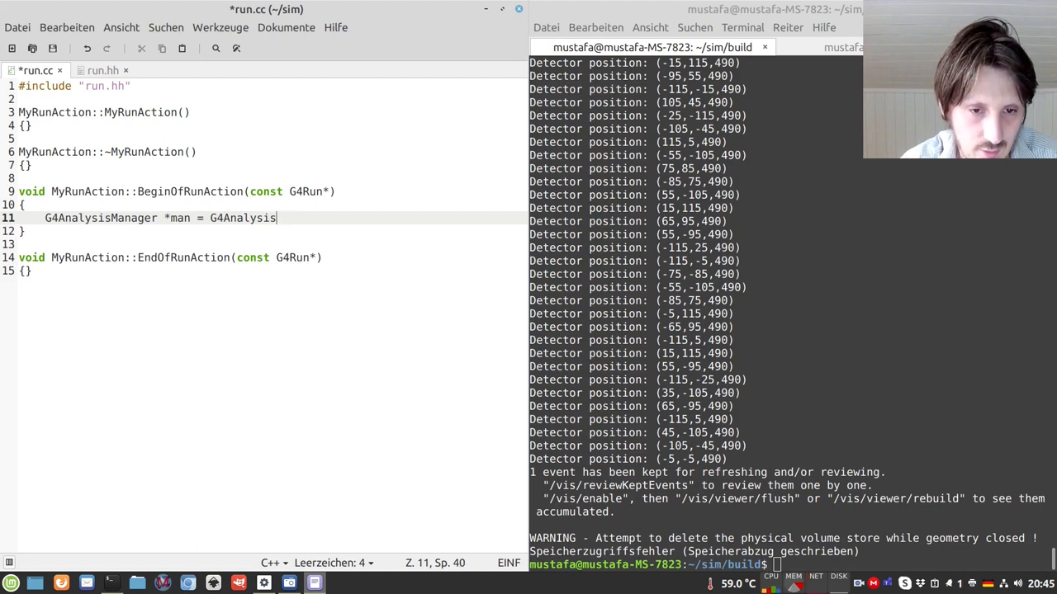
type("Manager")
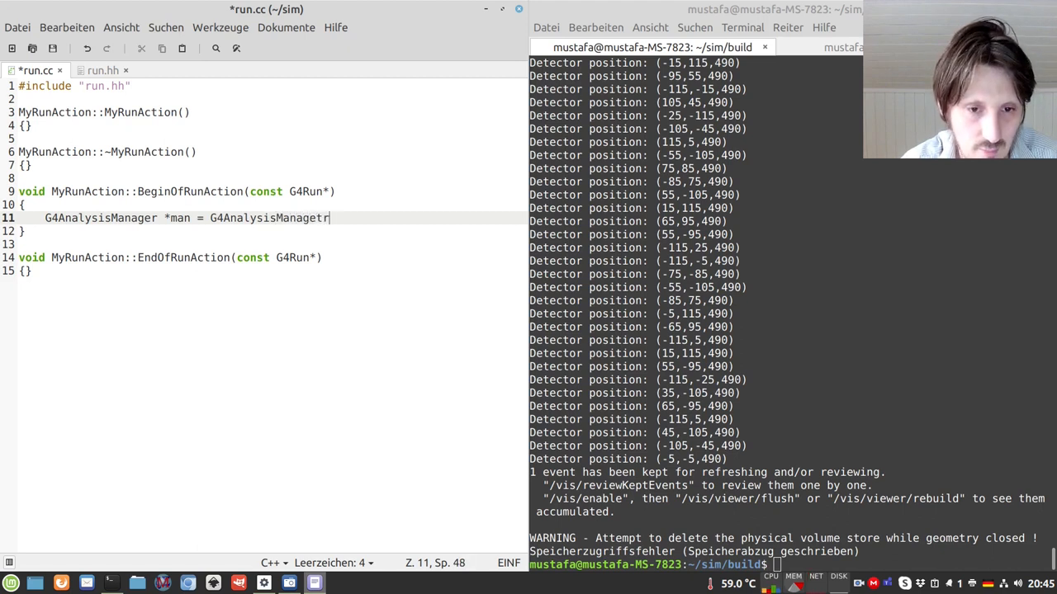
type("::Instanc")
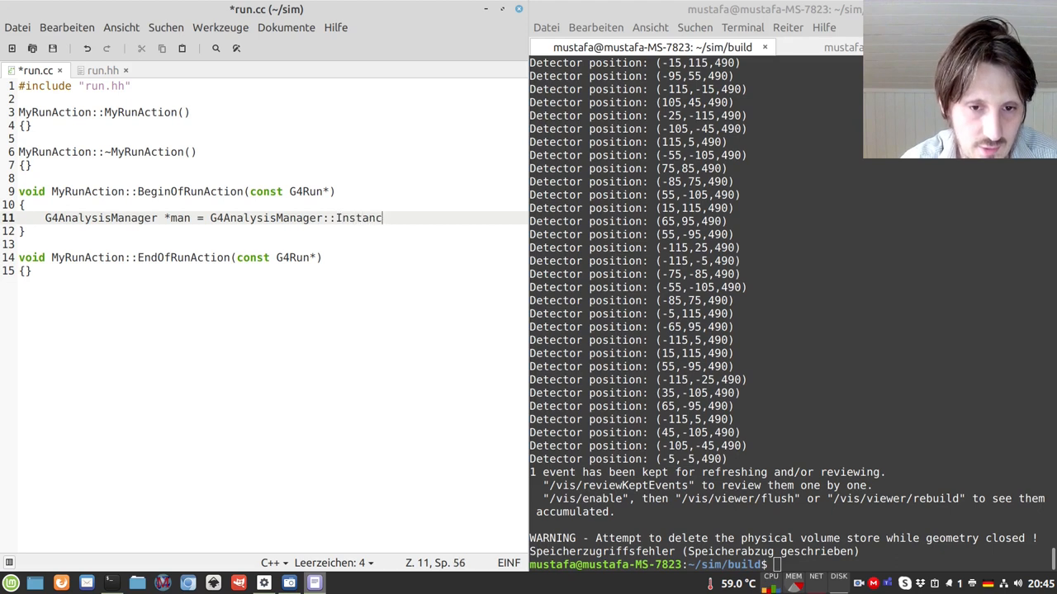
type("();")
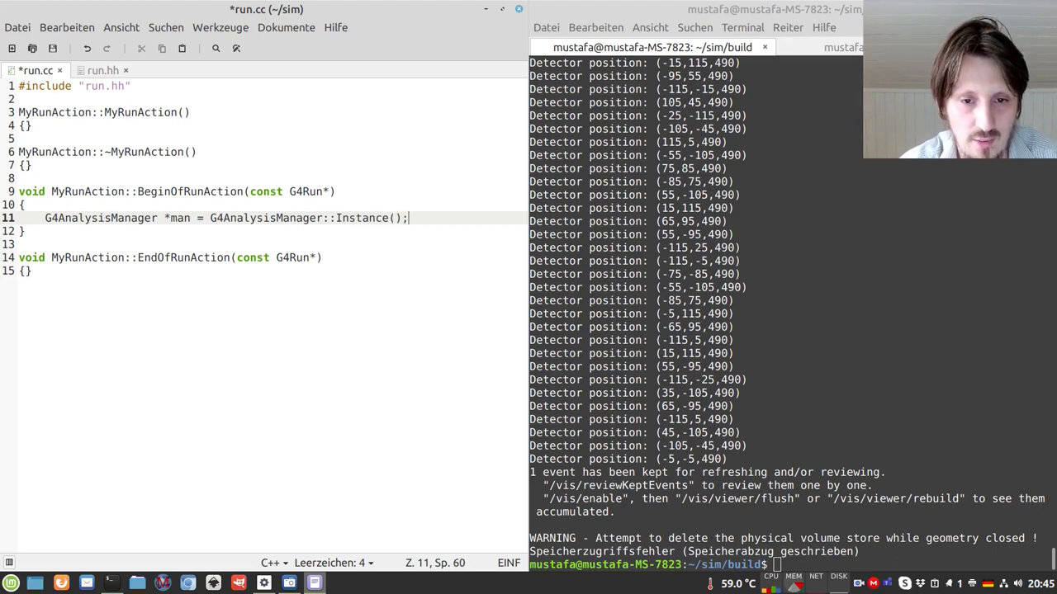
mouse_move(468, 237)
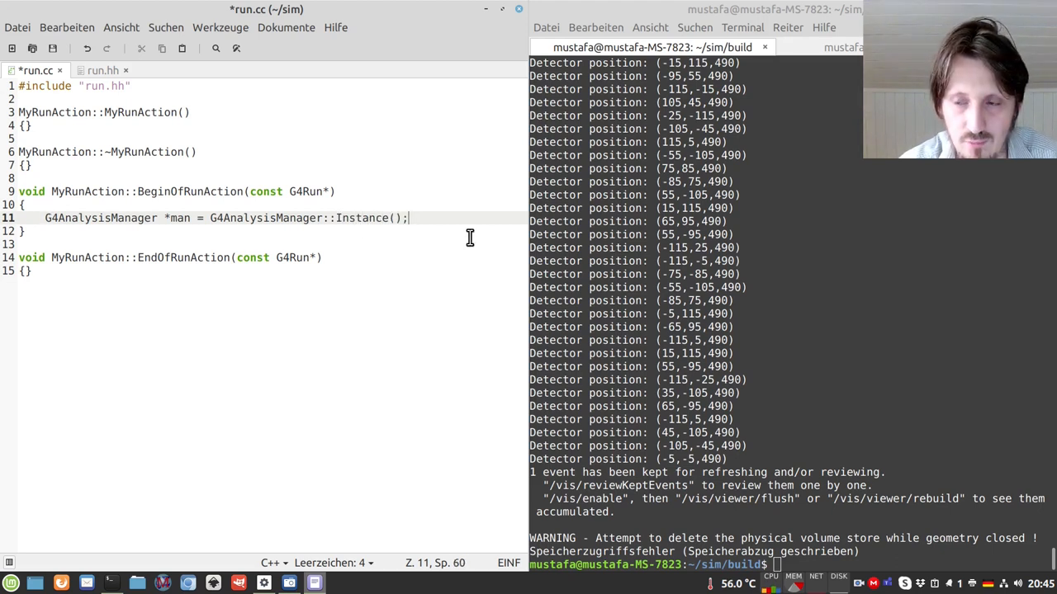
key("Return")
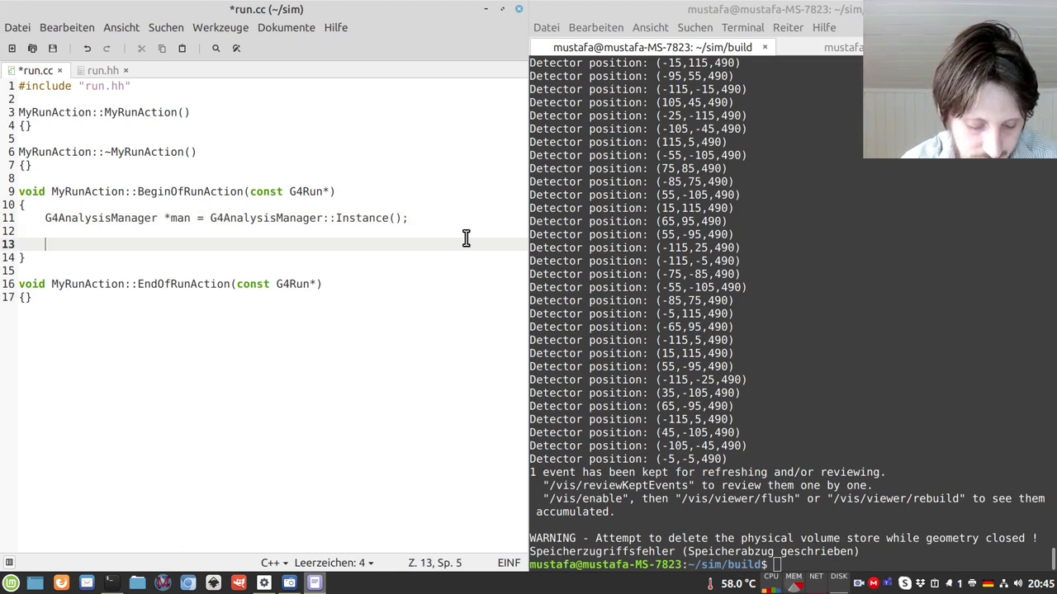
Step: Add man->OpenFile("output.root"); below the manager line
type("man-")
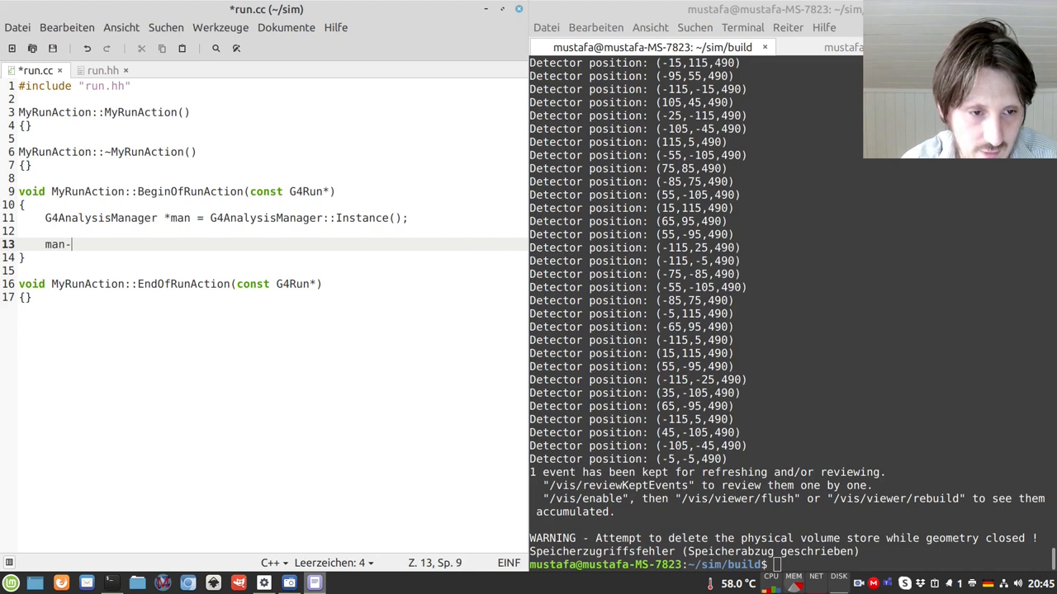
type(">Ope")
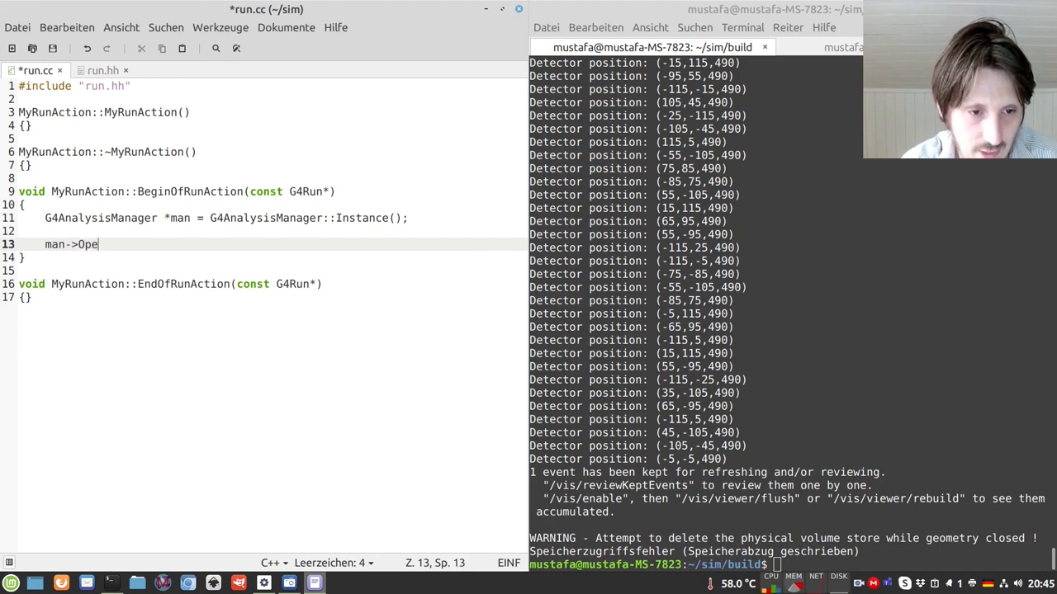
type("nFile(\"output.root")
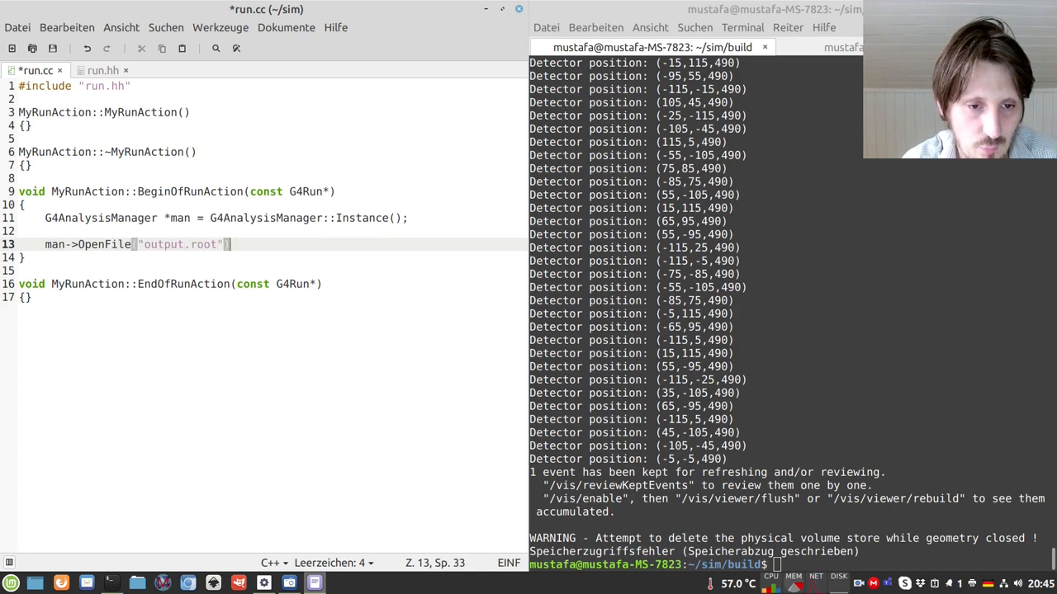
type(";")
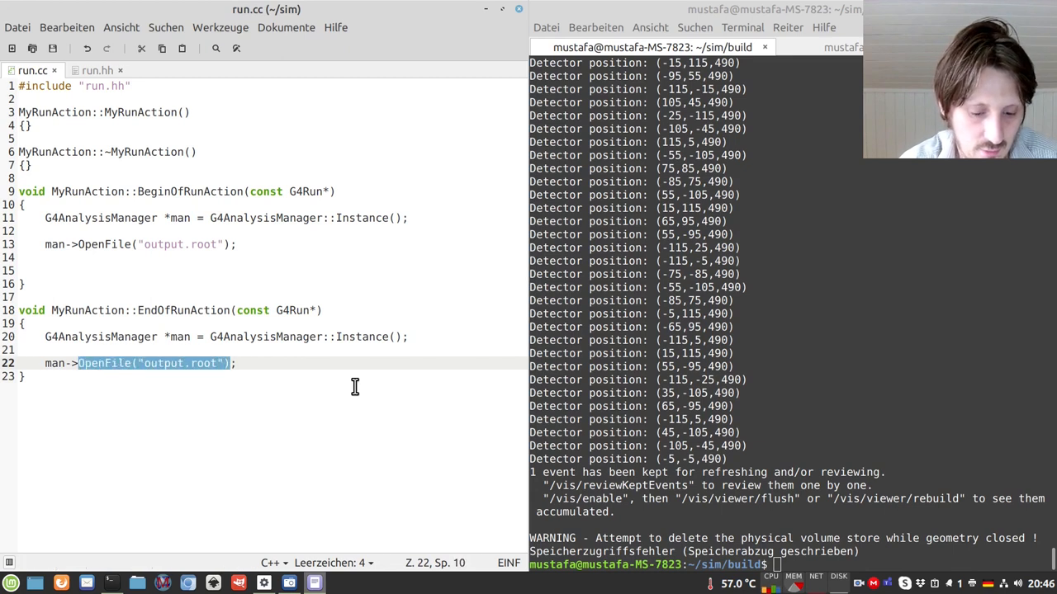
Step: In EndOfRunAction call man->Write(); then man->CloseFile(); and save run.cc
type("CloseFile();")
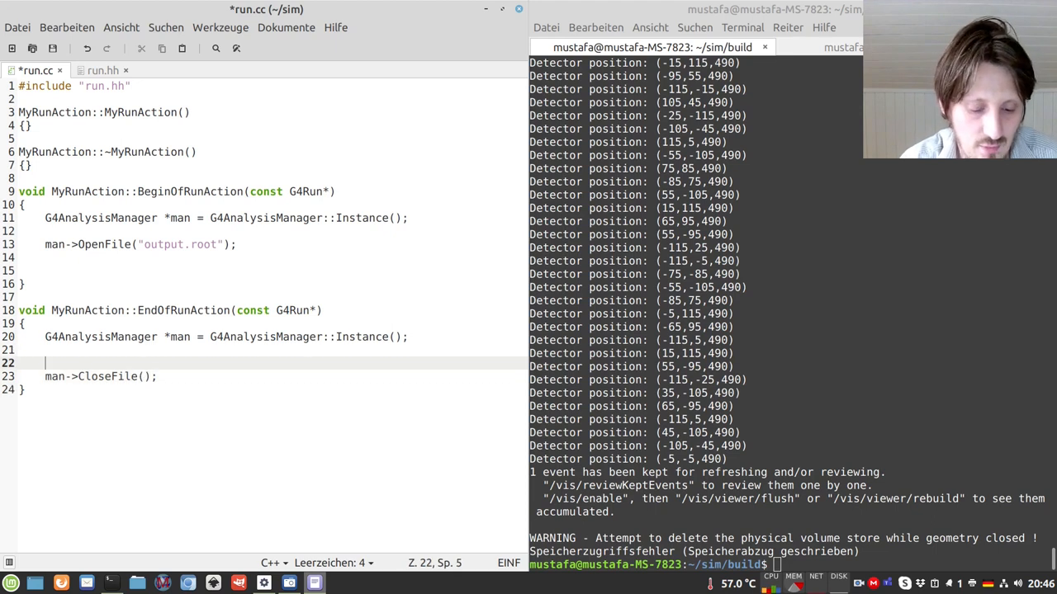
type("man->")
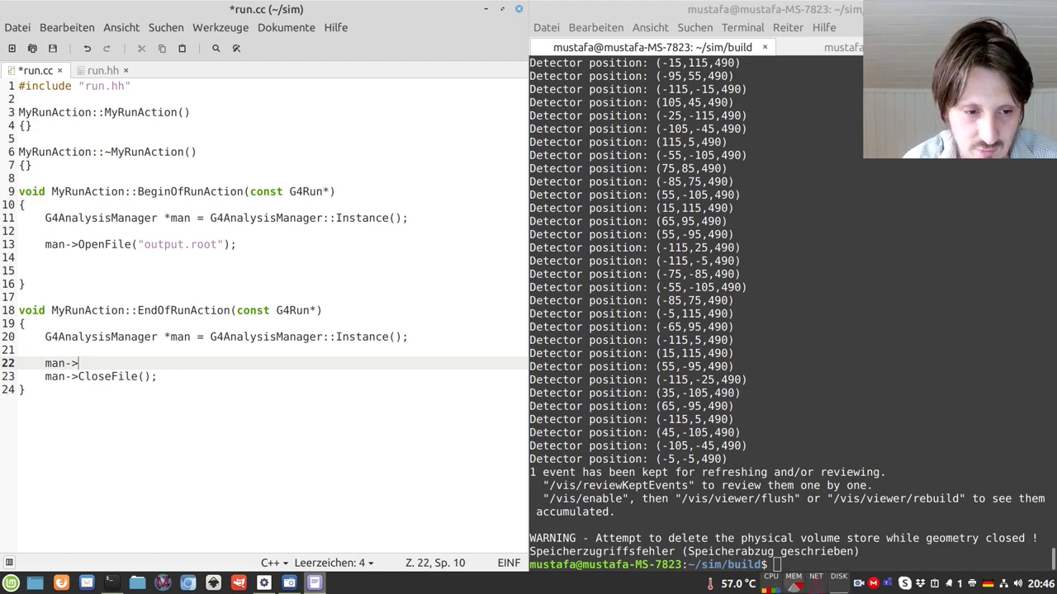
type("Wri")
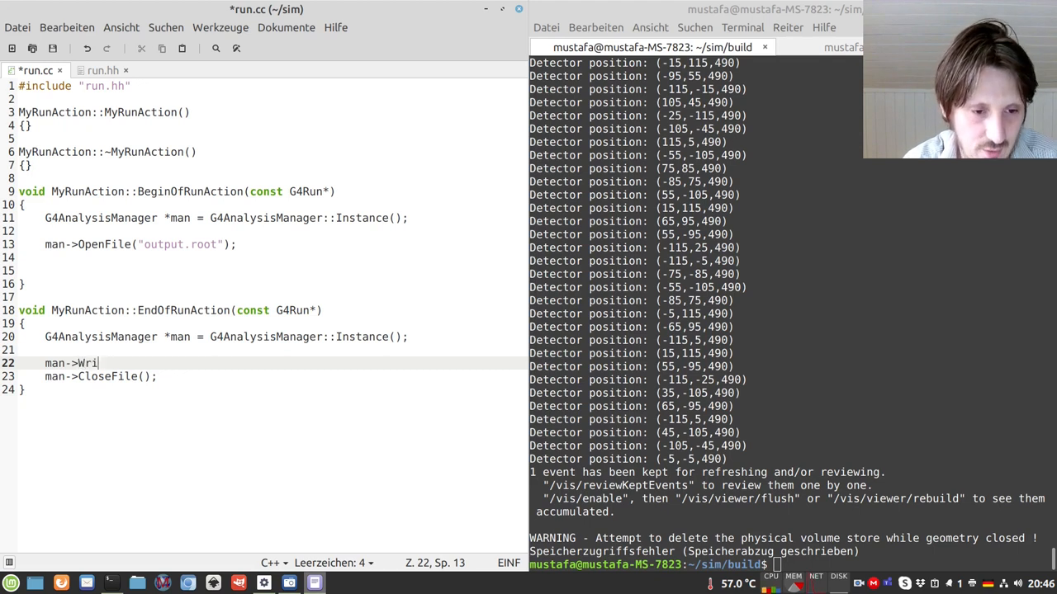
type("te();")
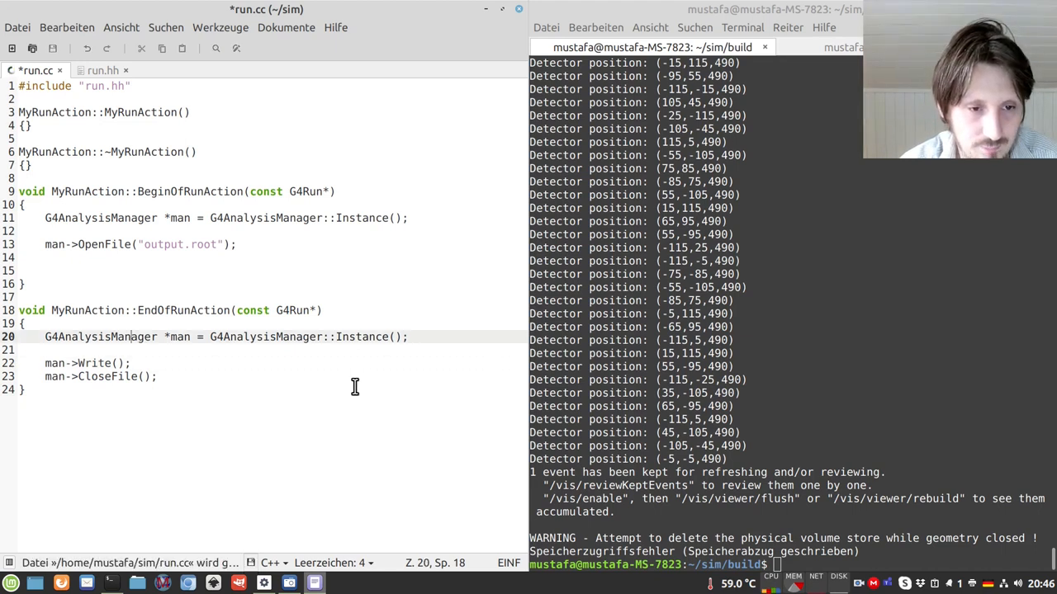
key("ctrl+s")
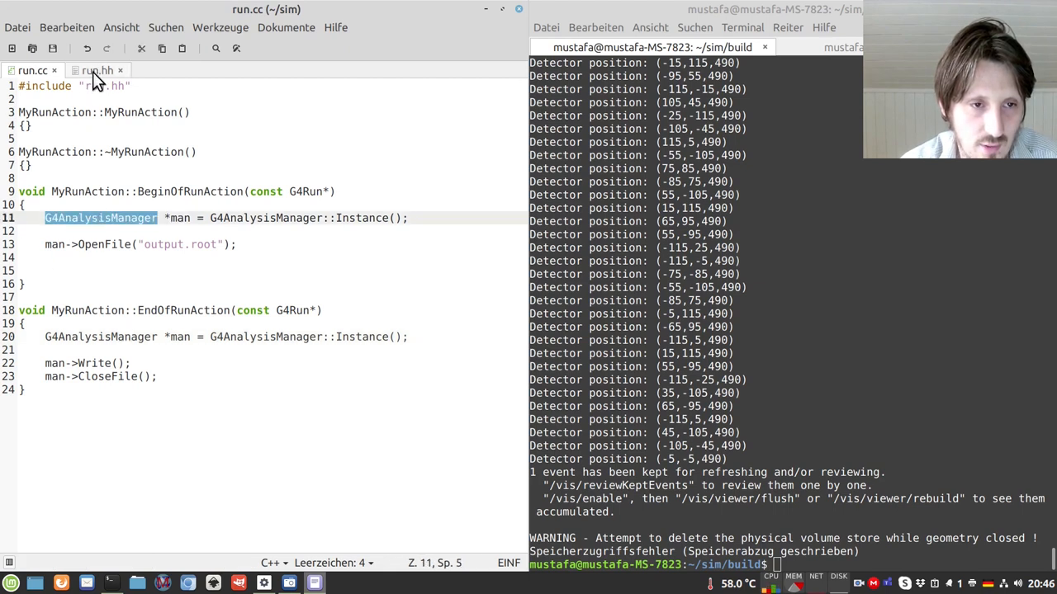
Step: Correct run.hh's include to "g4root.hh" and save the header
left_click(96, 69)
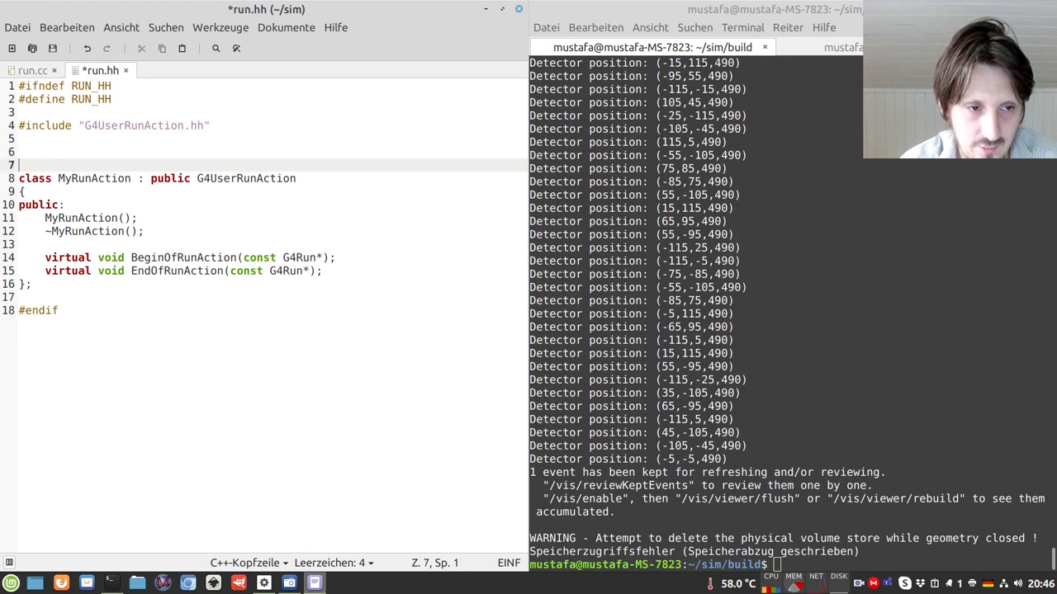
type("#include \"")
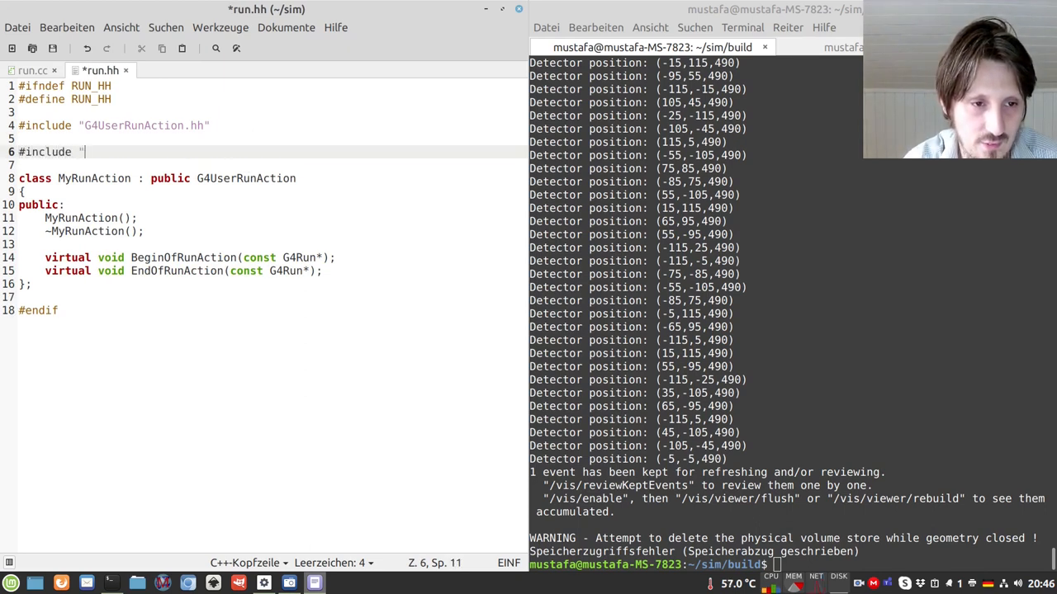
type("g4roi")
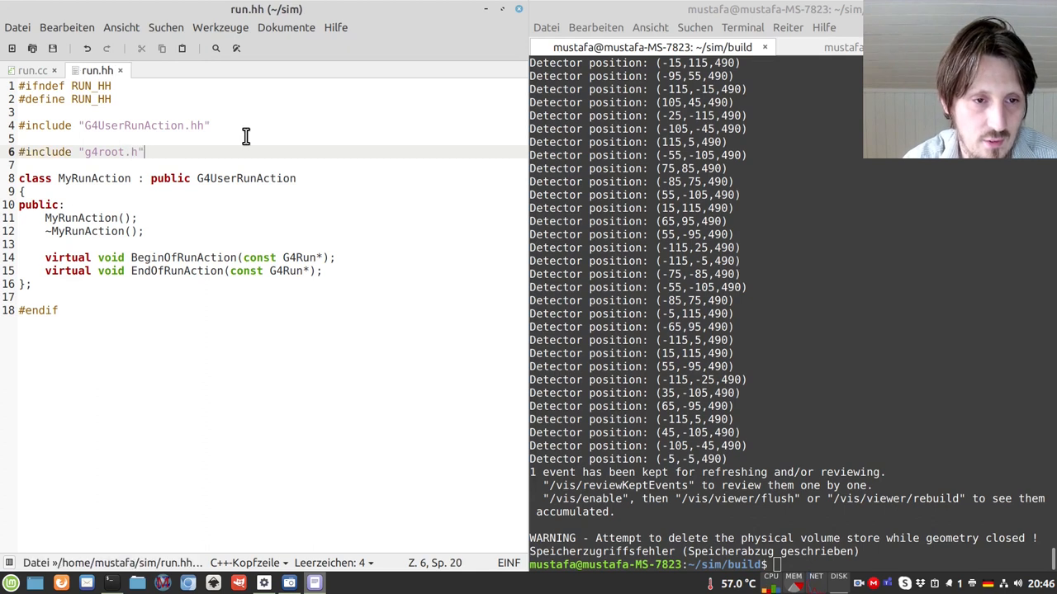
type("hs")
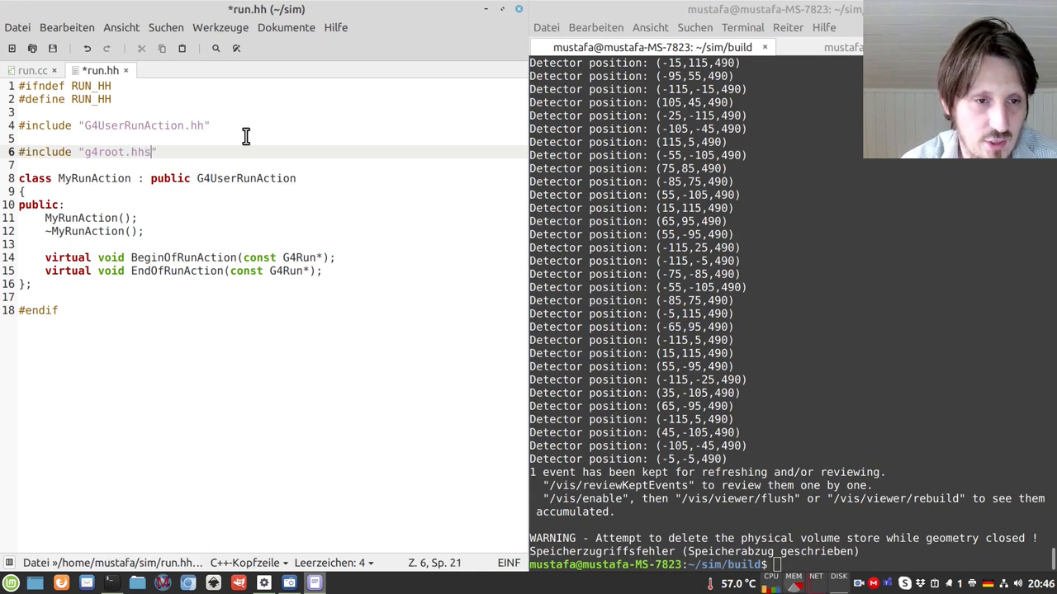
left_click(33, 69)
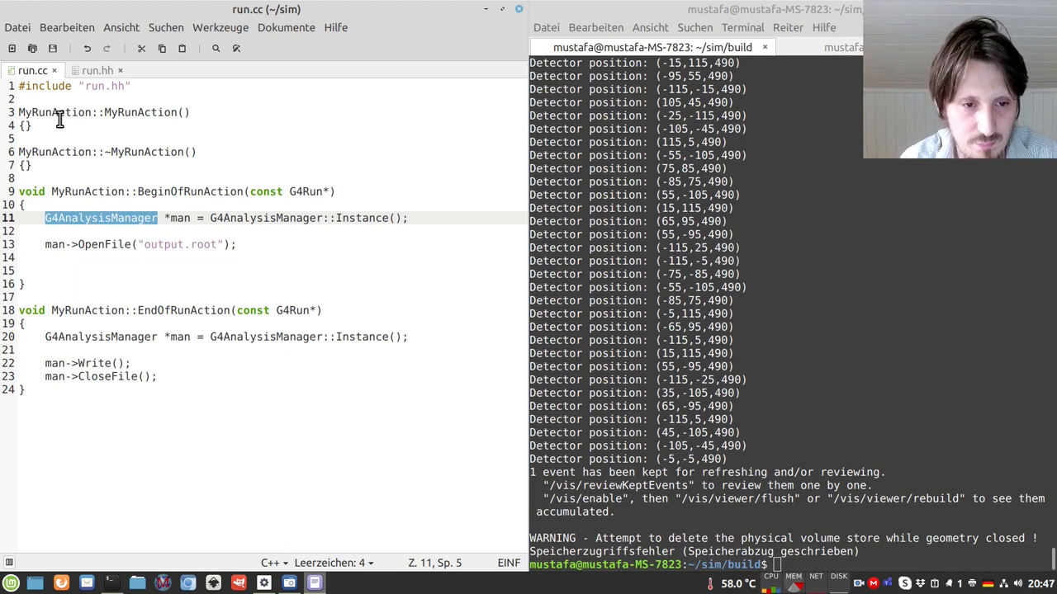
Step: Check the g4root header name in run.hh, then select G4AnalysisManager back in run.cc
left_click(96, 69)
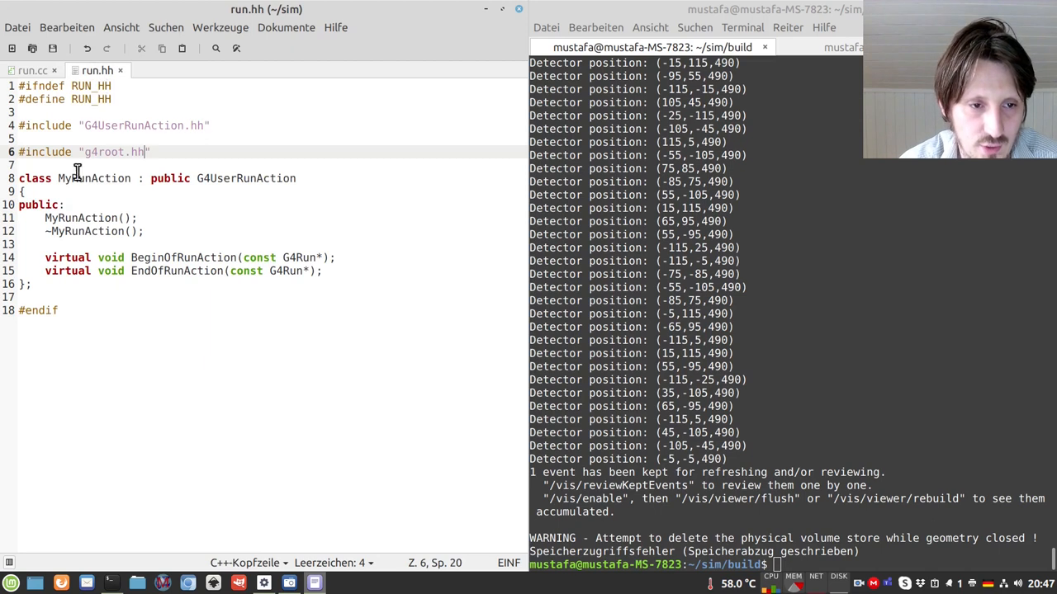
double_click(103, 152)
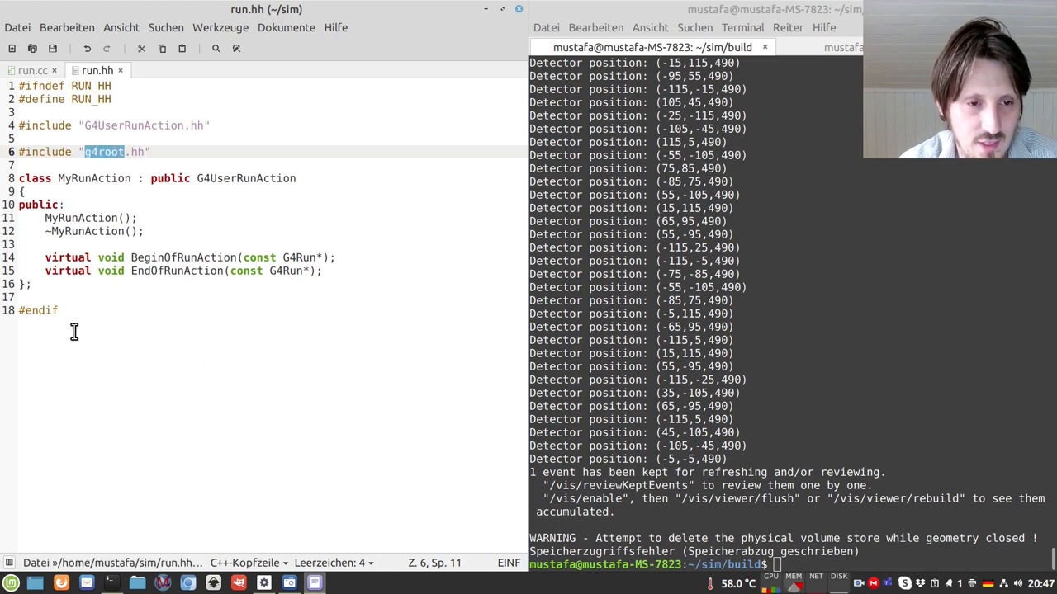
left_click(33, 69)
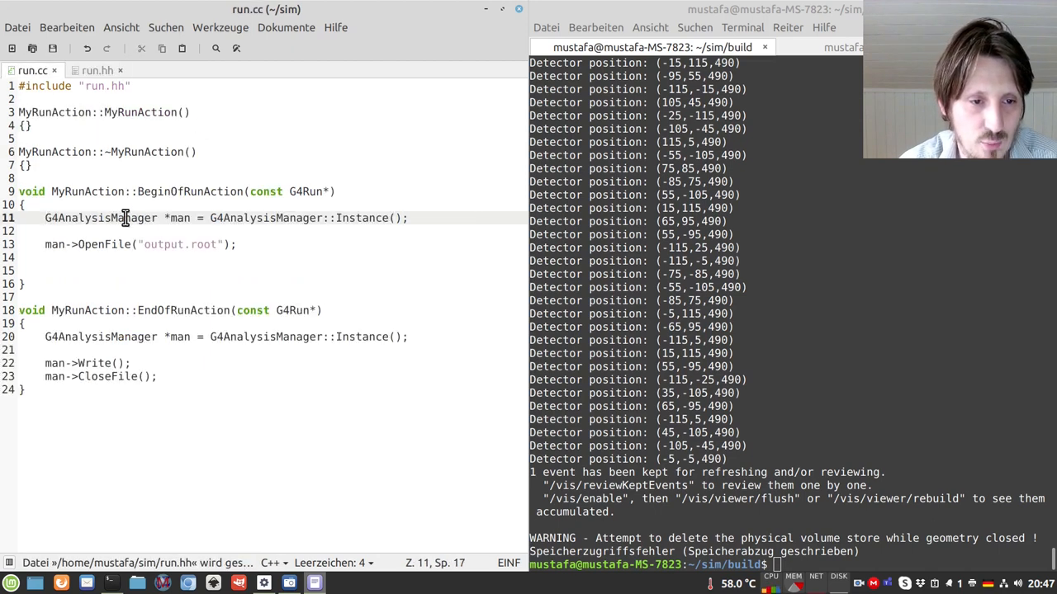
double_click(101, 218)
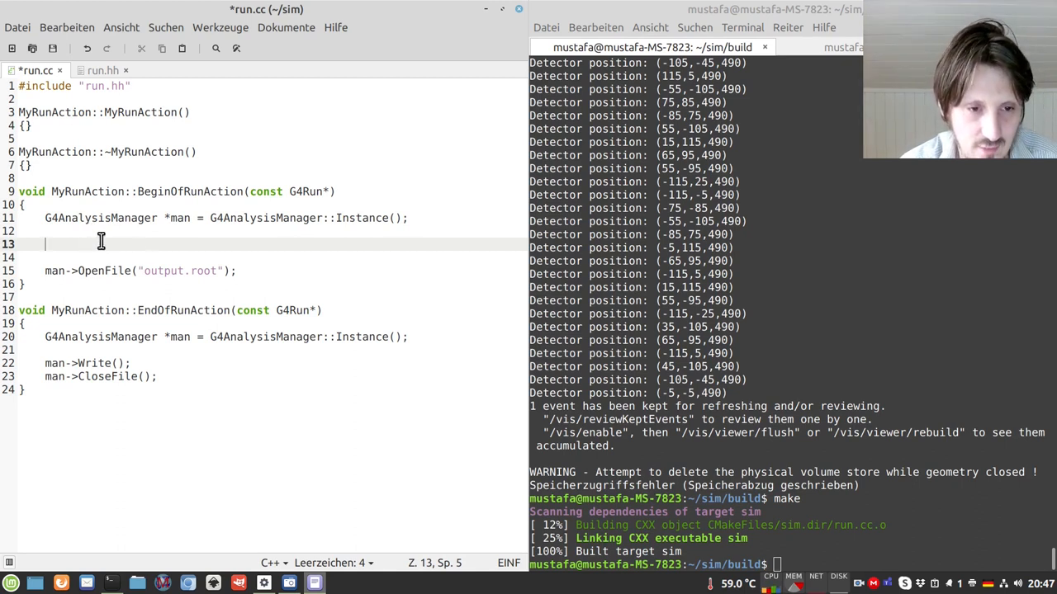
Step: Start a new line in BeginOfRunAction below the OpenFile("output.root") call
key("Backspace")
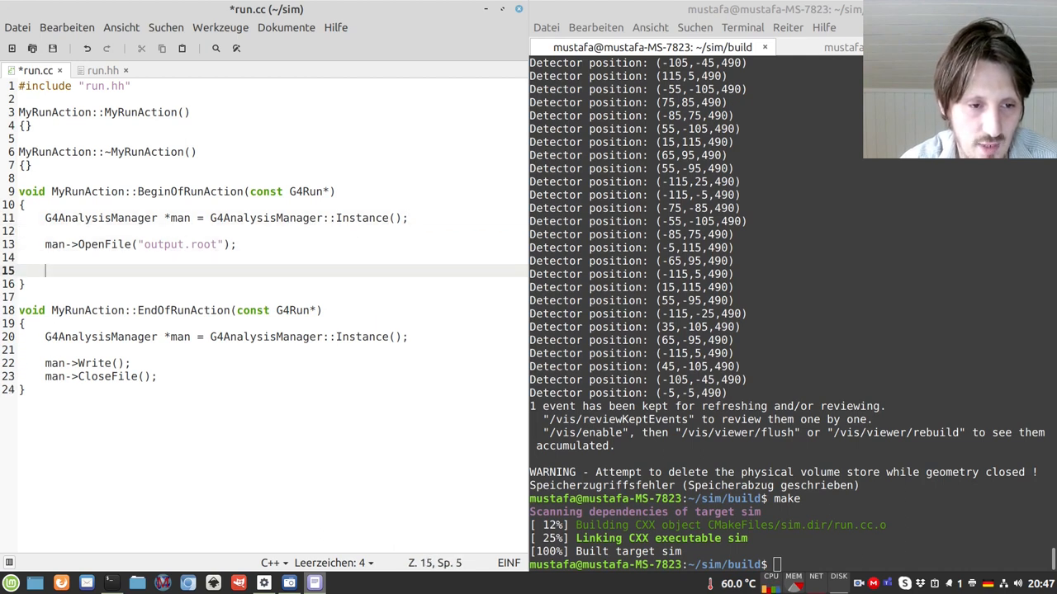
Step: Add man->CreateNtuple("Hits", "Hits"); in BeginOfRunAction
type("m<n")
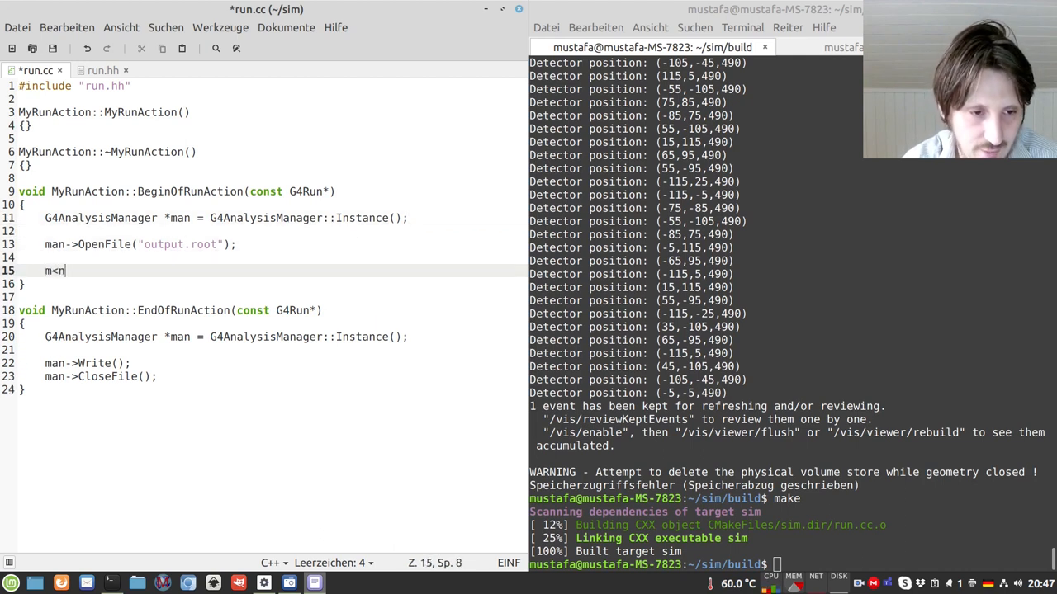
type("man->")
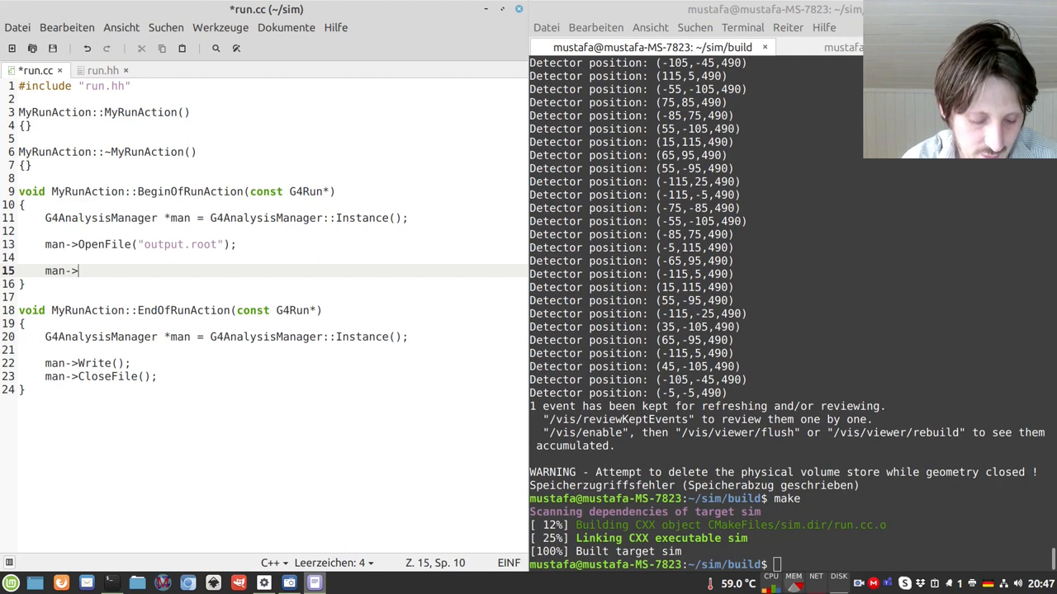
type("CreateN")
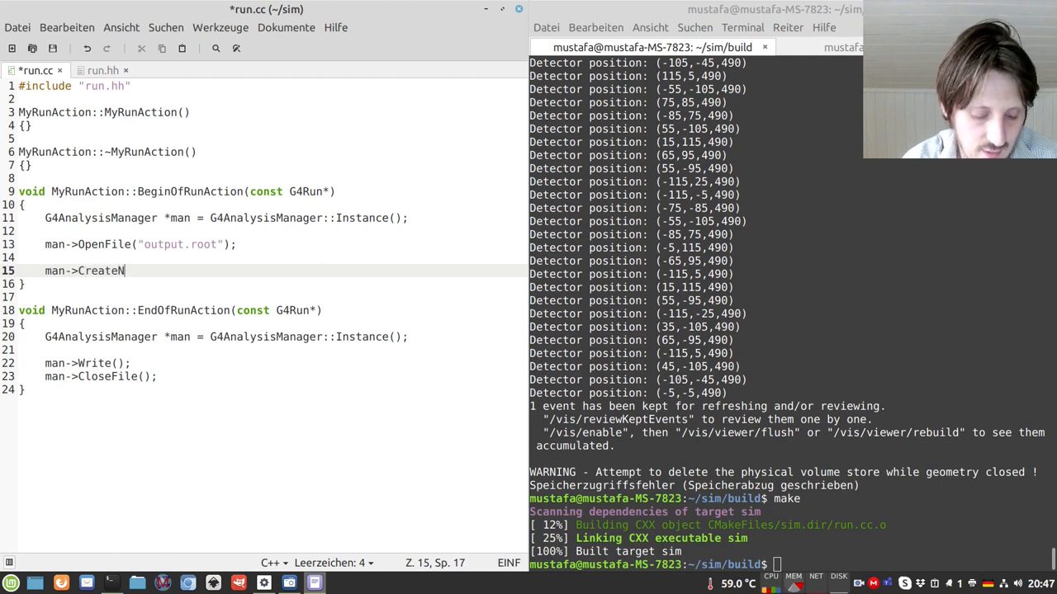
type("tuple(")
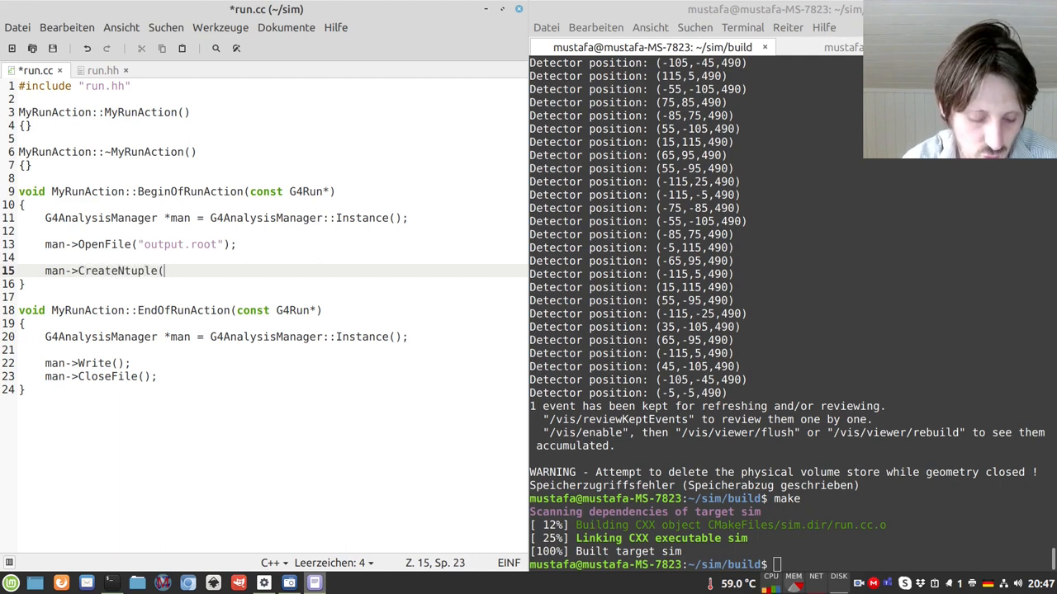
type("\"Hits\", H")
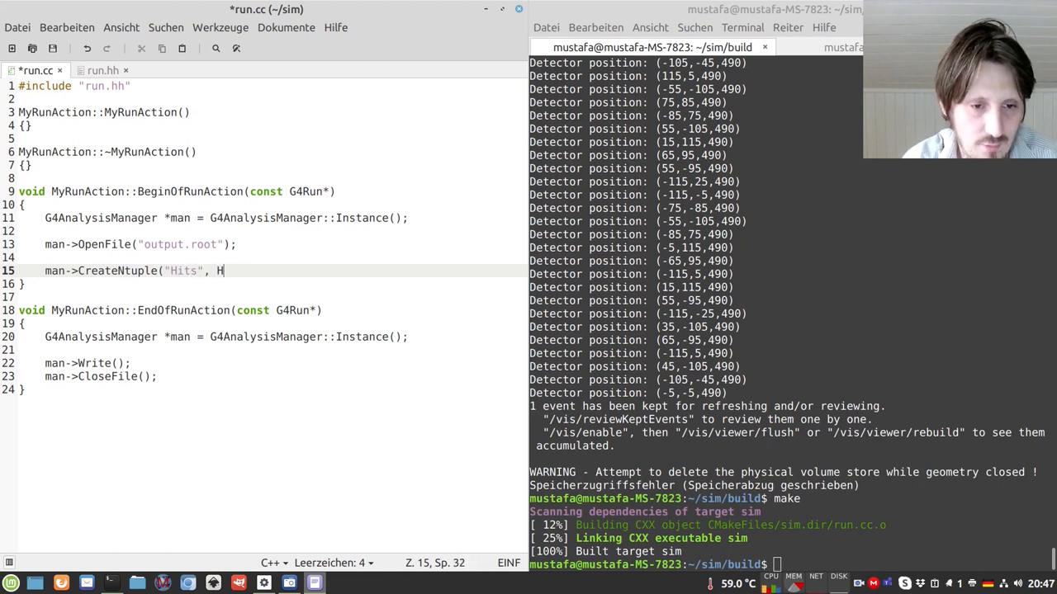
type("Hitzs")
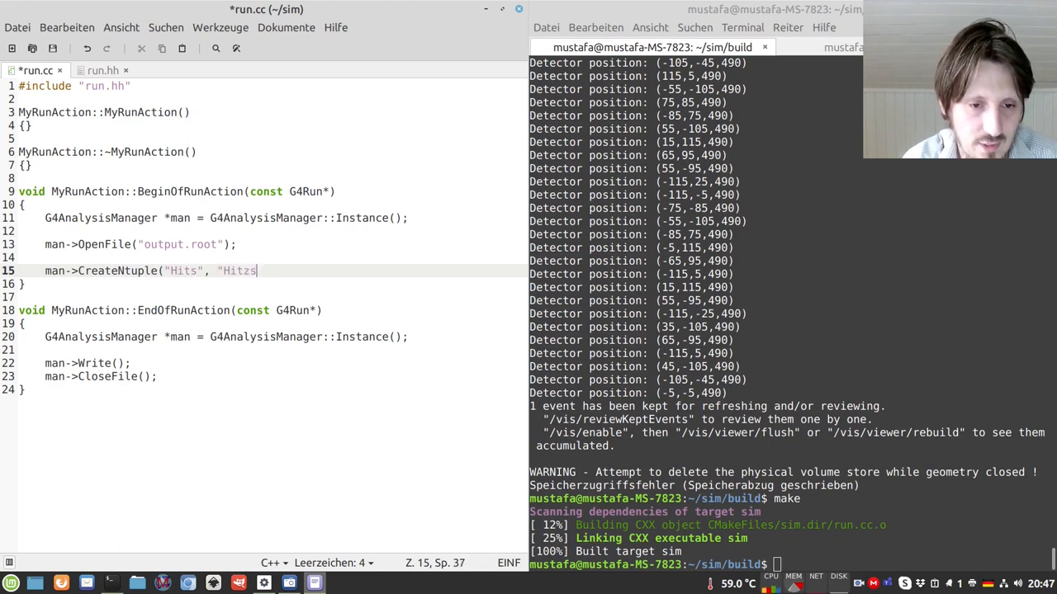
type(");")
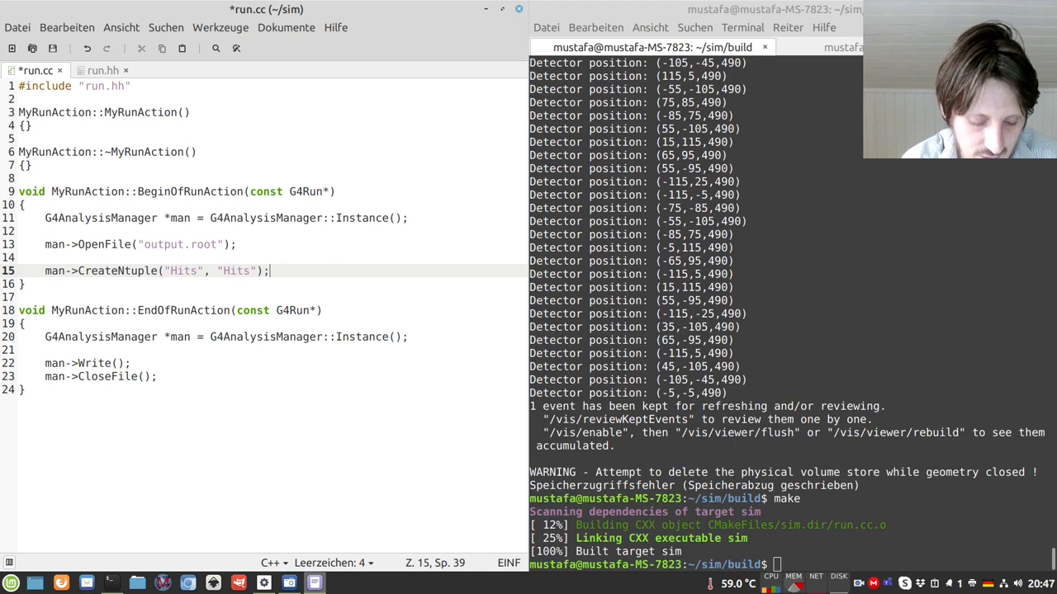
Step: Add man->CreateNtupleIColumn("fEvent"); below the ntuple creation
type("man")
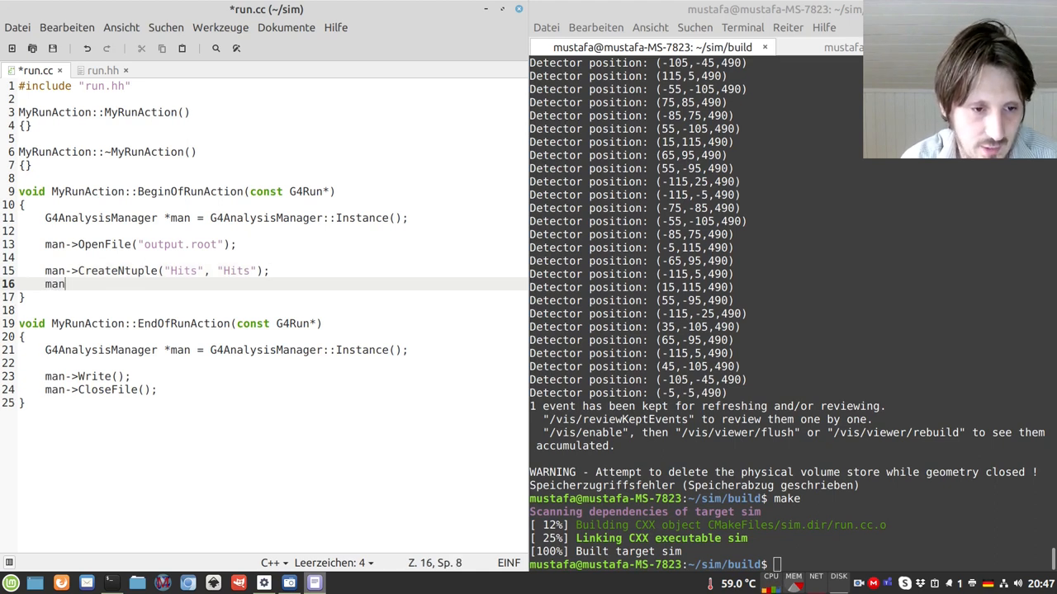
type("->Creat")
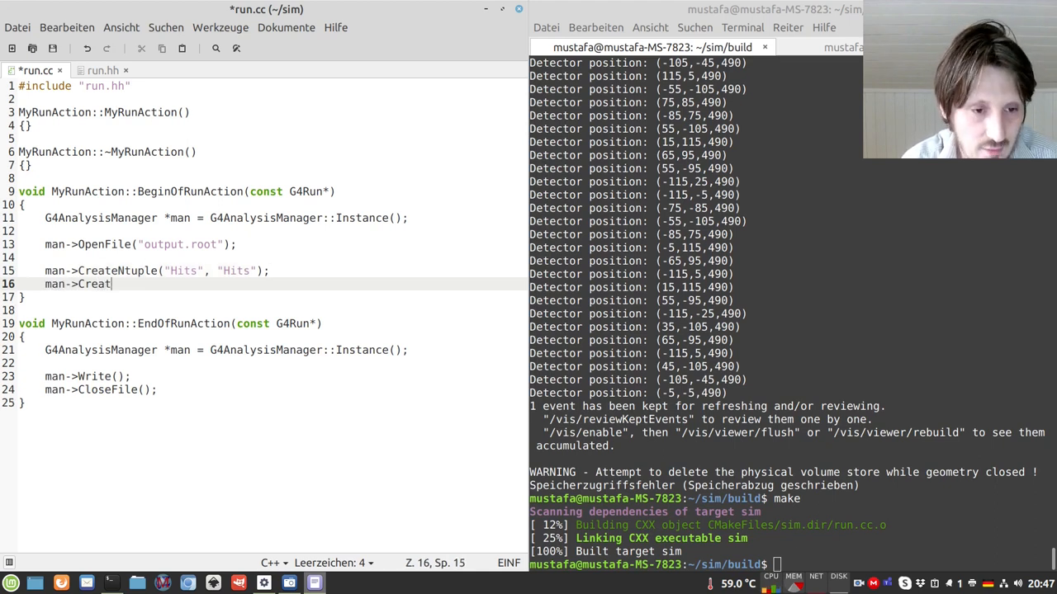
type("N")
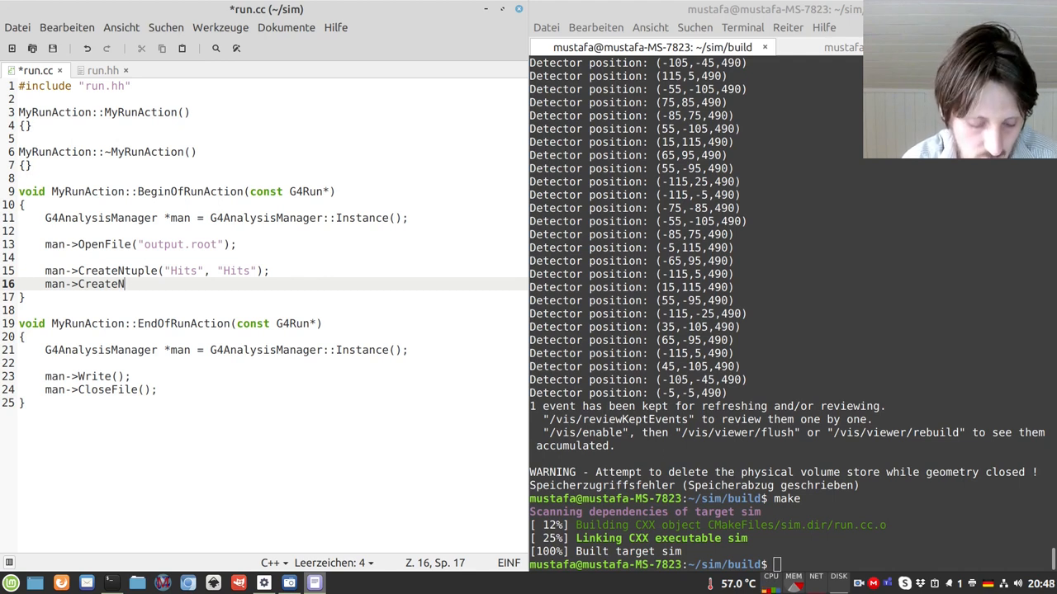
type("tuple")
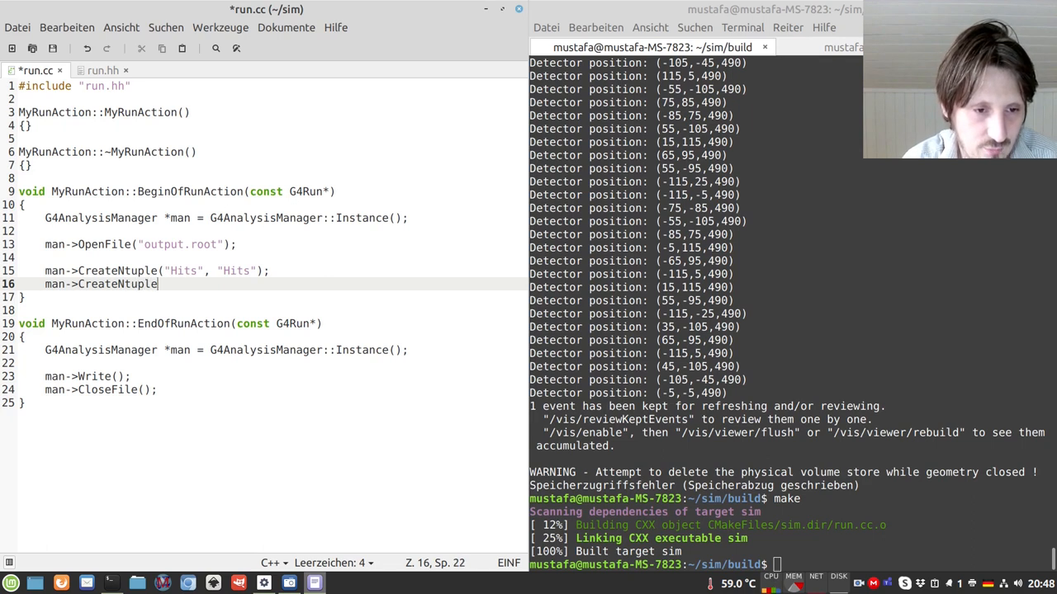
type("I")
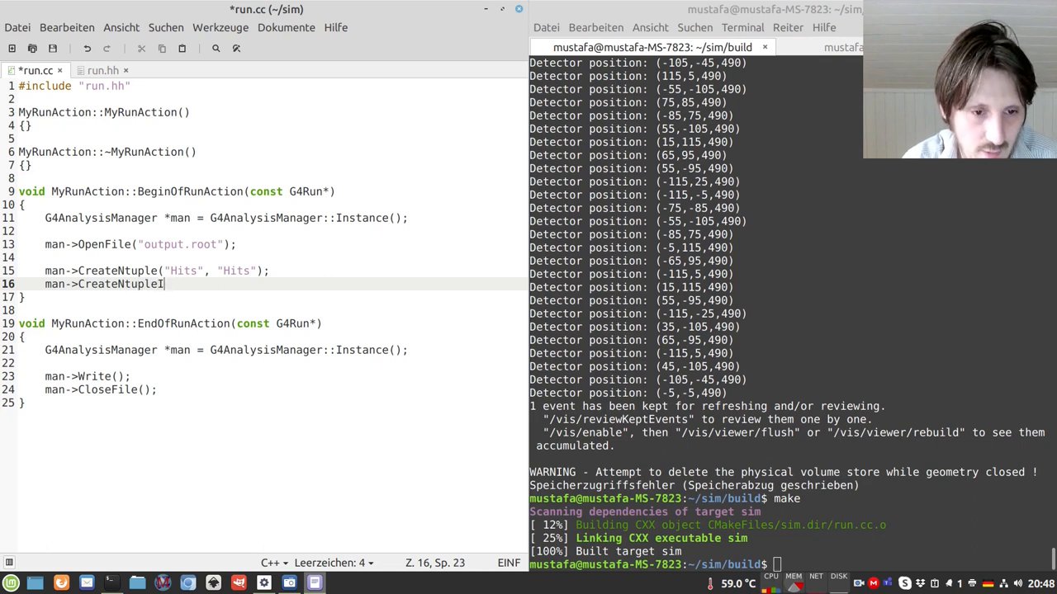
type("Column(")
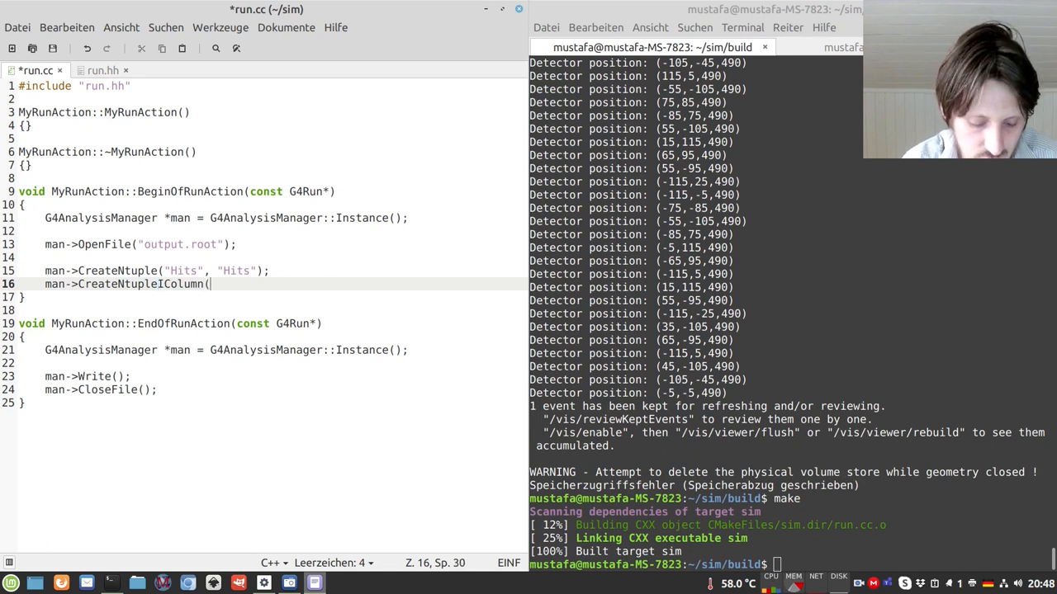
type("\"fEvent")
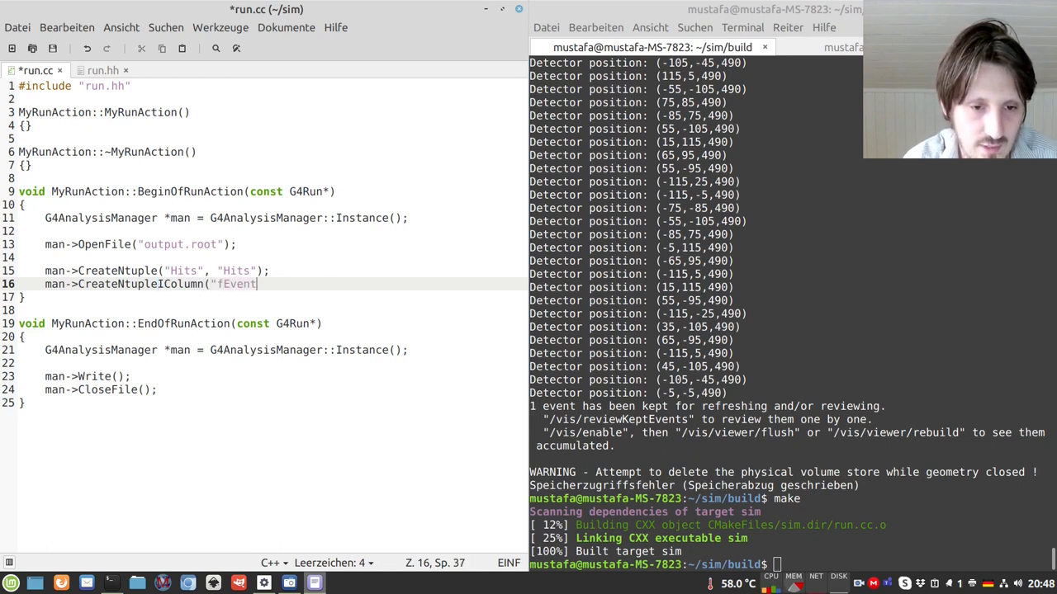
type("\");")
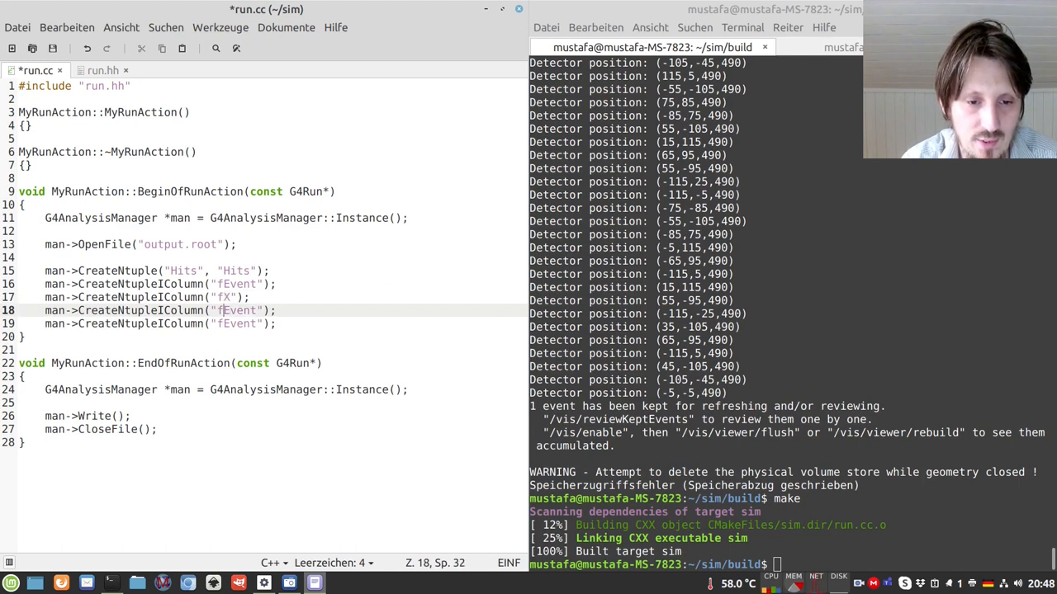
Step: Rename the copied column names to fX, fY and fZ
double_click(240, 311)
type("Y")
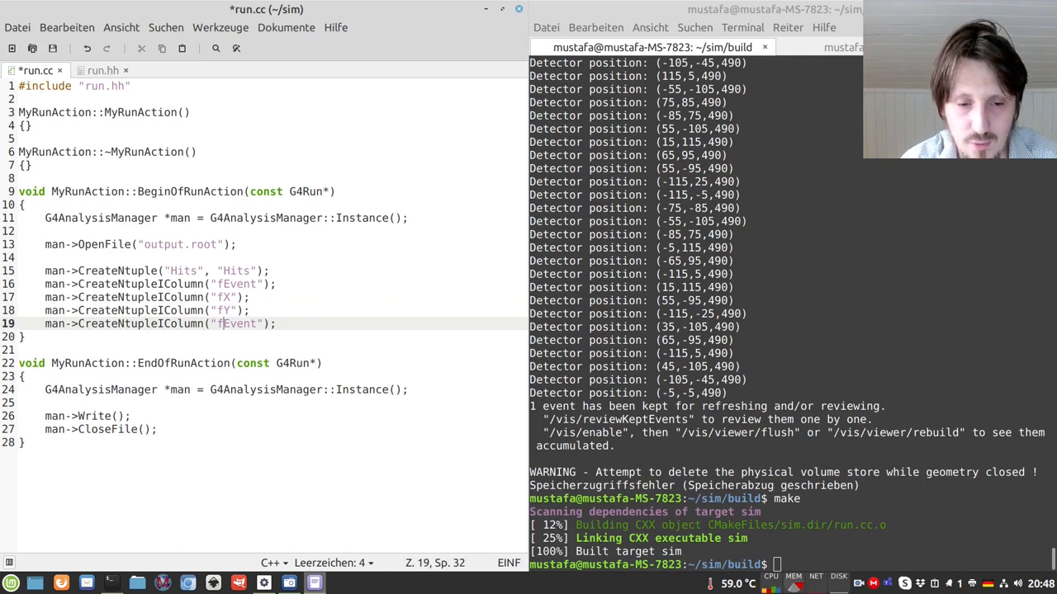
double_click(239, 323)
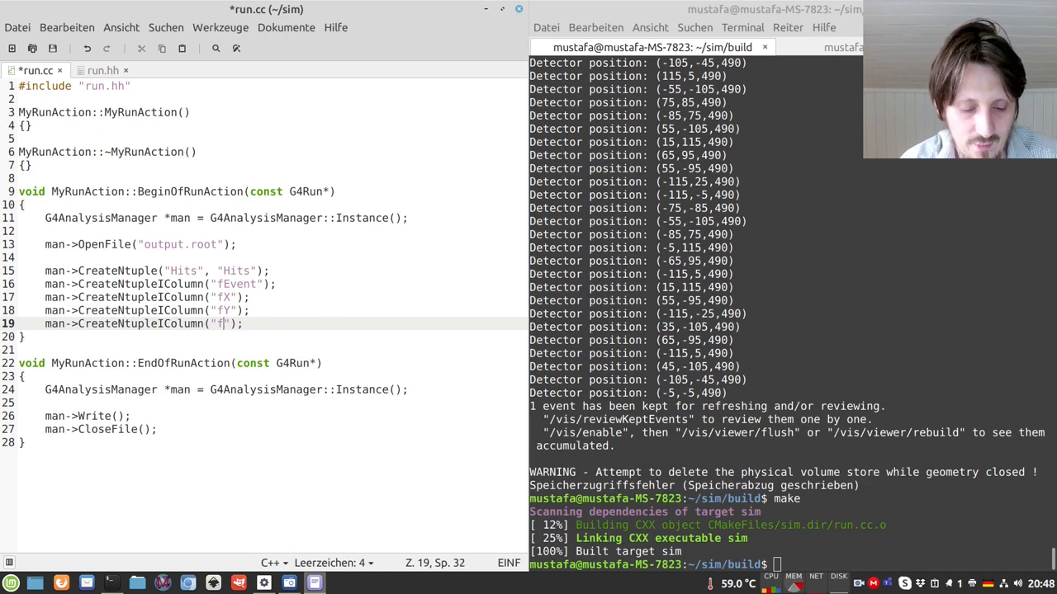
type("Z")
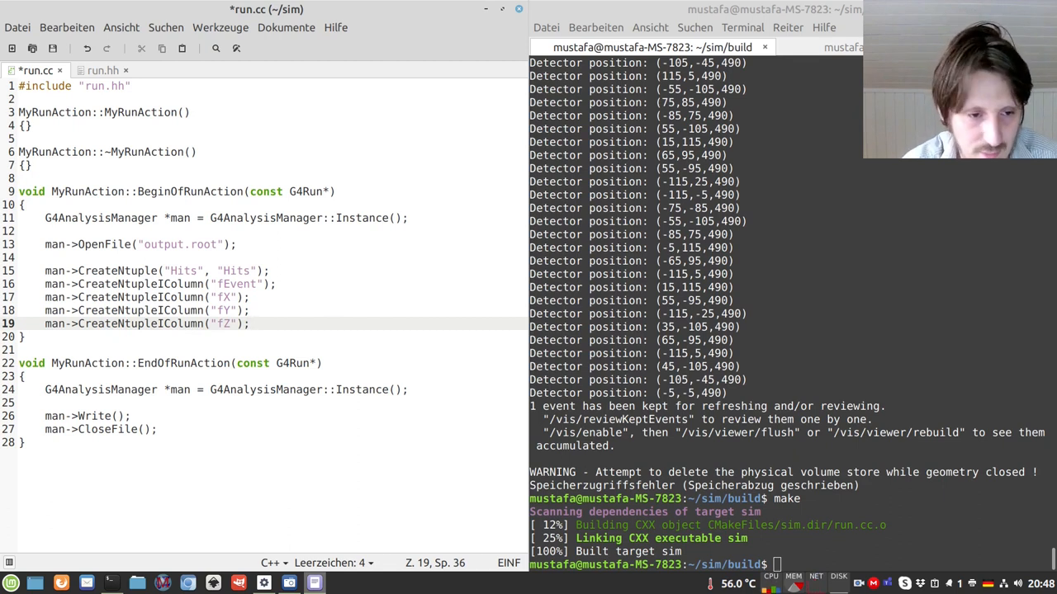
Step: Add man->FinishNtuple(0); and save run.cc
type("man")
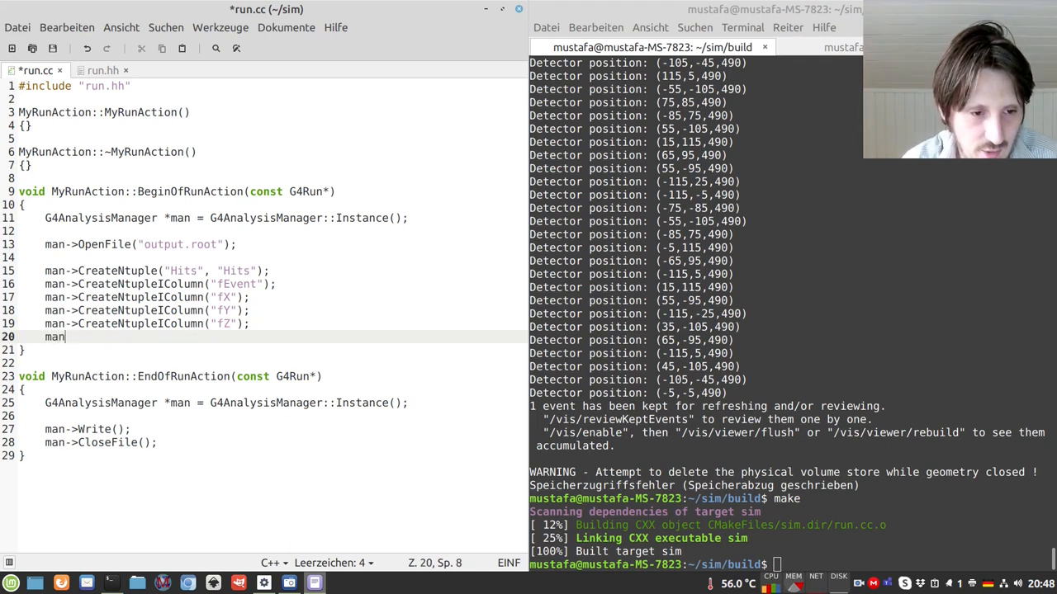
type("->")
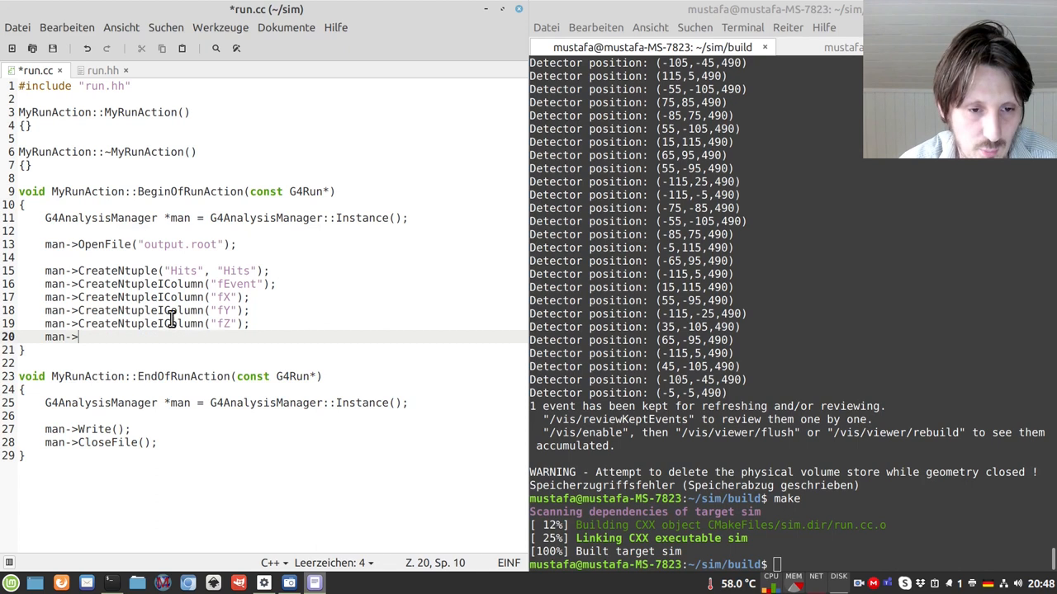
type("Fink")
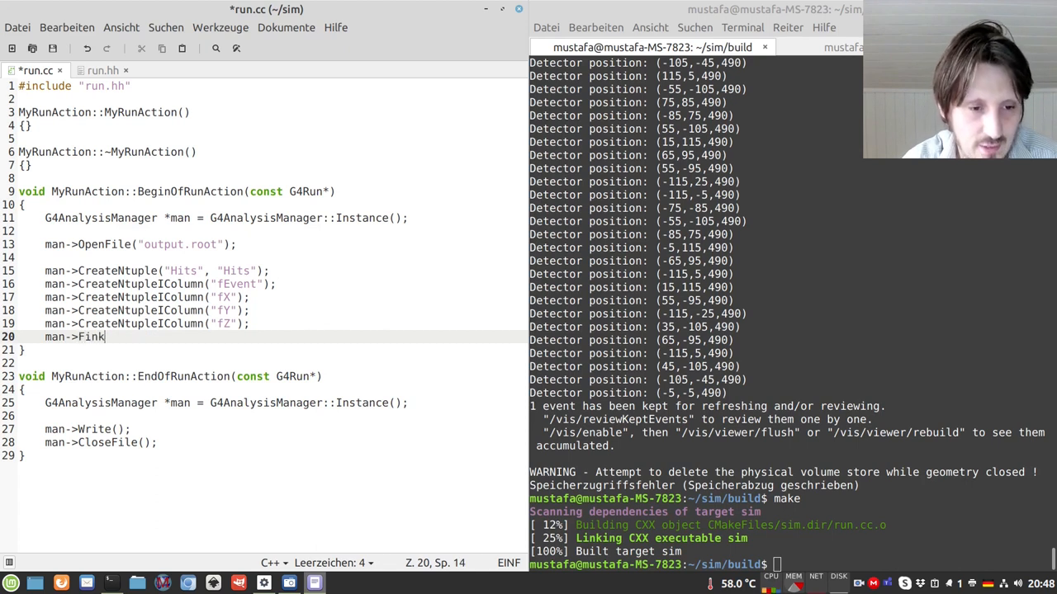
type("ishNtuple(0=")
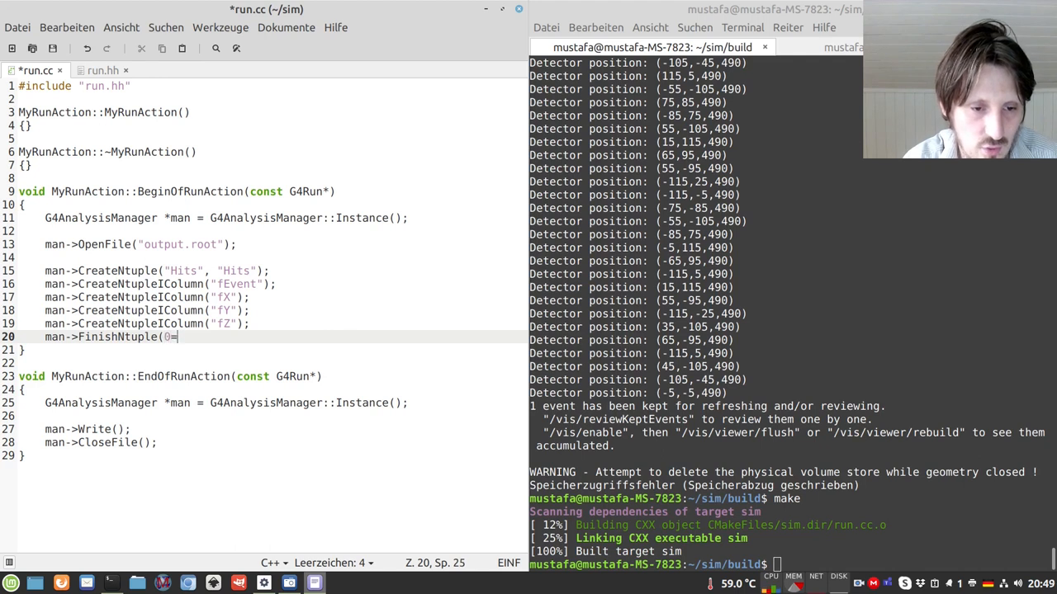
type(");")
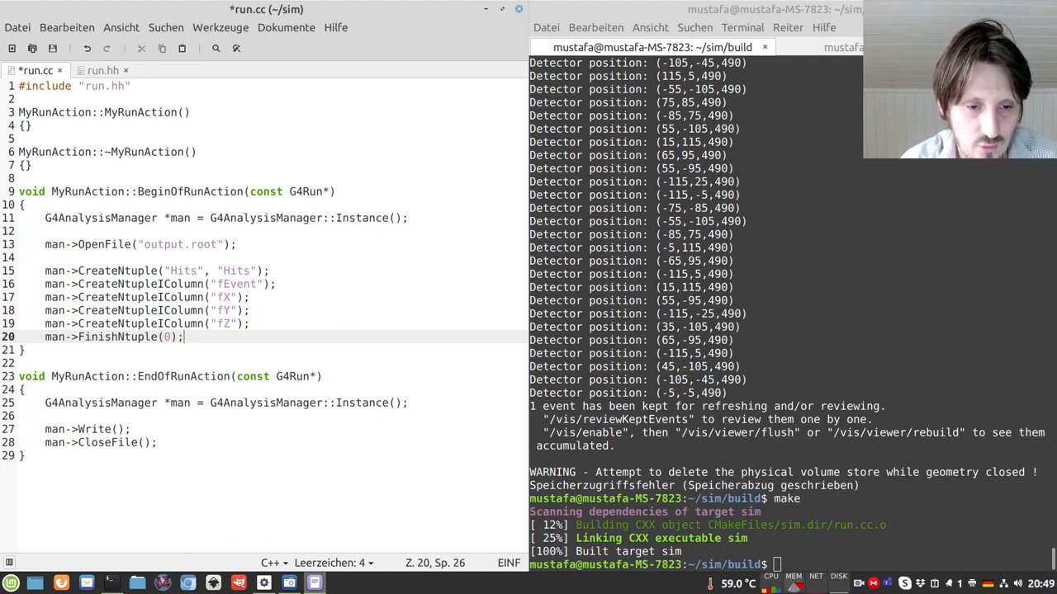
key("ctrl+s")
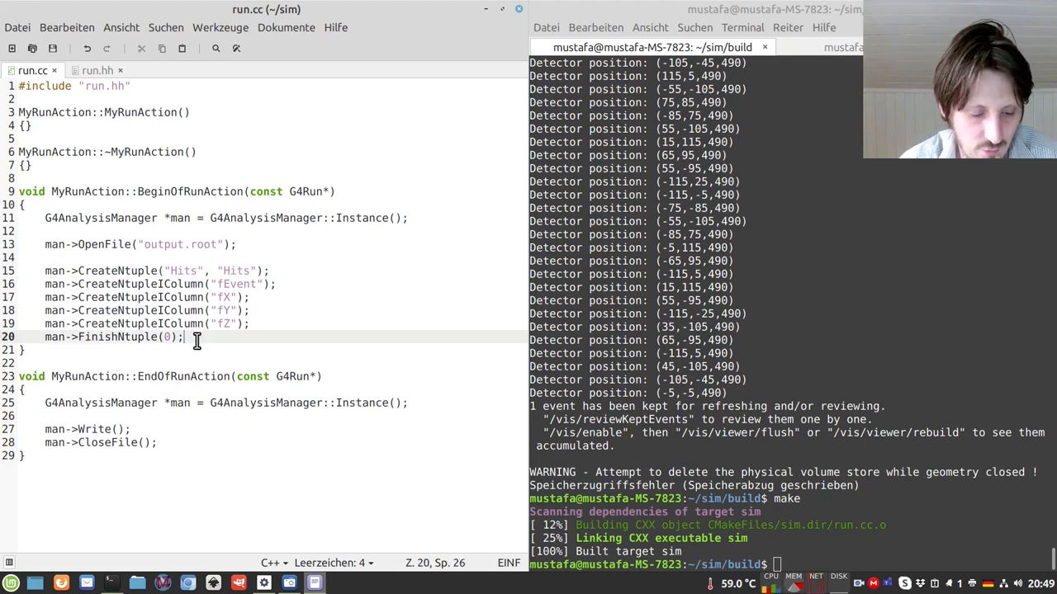
key("ctrl+s")
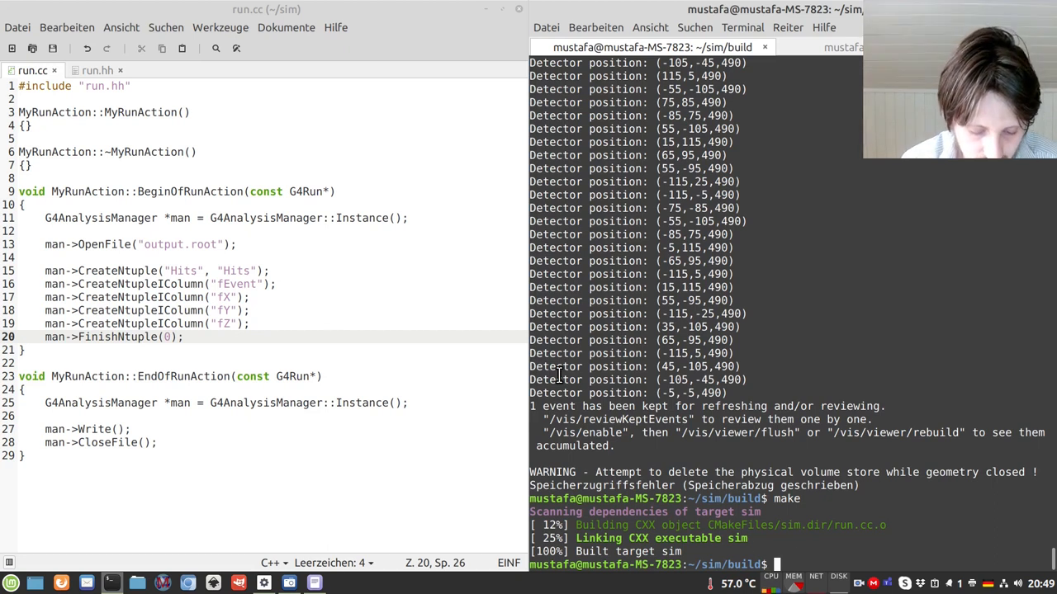
Step: Open the action files in xed and add #include "run.hh" to action.hh
type("xed")
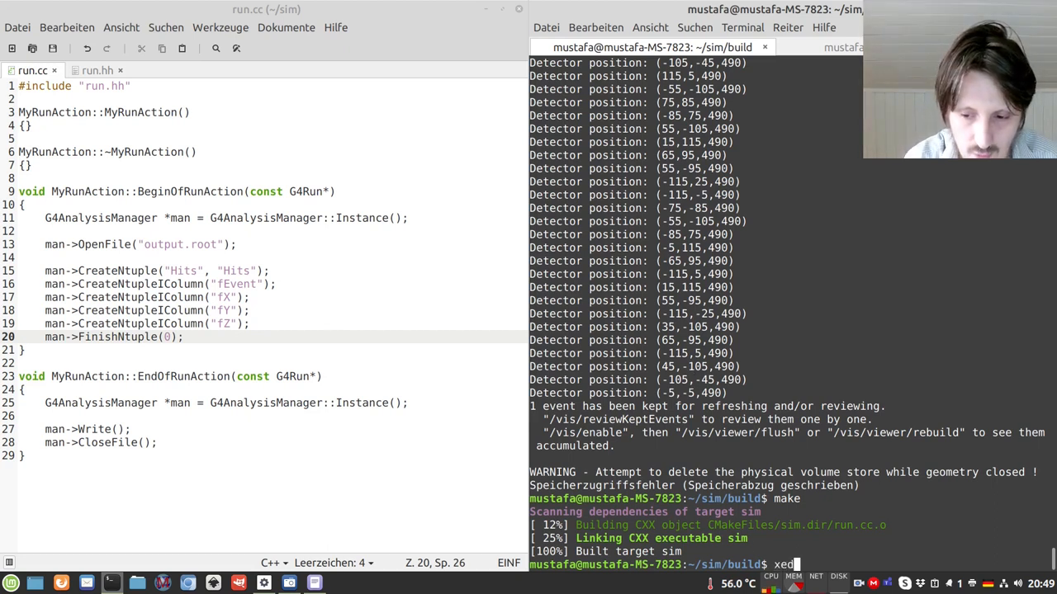
type("../")
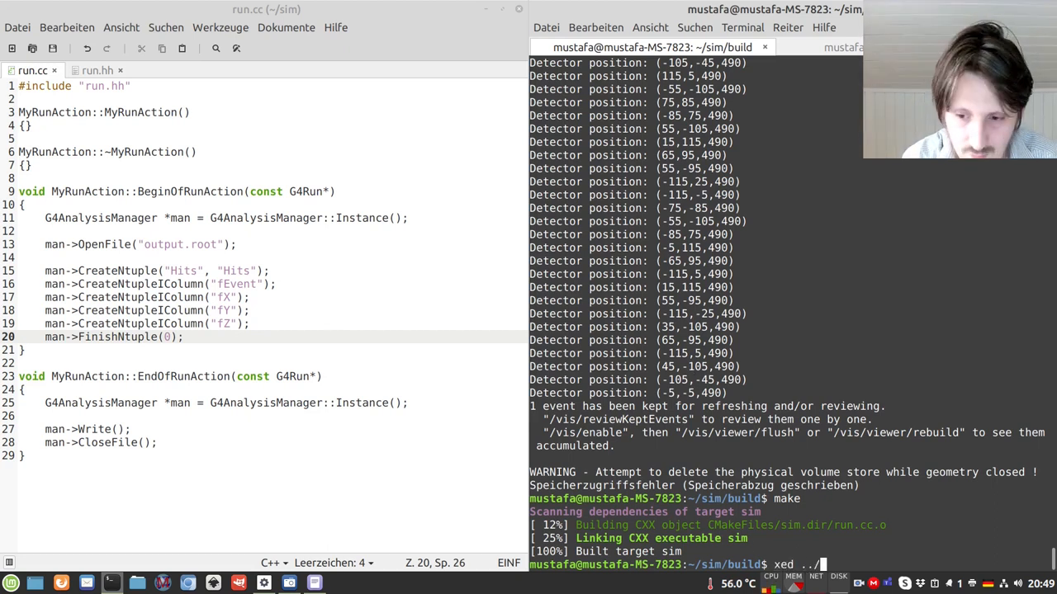
type("action.hh ../action.cc")
type("#inclu")
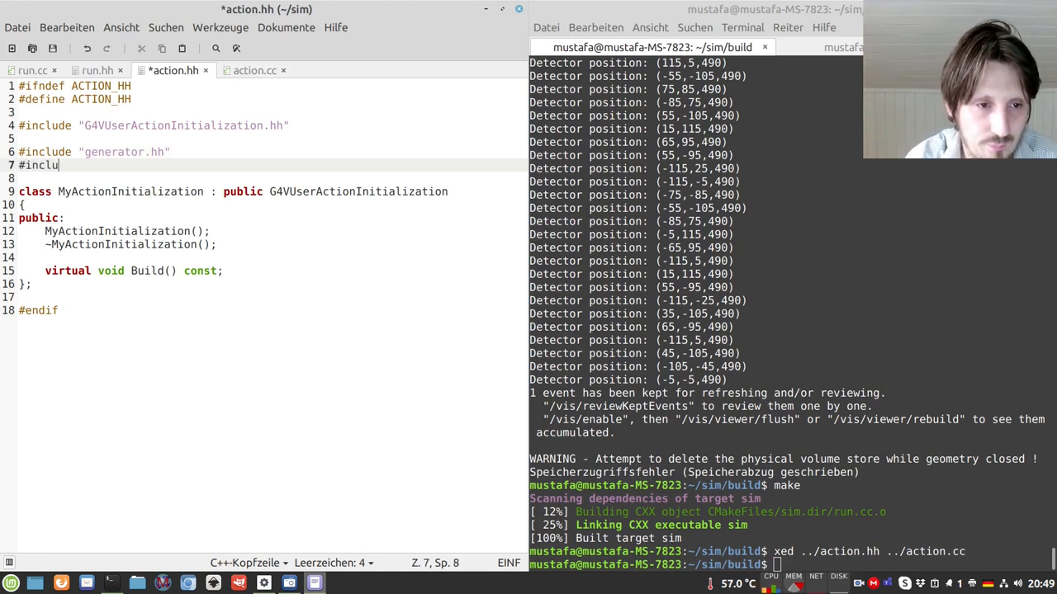
type("de \"run")
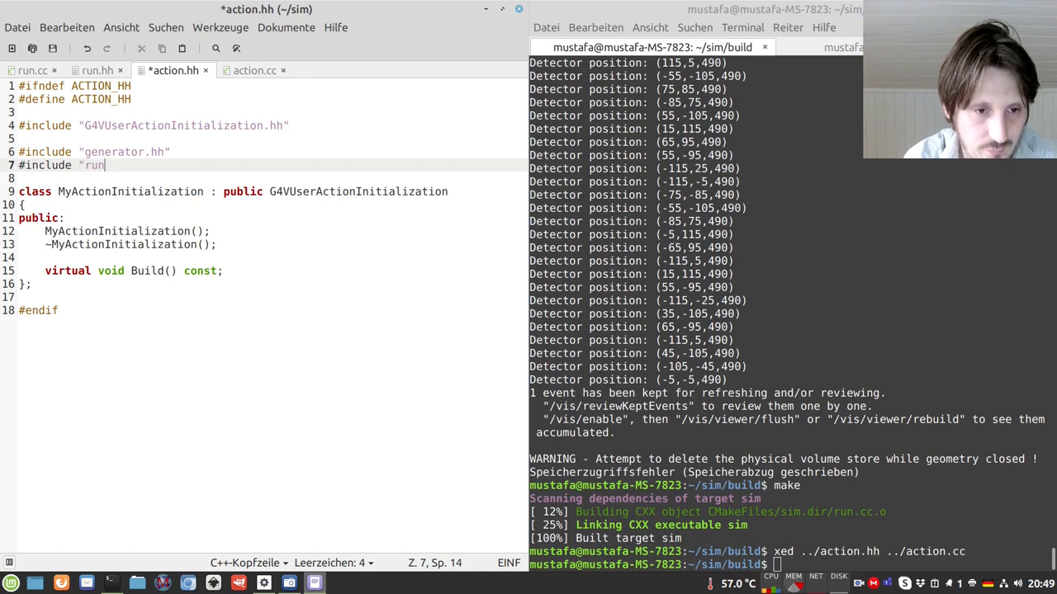
type(".hh\"")
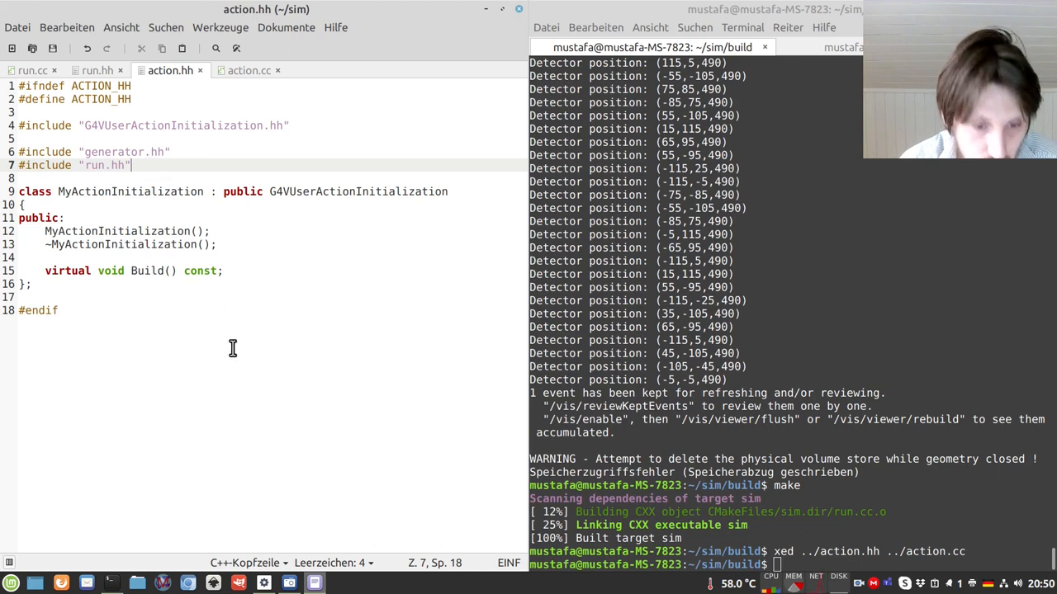
Step: In action.cc's Build(), create MyRunAction *runAction = new MyRunAction();
left_click(249, 69)
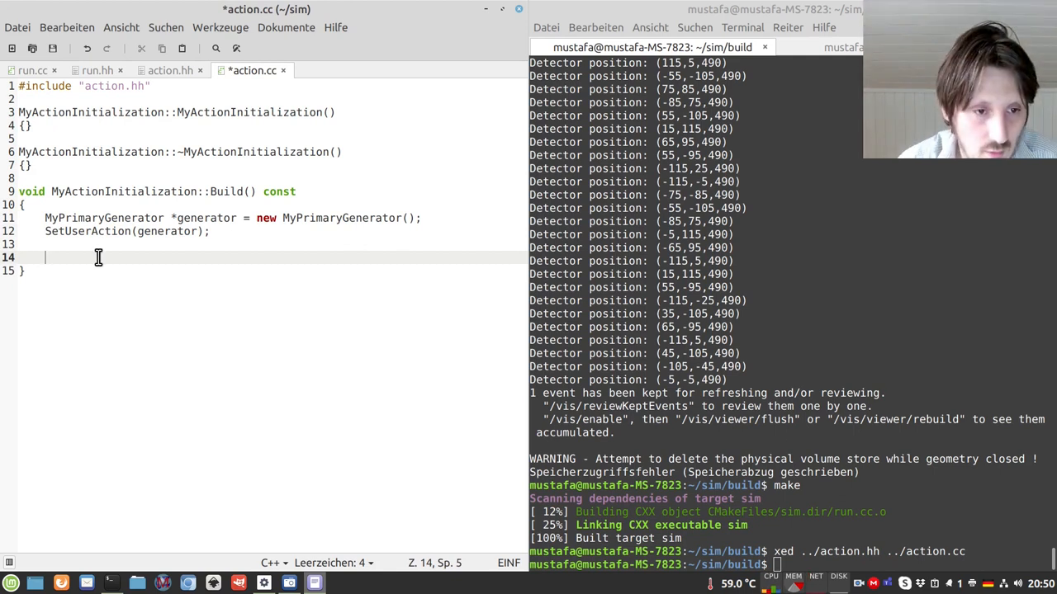
type("MyRun")
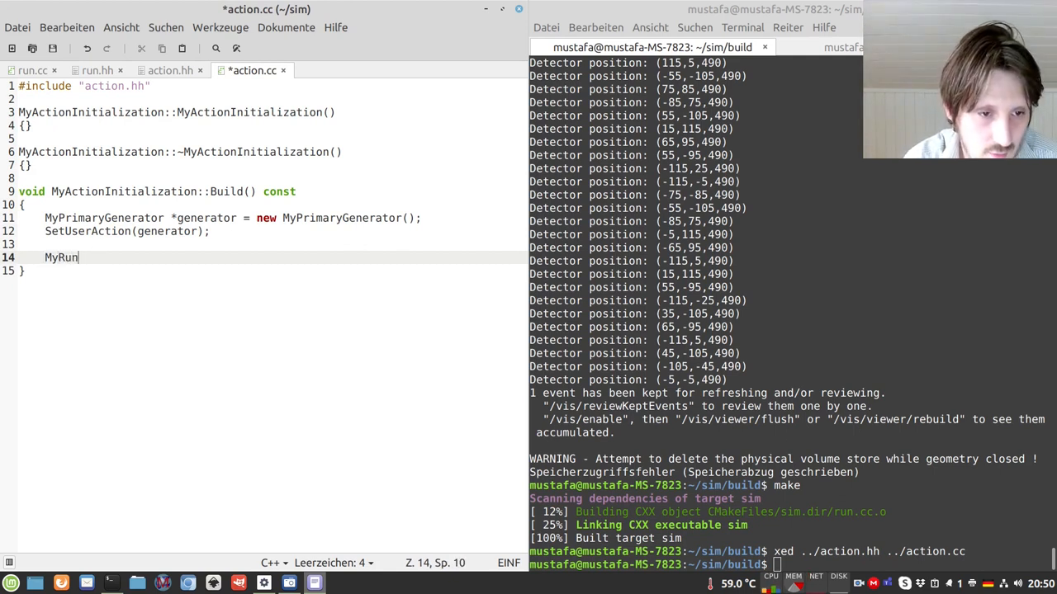
type("A")
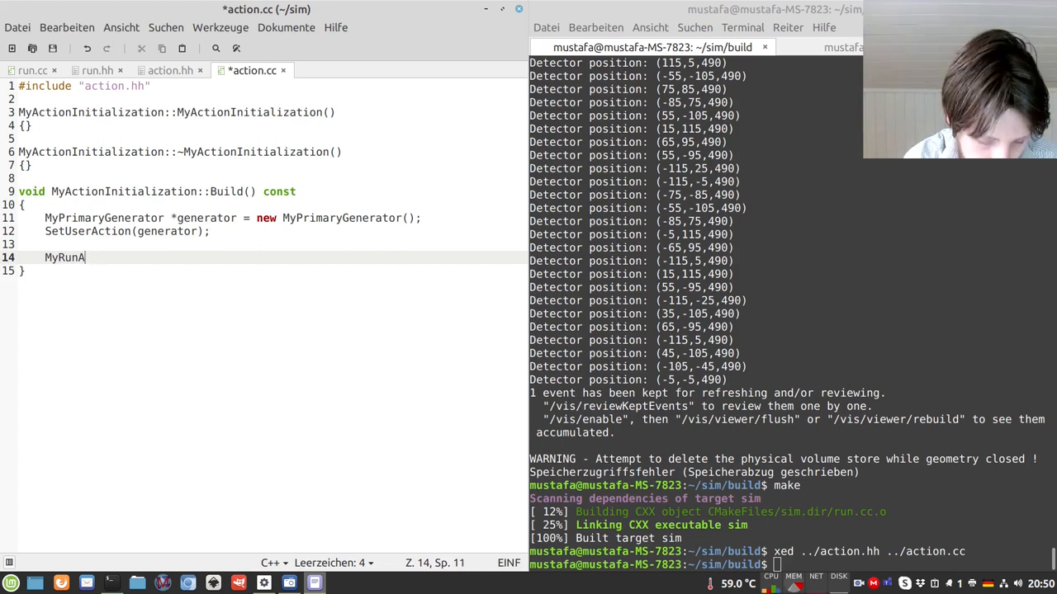
type("ction")
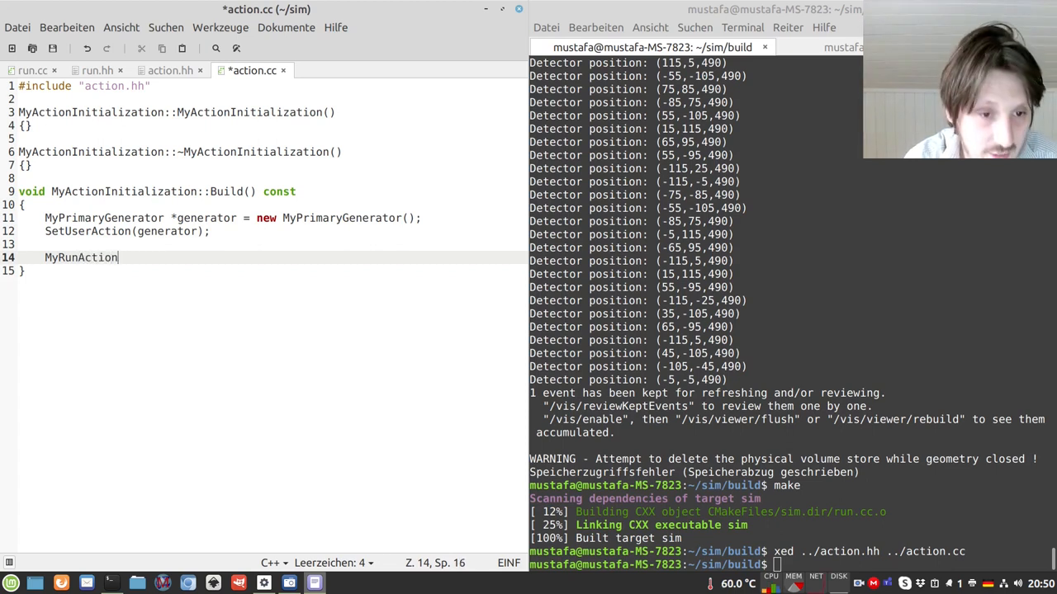
type("*runAction")
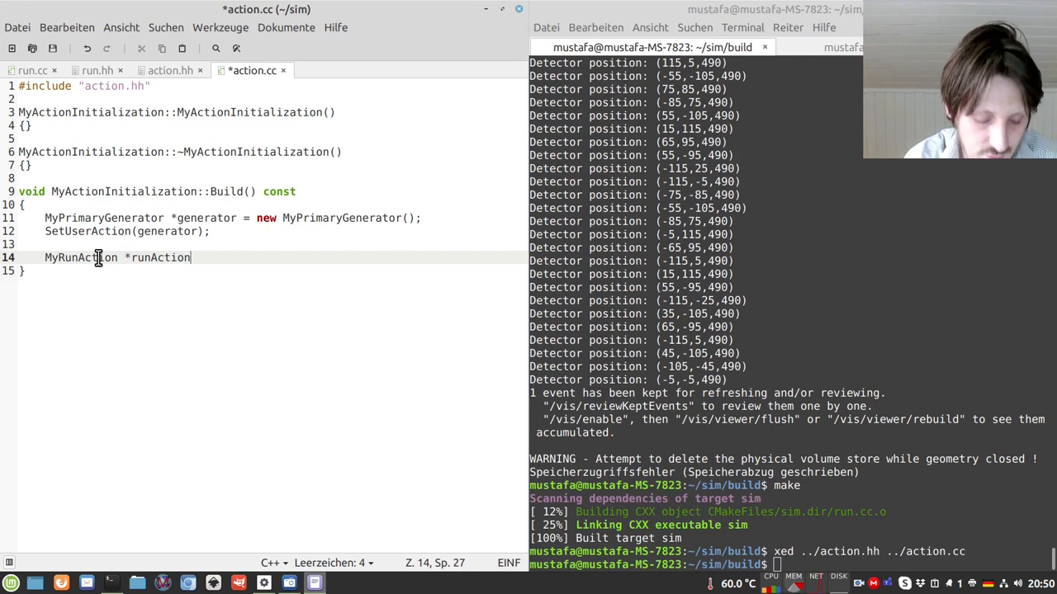
type("= new MyRu")
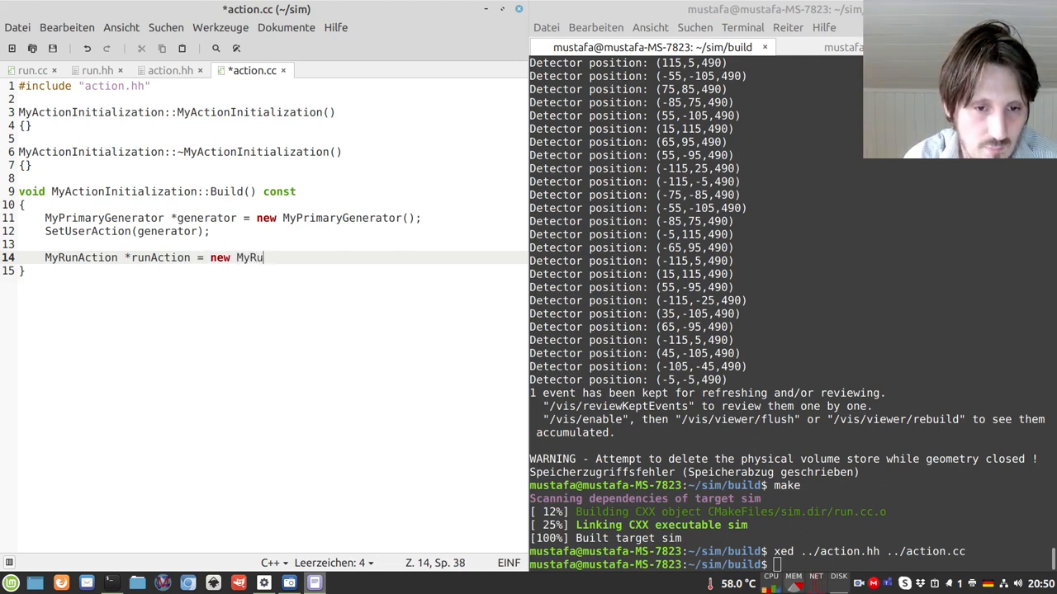
type("nAction();")
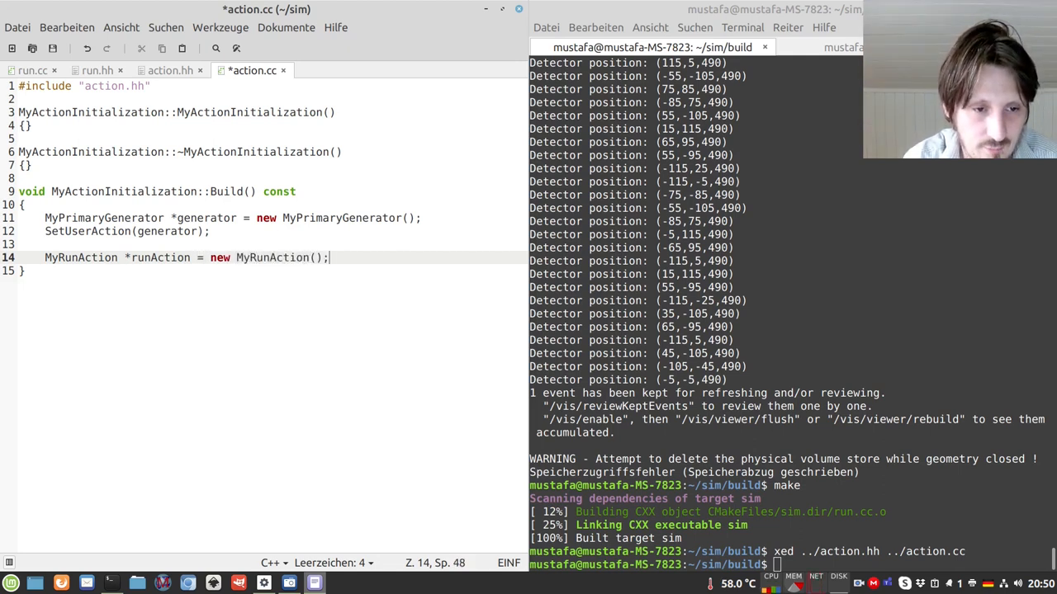
Step: Add SetUserAction(runAction); and verify the G4UserRunAction base class in run.hh
type("Set")
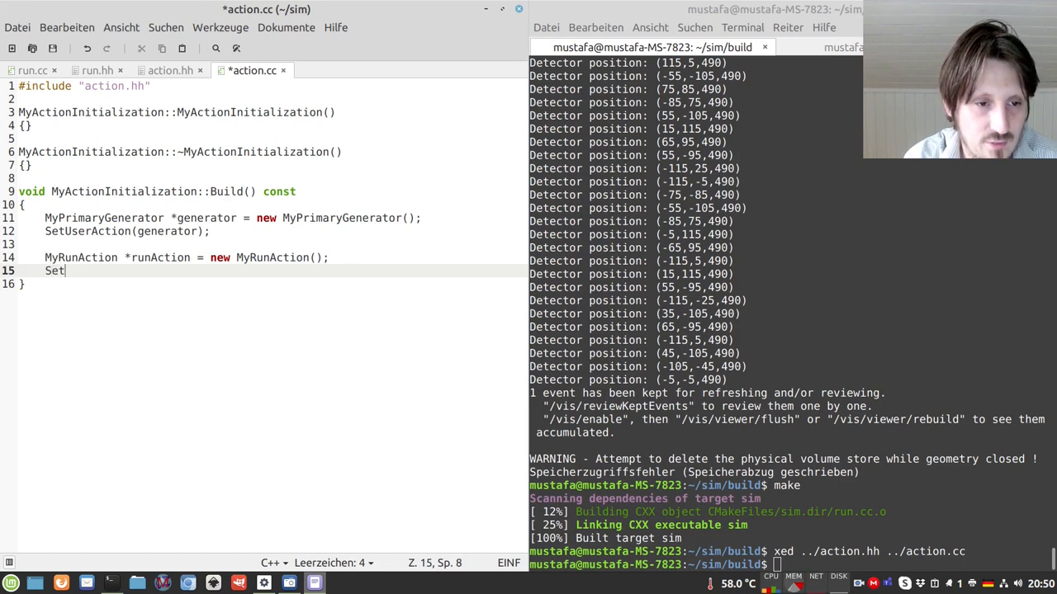
type("UserAction(")
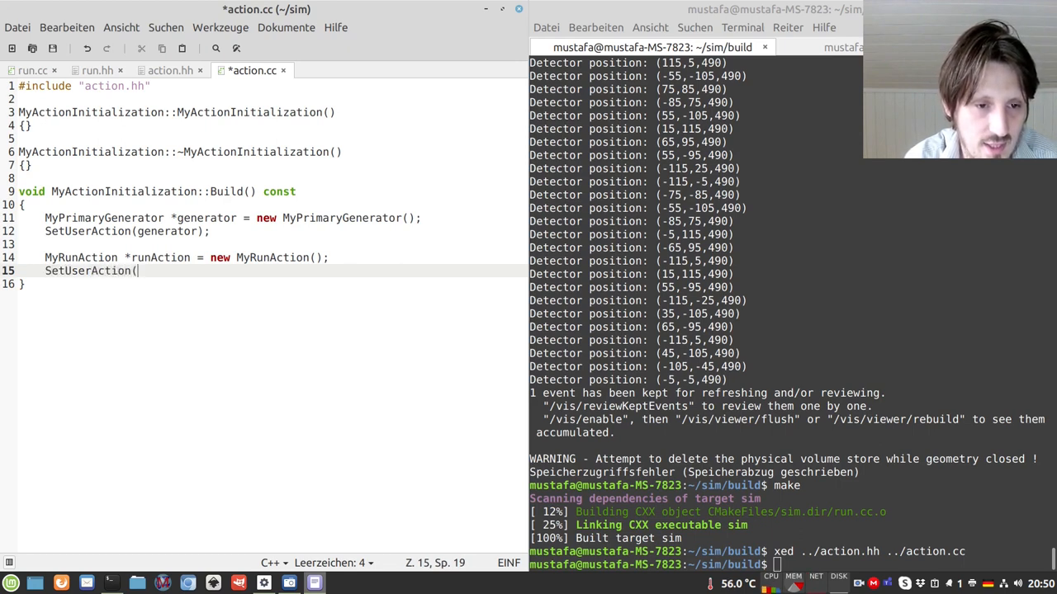
type("runAction);")
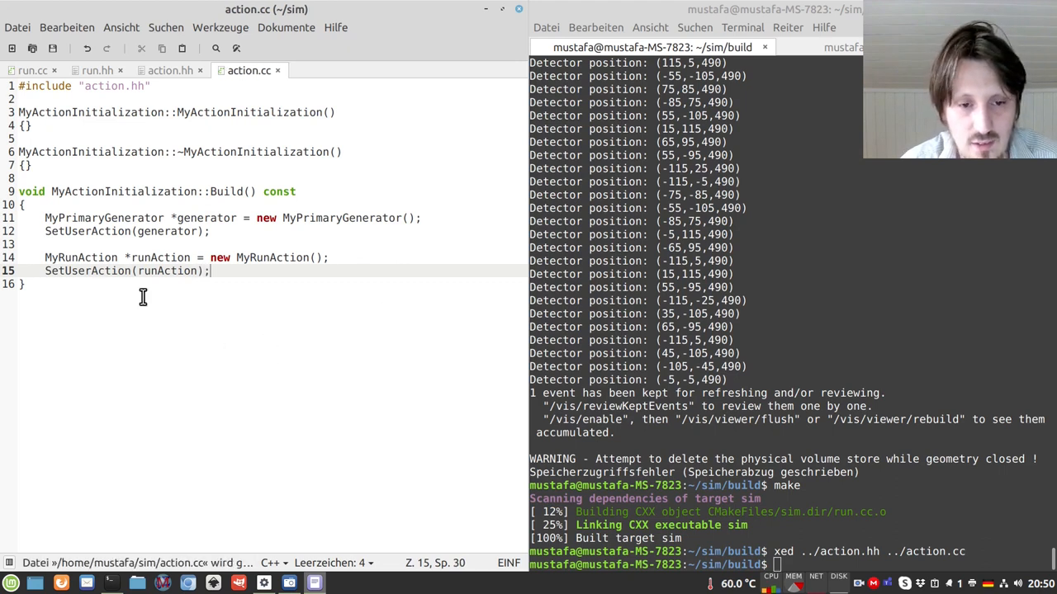
mouse_move(124, 258)
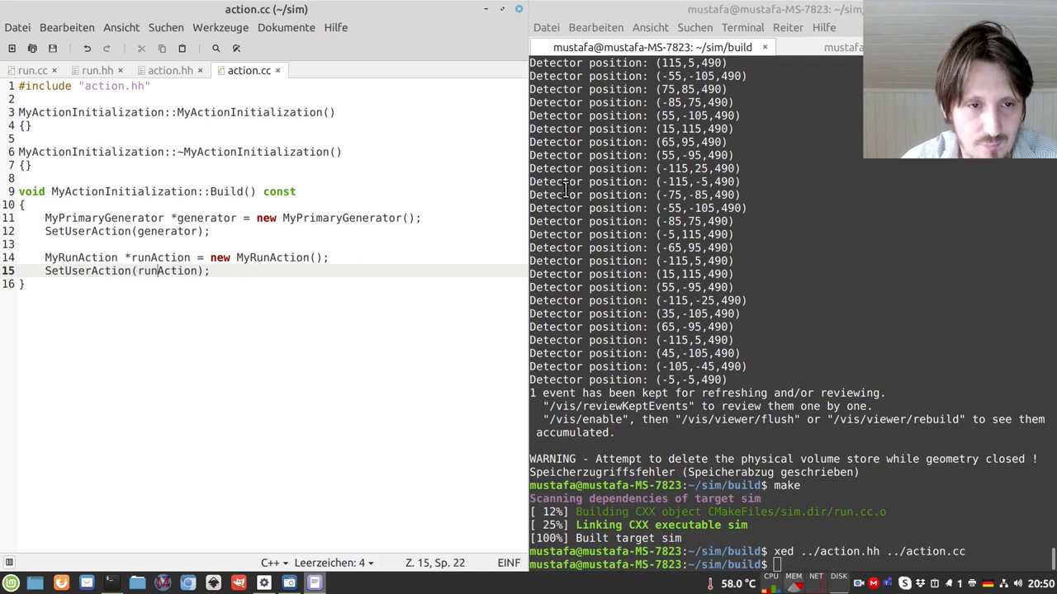
left_click(165, 69)
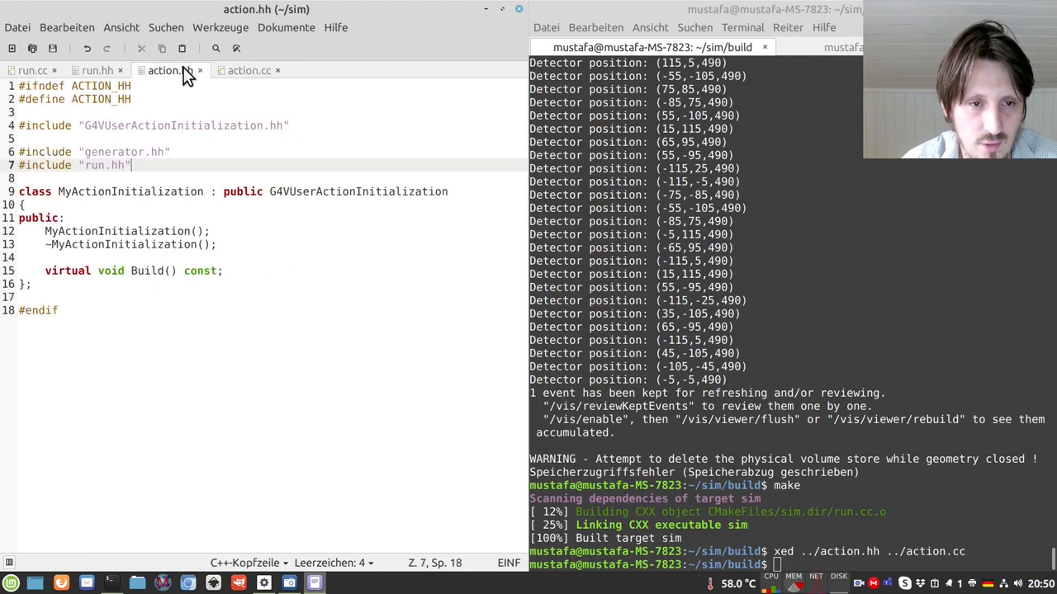
double_click(359, 192)
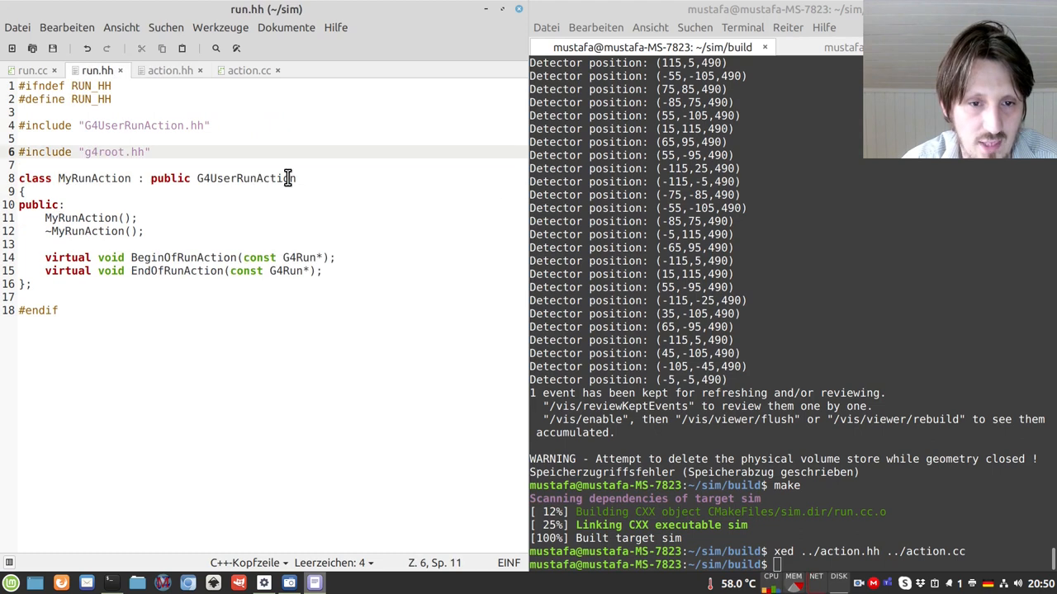
double_click(246, 178)
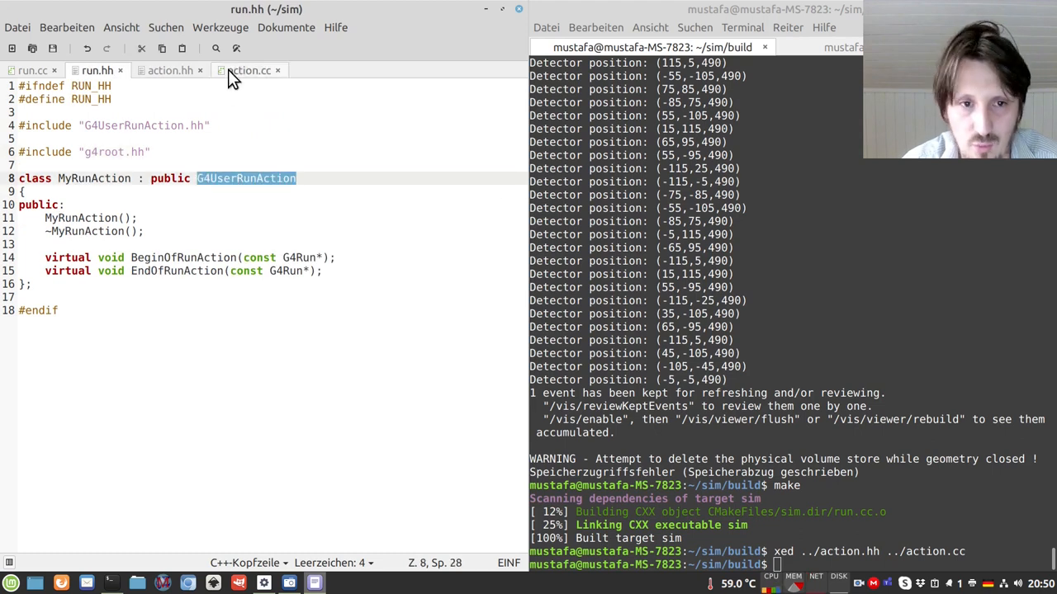
left_click(250, 69)
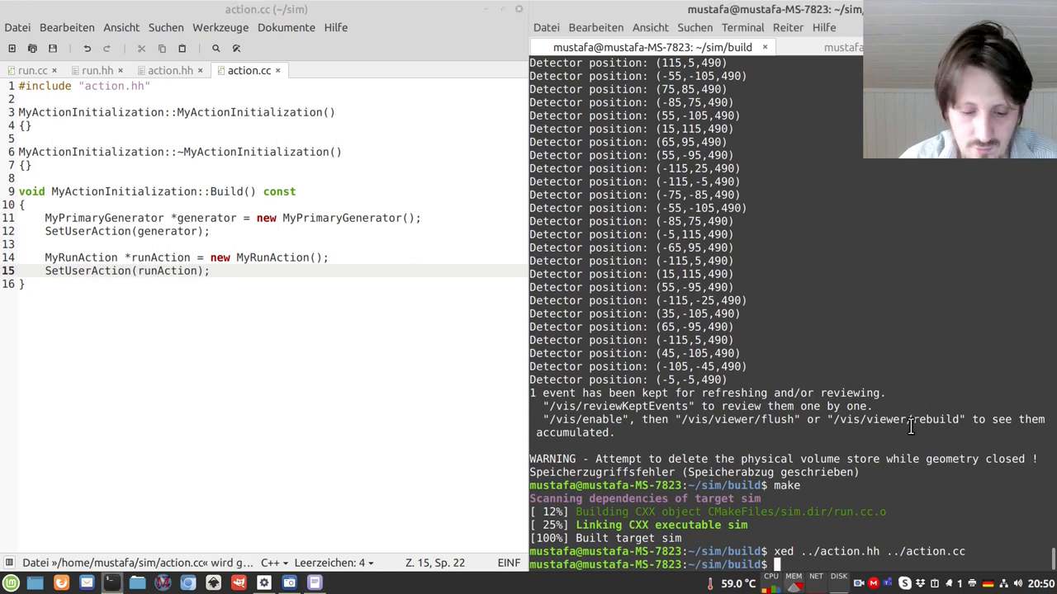
Step: Rebuild with make, run ./sim, then list the build folder to see output.root
type("make")
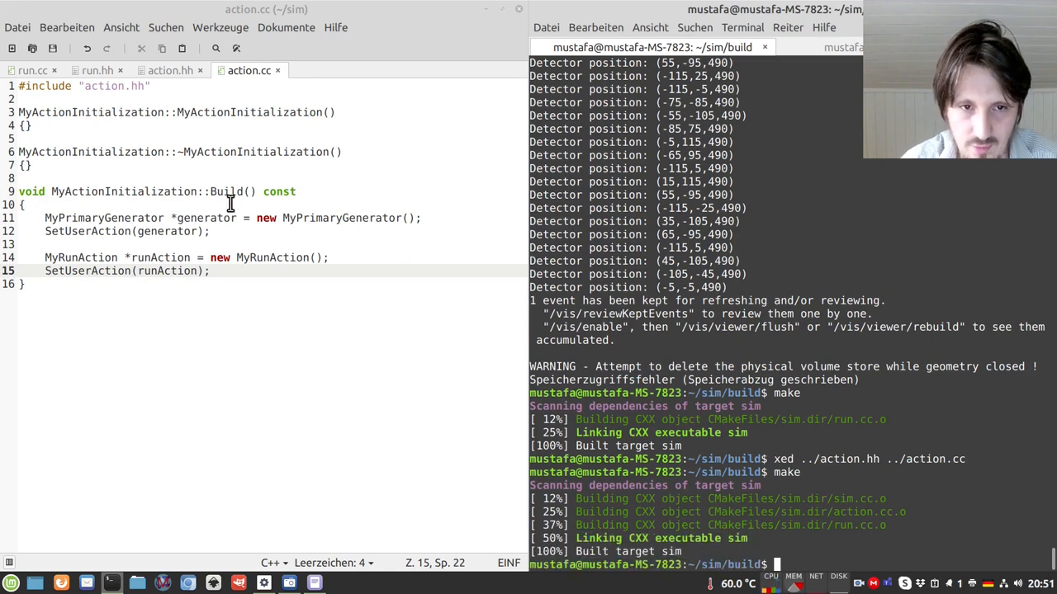
type("./")
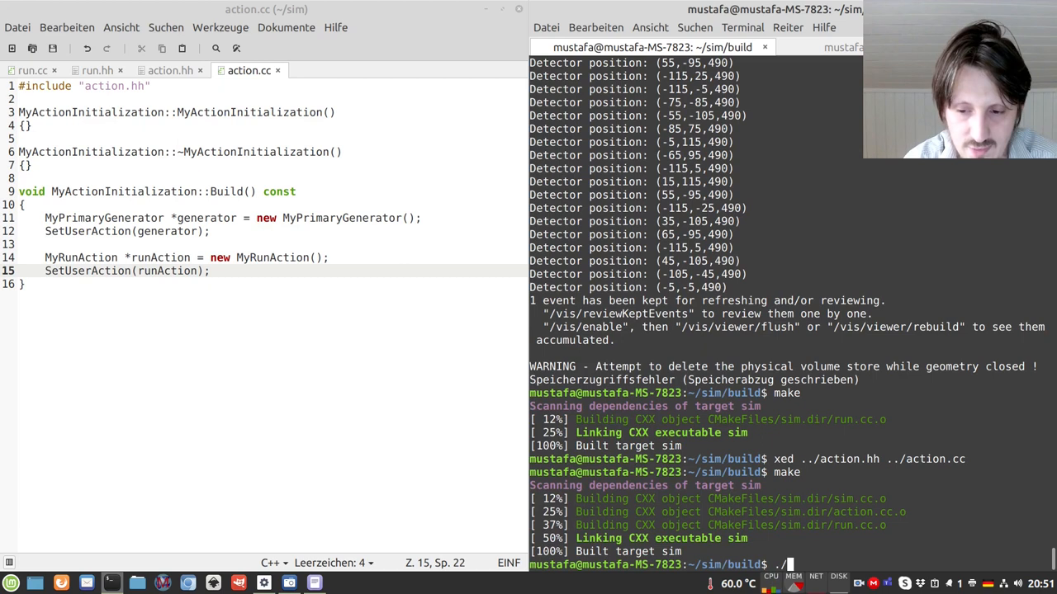
key("Return")
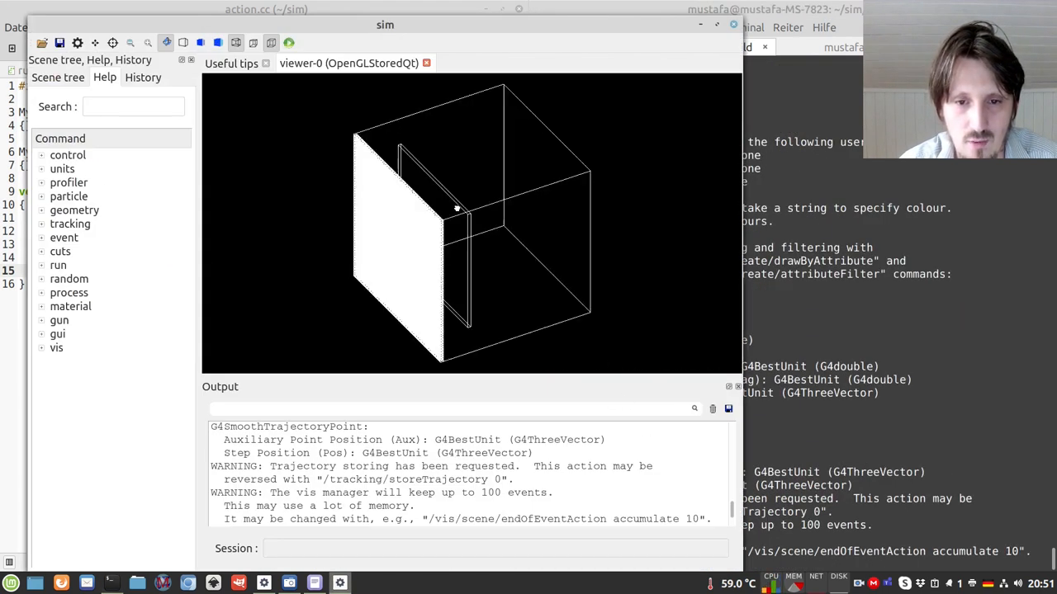
left_click_drag(456, 208, 421, 348)
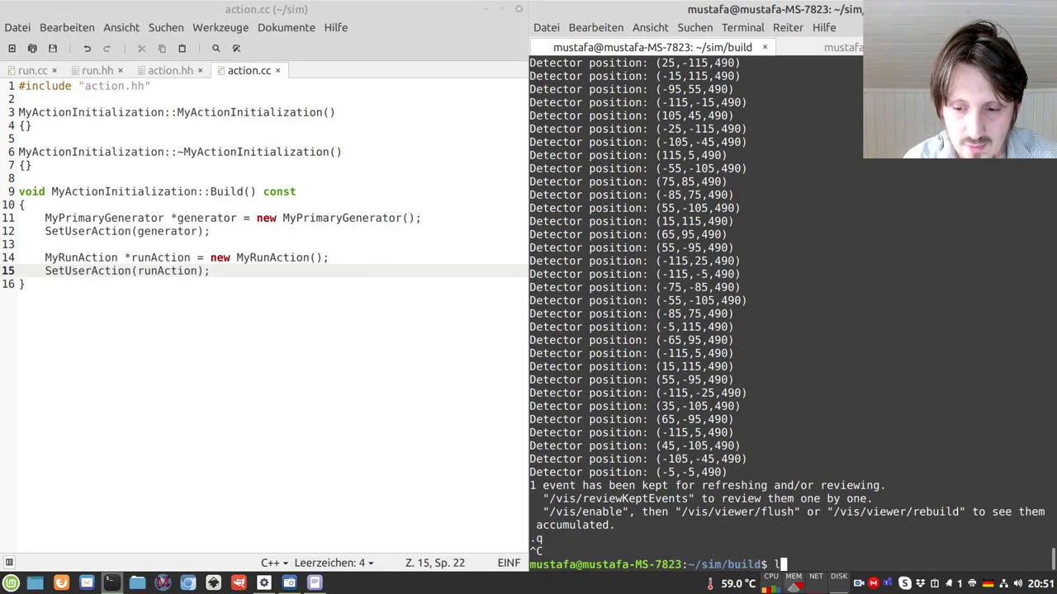
type("ls")
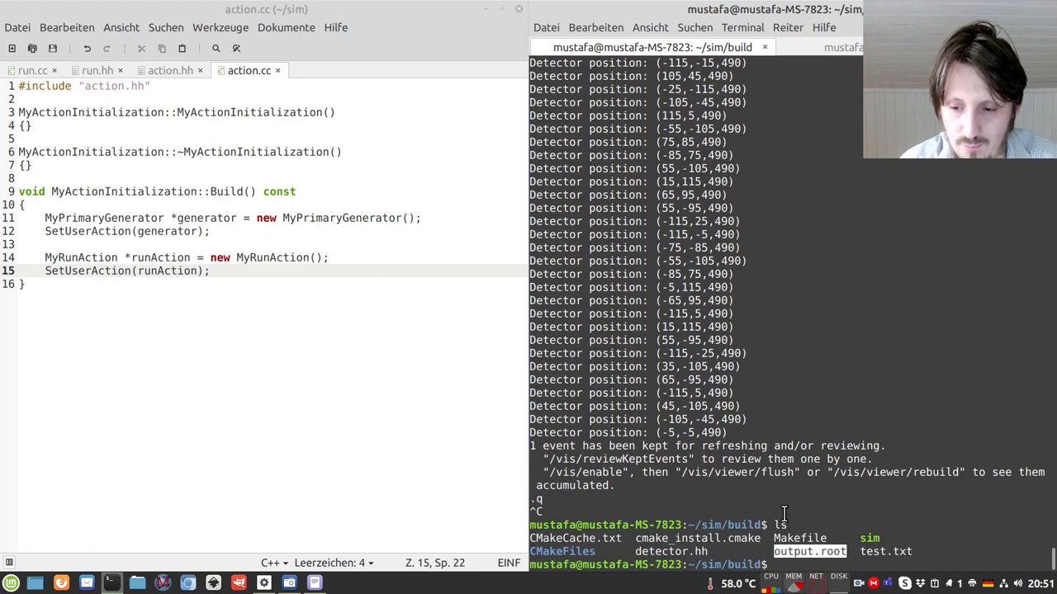
type("rot")
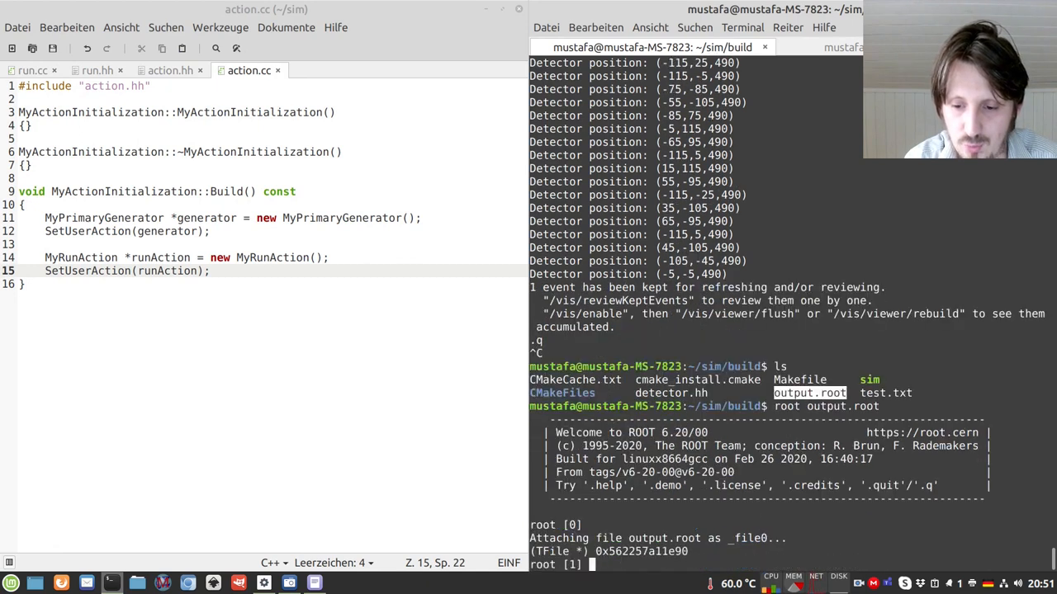
type("new TBr")
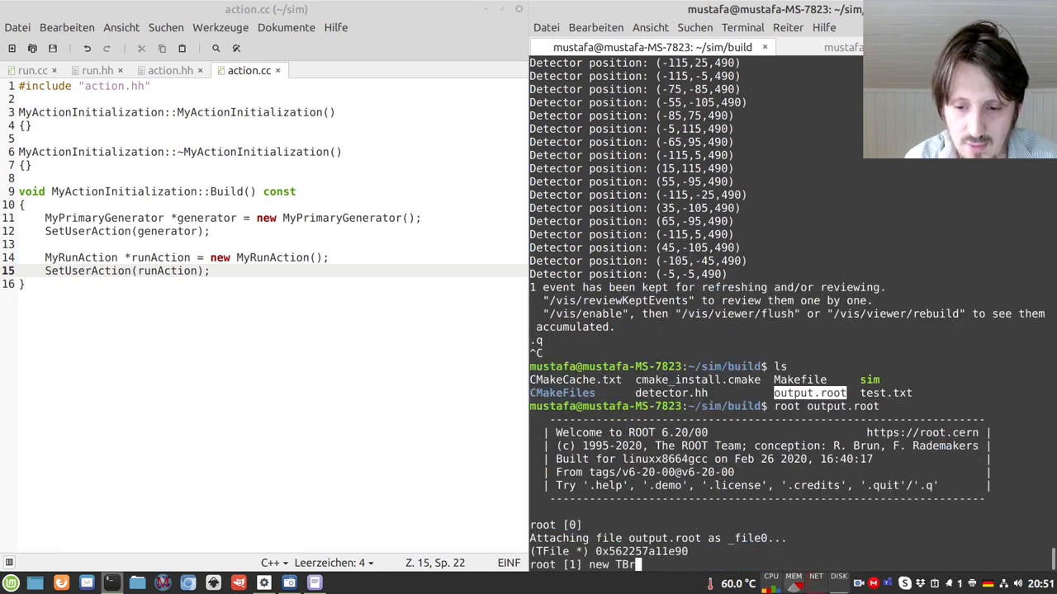
key("Return")
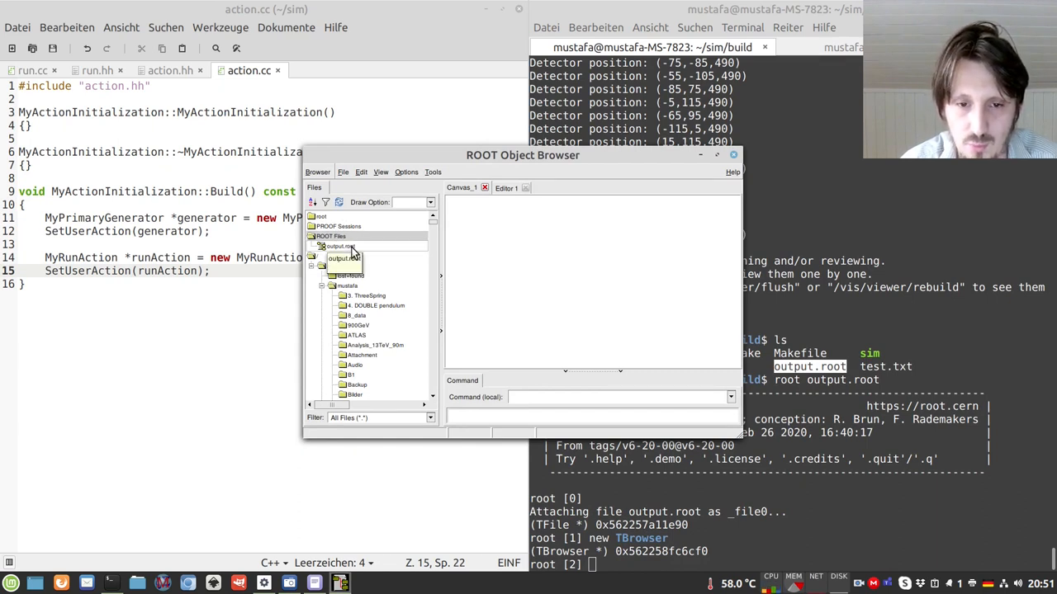
left_click(340, 246)
type("x")
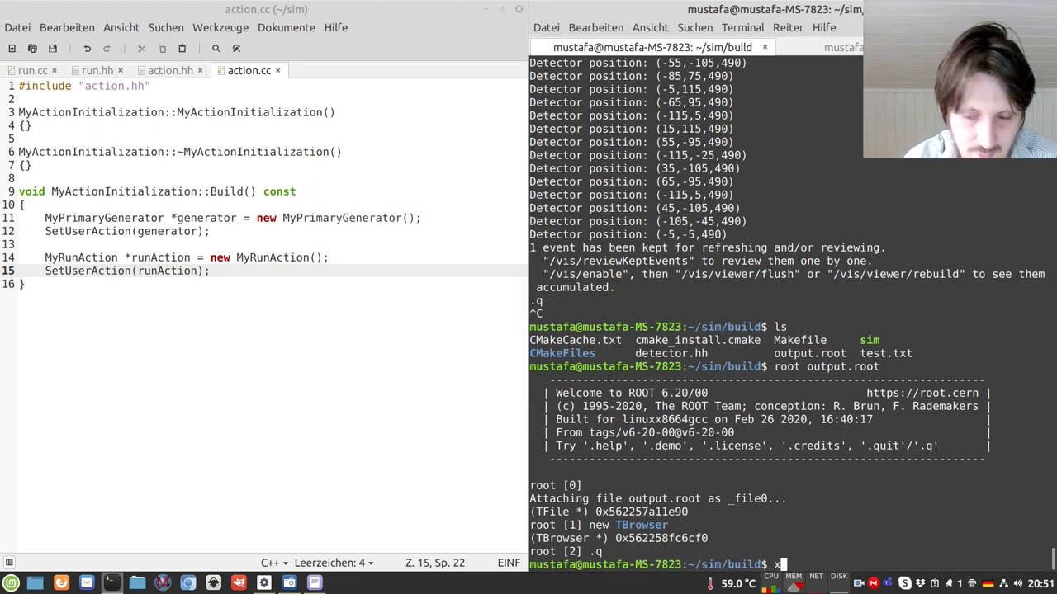
Step: Open detector.cc and detector.hh in xed and add #include "g4root.hh" to the header
type("ed ../")
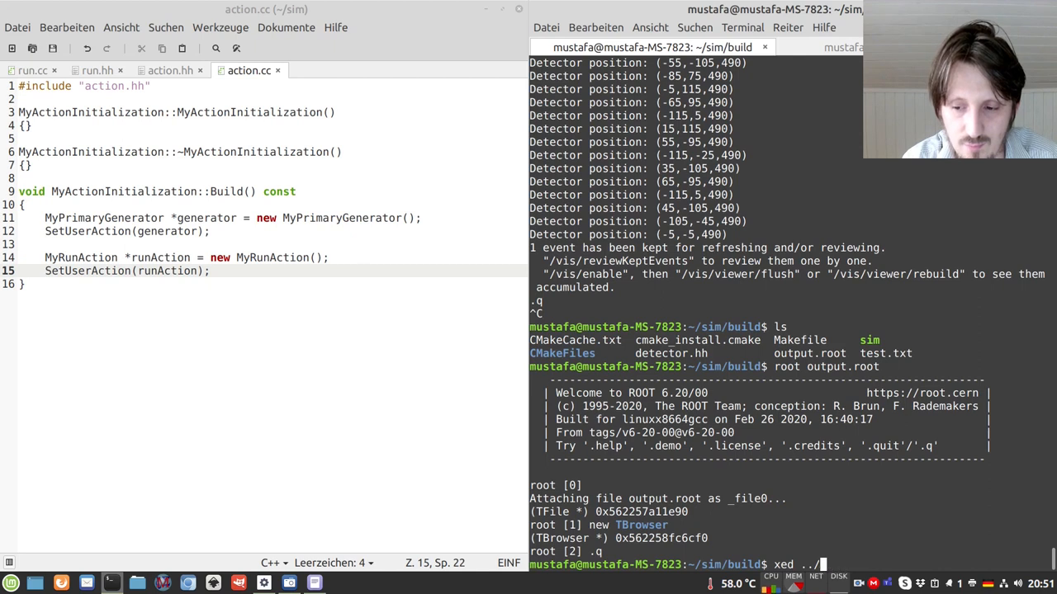
type("detector.cc .")
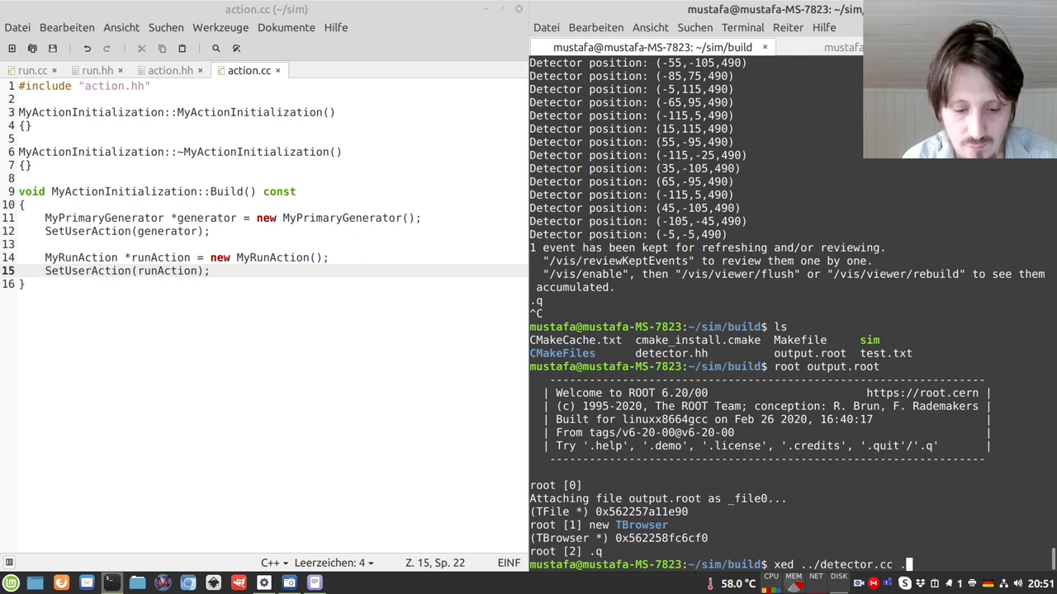
type("./detector.hh")
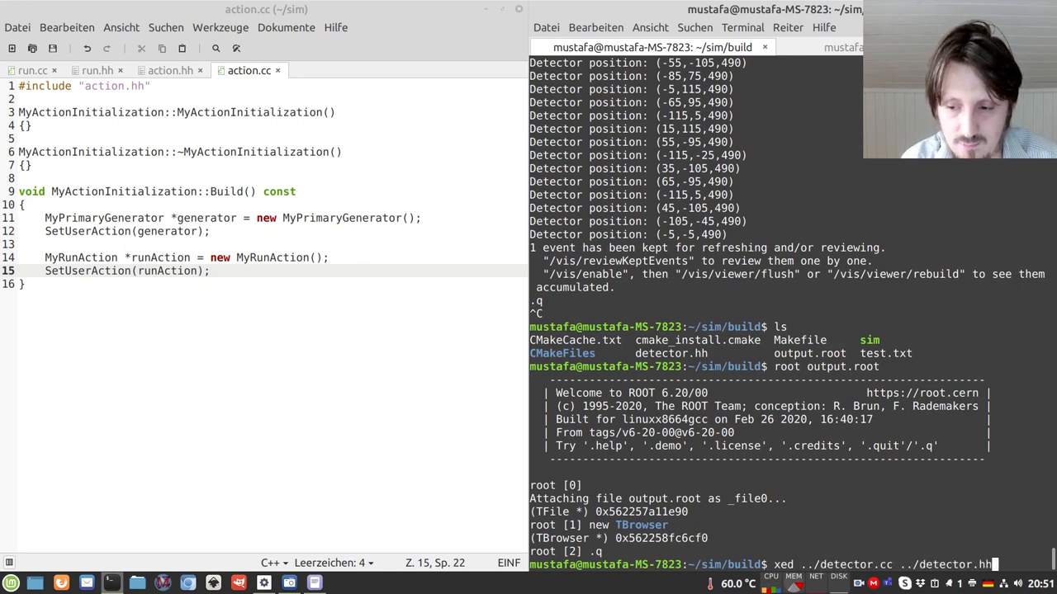
key("Return")
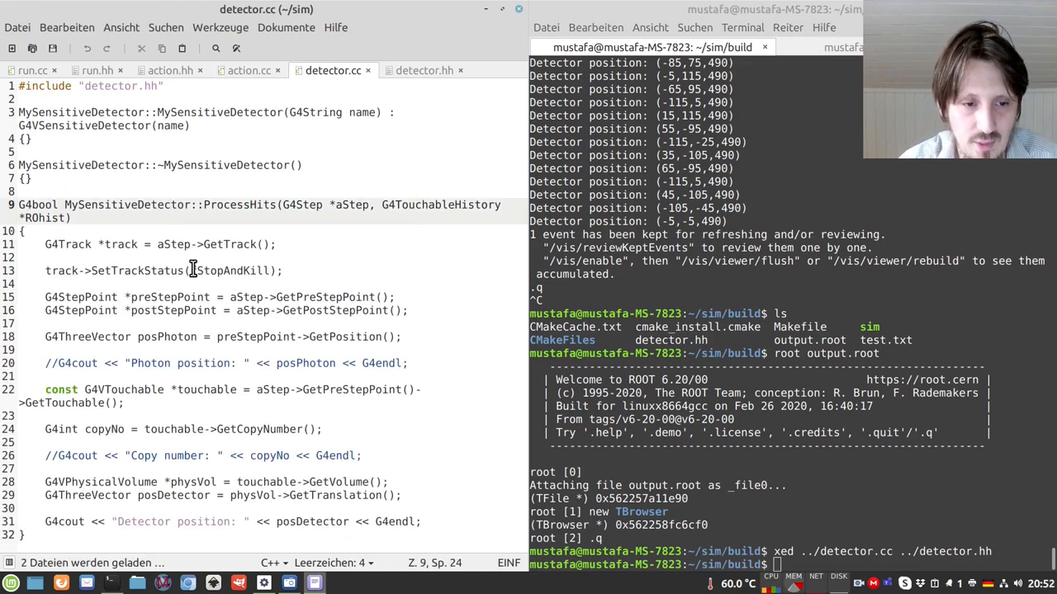
left_click(425, 69)
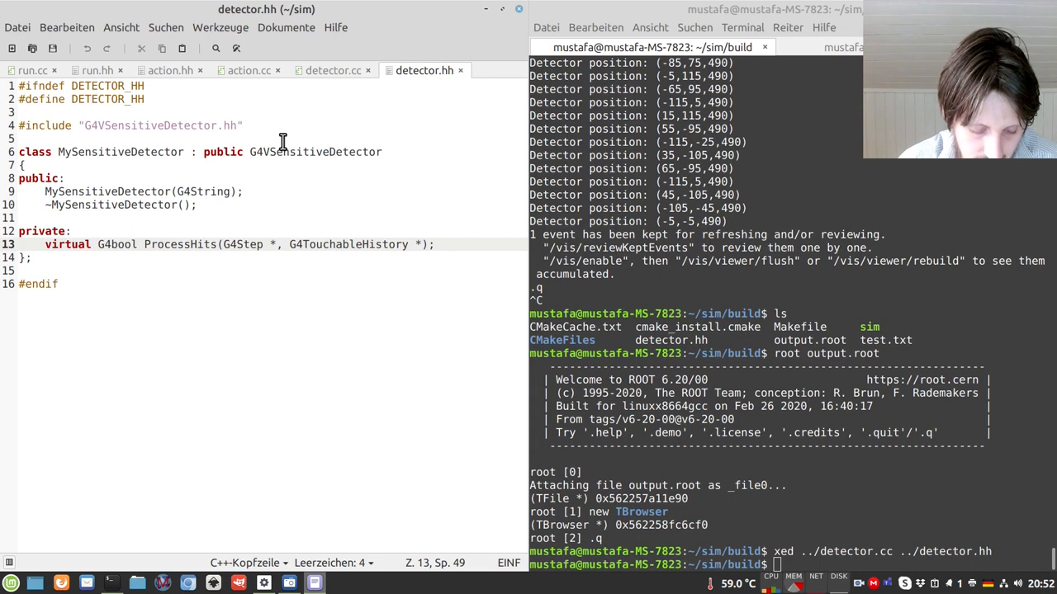
left_click(198, 204)
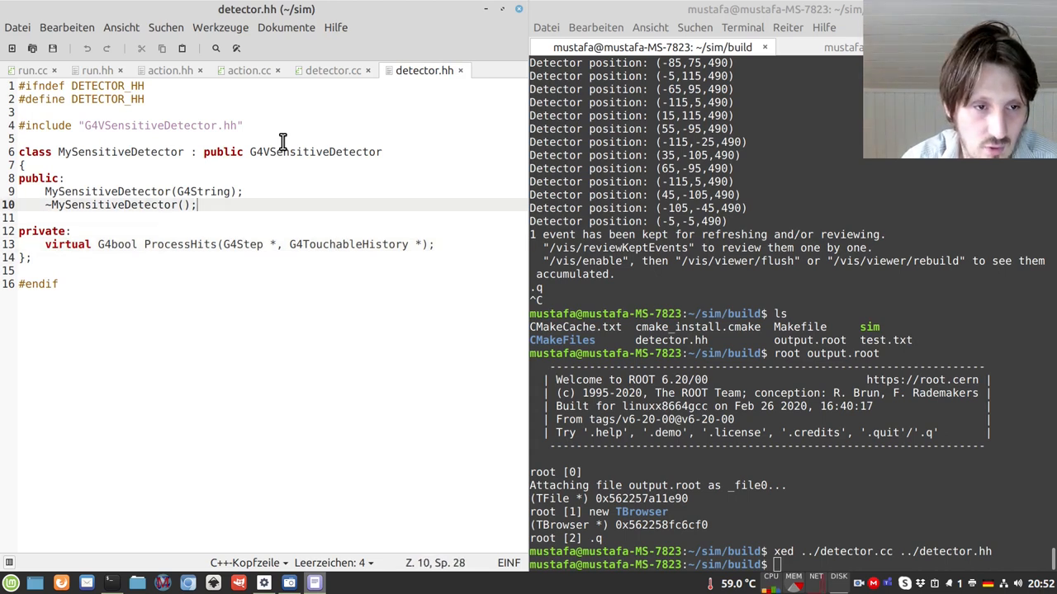
type("#inclu")
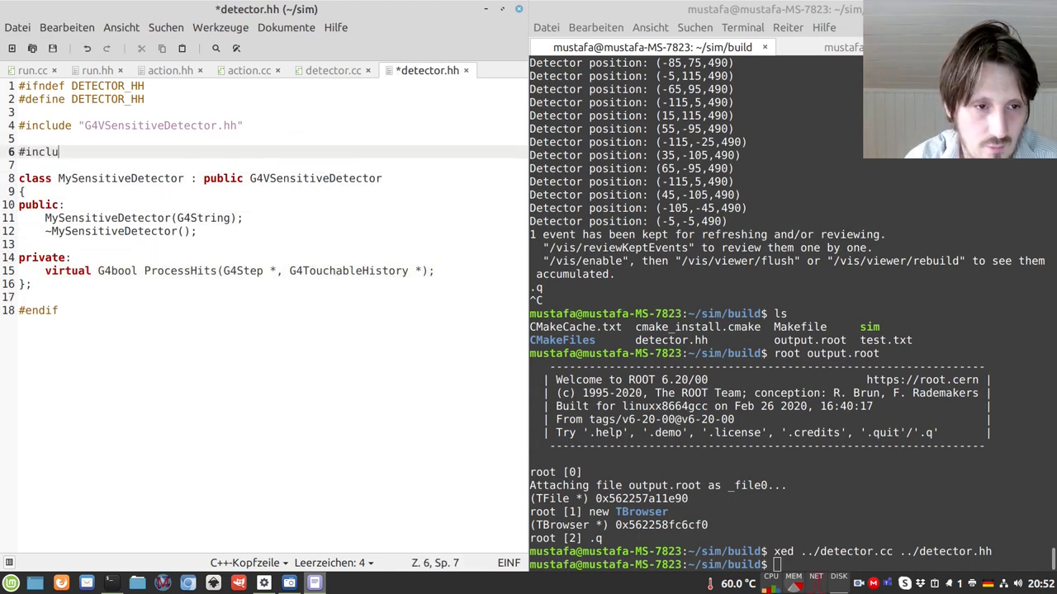
type("de \"")
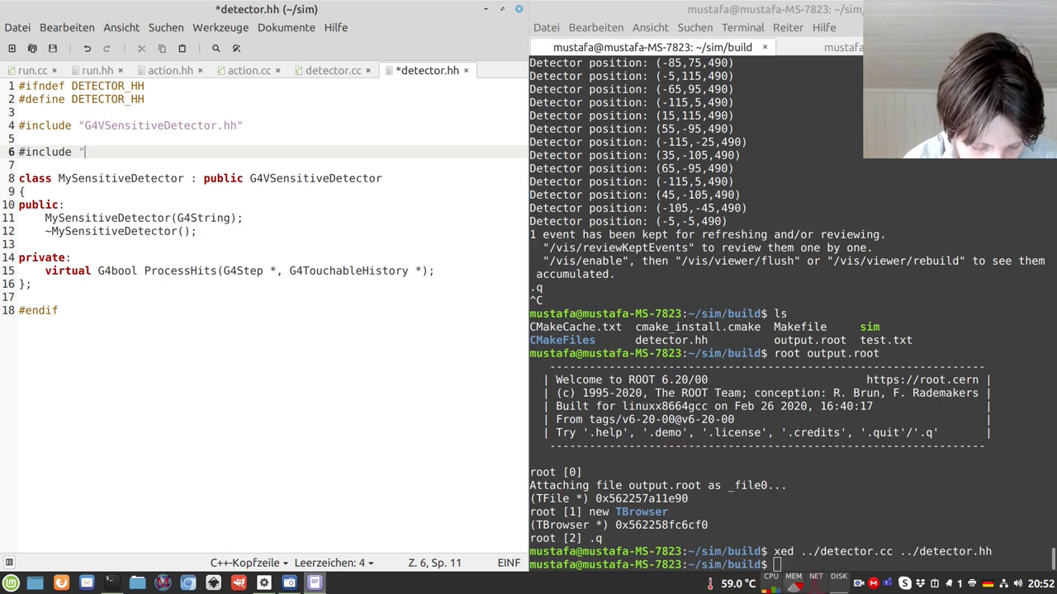
type("g4R")
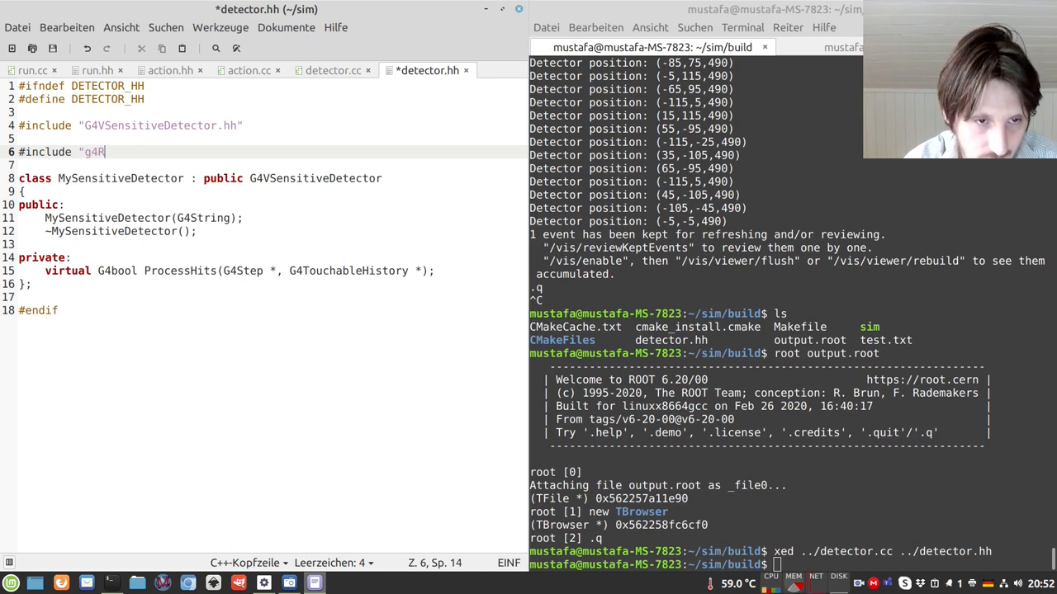
type("oot.hh\"")
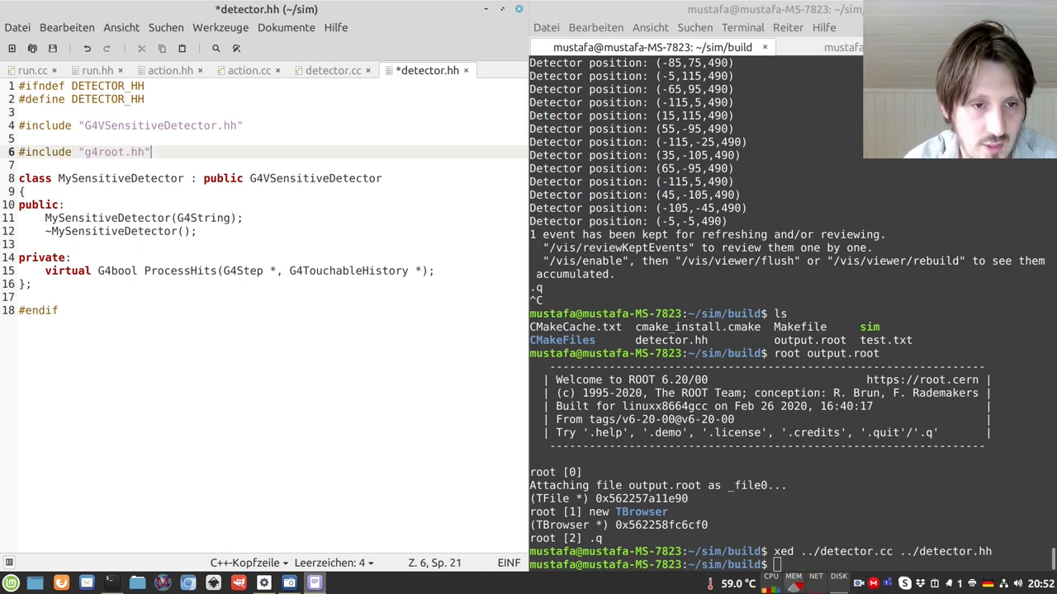
Step: In detector.cc's ProcessHits, get G4AnalysisManager *man = G4AnalysisManager::Instance();
left_click(330, 69)
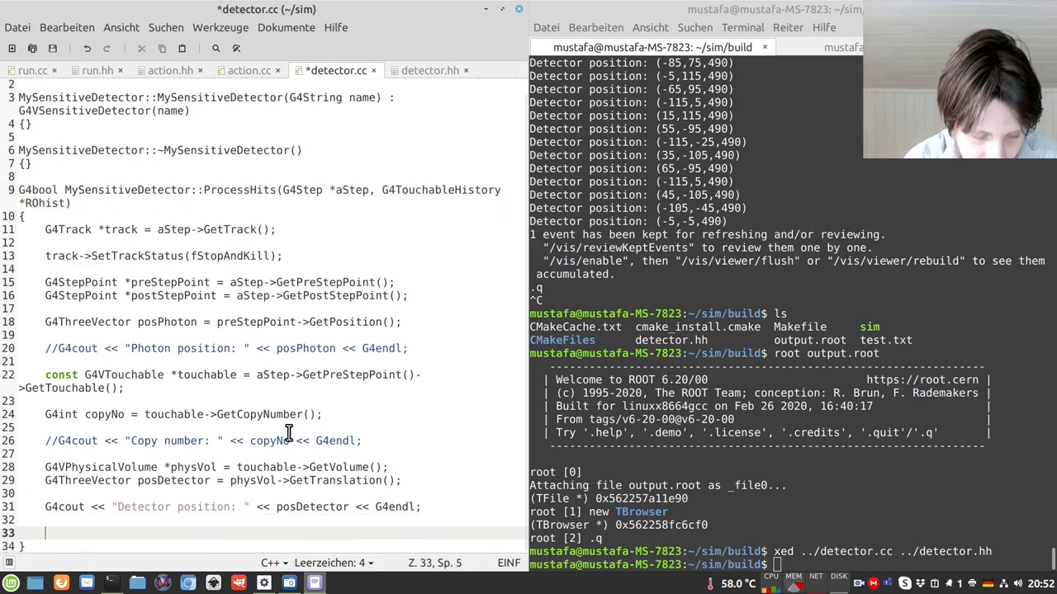
type("G4AnalysisMana")
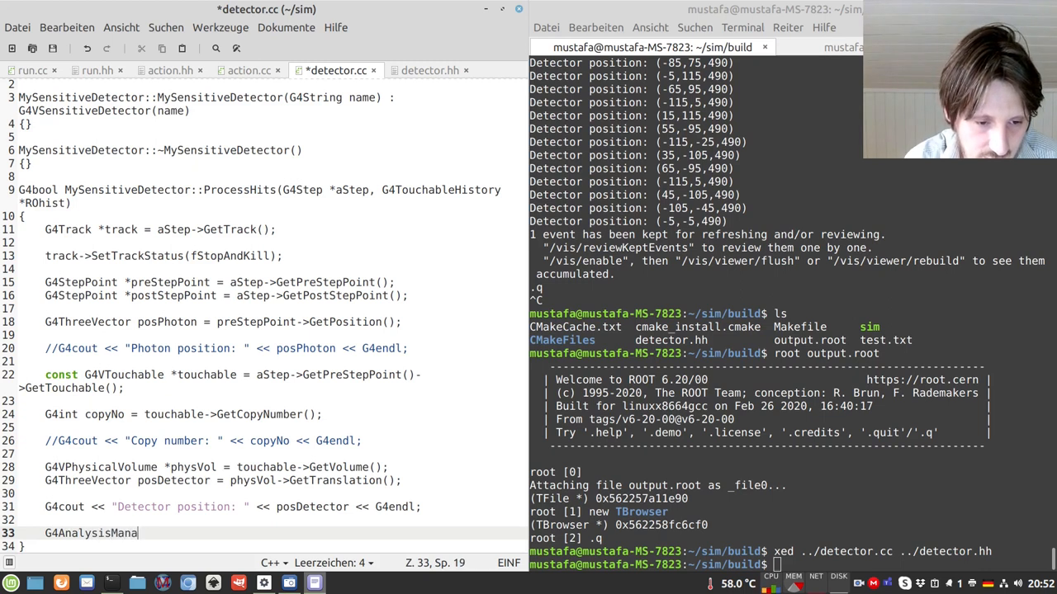
type("ger *man = new G4AnalysisManager::")
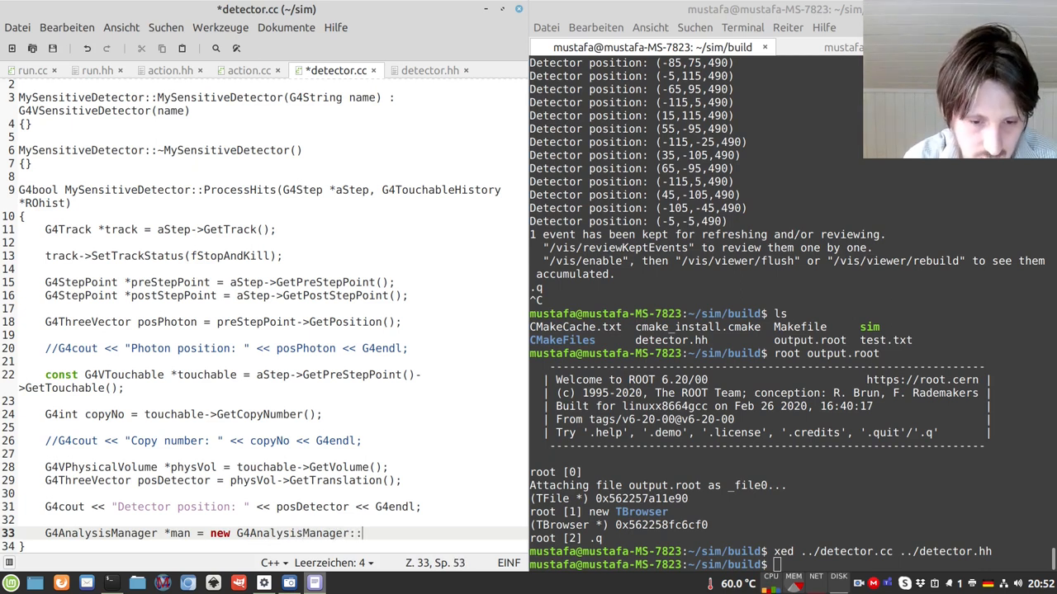
type("Instance();")
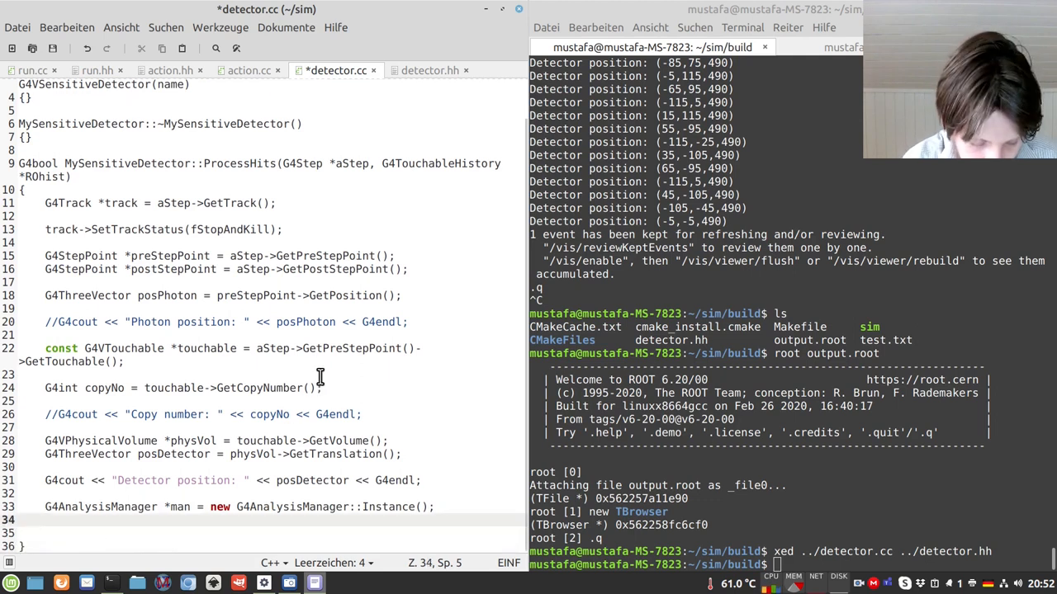
Step: Add man->FillNtupleIColumn(0, evt); and begin a FillNtupleDColumn call
type("naB")
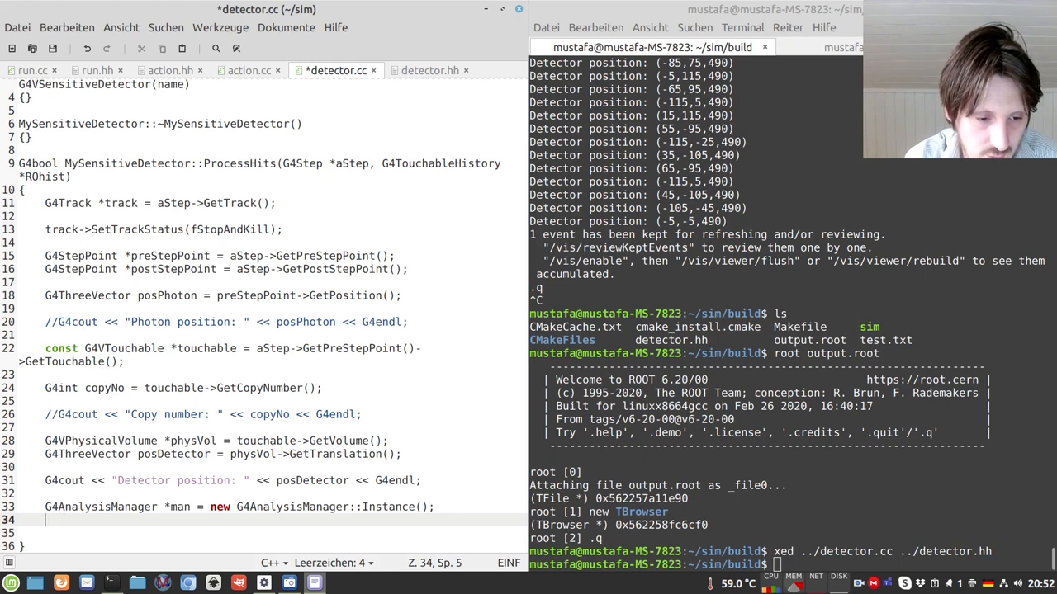
type("man->Fui")
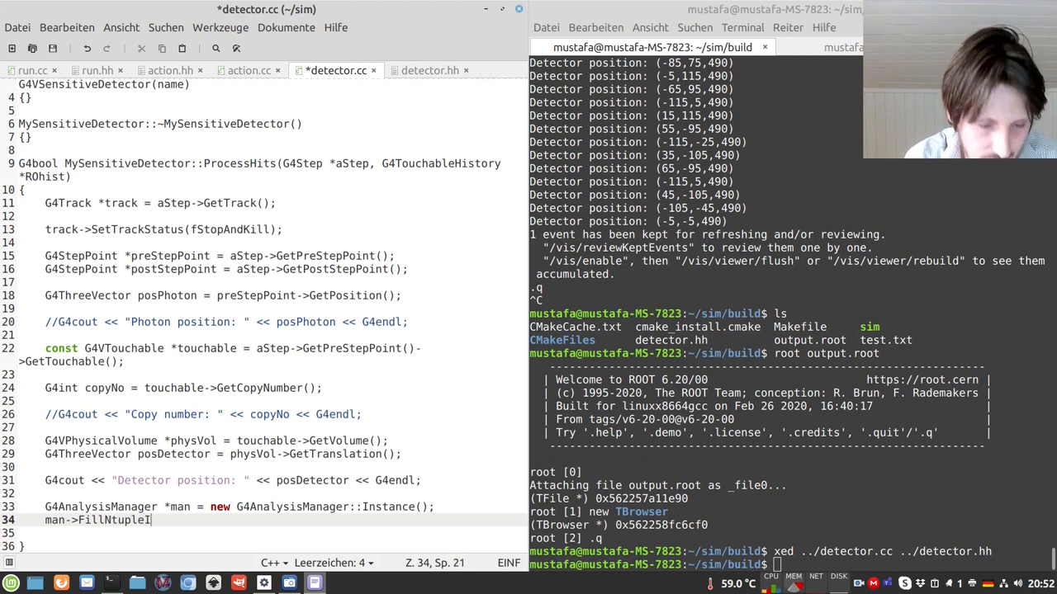
type("Column")
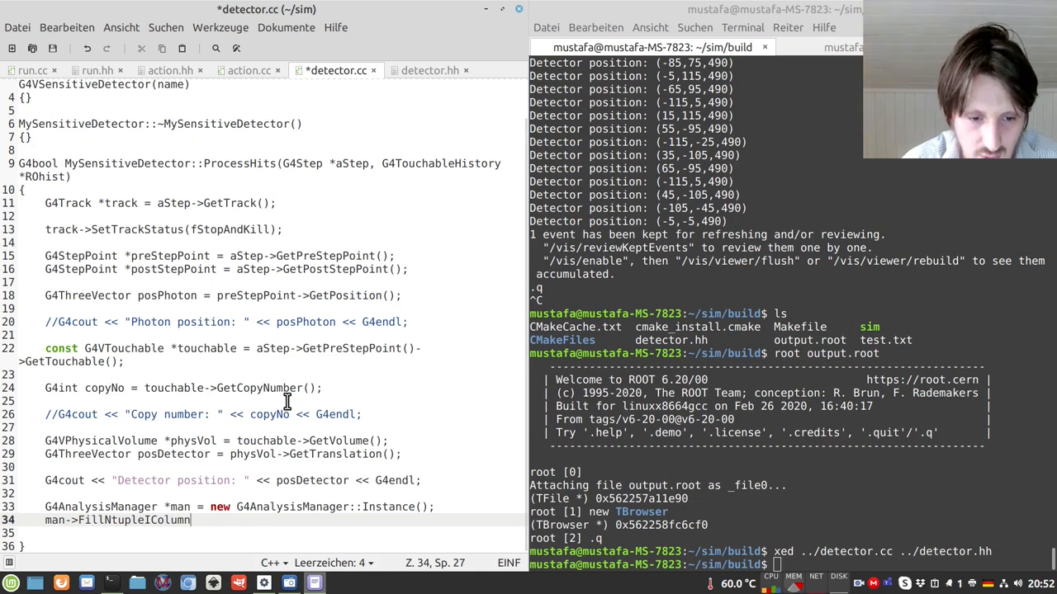
type("(")
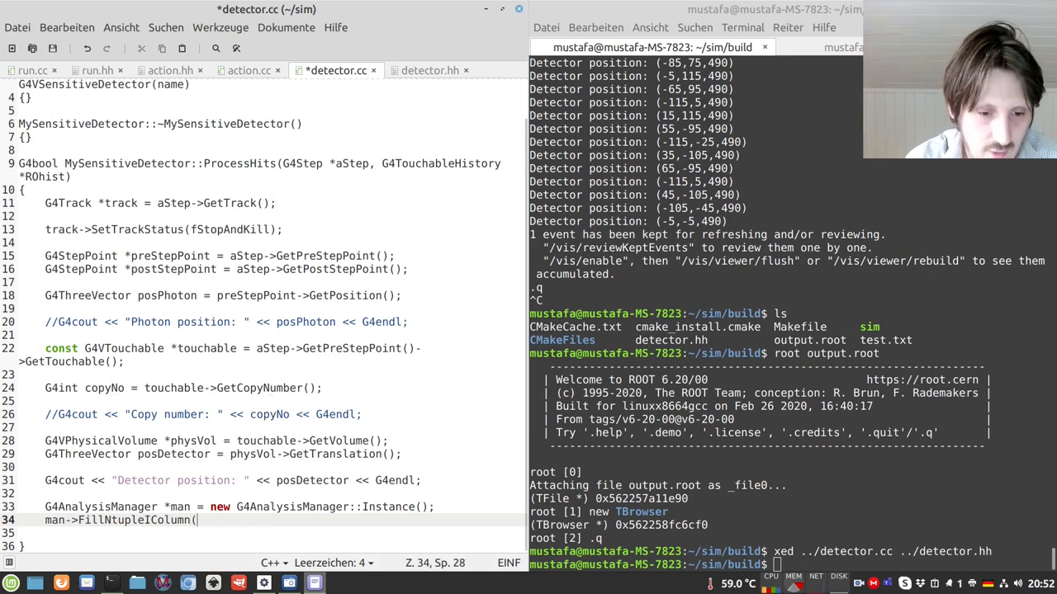
type("0,")
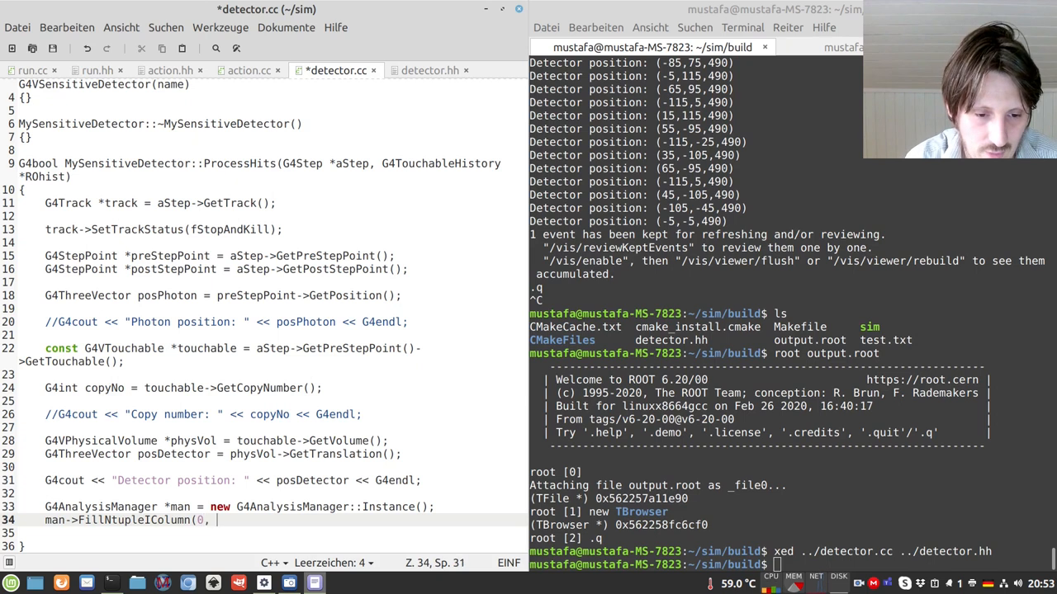
type("e")
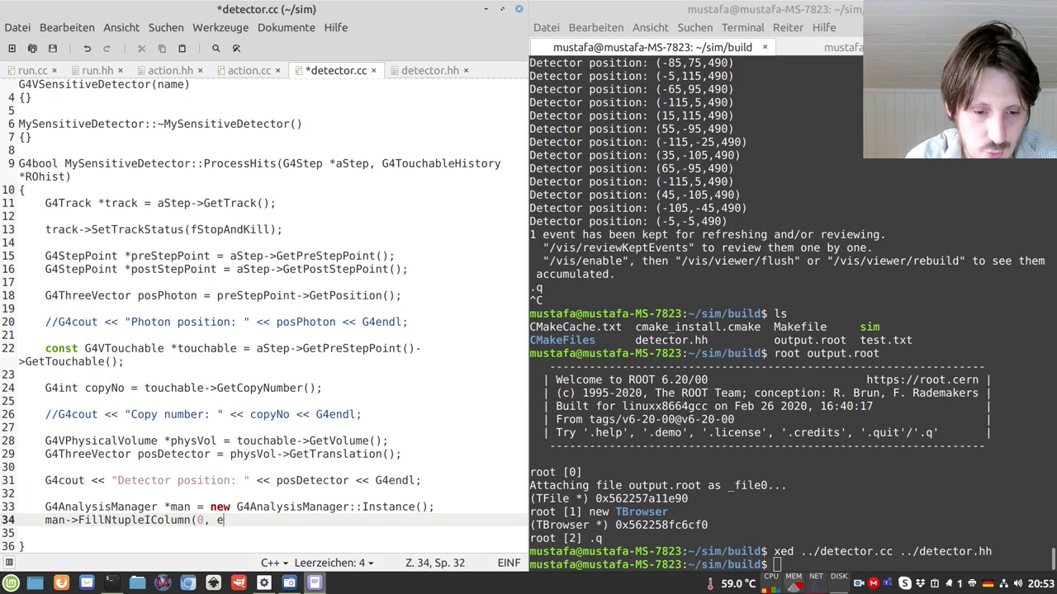
type("vt);")
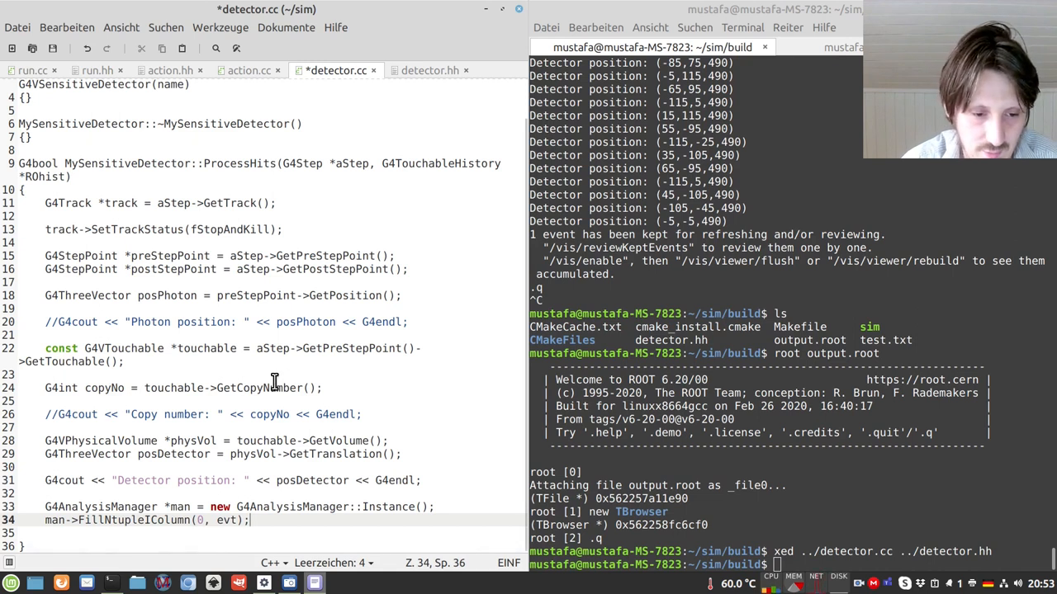
type("m")
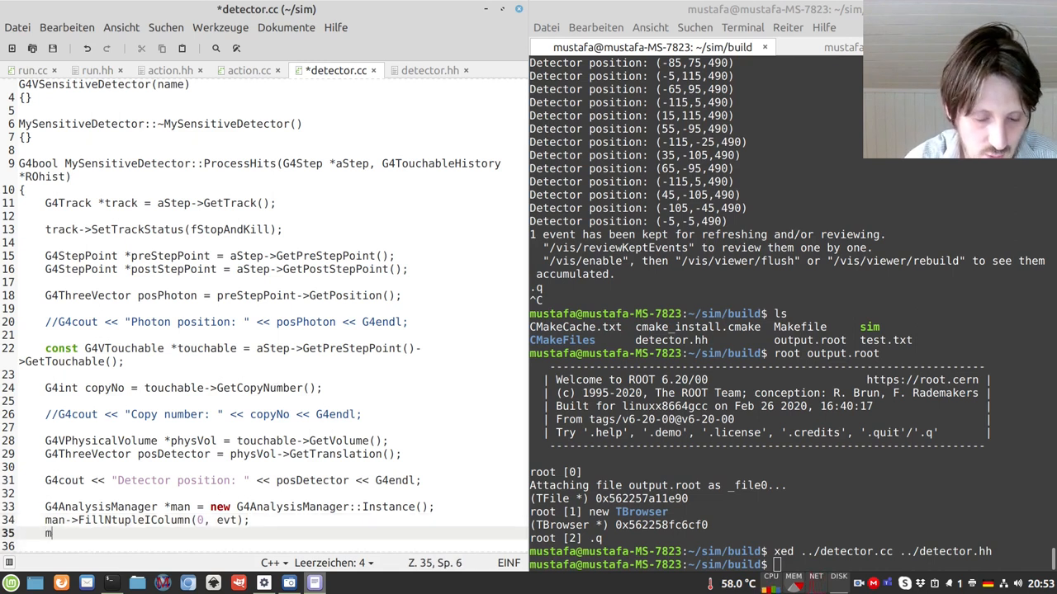
type("an.")
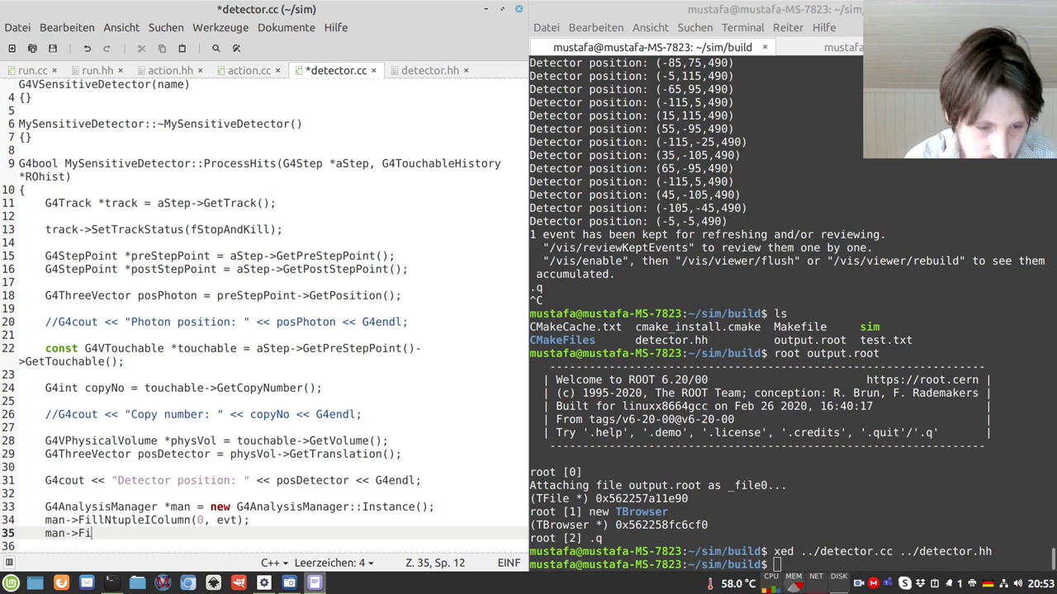
type("llNtuple")
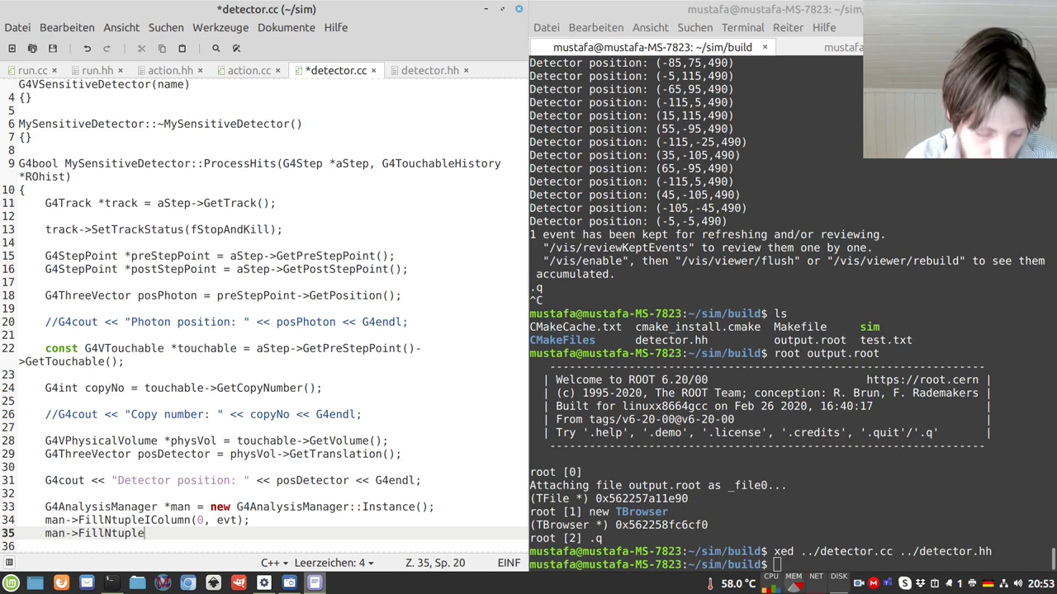
type("DColumn")
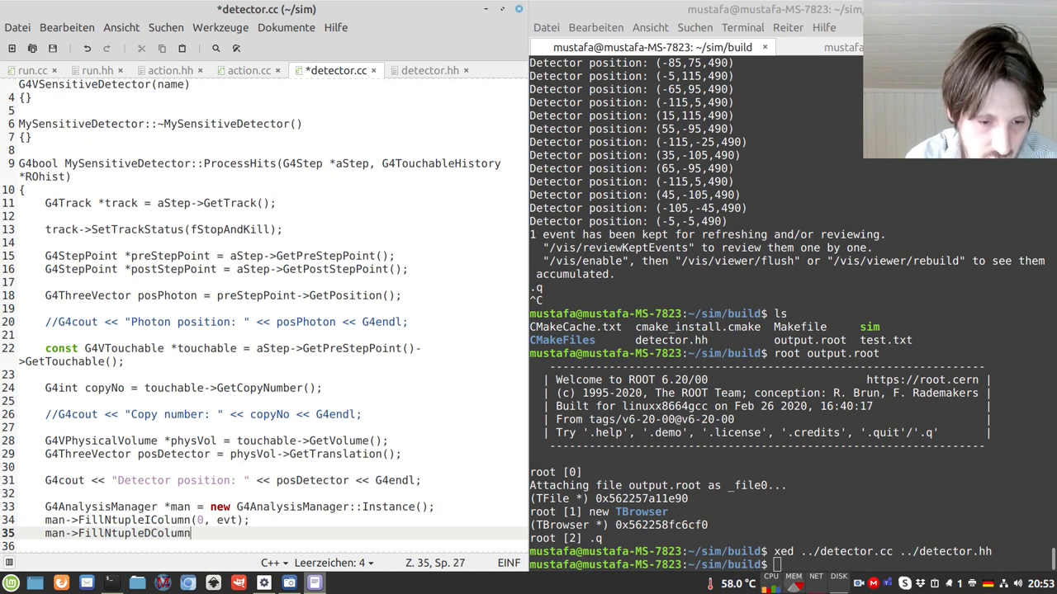
type("(")
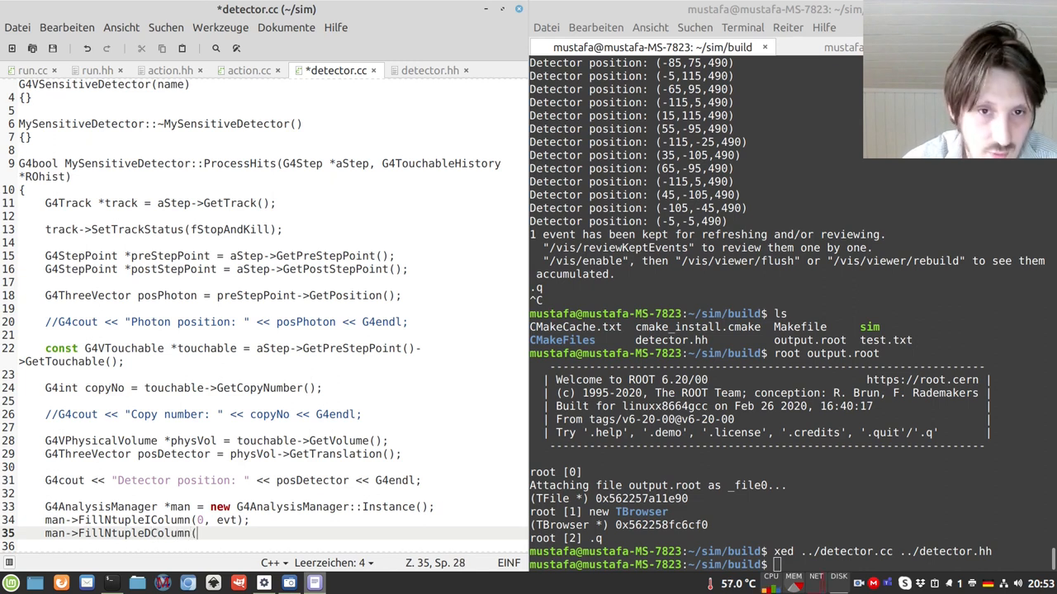
mouse_move(250, 70)
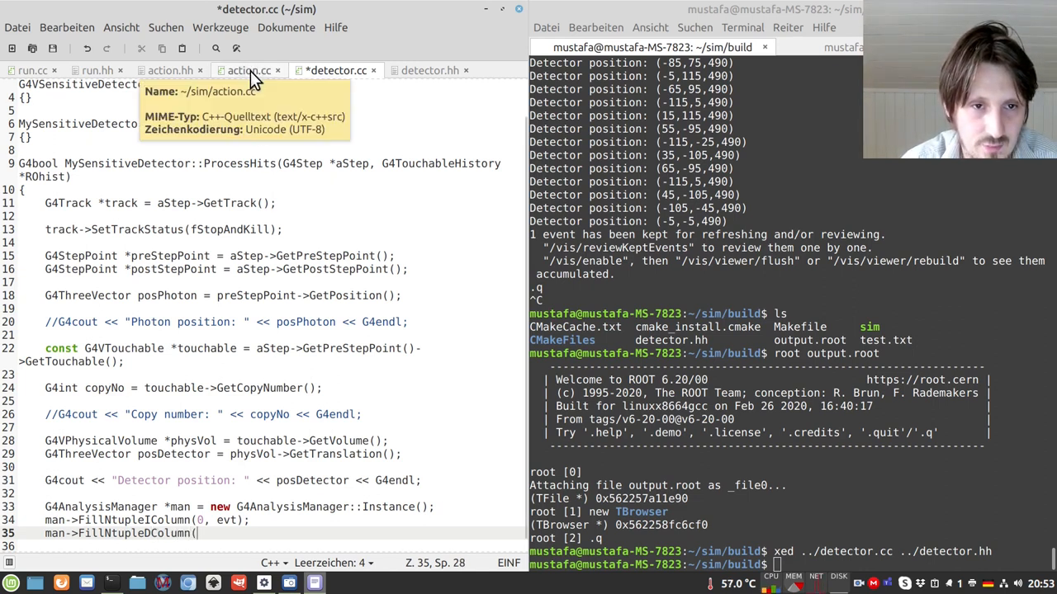
Step: Check column order in run.cc, then fill column 1 with posDetector in detector.cc
left_click(33, 70)
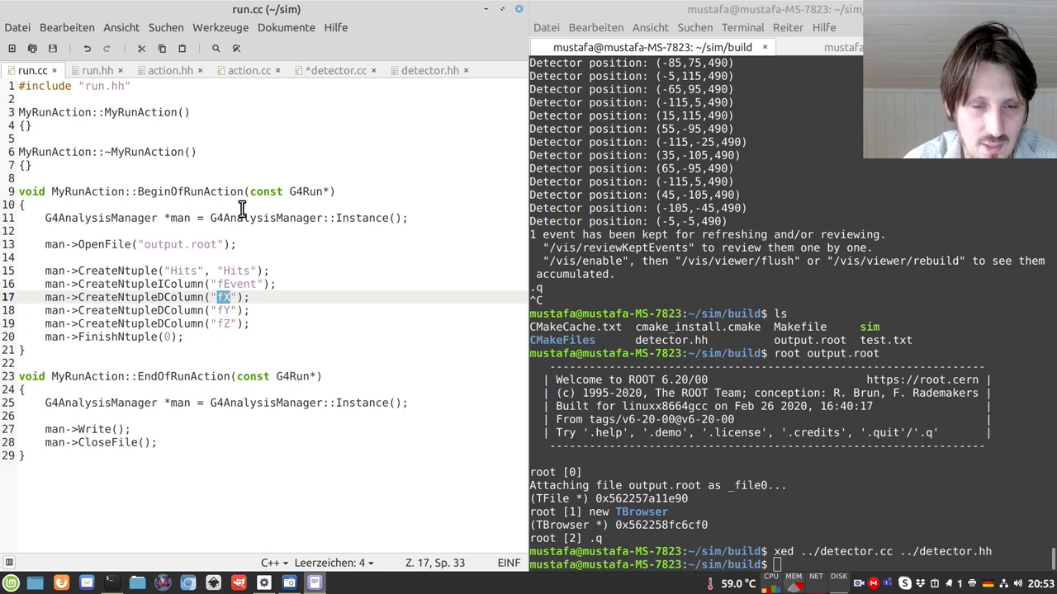
mouse_move(337, 70)
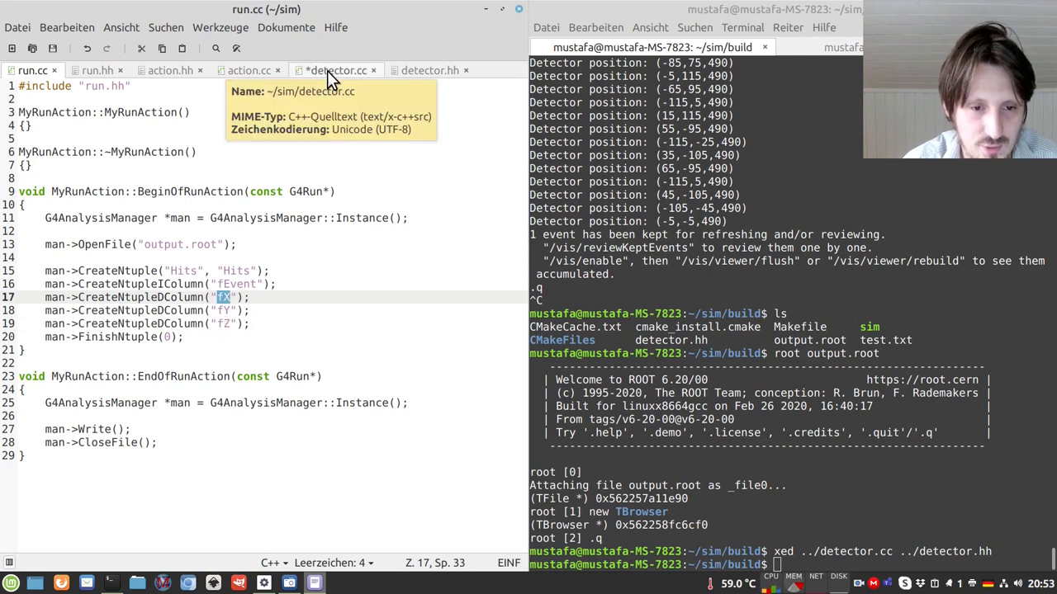
left_click(333, 69)
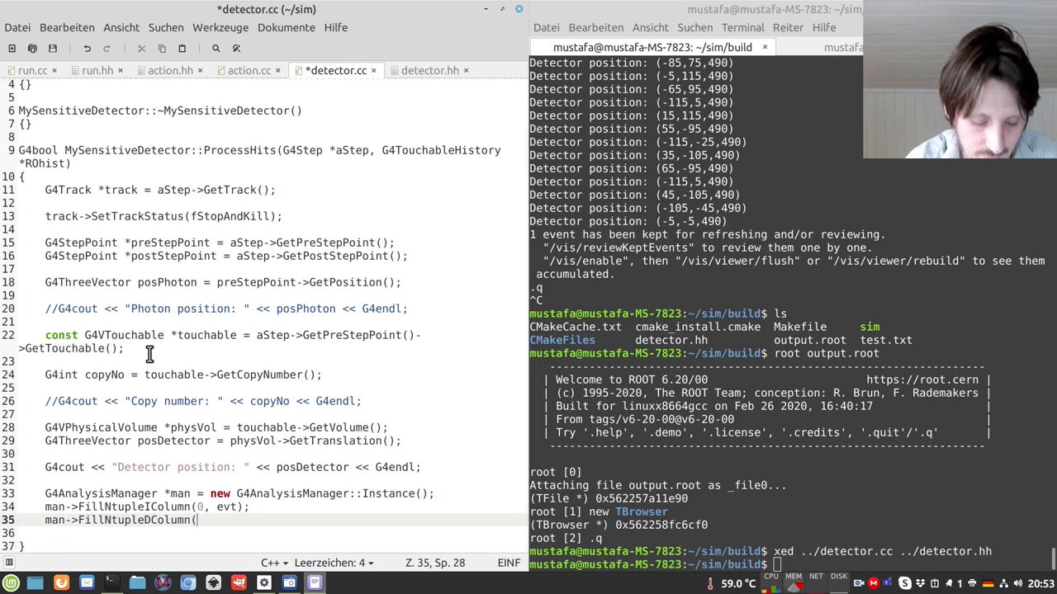
type("1,")
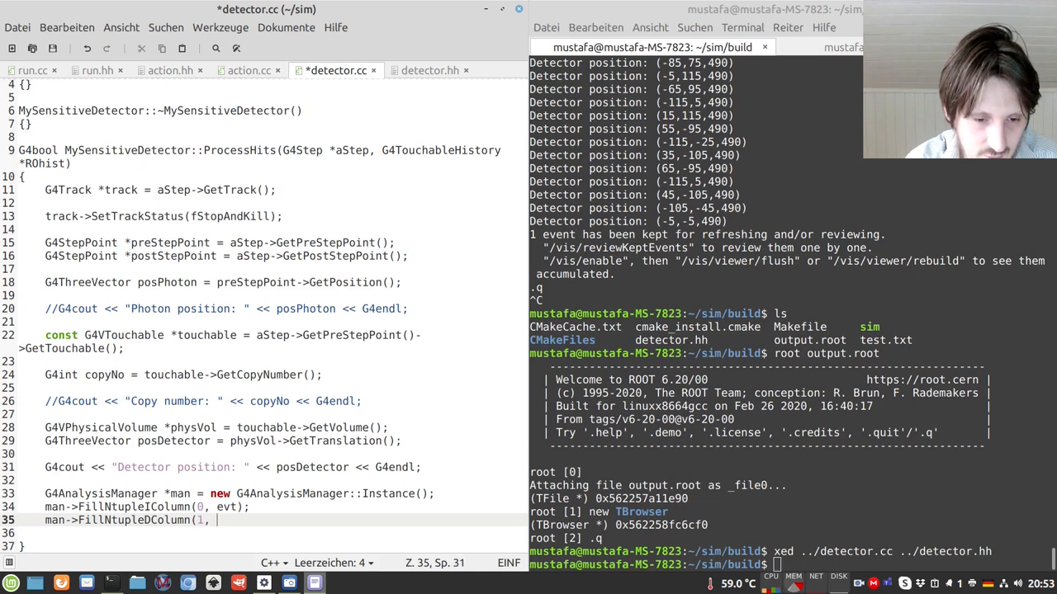
type("posDetector[0]);")
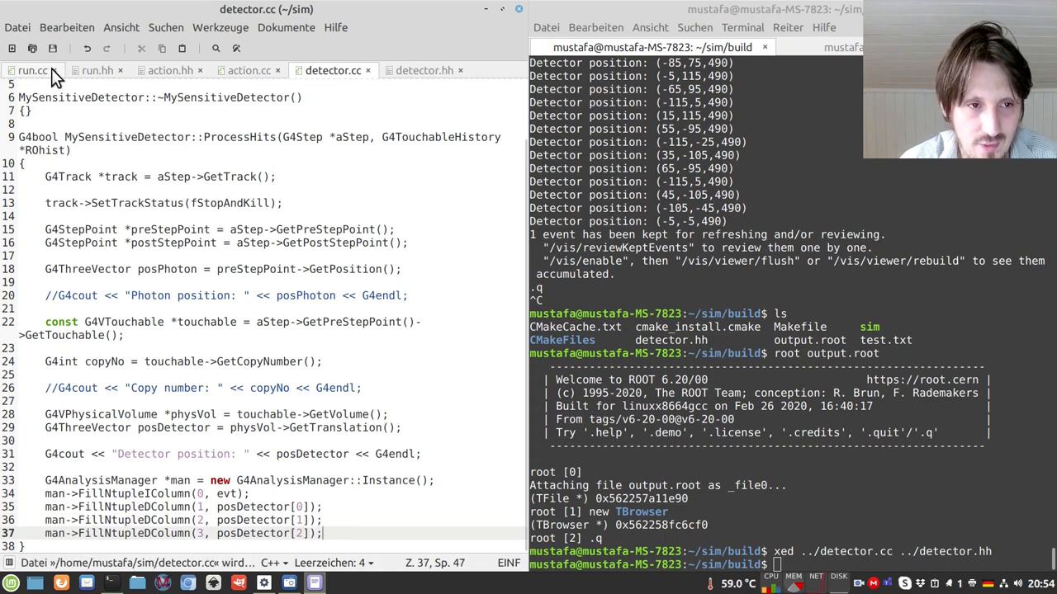
Step: Add man->AddNtupleRow(0); after the column fills and save detector.cc
left_click(33, 69)
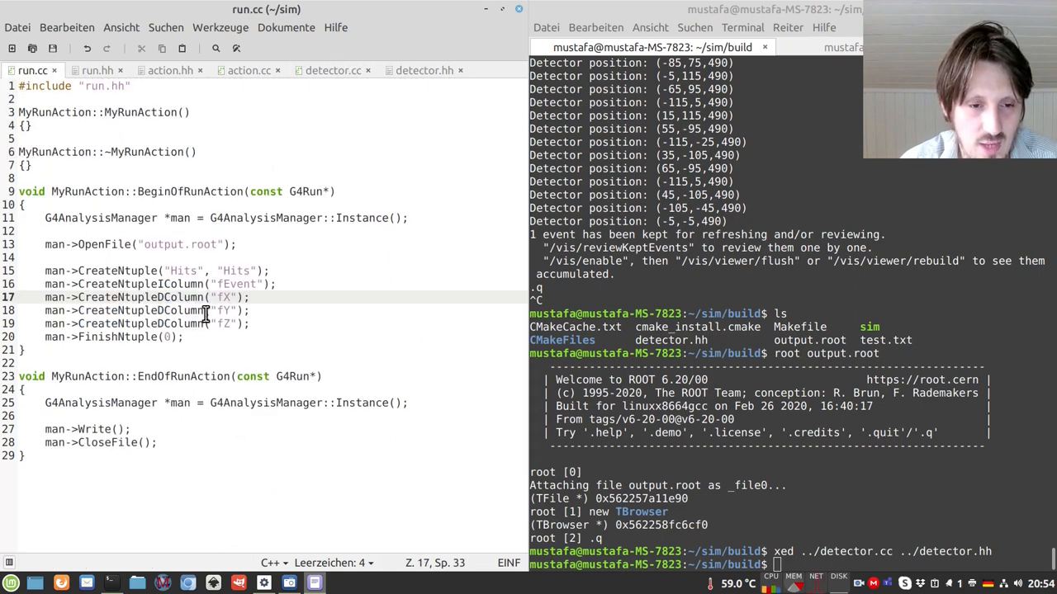
left_click(333, 70)
type("man->")
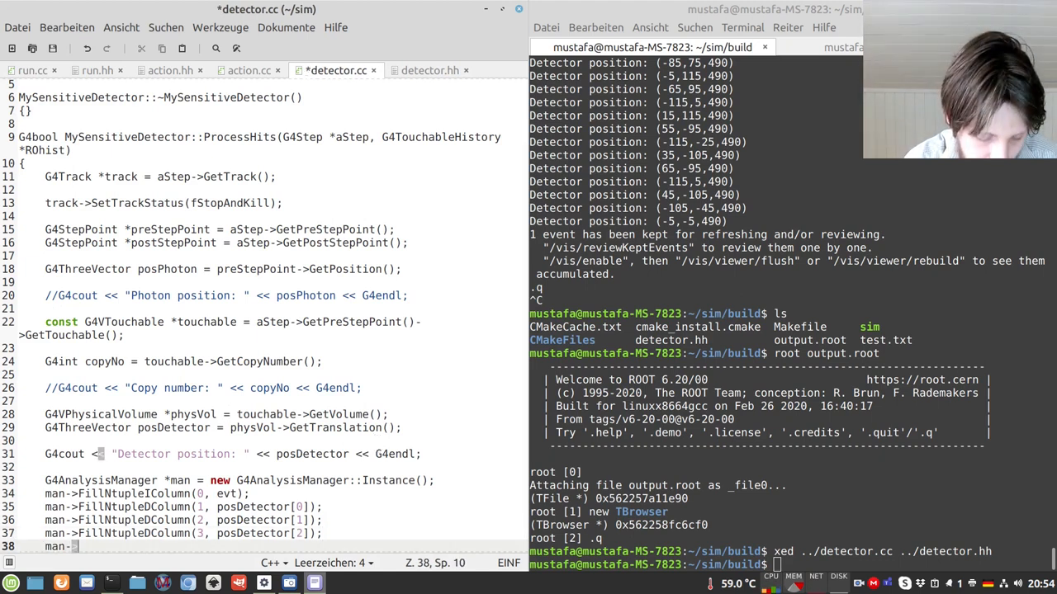
type("AddNtupleRow(0")
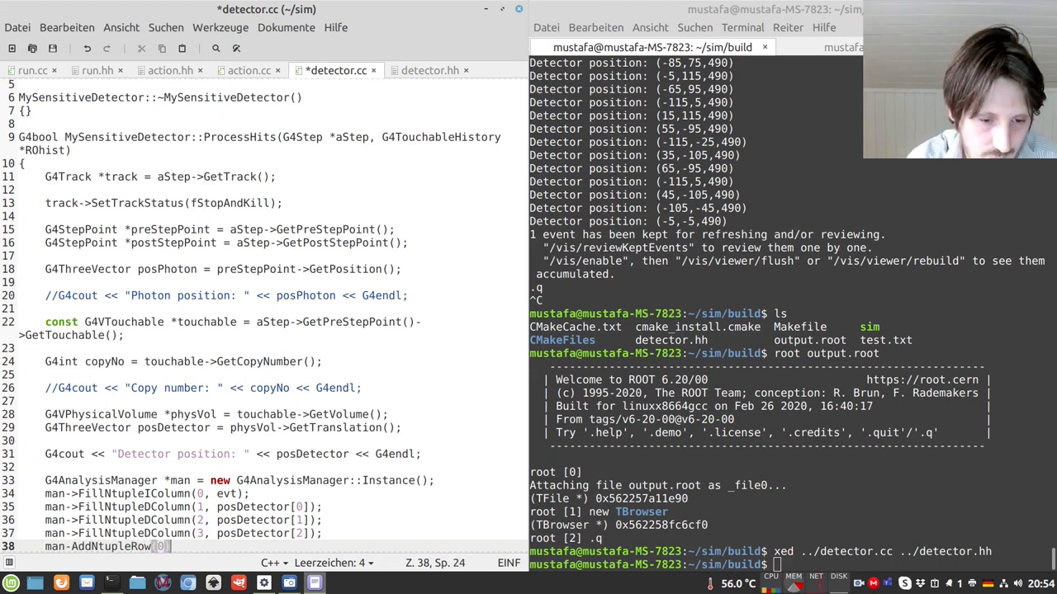
key("ctrl+s")
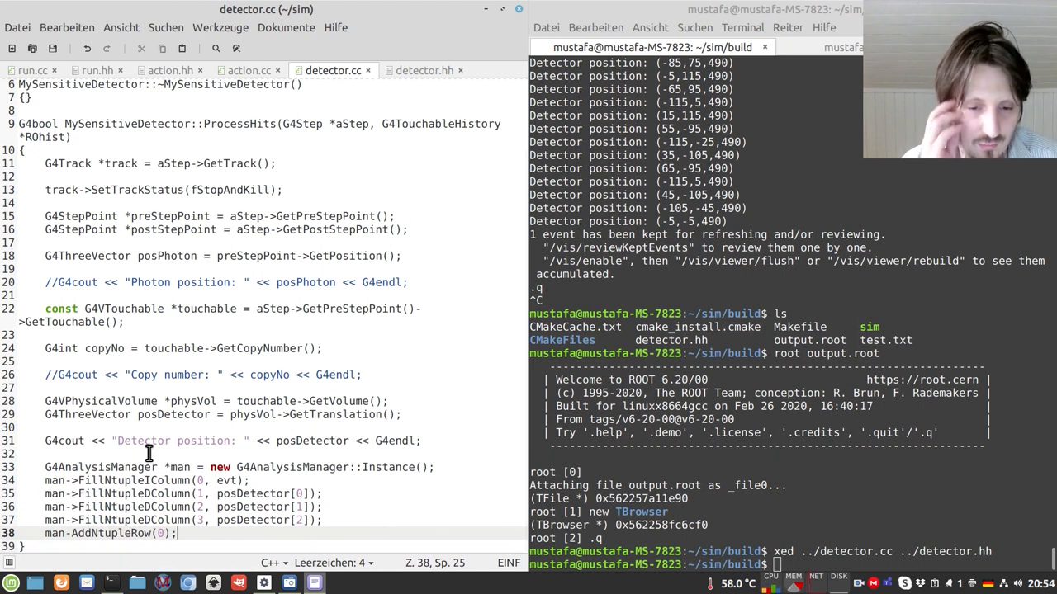
mouse_move(251, 532)
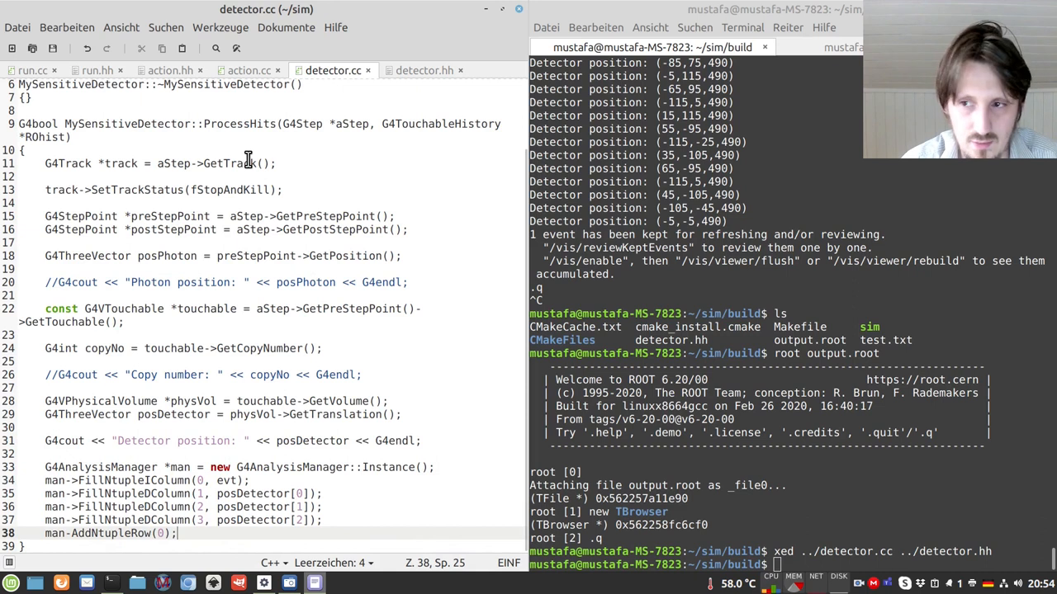
mouse_move(245, 515)
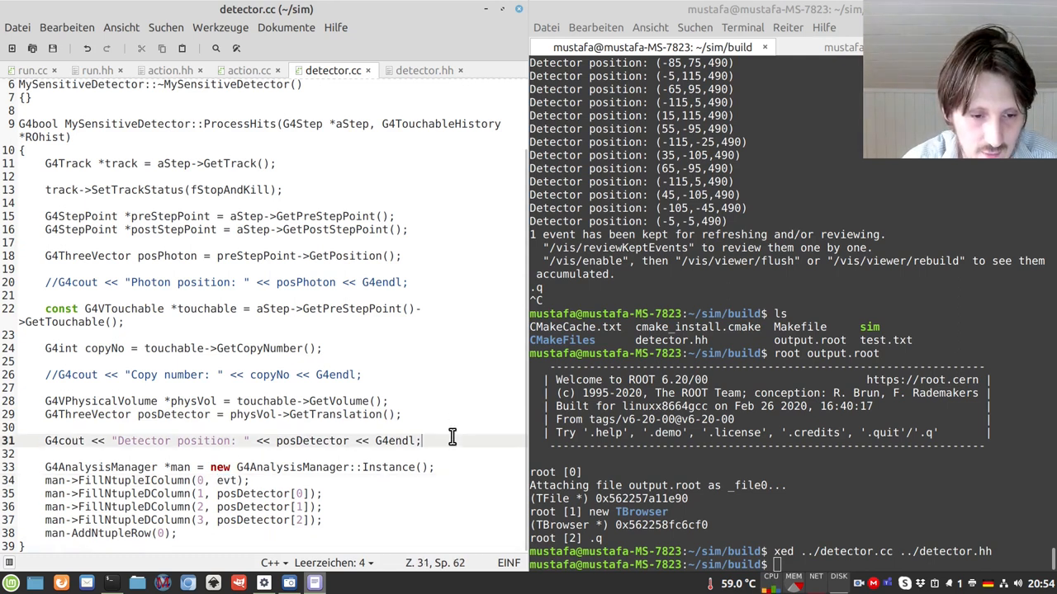
Step: Define G4int evt from G4RunManager::GetRunManager()->GetCurrentEvent()->GetEventID();
type("G4int")
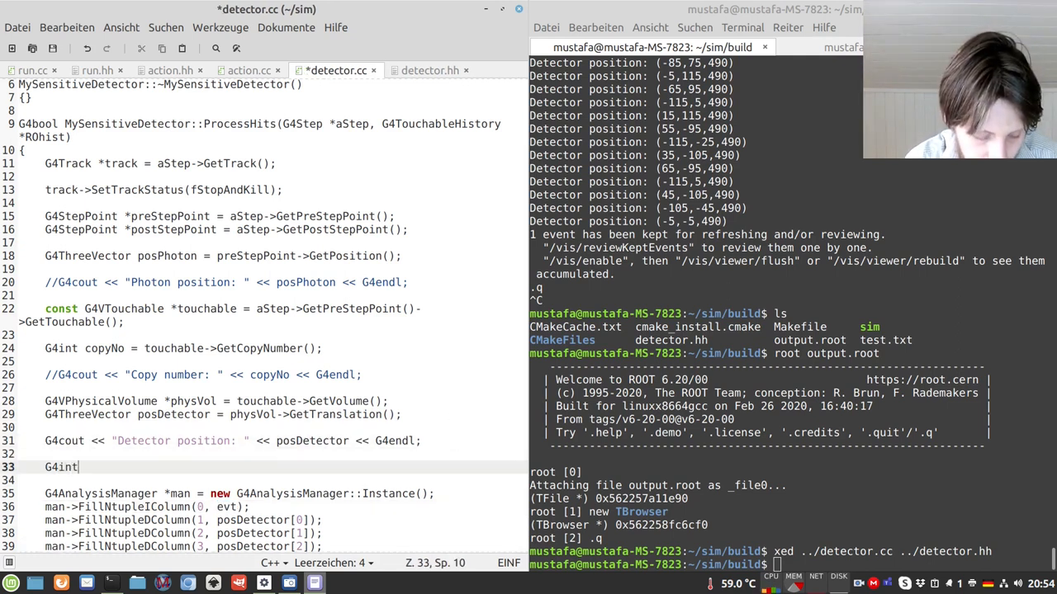
type("e")
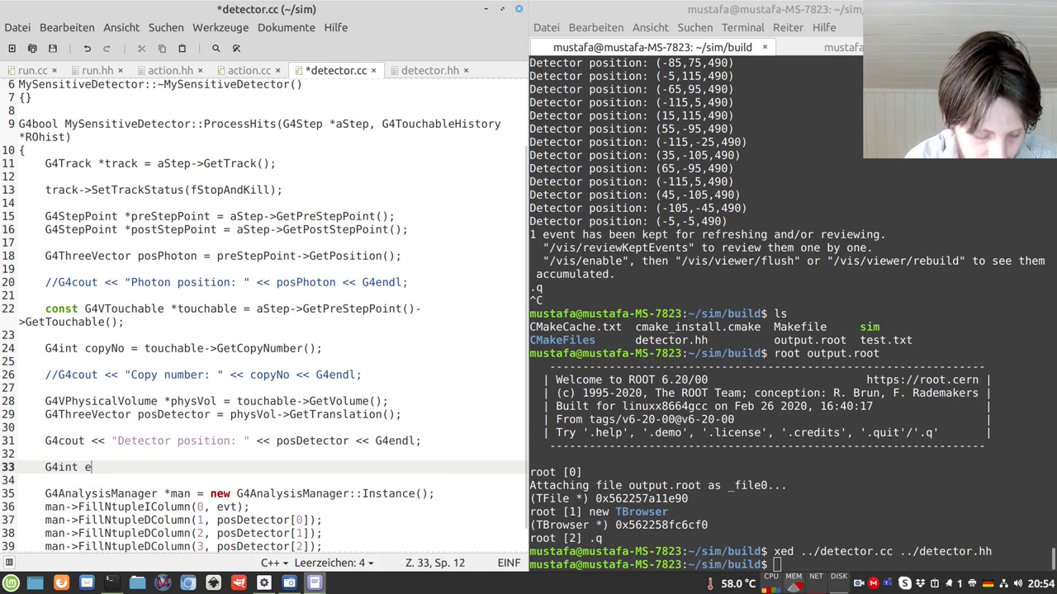
type("vt = G4")
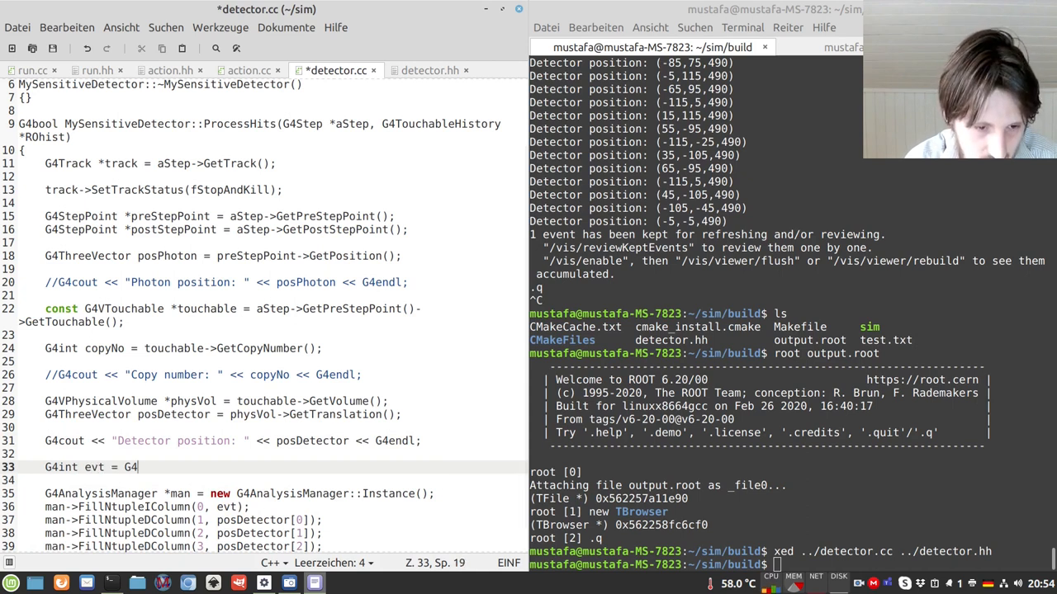
type("RunManager::G")
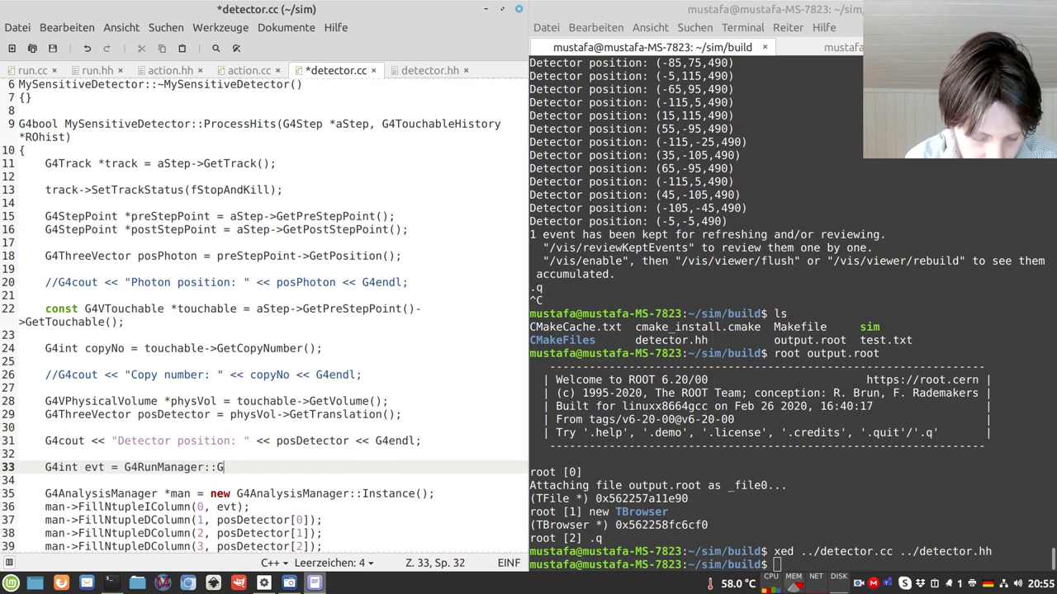
type("etRunManager()->GetCurrentEvent()->")
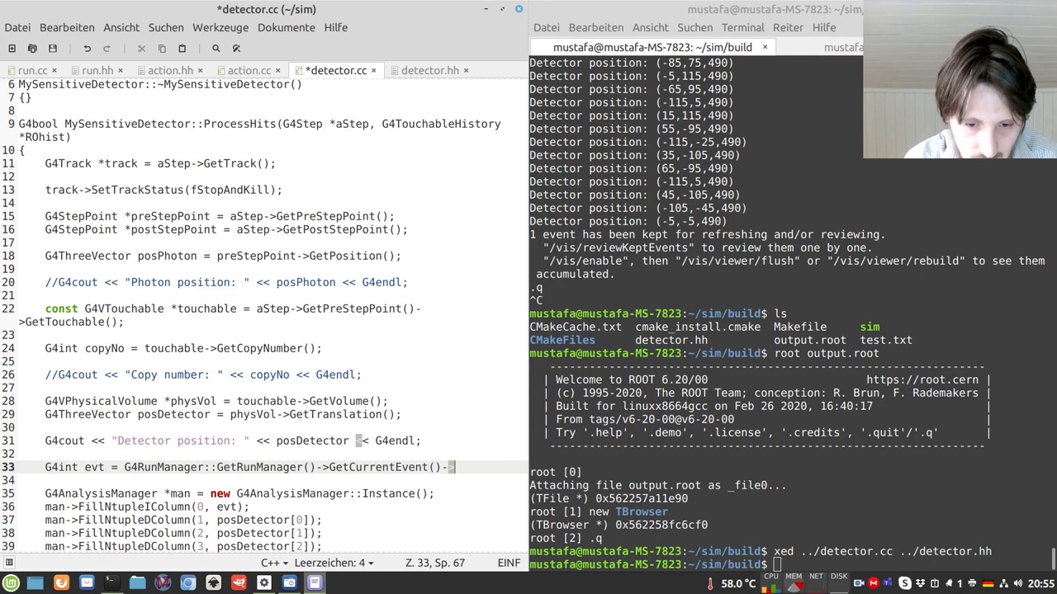
type("GetEventID();")
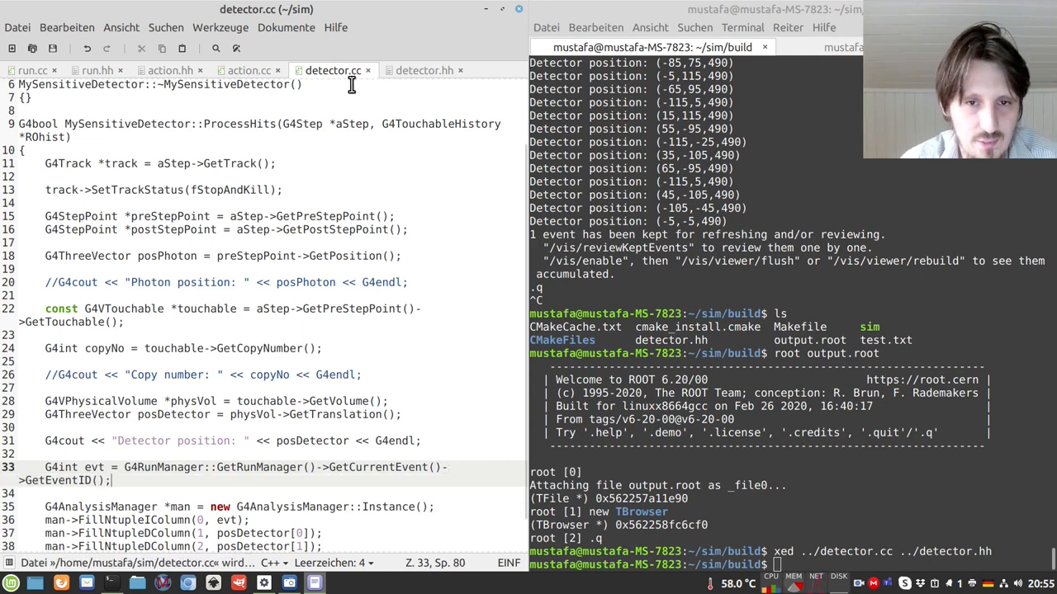
mouse_move(423, 70)
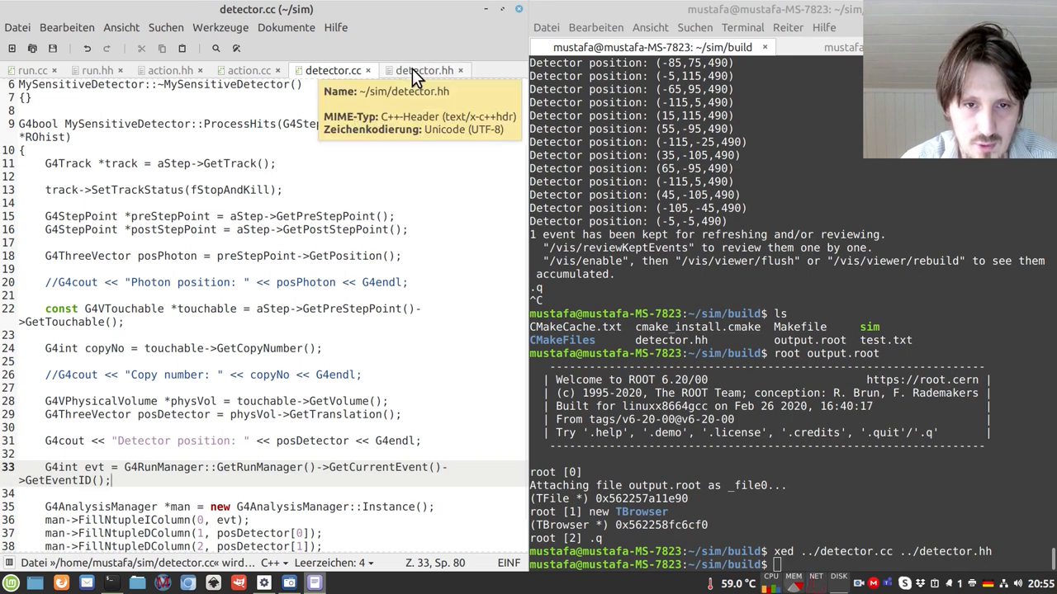
Step: Add #include "G4RunManager.hh" to detector.hh and start a make rebuild
left_click(423, 69)
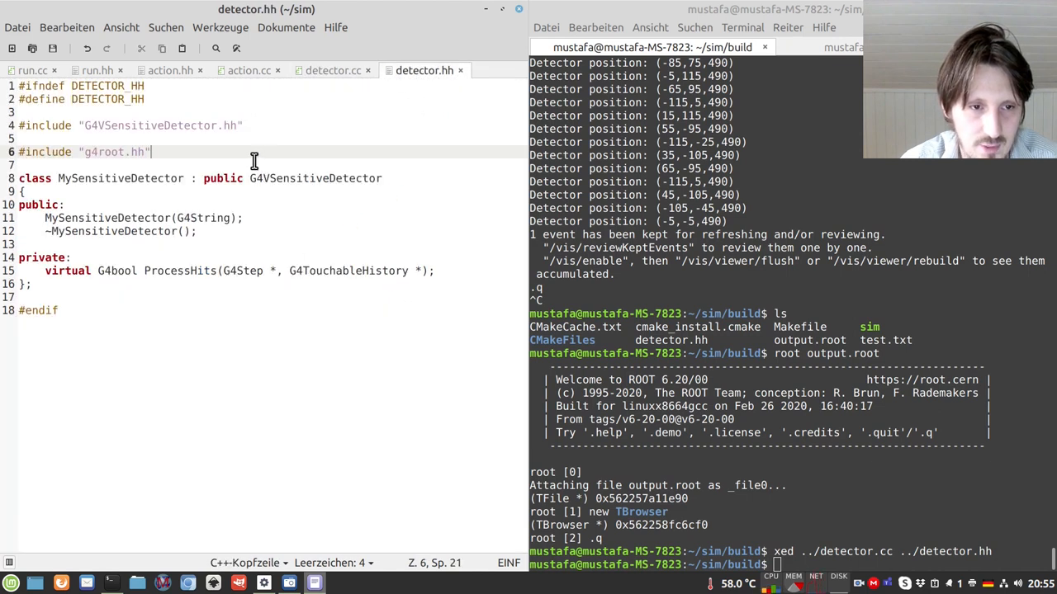
type("#incluide \"G4RunManager")
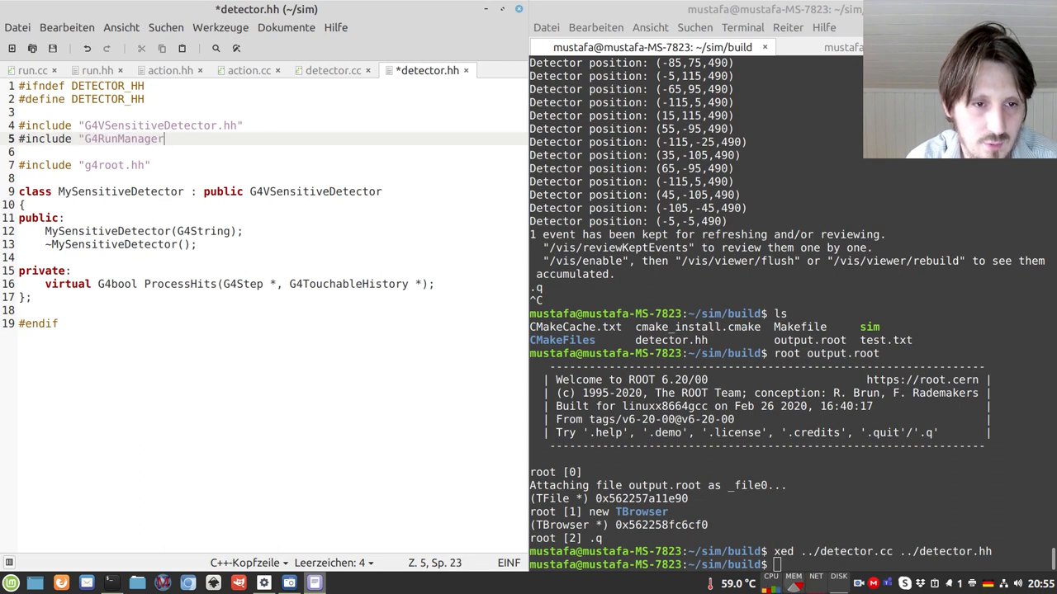
type(".hh")
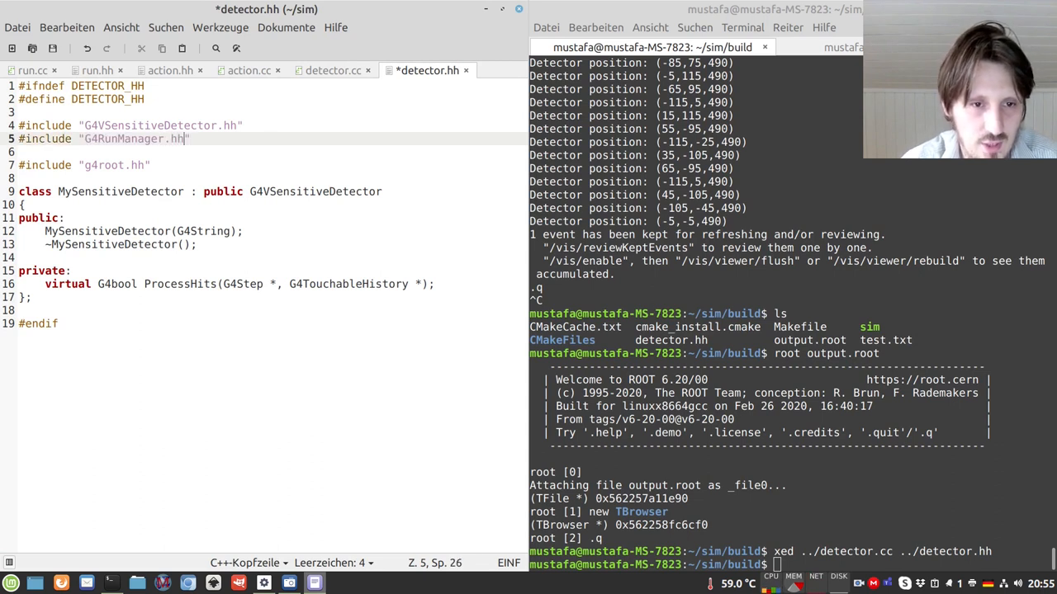
type("make")
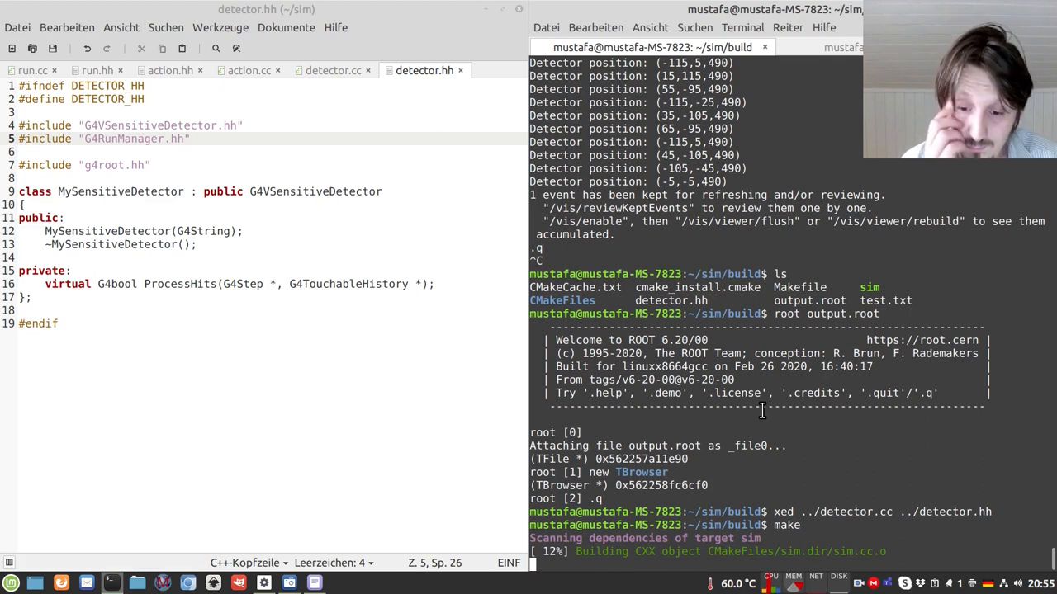
Step: Read the G4AnalysisManager and AddNtupleRow compile errors, then return to detector.cc
scroll("down", 3)
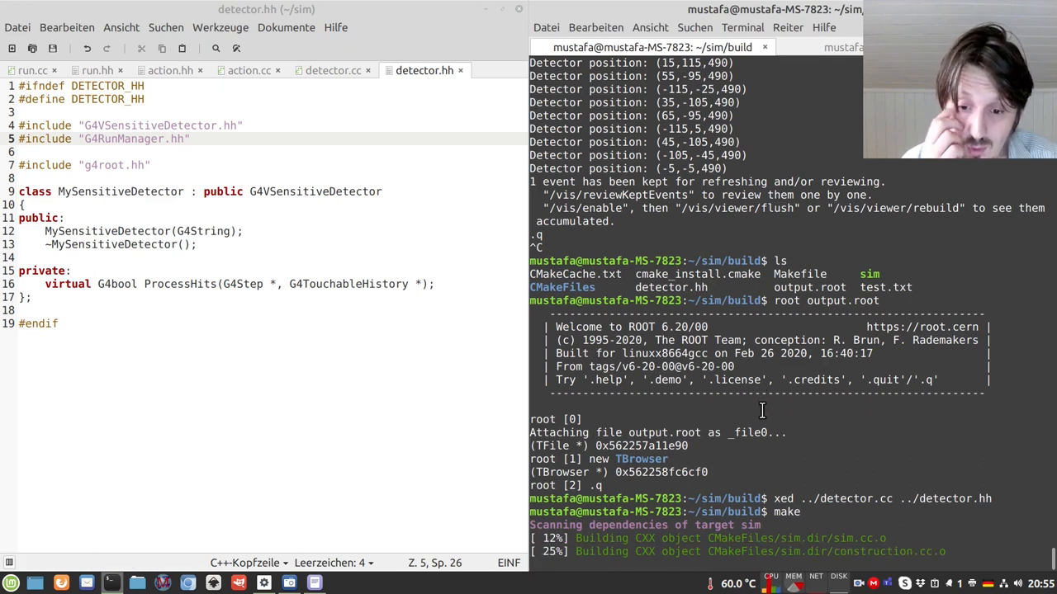
scroll("down", 3)
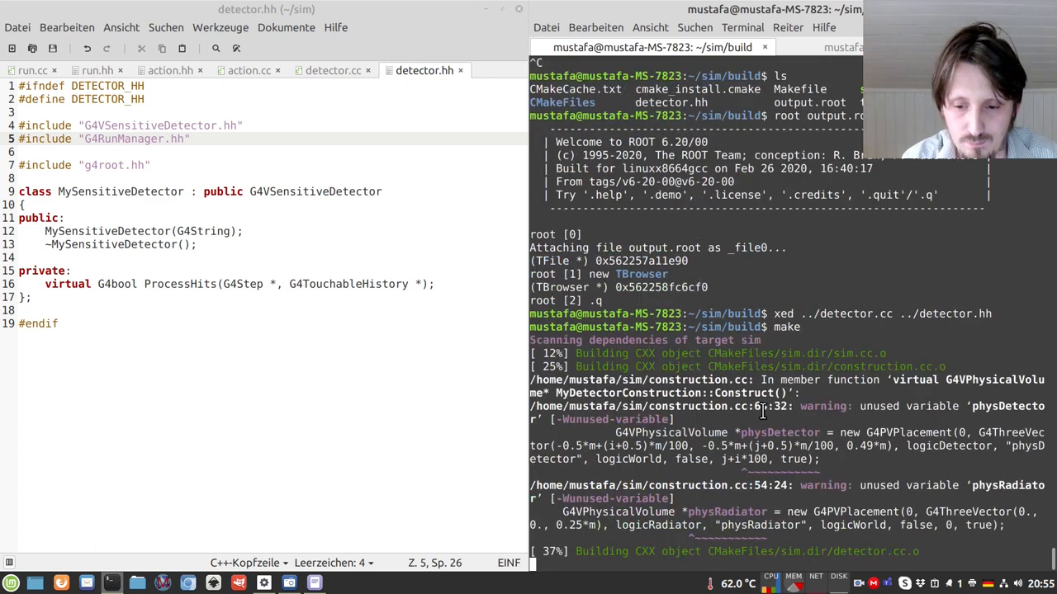
scroll("down", 3)
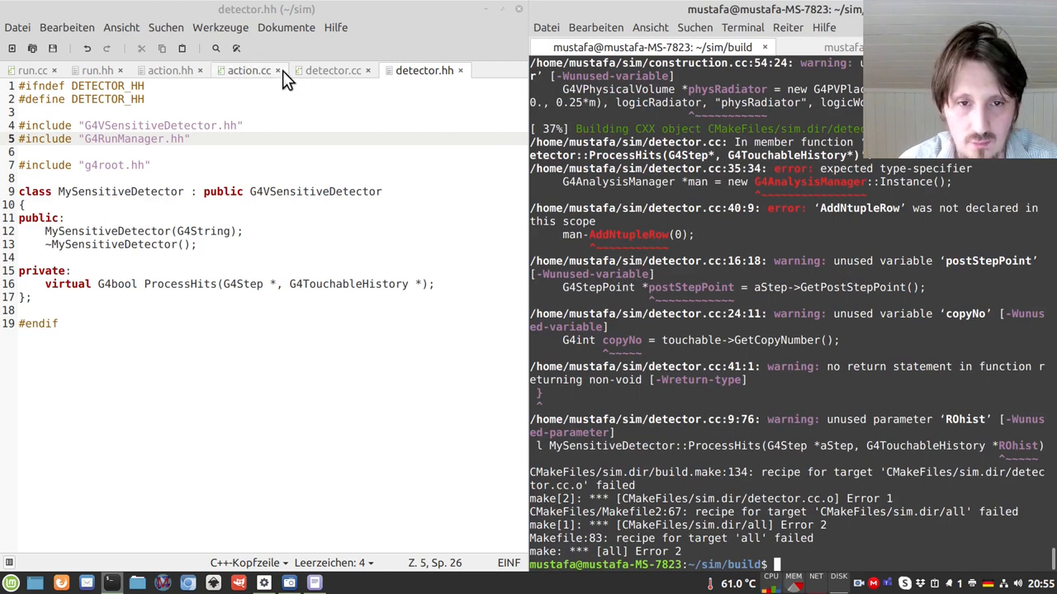
left_click(333, 70)
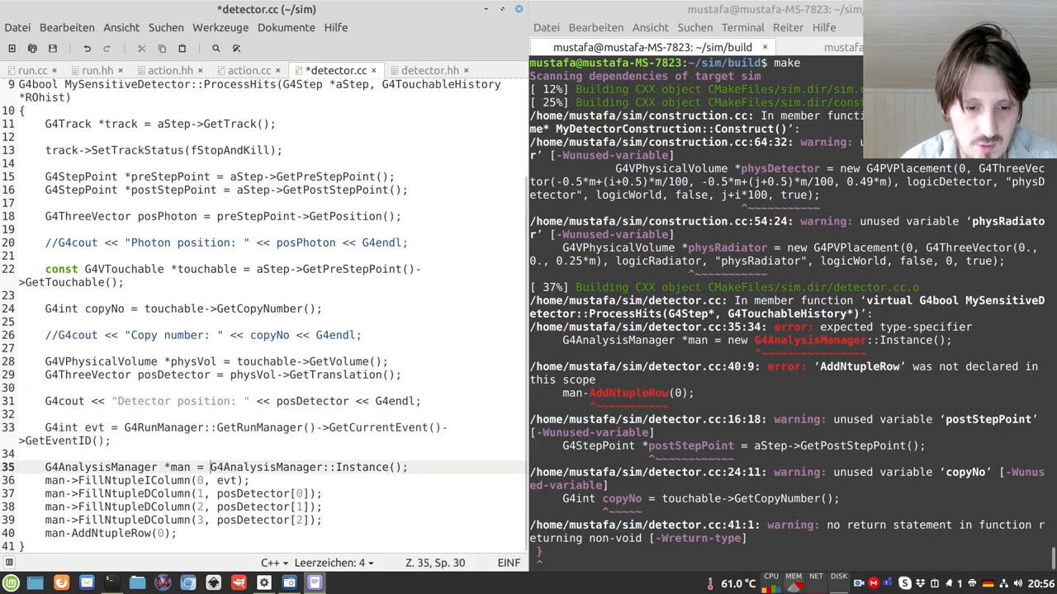
Step: Save detector.cc without the stray 'new' and rebuild until 'Built target sim'
key("ctrl+s")
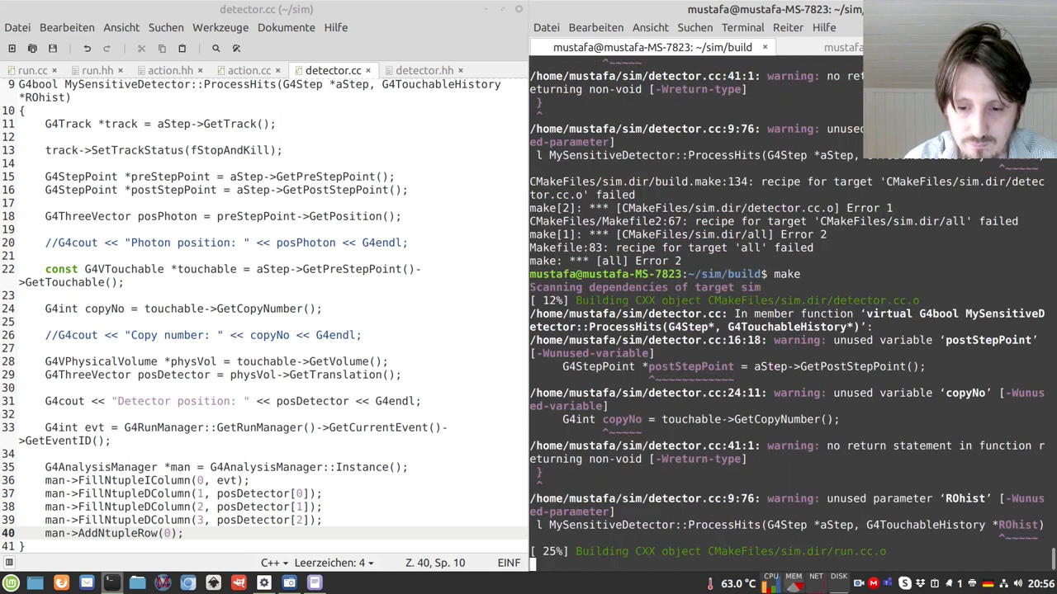
scroll("down", 3)
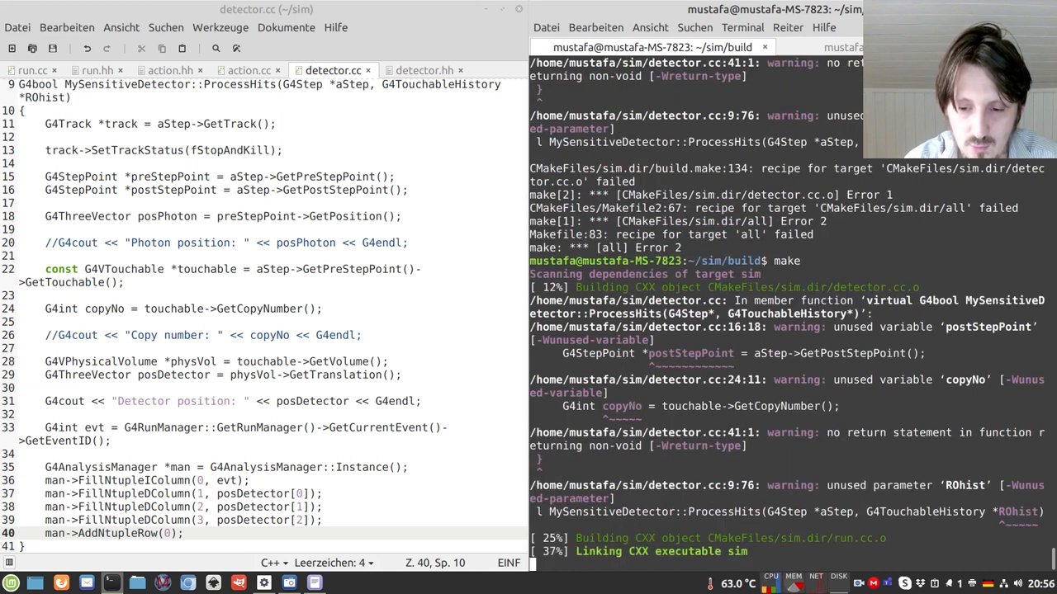
Step: Launch ./sim and fire 10 events with /run/beamOn 10
type("./")
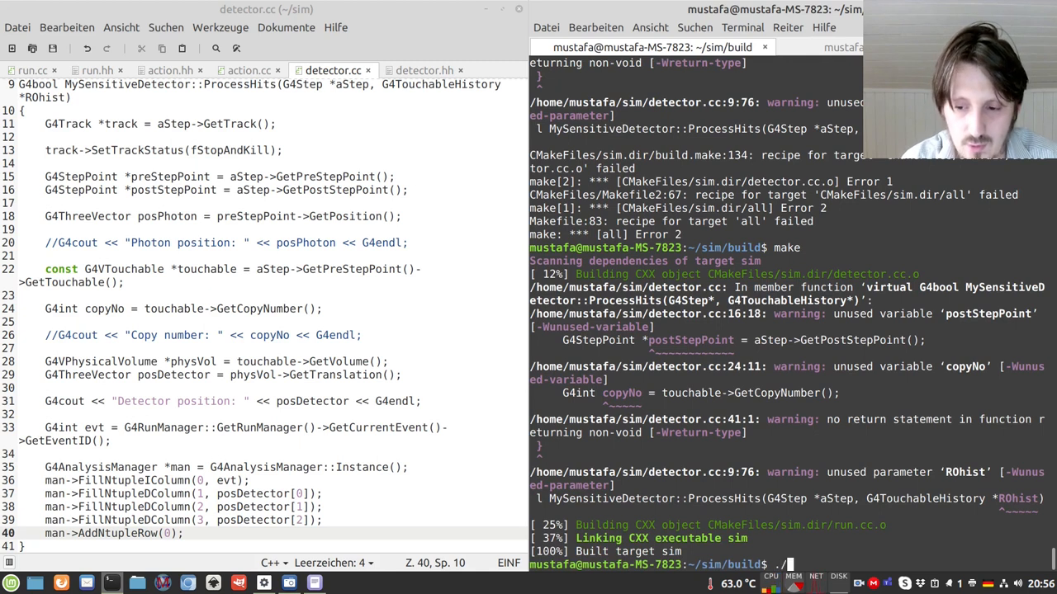
key("Return")
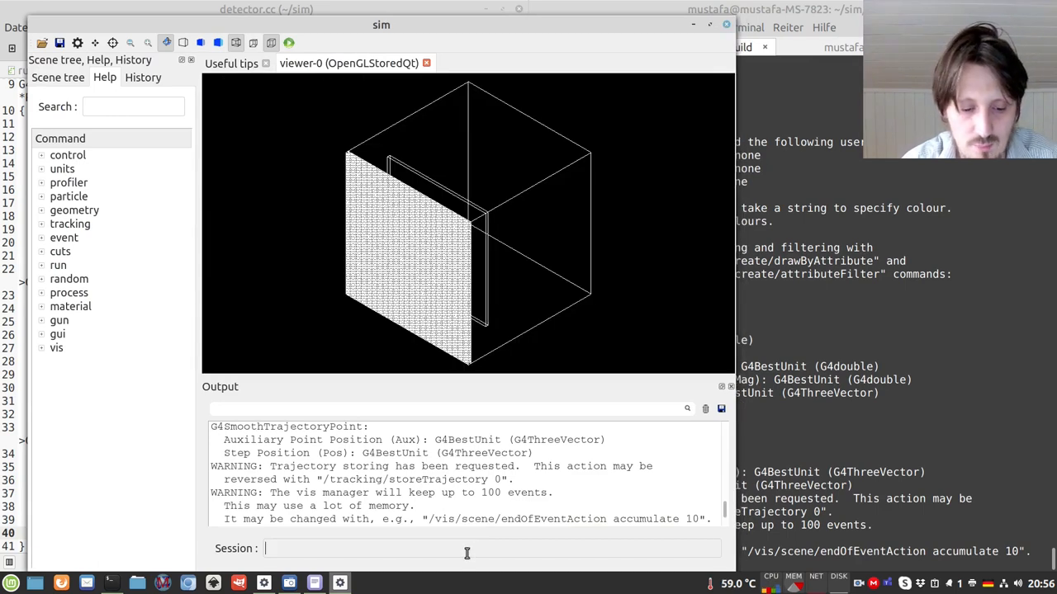
type("/run/")
type("root output.root")
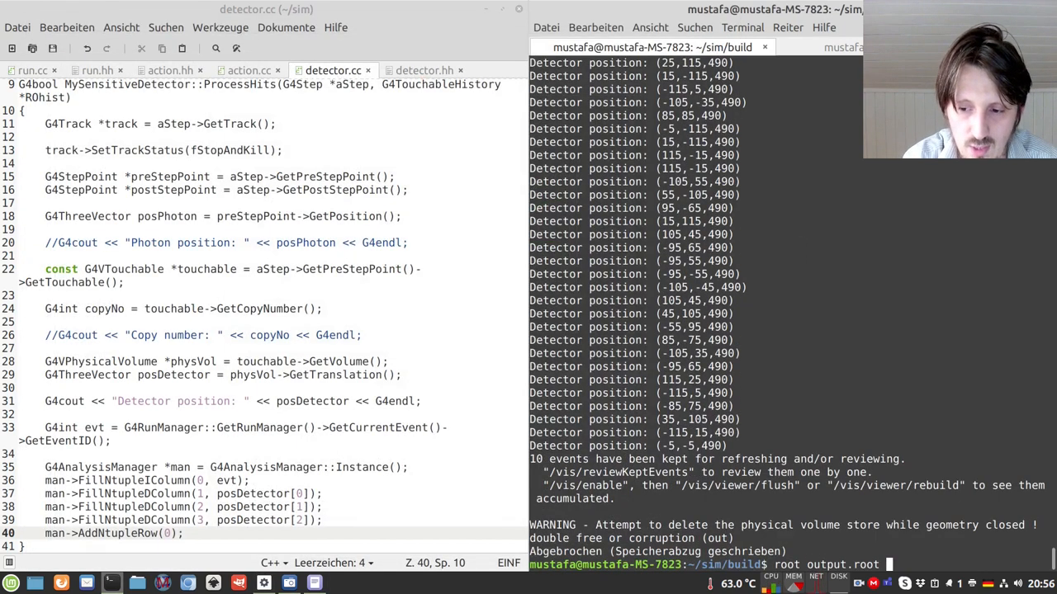
Step: Create a new TBrowser, expand output.root's Hits ntuple and plot fEvent
type("new TBrowser")
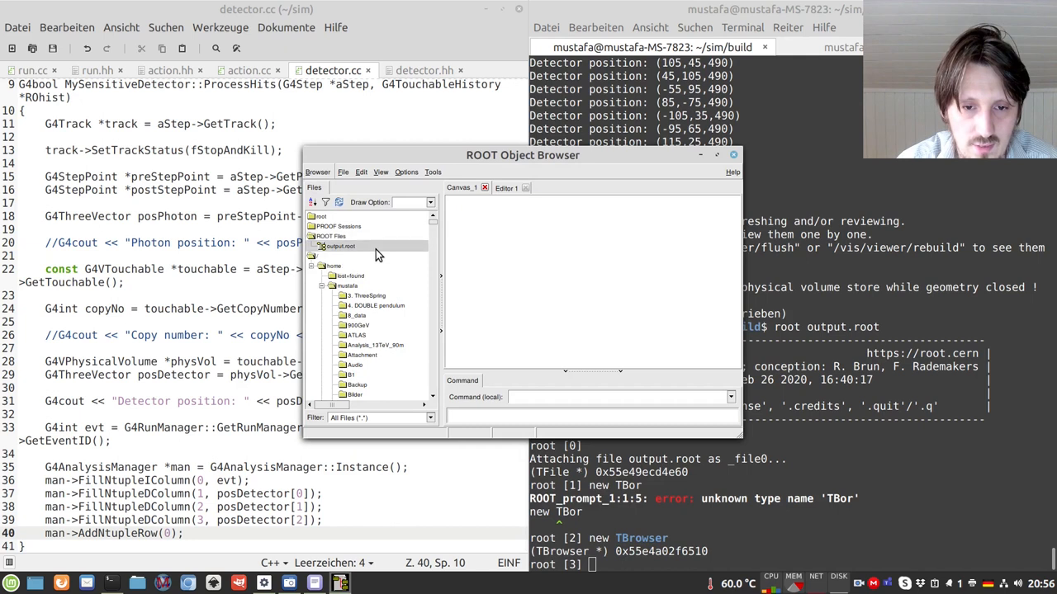
left_click(312, 246)
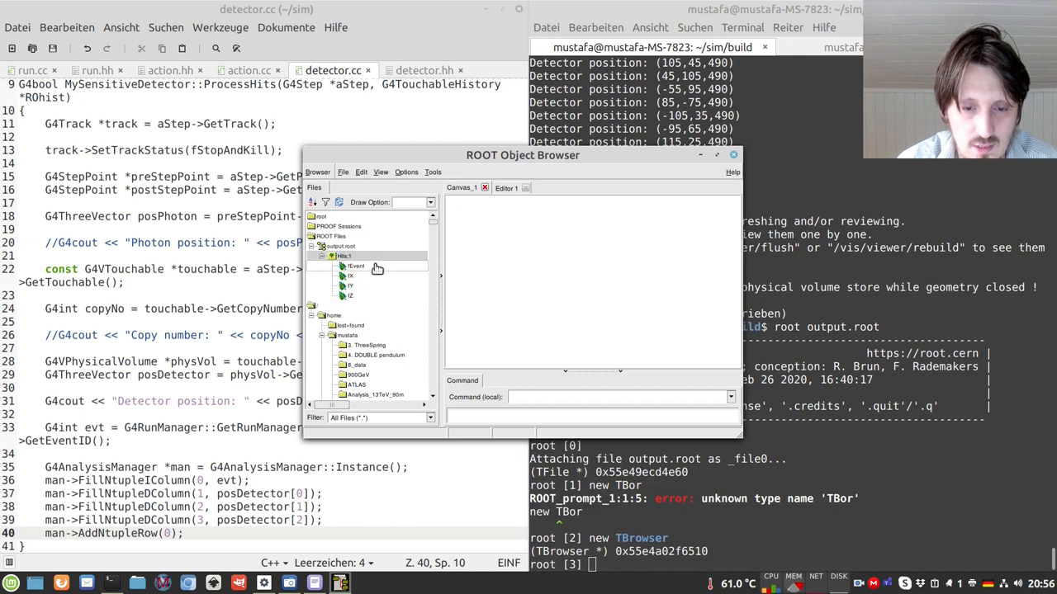
double_click(357, 266)
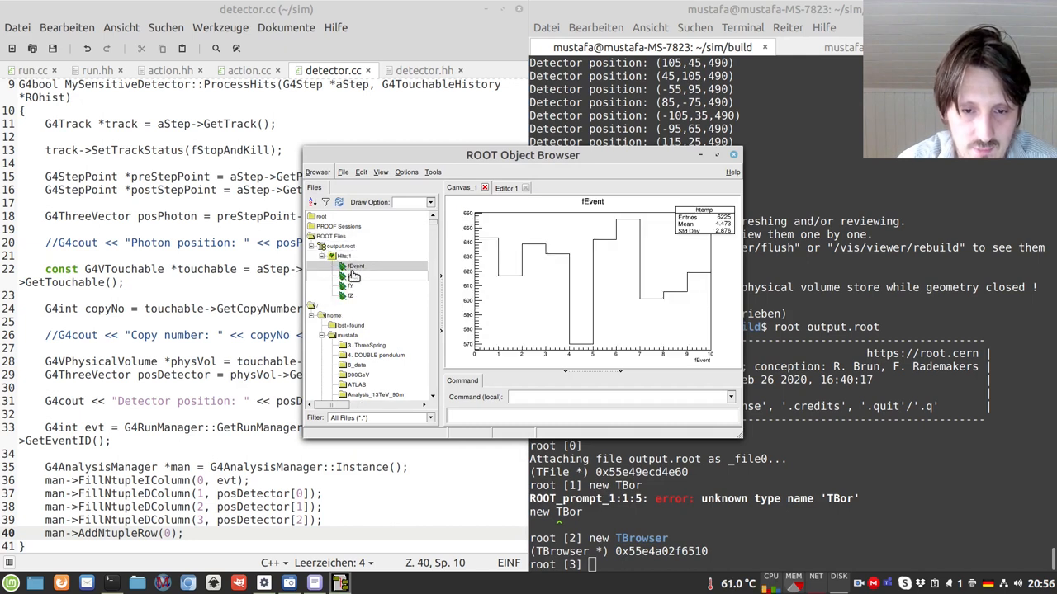
Step: Select fEvent in the Hits tree to keep its histogram displayed
left_click(343, 266)
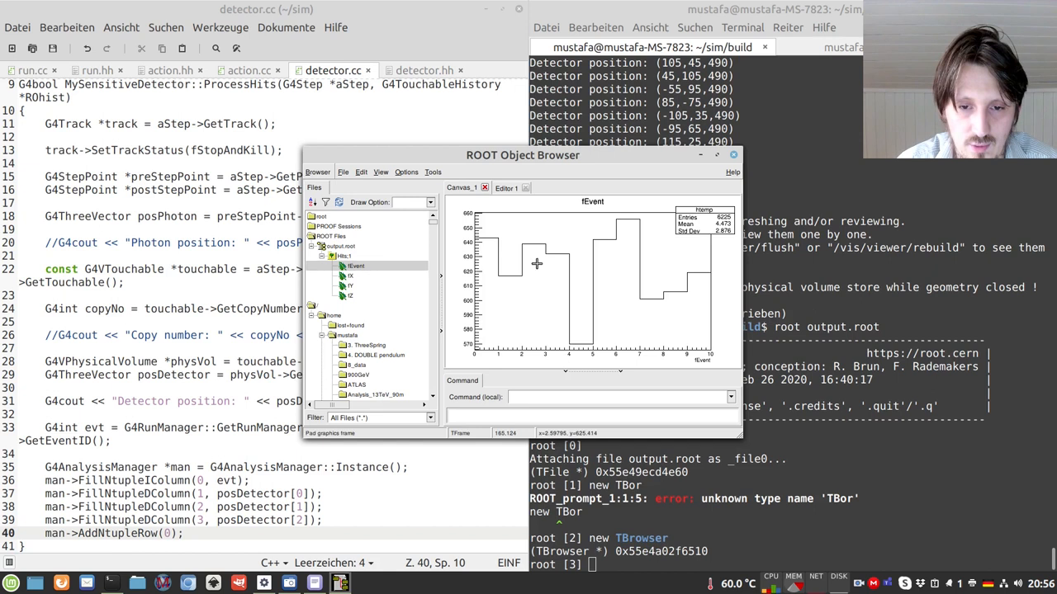
mouse_move(503, 251)
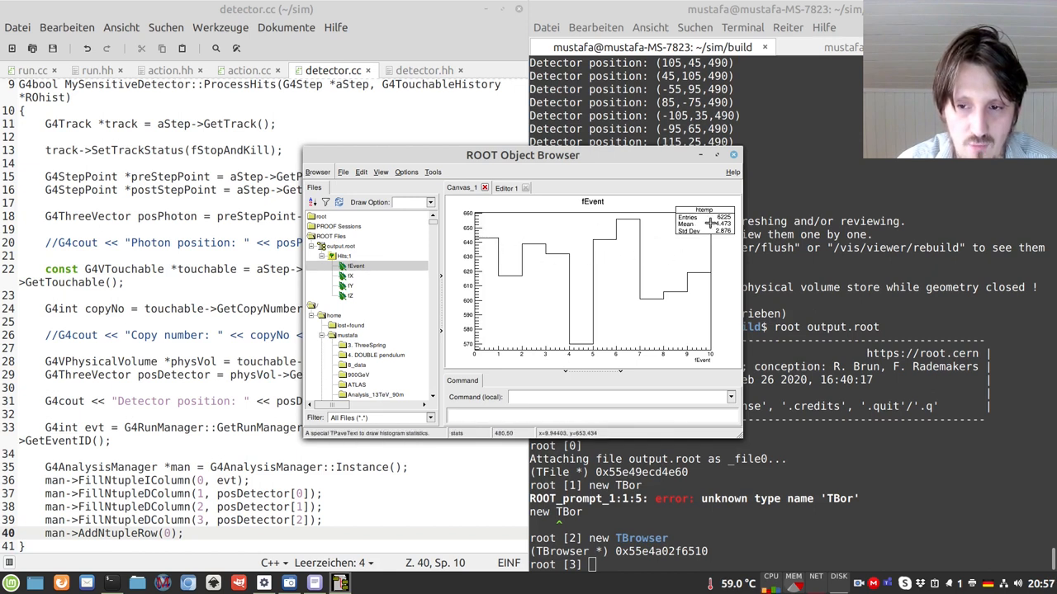
mouse_move(710, 222)
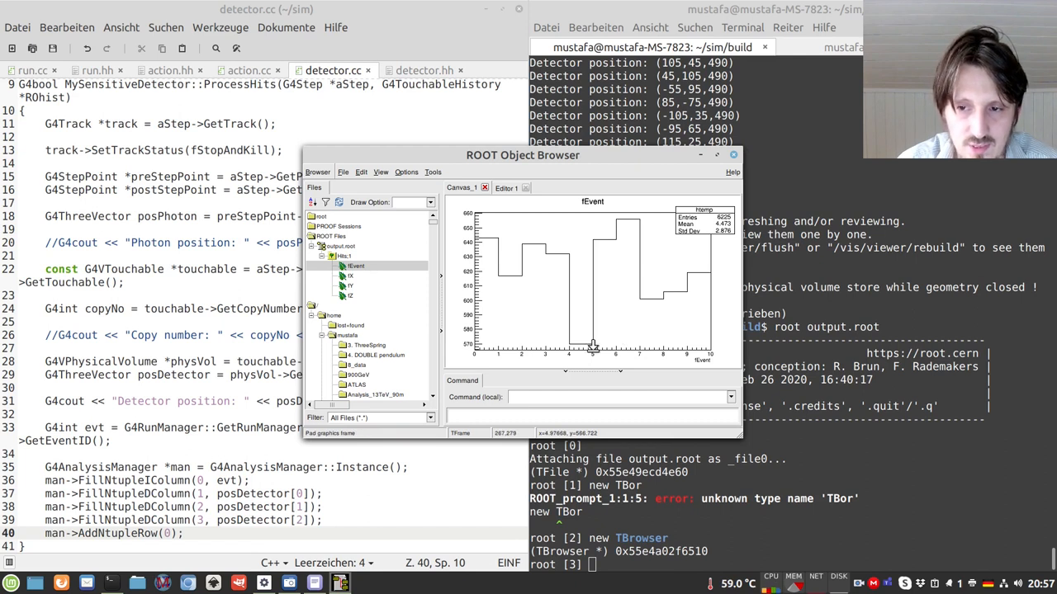
mouse_move(558, 274)
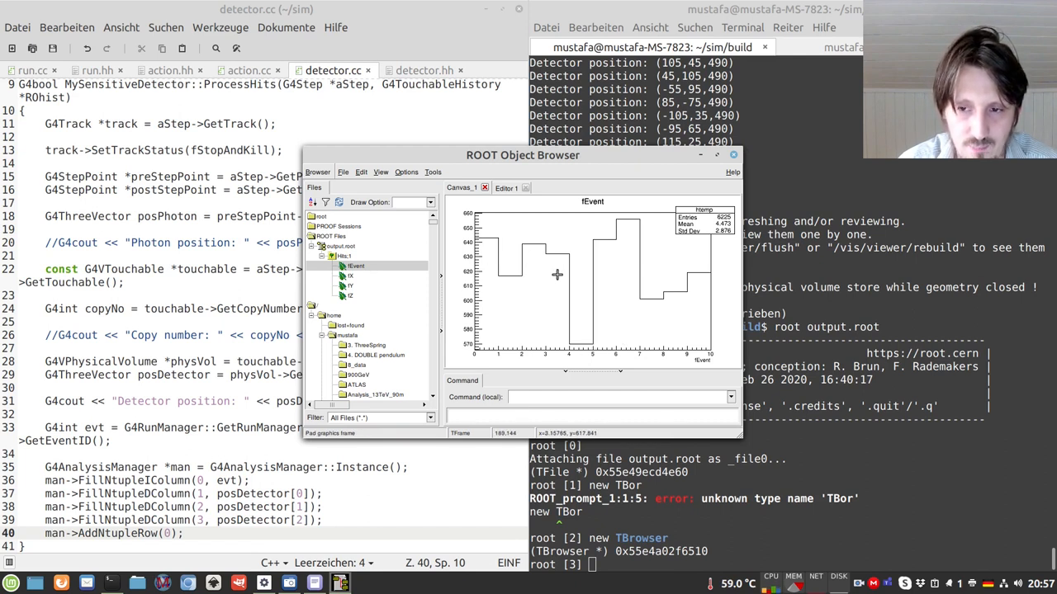
mouse_move(495, 273)
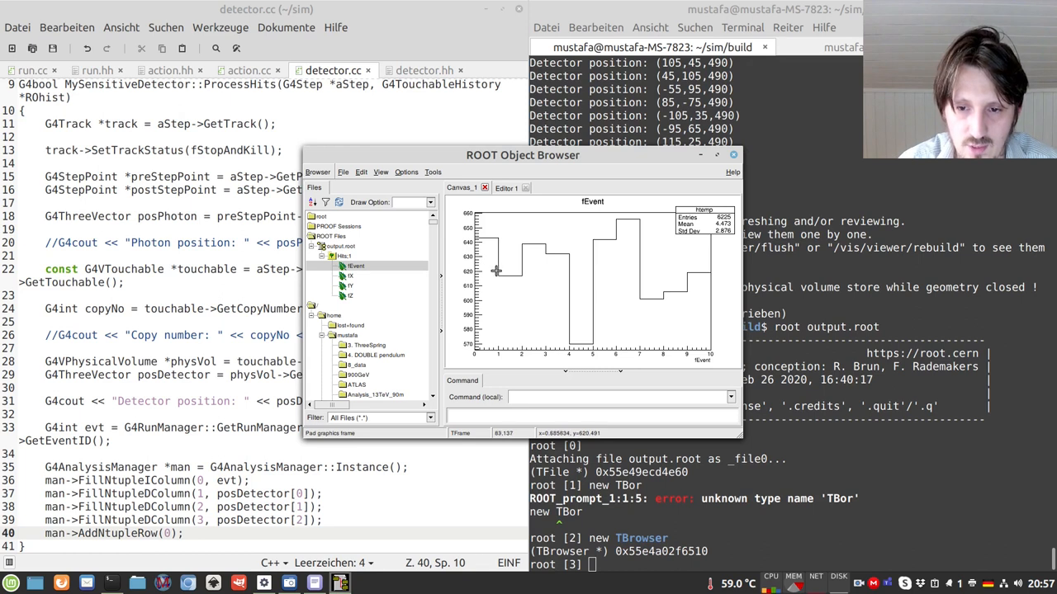
mouse_move(579, 277)
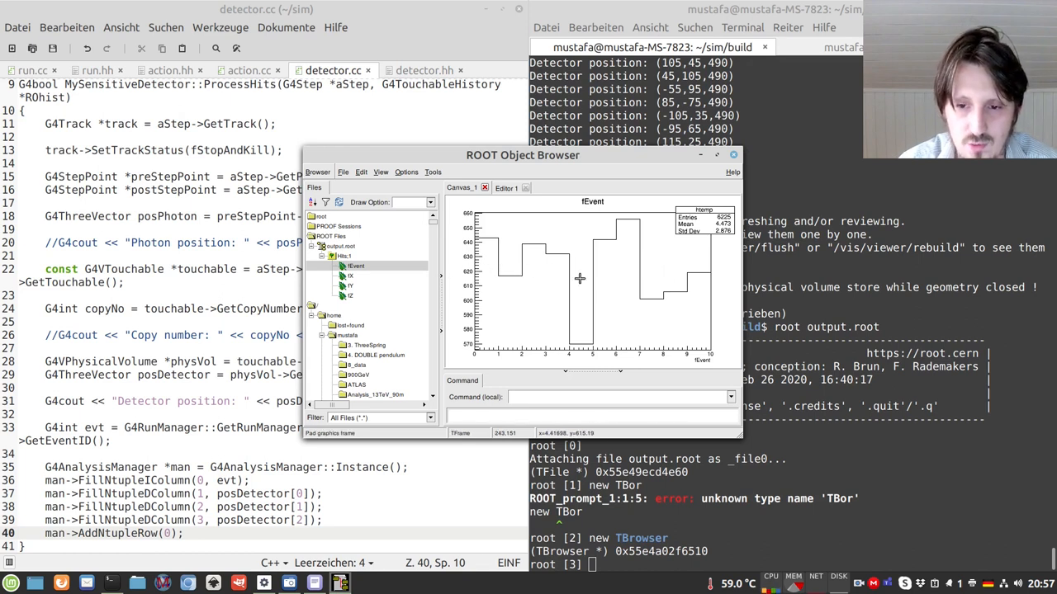
mouse_move(453, 284)
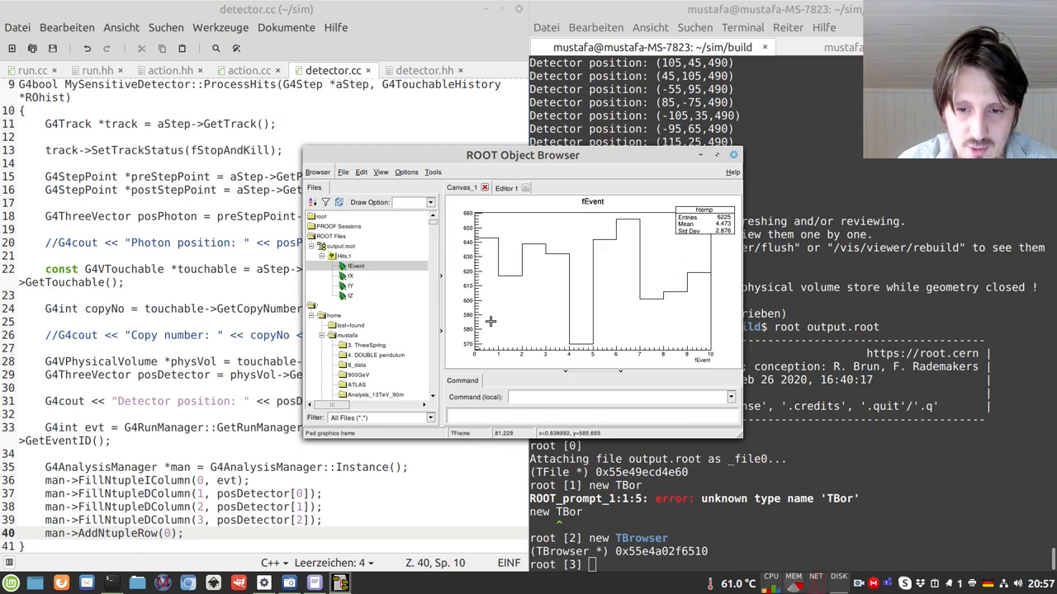
mouse_move(471, 284)
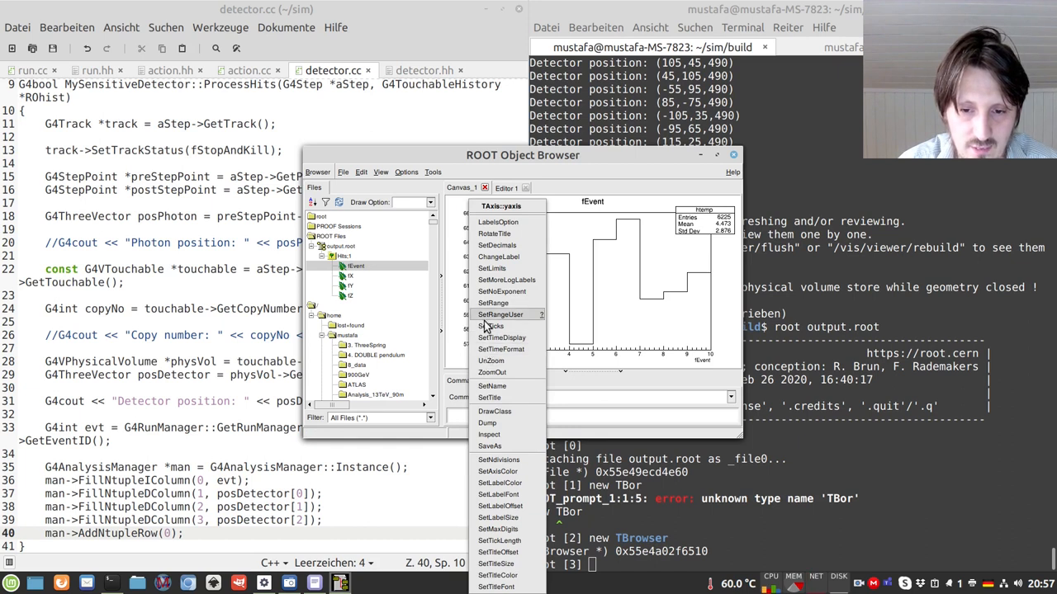
Step: Set the fEvent x-axis range to 0–70 via SetRangeUser
left_click(499, 313)
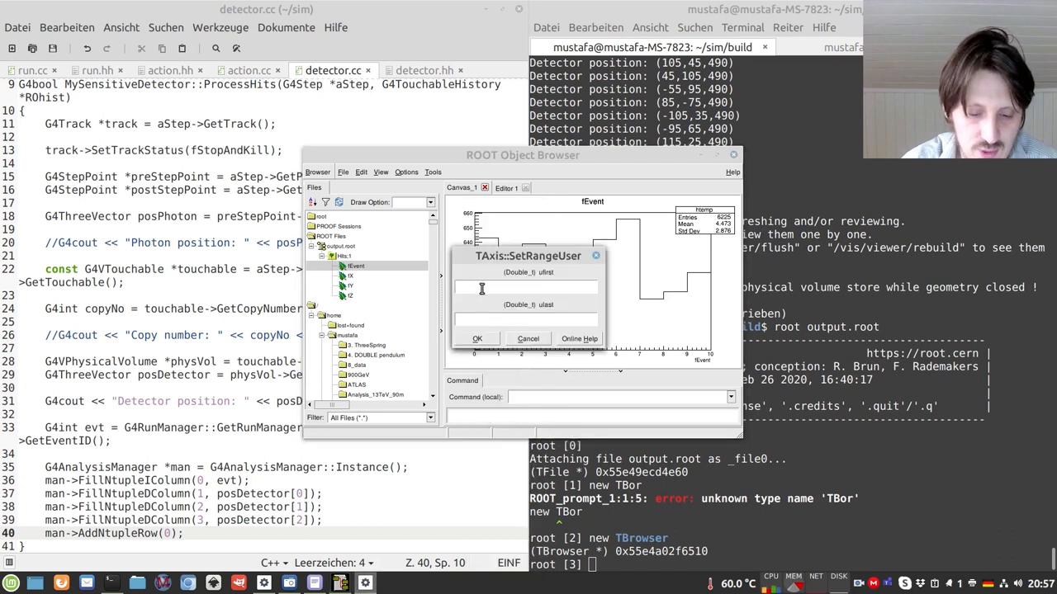
type("70")
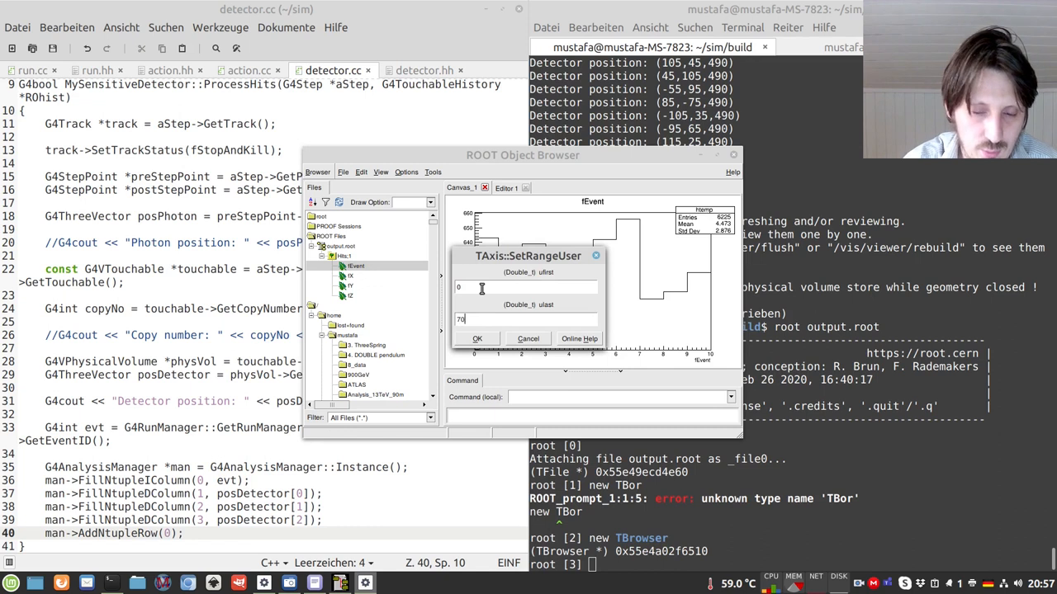
left_click(476, 339)
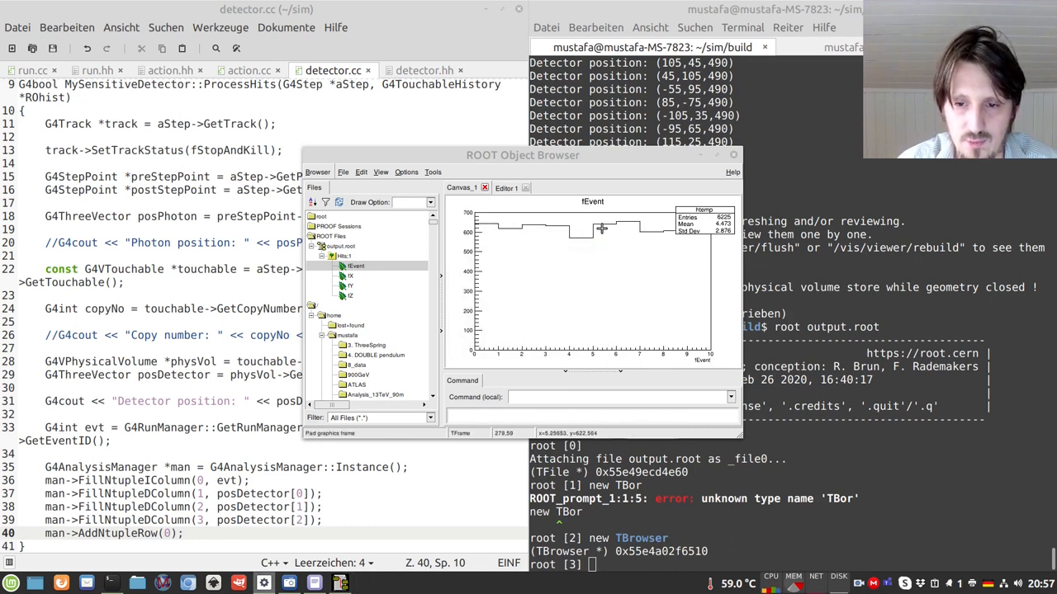
mouse_move(697, 238)
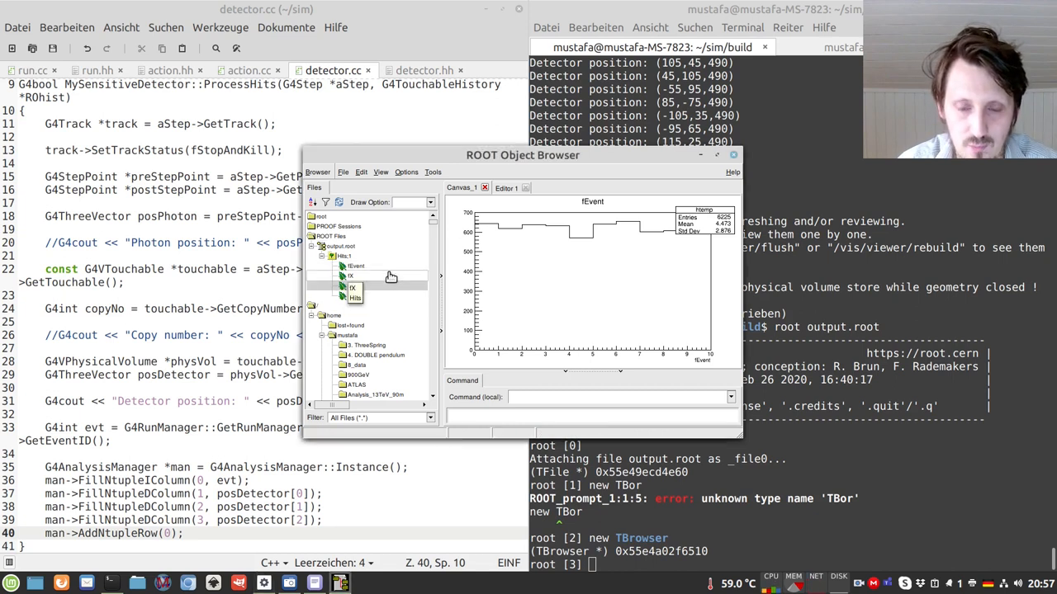
Step: Plot fX, fZ and fY in turn and drag the browser window to the top-left
double_click(350, 274)
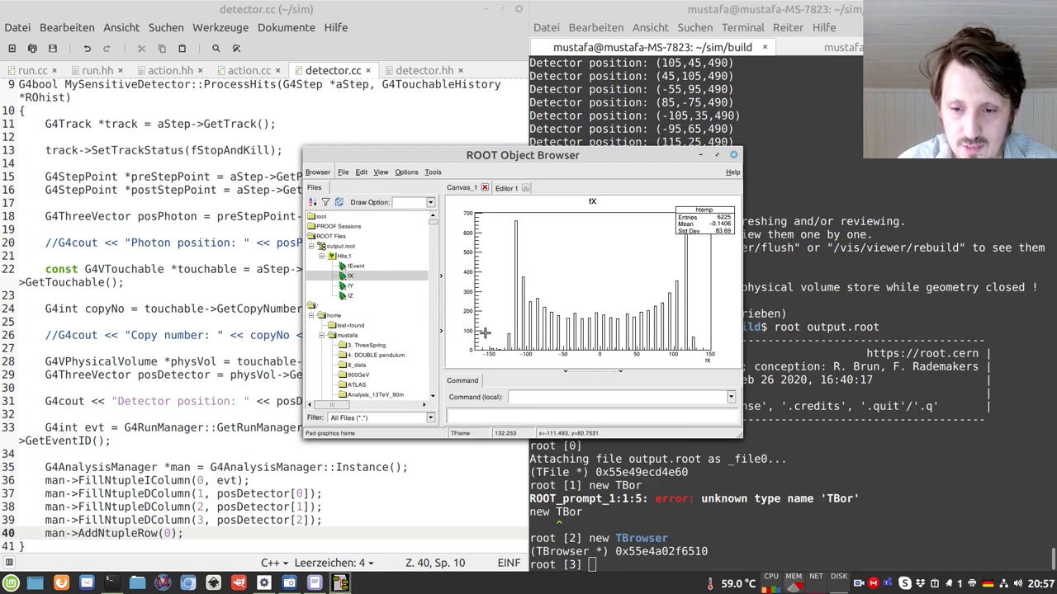
mouse_move(687, 258)
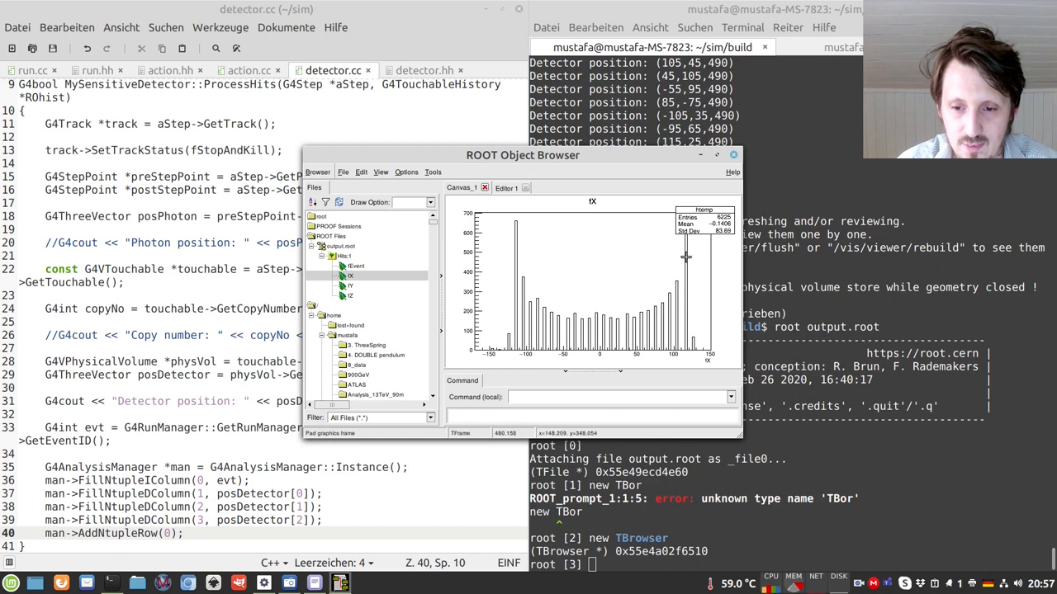
mouse_move(626, 324)
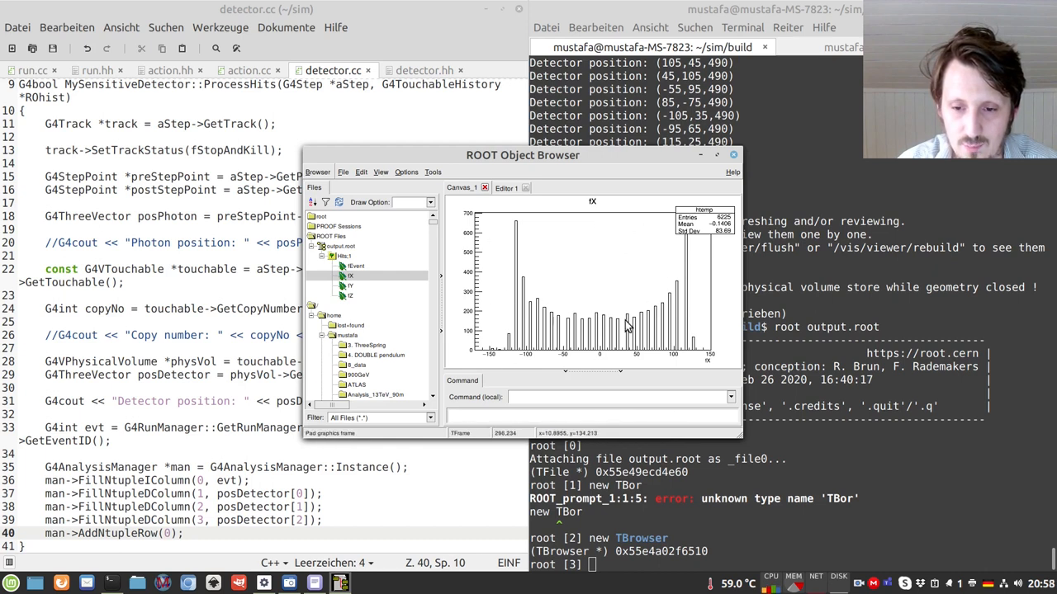
mouse_move(568, 328)
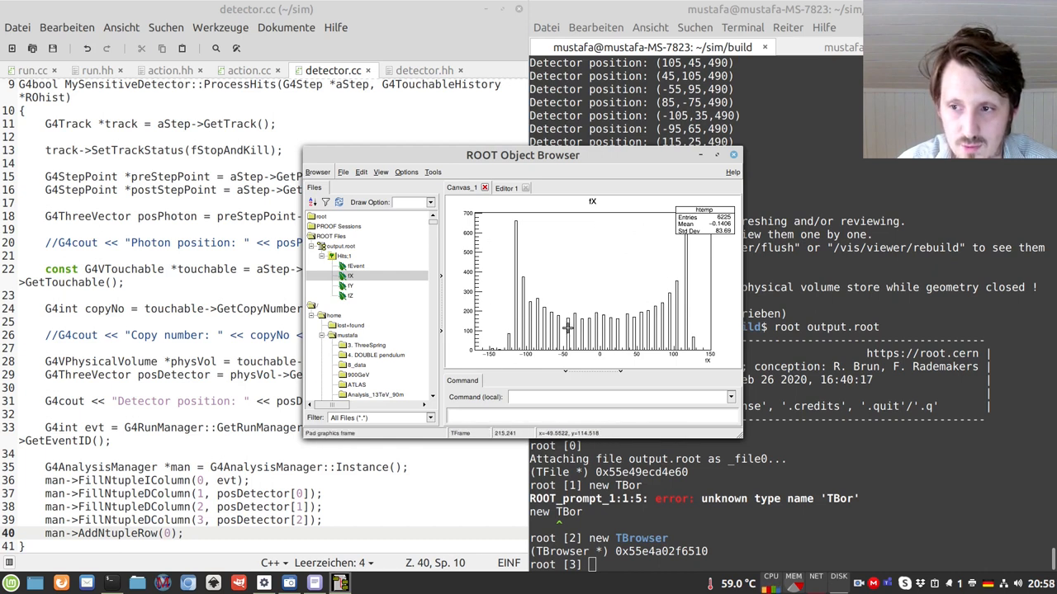
mouse_move(591, 324)
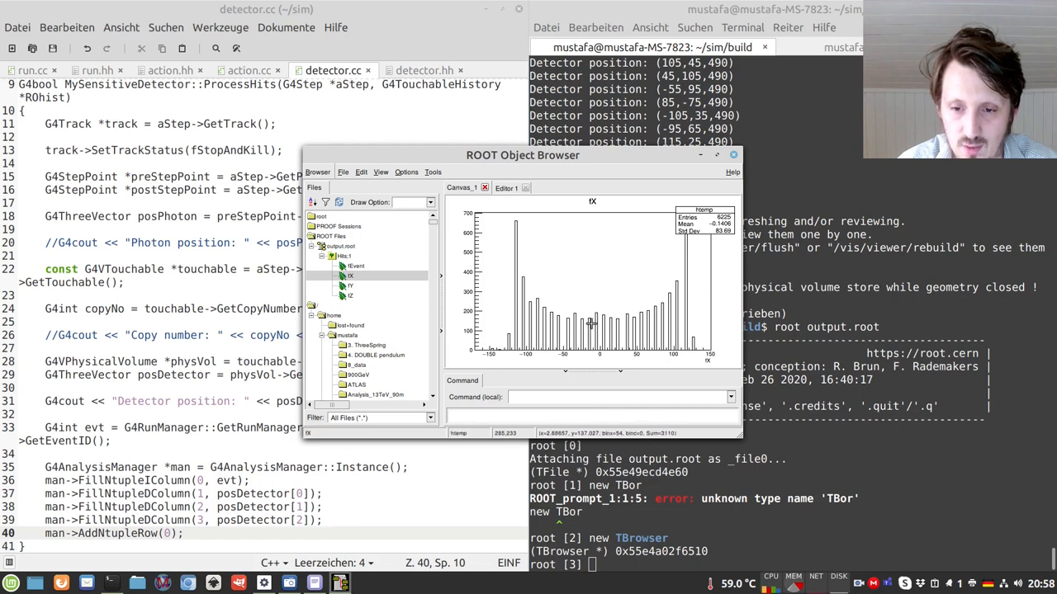
mouse_move(631, 324)
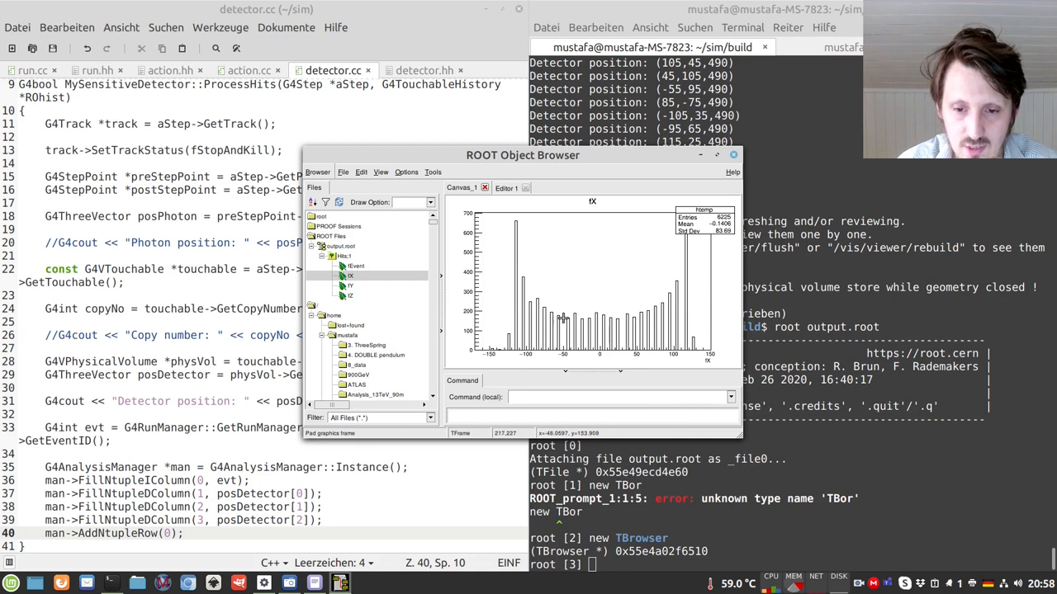
mouse_move(609, 335)
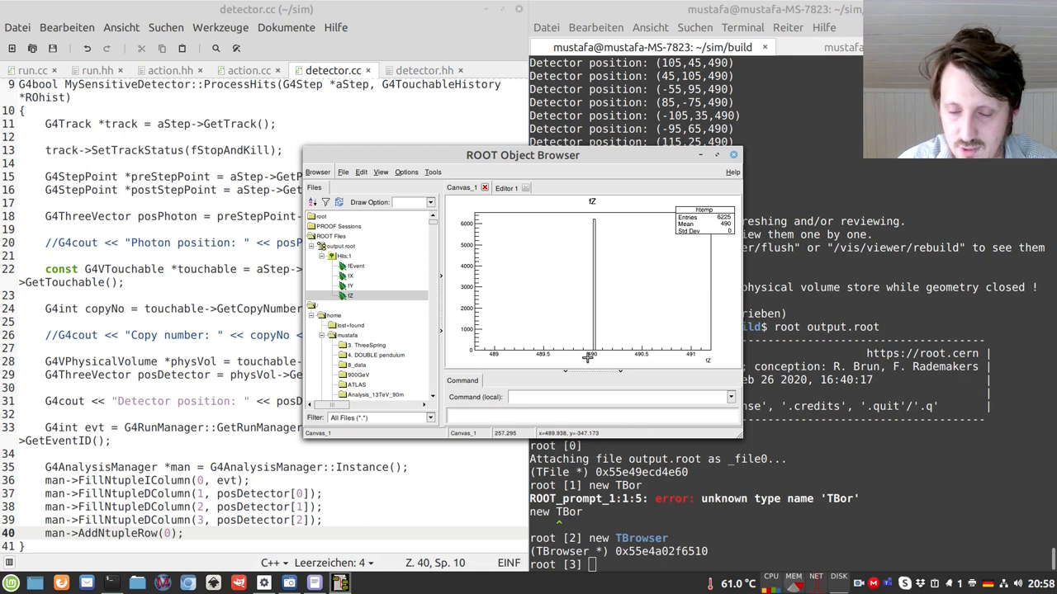
mouse_move(654, 388)
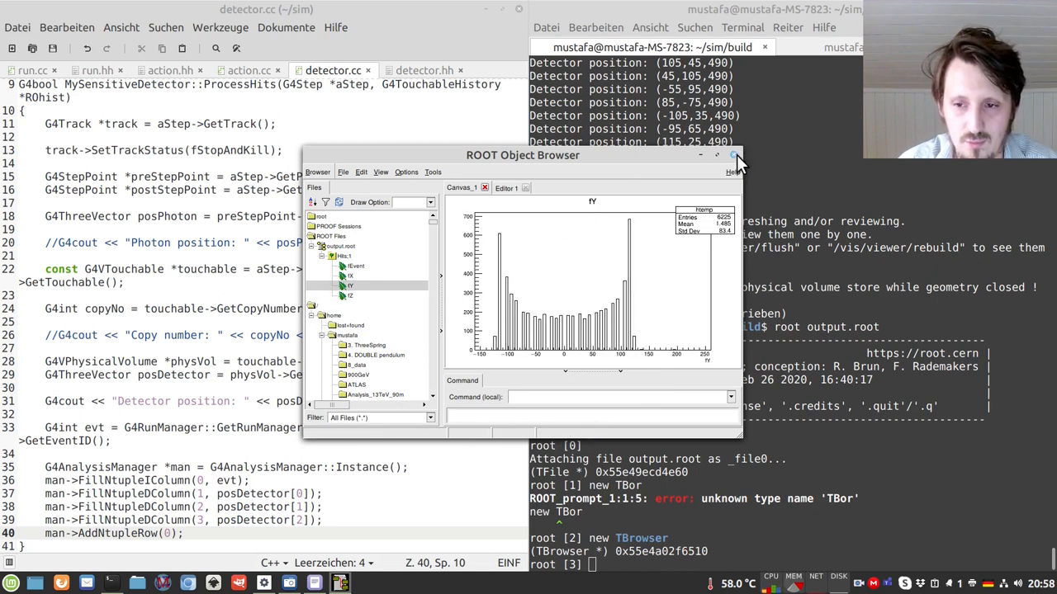
mouse_move(515, 157)
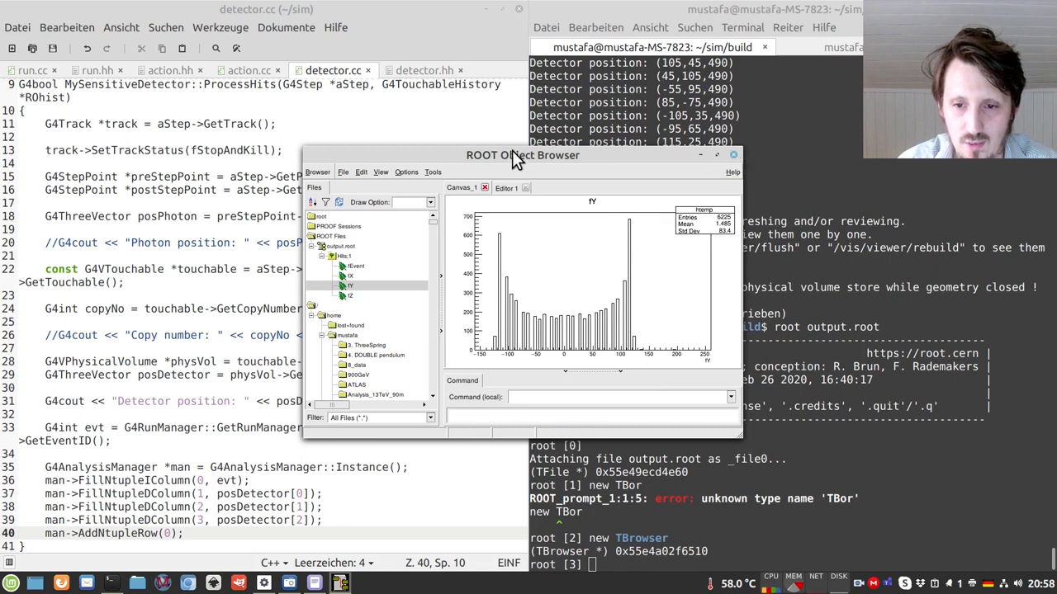
left_click_drag(522, 155, 406, 126)
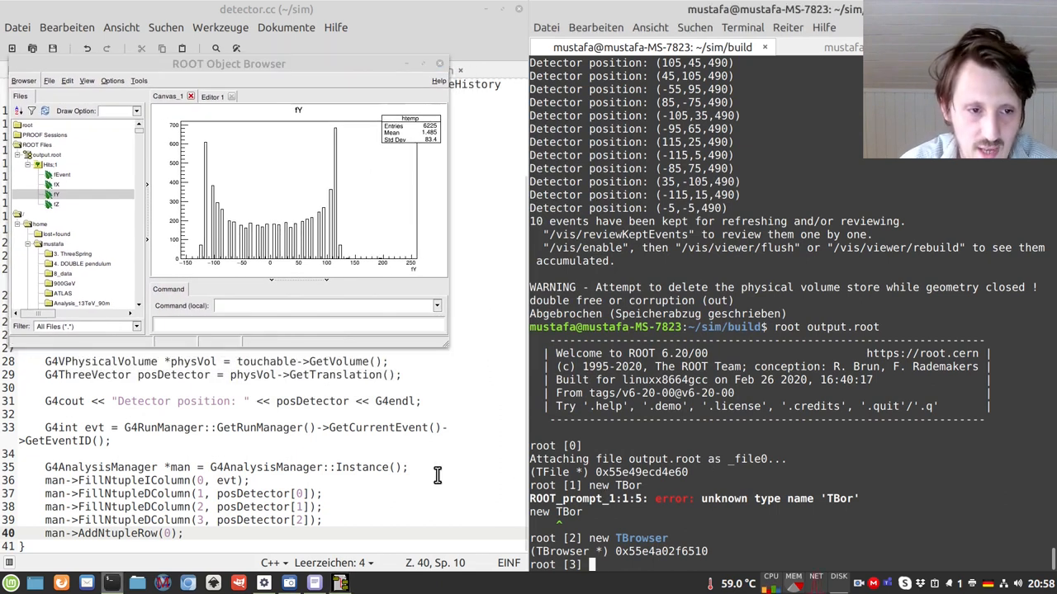
Step: Draw fX against fY as a colz colour map with Hits->Draw("fX:fY", "", "colz")
type("Hits->Draw")
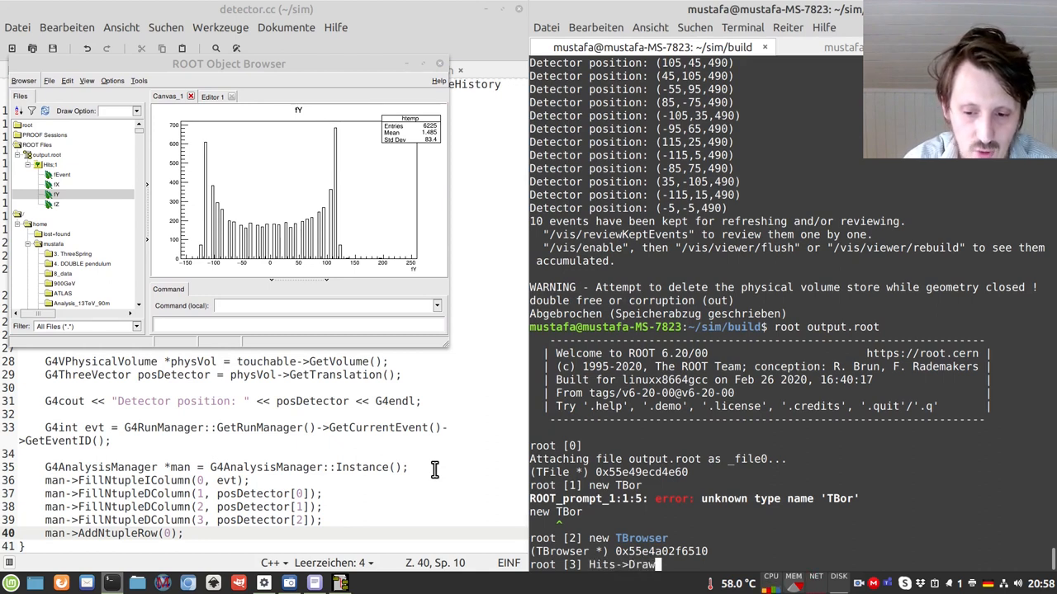
type("(\"fX:fY")
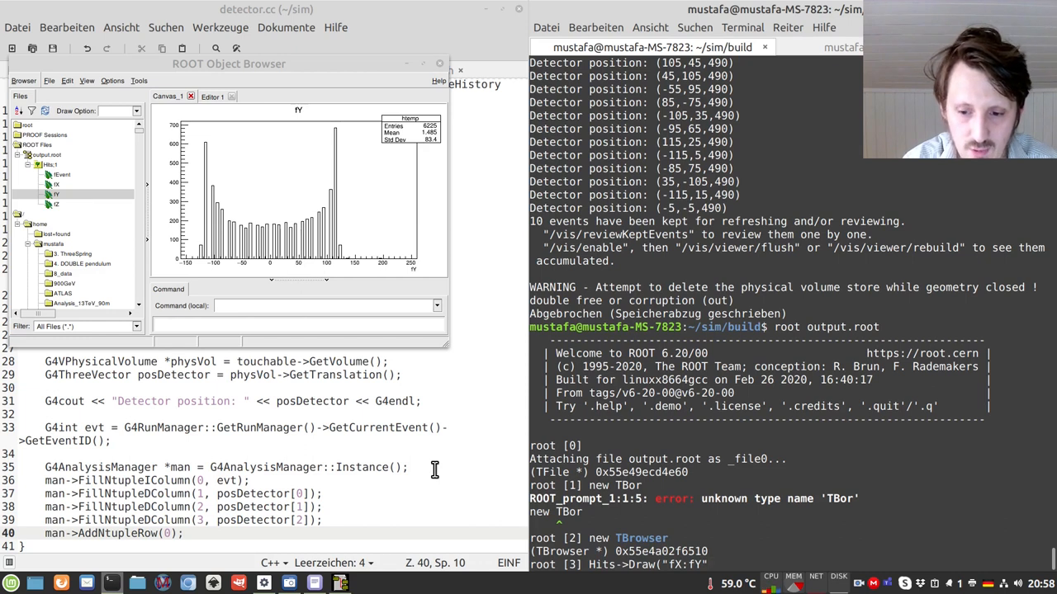
type(", \"")
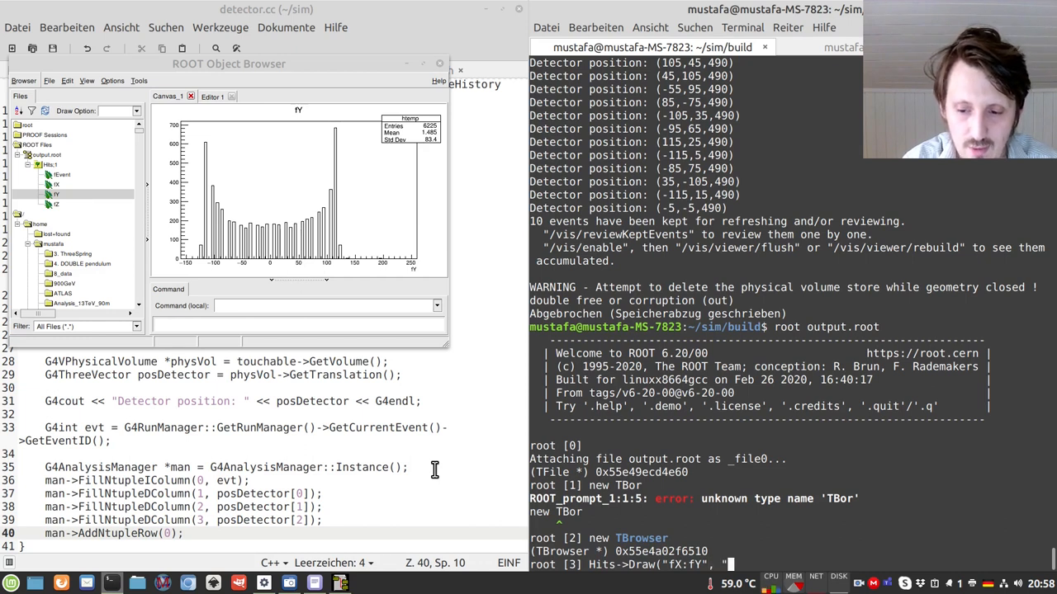
type("\", \"colz\"")
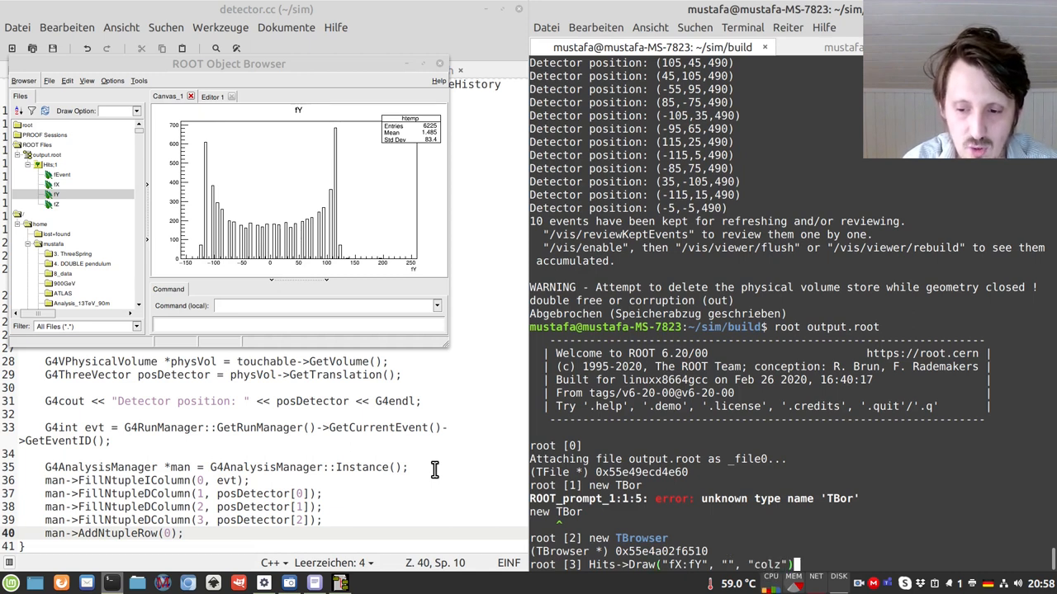
key("Return")
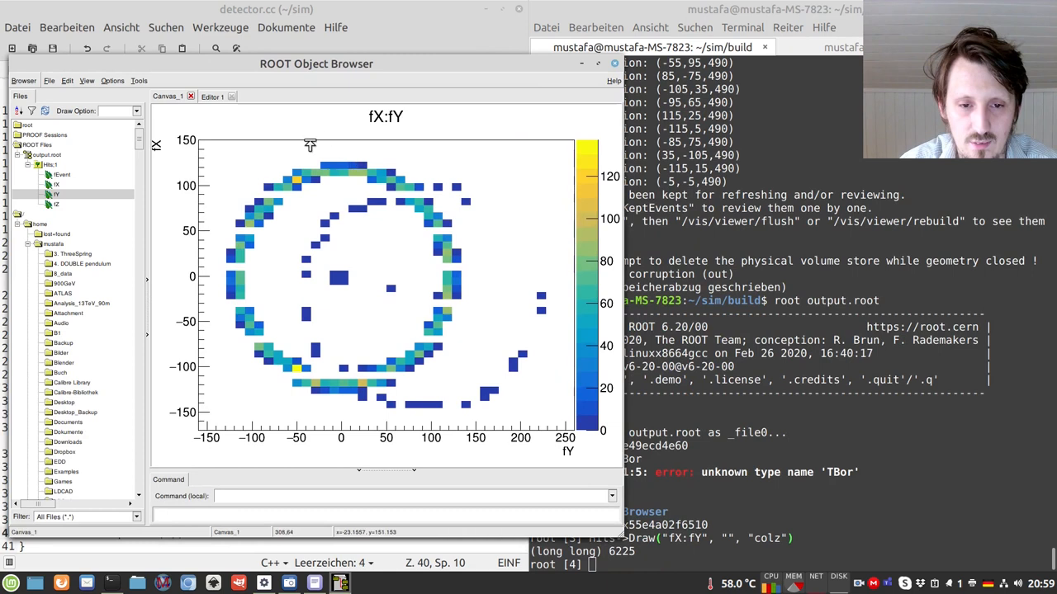
mouse_move(278, 228)
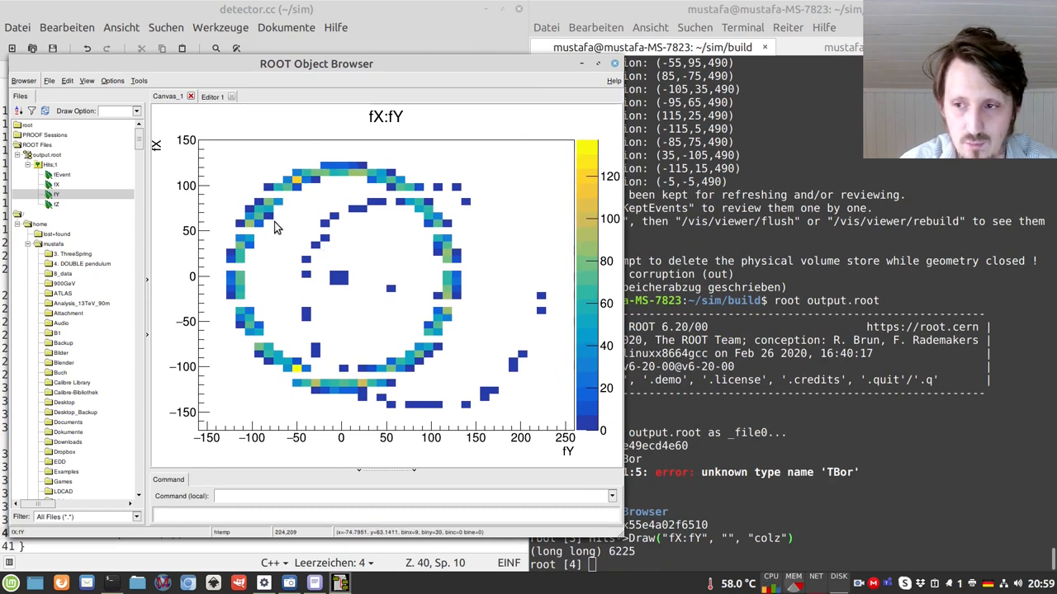
mouse_move(251, 342)
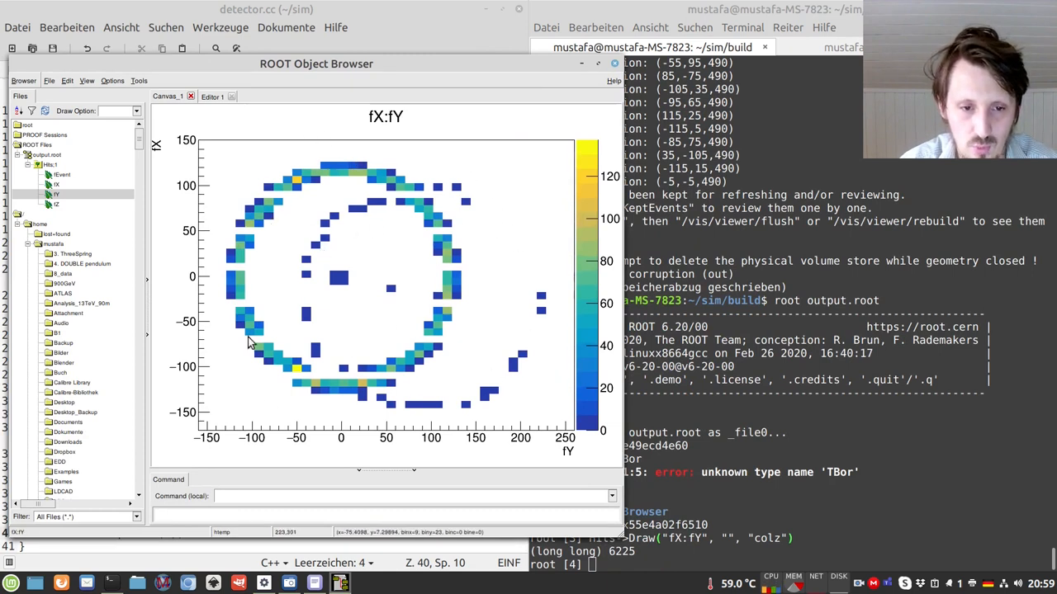
mouse_move(280, 347)
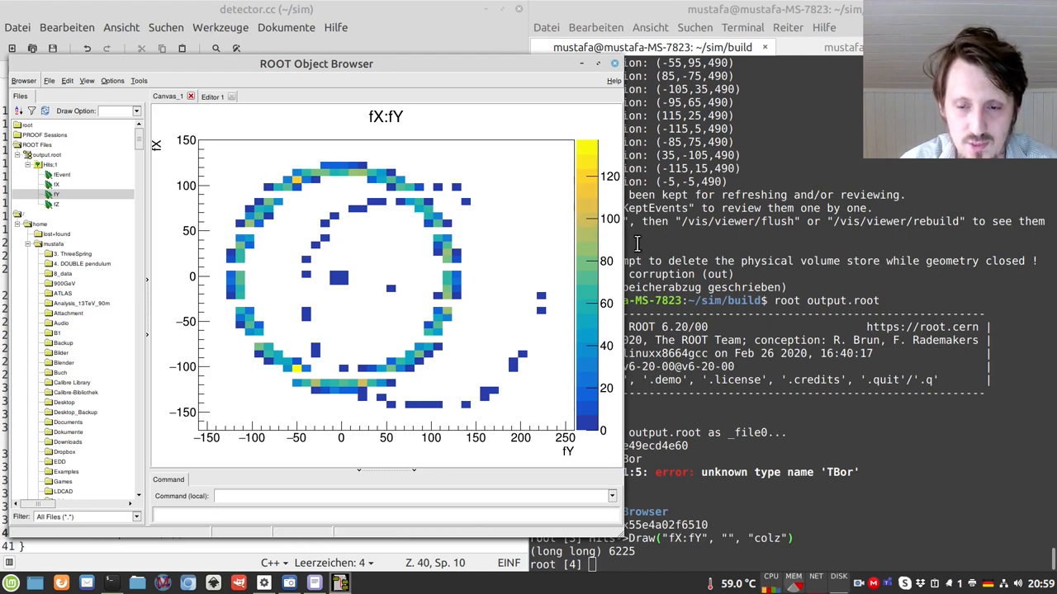
mouse_move(372, 255)
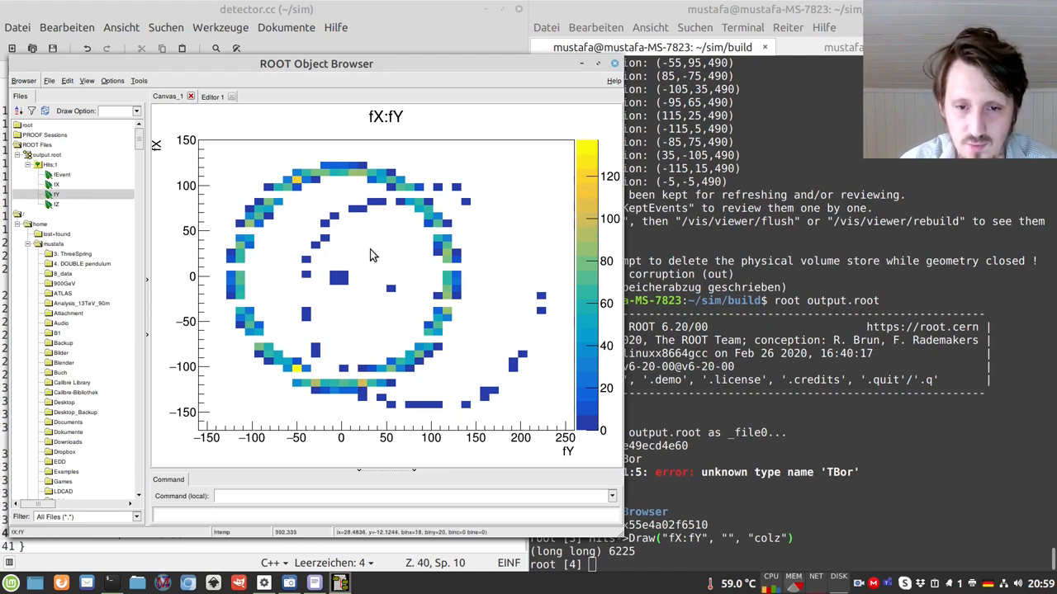